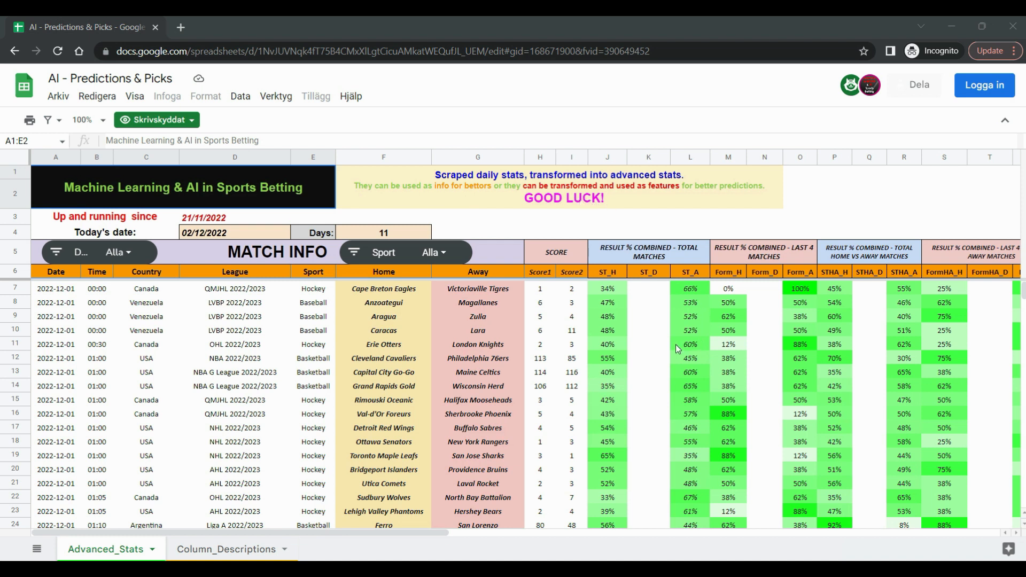
{"action": "mouse_move", "coordinate": [419, 308]}
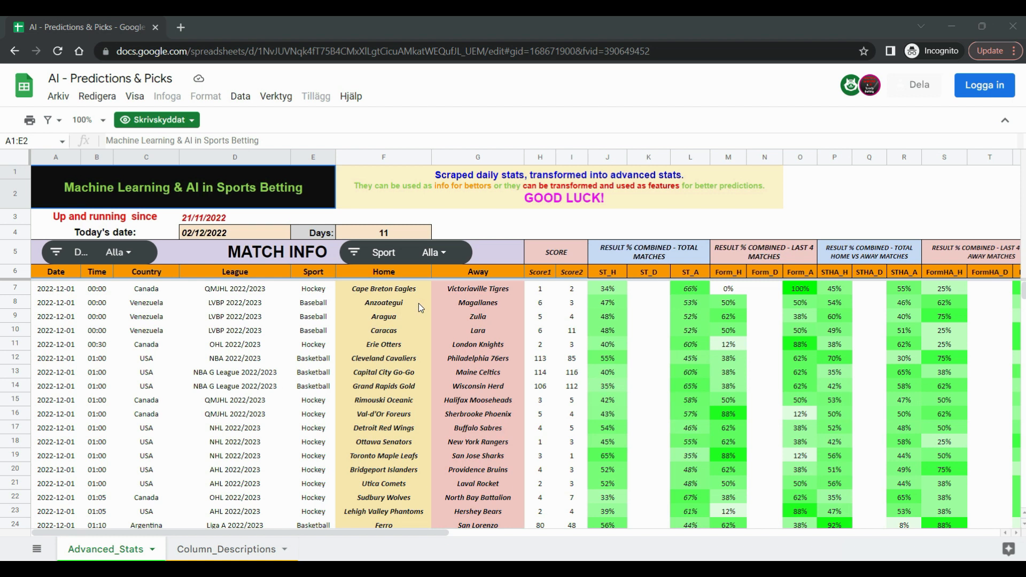
{"action": "mouse_move", "coordinate": [339, 555]}
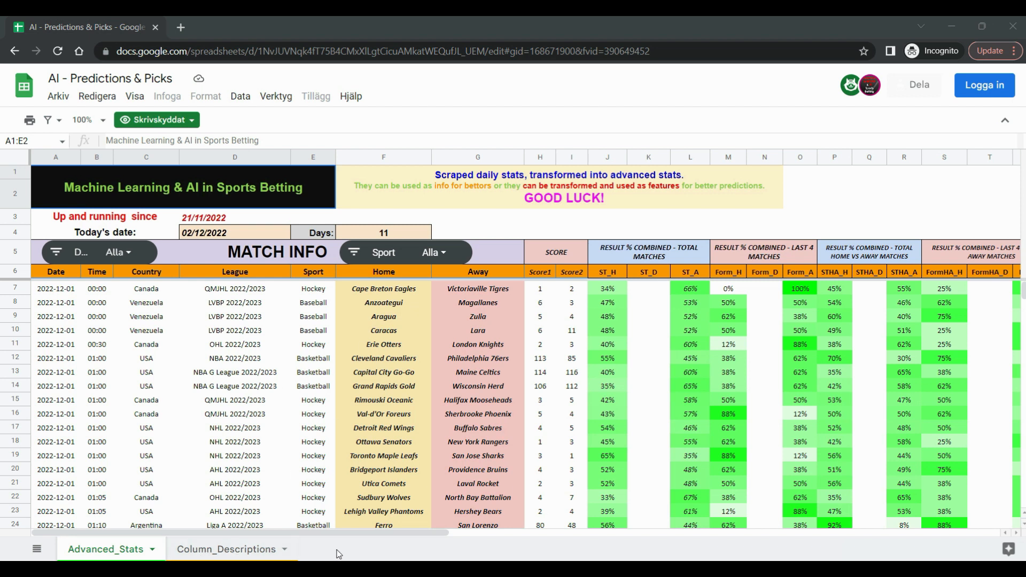
{"action": "mouse_move", "coordinate": [380, 558]}
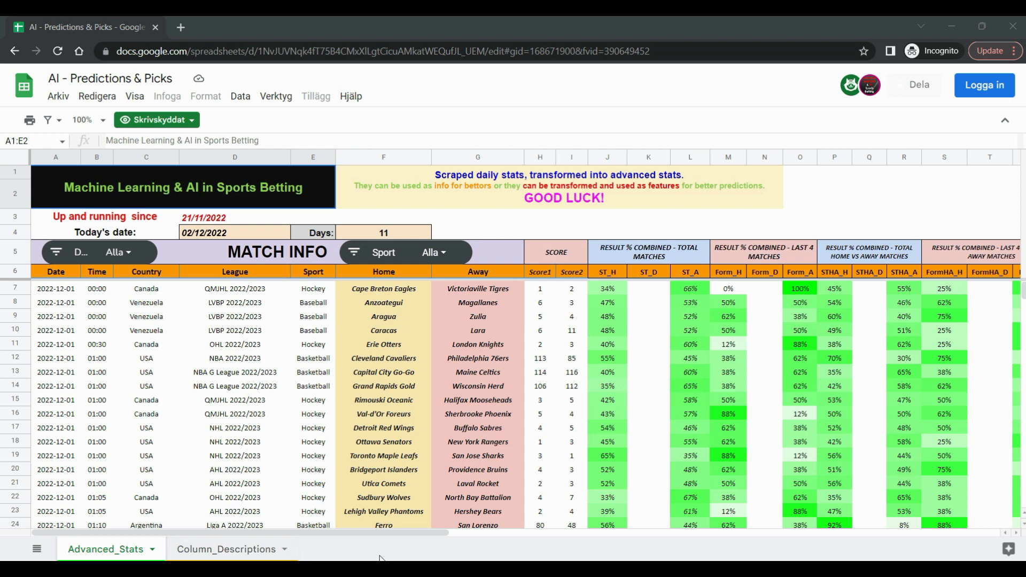
{"action": "mouse_move", "coordinate": [380, 555]}
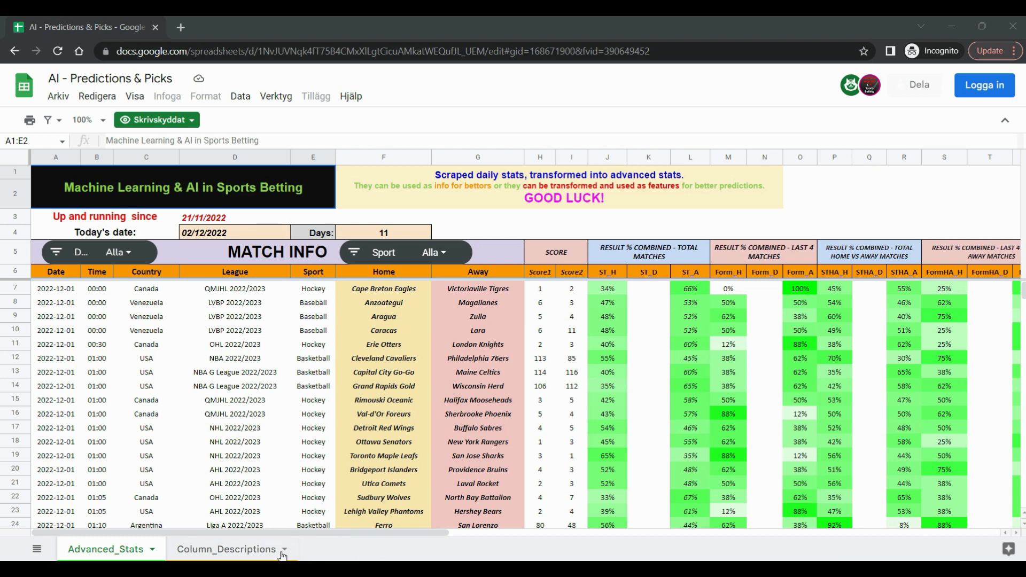
{"action": "mouse_move", "coordinate": [296, 384]}
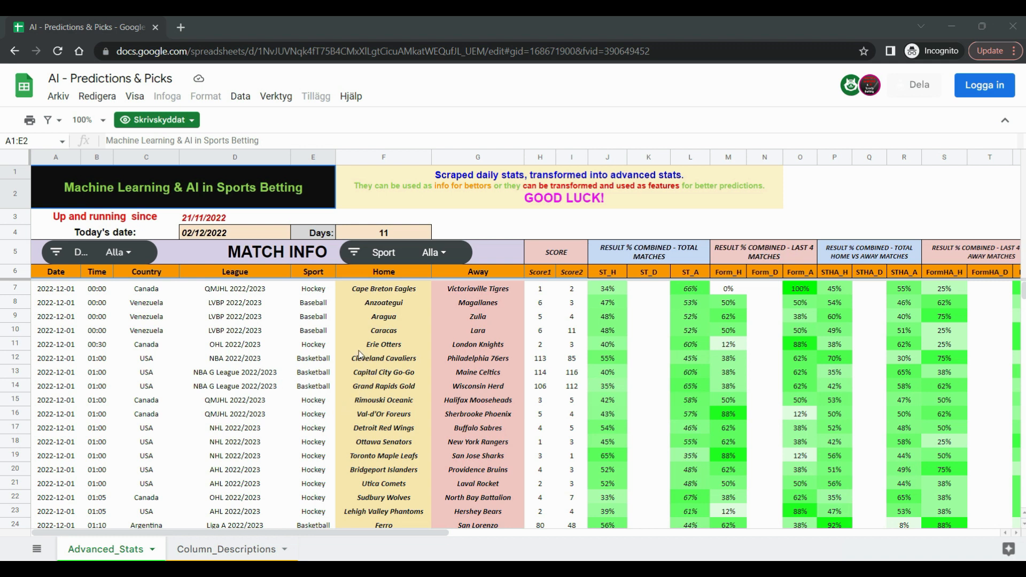
{"action": "mouse_move", "coordinate": [412, 298]}
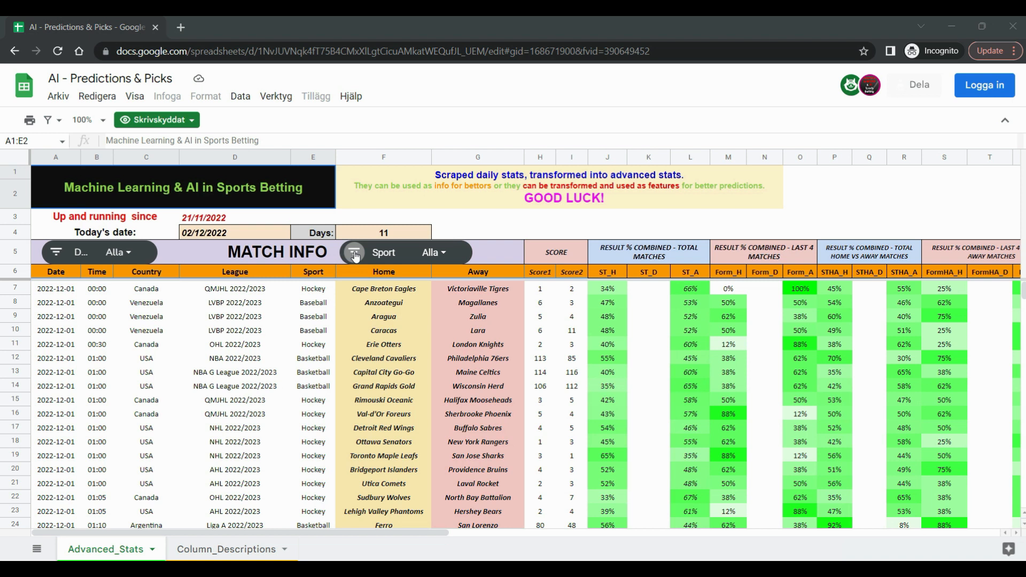
Filter the Sport column to Basketball only and scroll down to the 2022-12-03 NBA games
{"action": "left_click", "coordinate": [353, 252]}
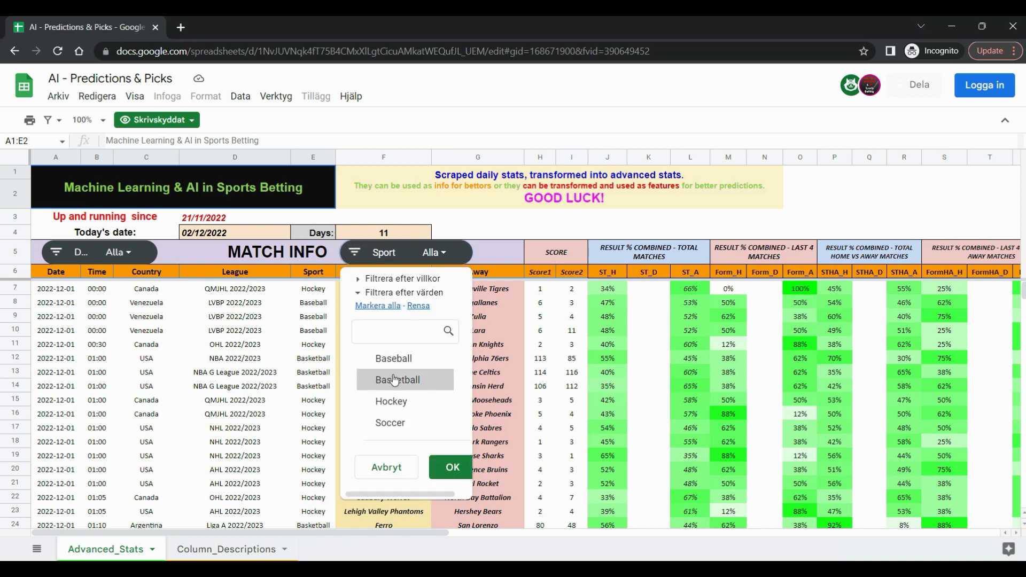
{"action": "left_click", "coordinate": [452, 467]}
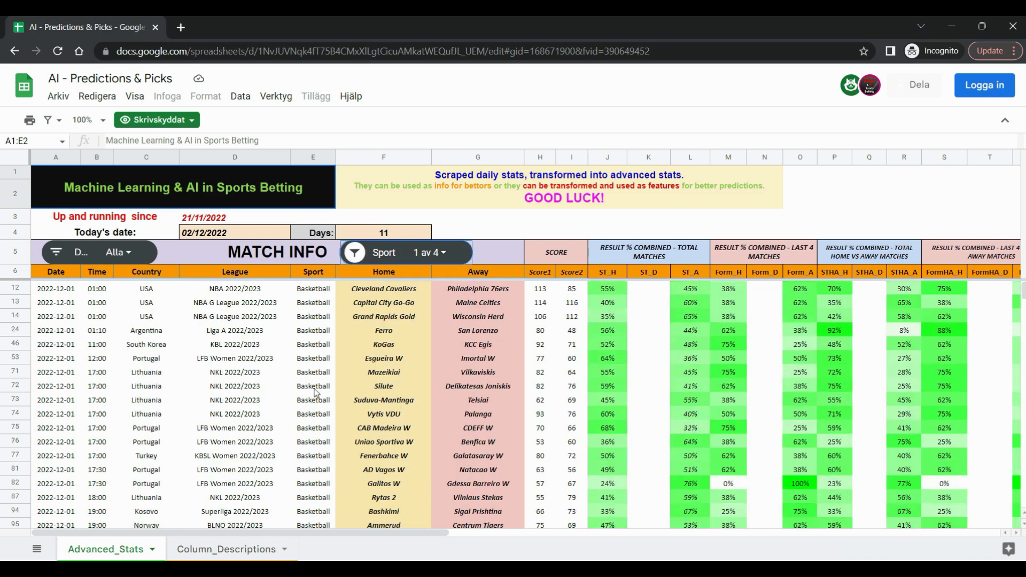
{"action": "scroll", "scroll_direction": "down", "scroll_amount": 3}
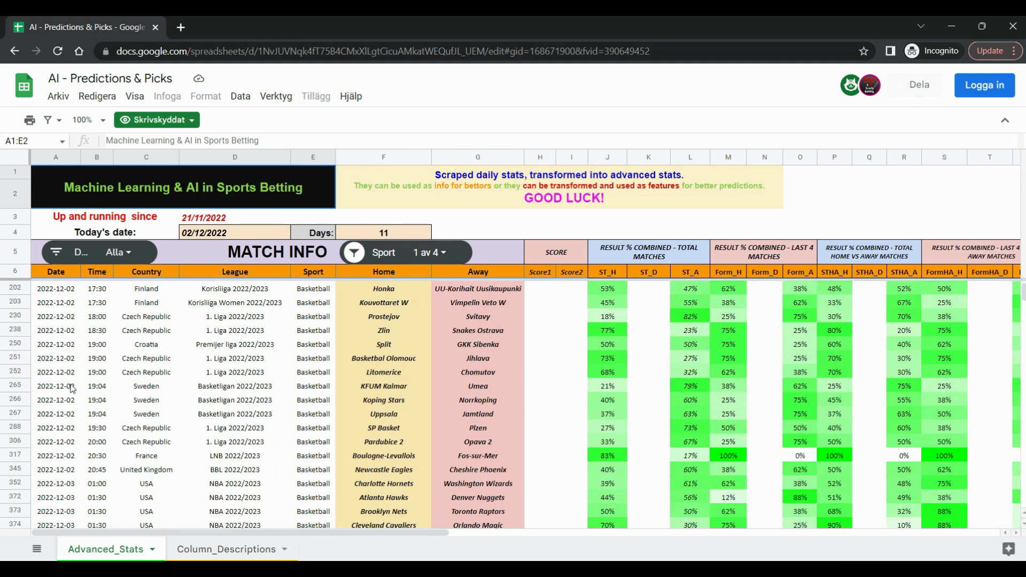
{"action": "scroll", "scroll_direction": "down", "scroll_amount": 3}
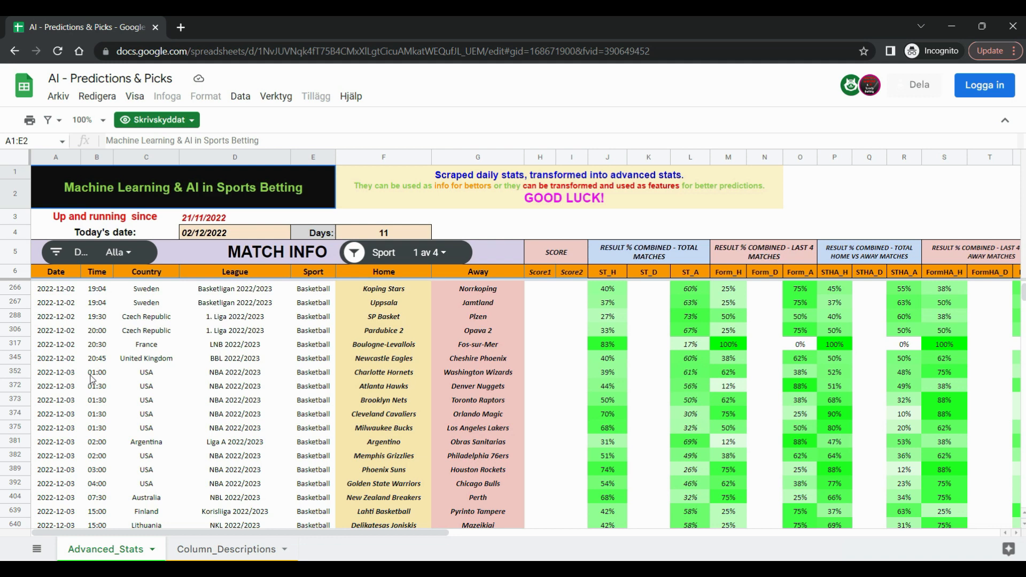
{"action": "left_click", "coordinate": [13, 372]}
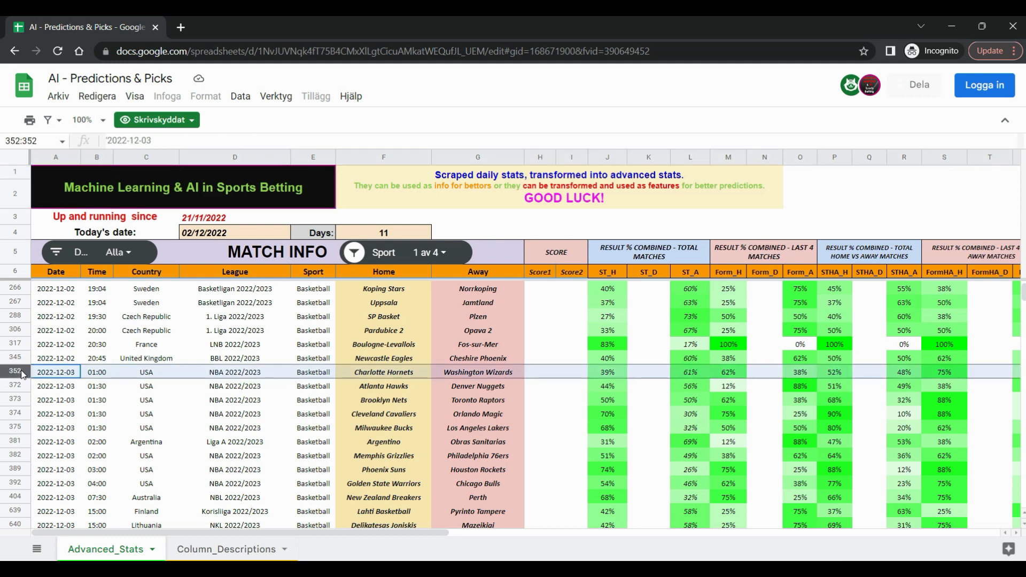
{"action": "scroll", "scroll_direction": "down", "scroll_amount": 3}
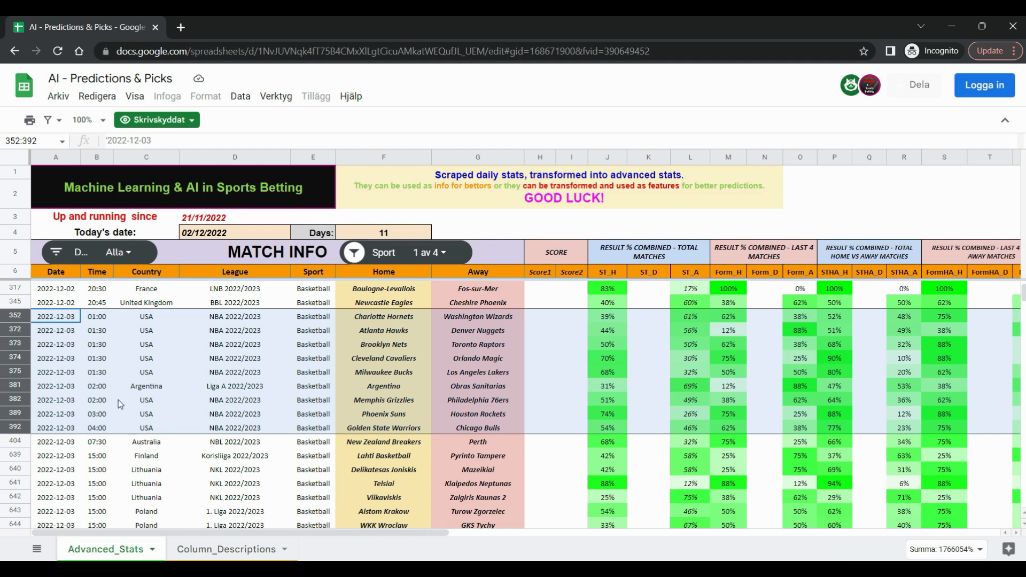
{"action": "mouse_move", "coordinate": [263, 397]}
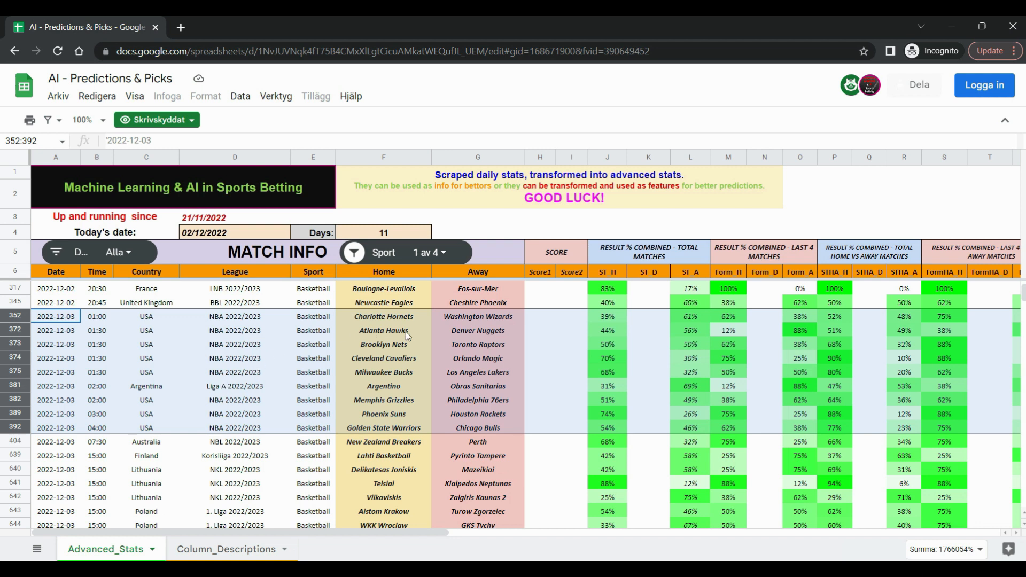
{"action": "mouse_move", "coordinate": [476, 324]}
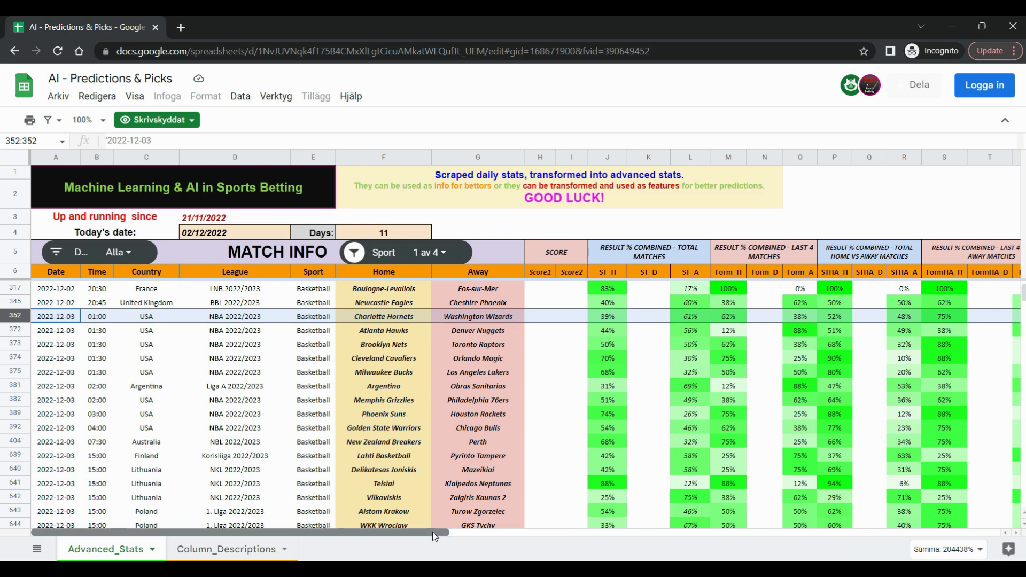
Scroll right to the RESULT % COMBINED and SCORE DIFFERENTIALS columns for the Hornets–Wizards row
{"action": "scroll", "scroll_direction": "right", "scroll_amount": 3}
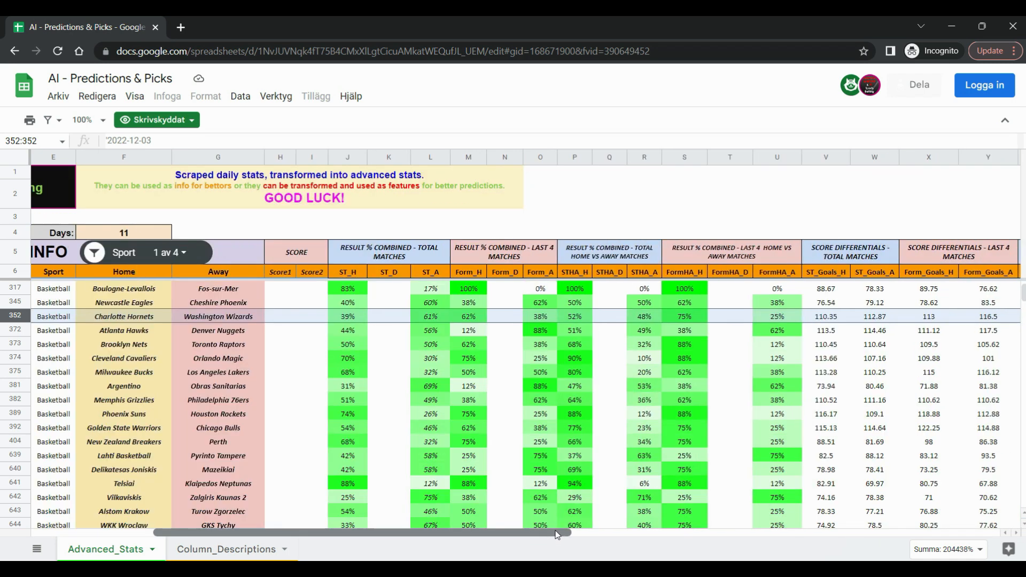
{"action": "mouse_move", "coordinate": [406, 327]}
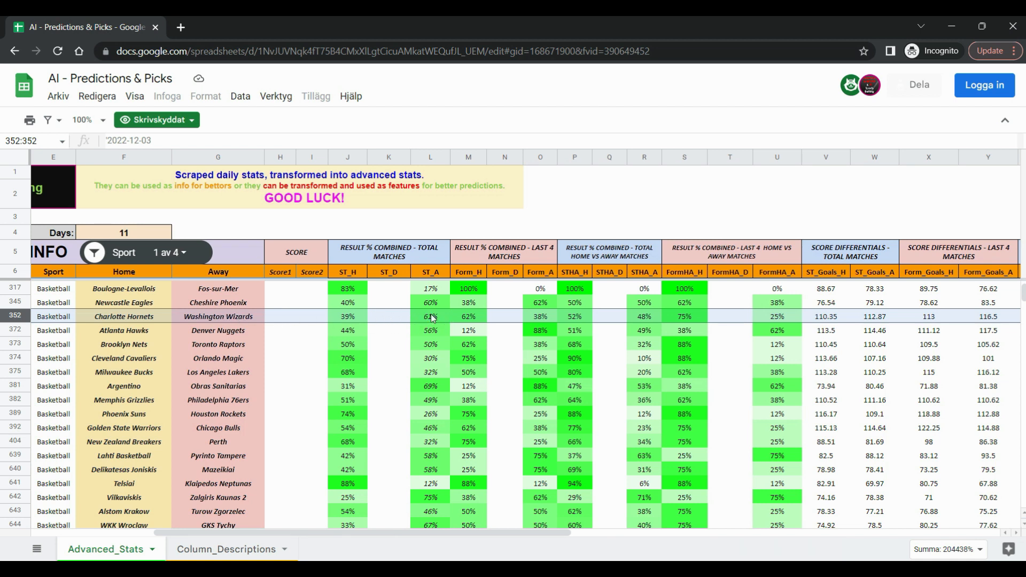
{"action": "mouse_move", "coordinate": [440, 321]}
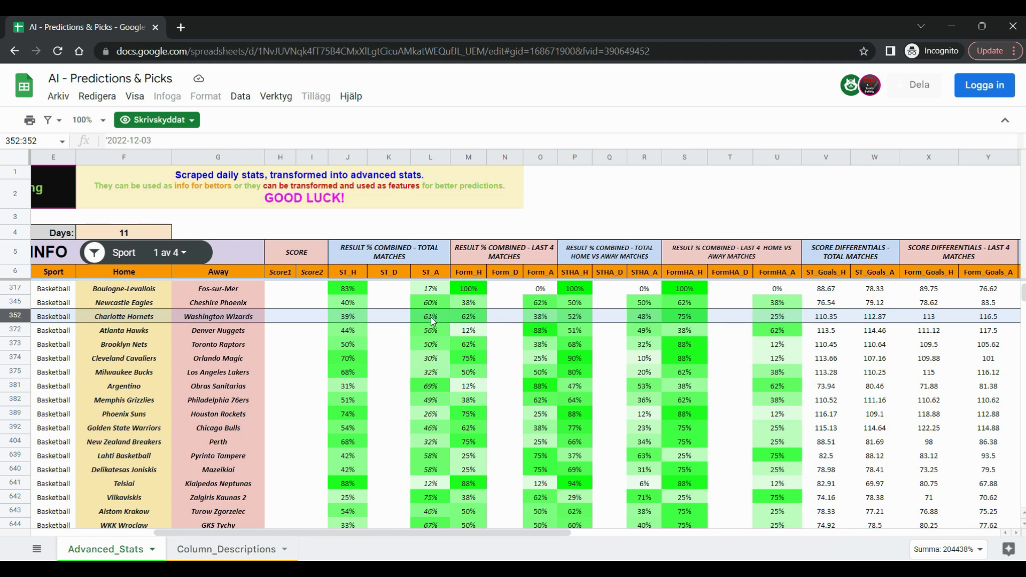
{"action": "mouse_move", "coordinate": [473, 313]}
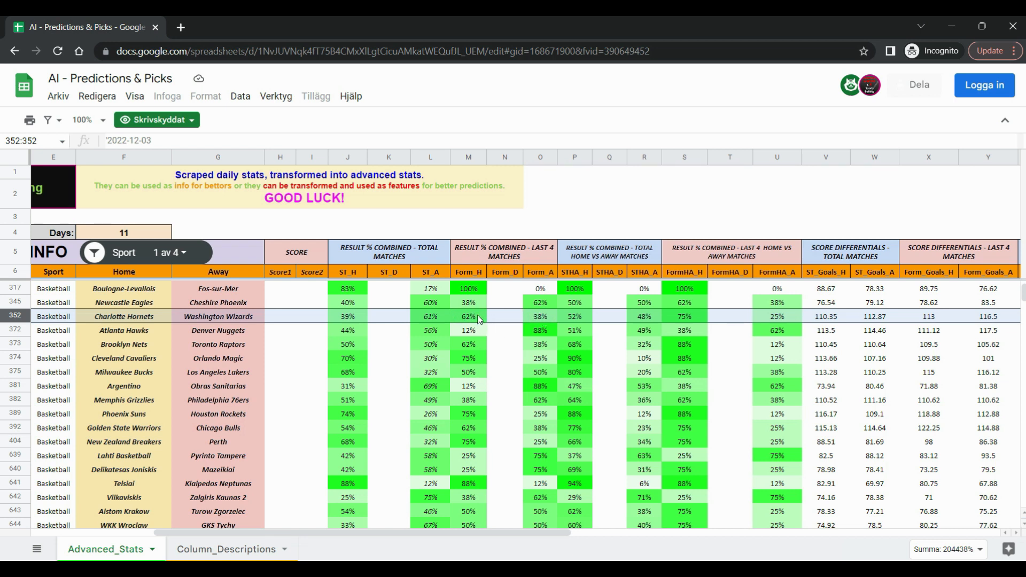
{"action": "mouse_move", "coordinate": [531, 335]}
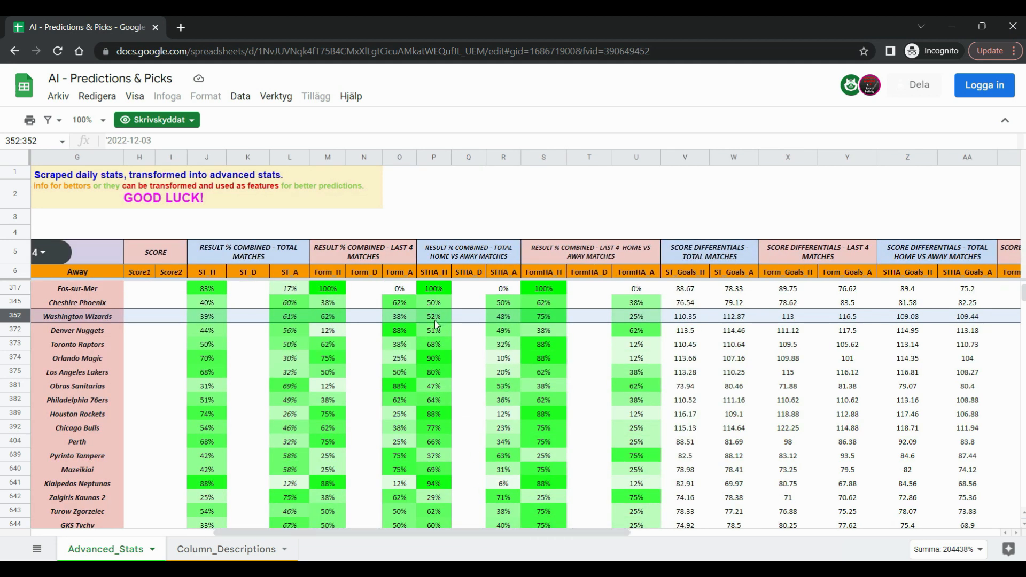
{"action": "mouse_move", "coordinate": [458, 315]}
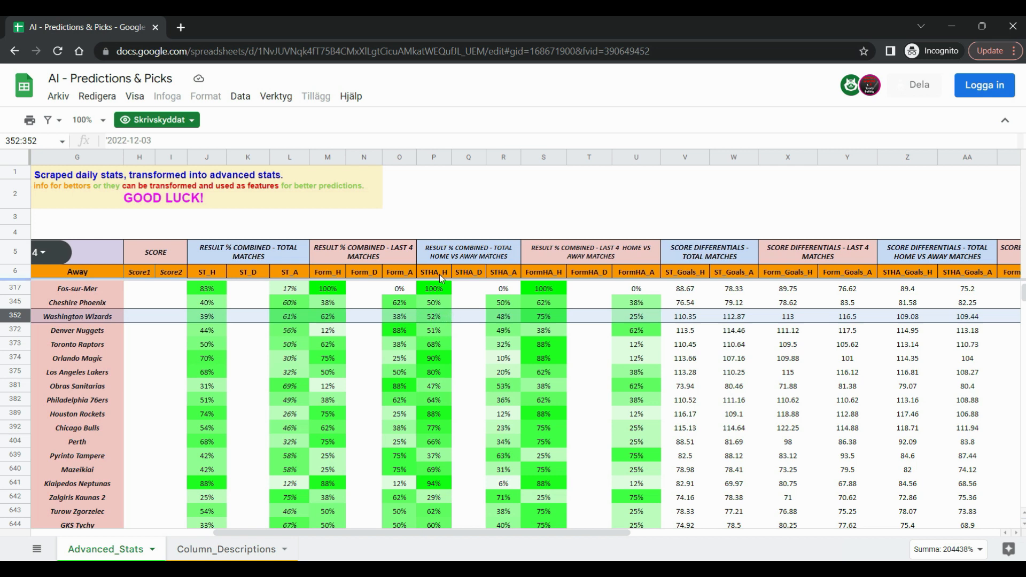
{"action": "mouse_move", "coordinate": [439, 321]}
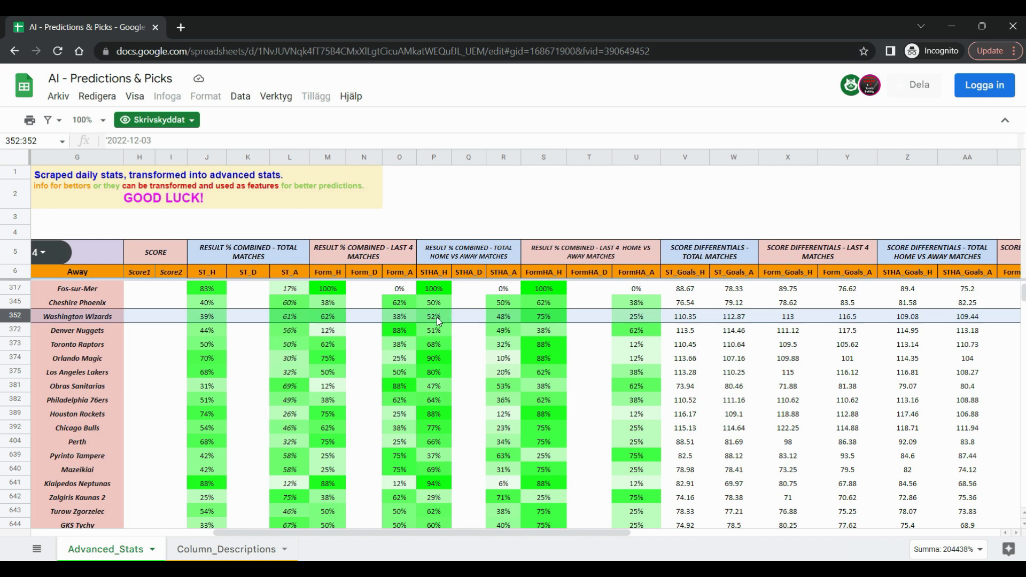
{"action": "mouse_move", "coordinate": [462, 322]}
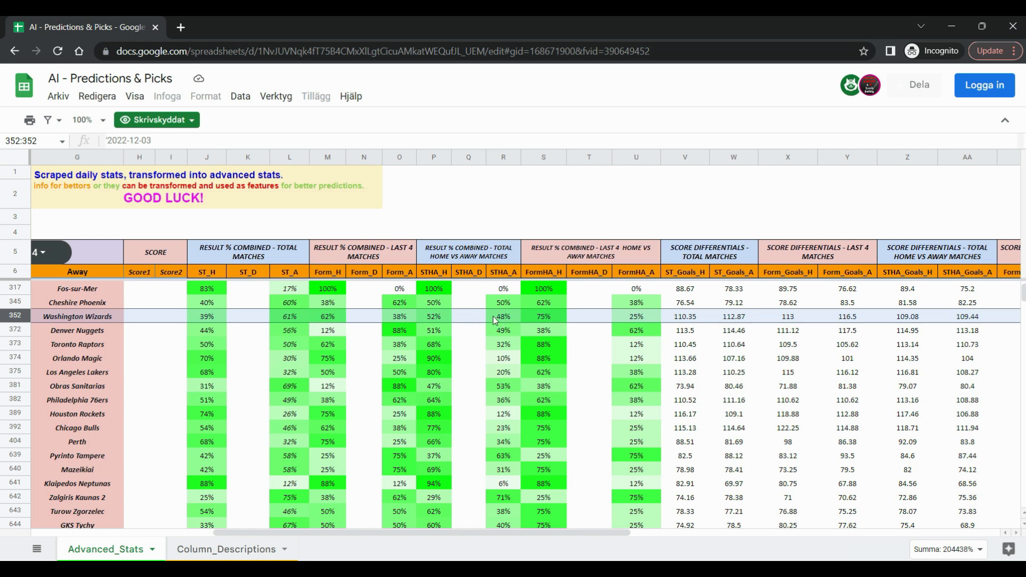
{"action": "mouse_move", "coordinate": [579, 318]}
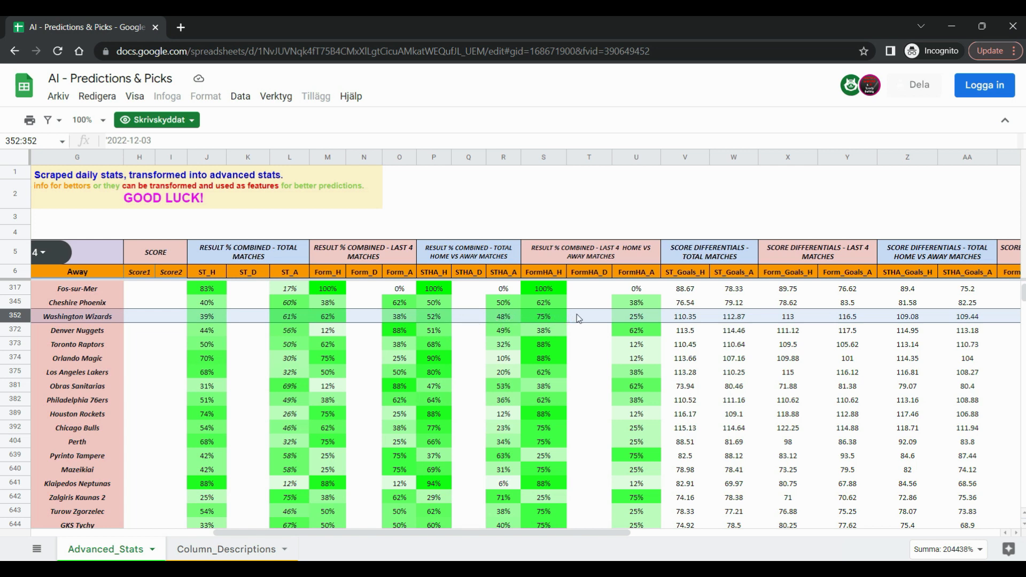
{"action": "mouse_move", "coordinate": [545, 316]}
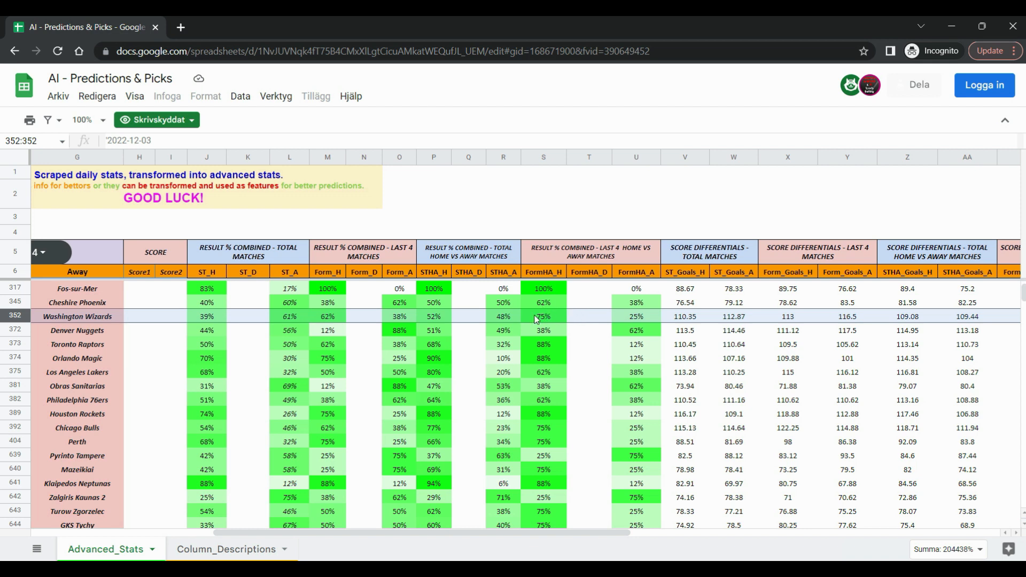
{"action": "mouse_move", "coordinate": [662, 342]}
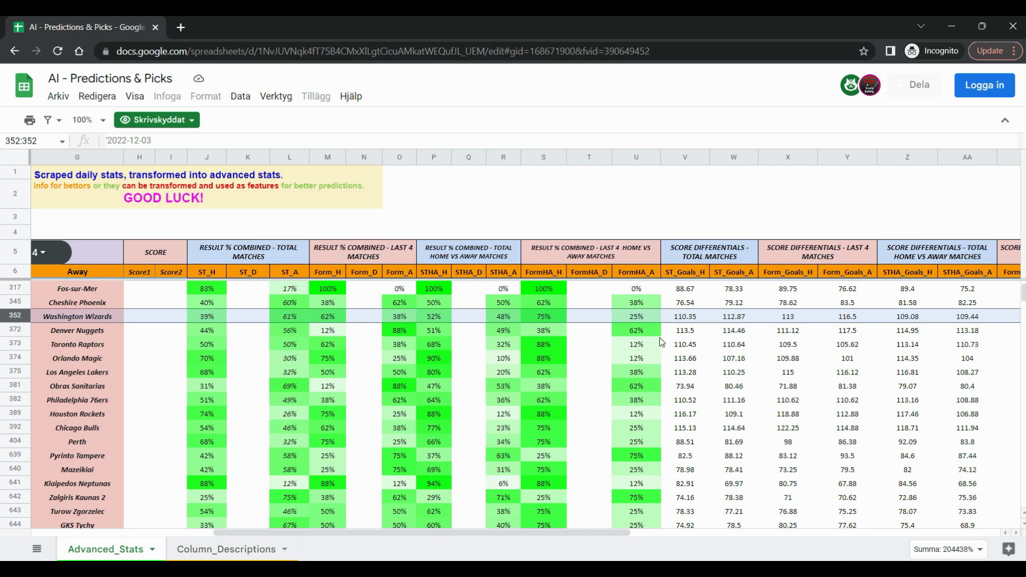
{"action": "mouse_move", "coordinate": [205, 329]}
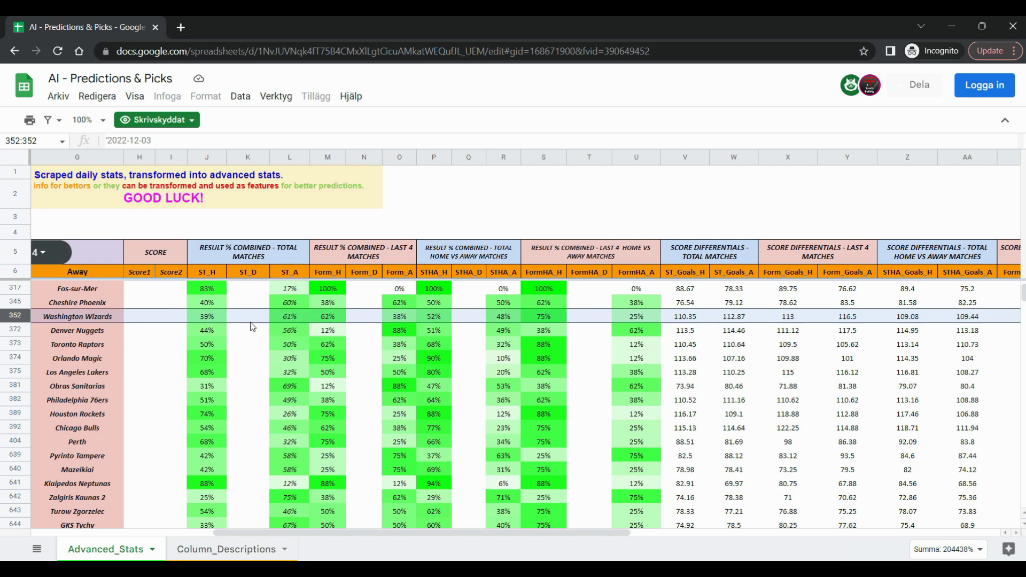
{"action": "mouse_move", "coordinate": [246, 326]}
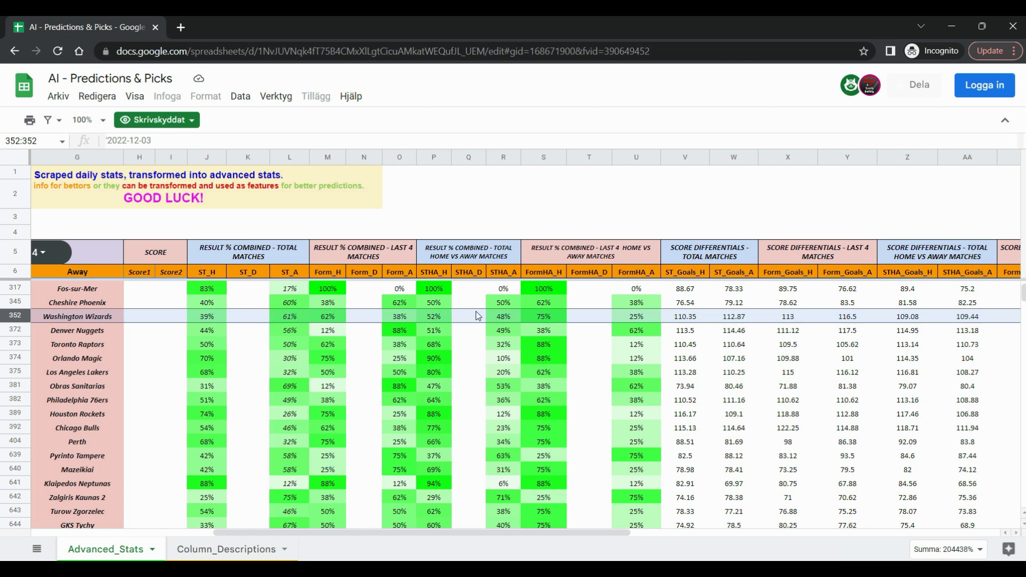
{"action": "mouse_move", "coordinate": [561, 319]}
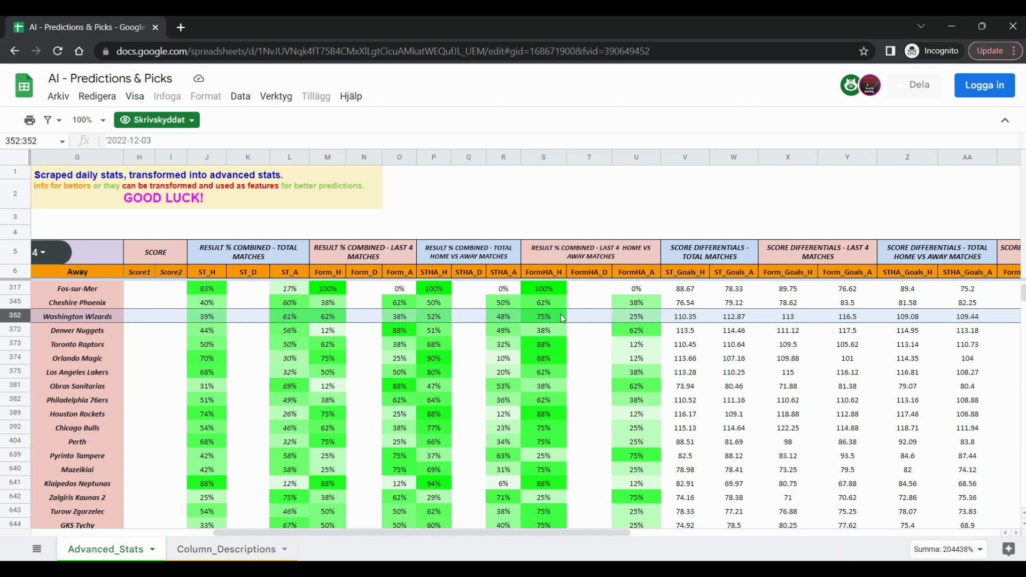
{"action": "mouse_move", "coordinate": [566, 315]}
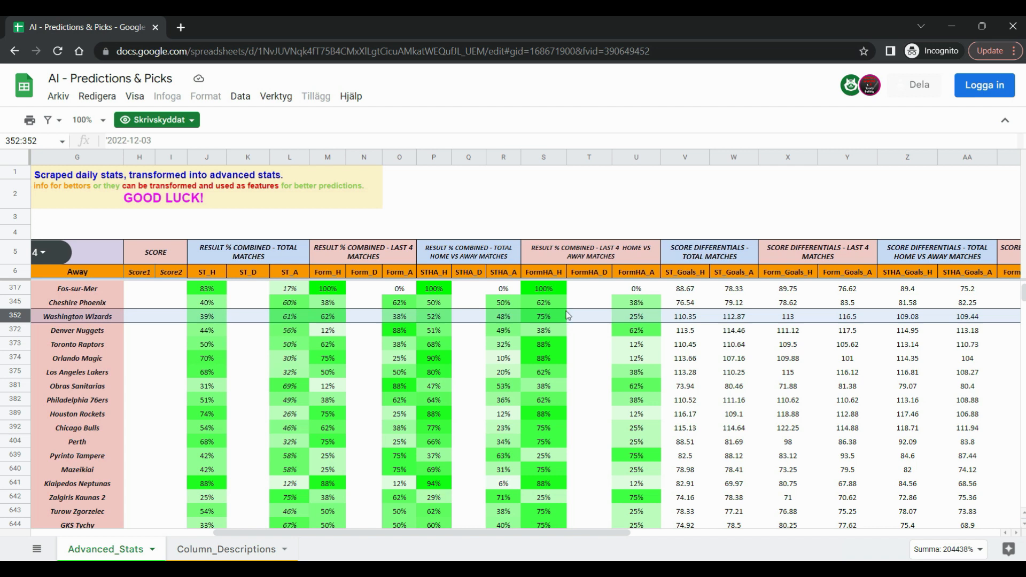
{"action": "mouse_move", "coordinate": [658, 321]}
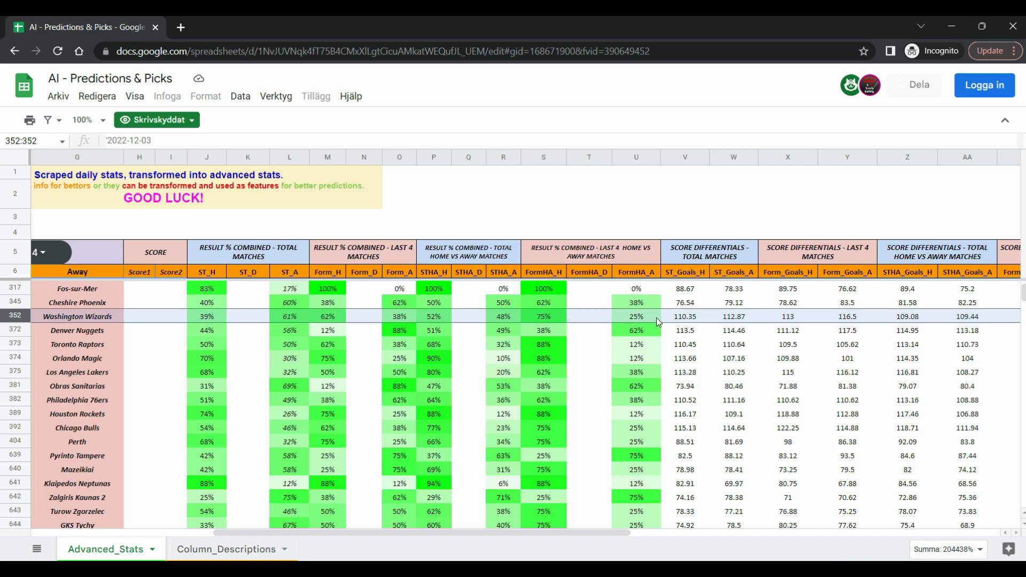
{"action": "mouse_move", "coordinate": [613, 539]}
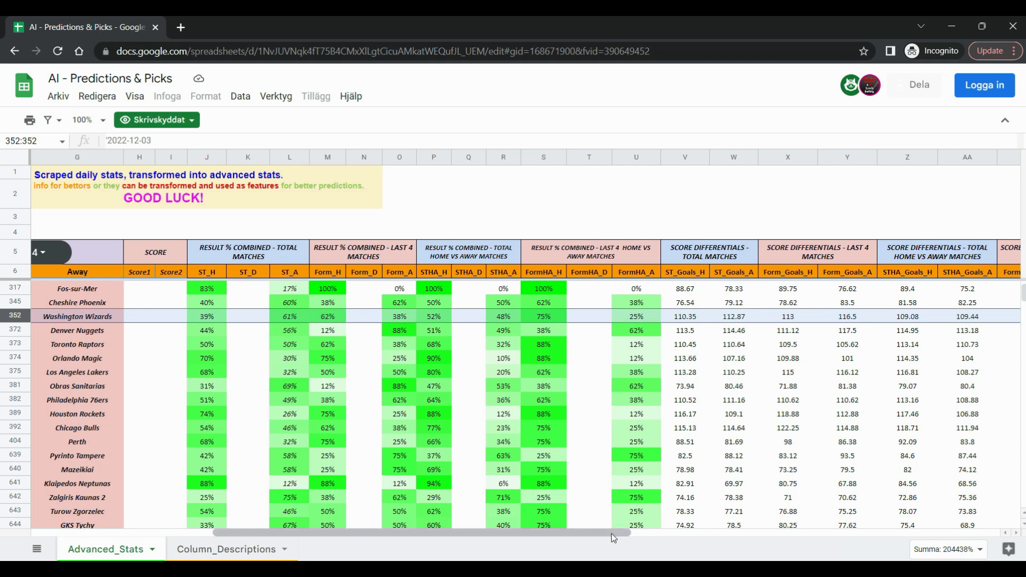
Scroll right past the AI and OU_AI projections (226.93 total) to the BetExplorer link1 column
{"action": "scroll", "scroll_direction": "right", "scroll_amount": 3}
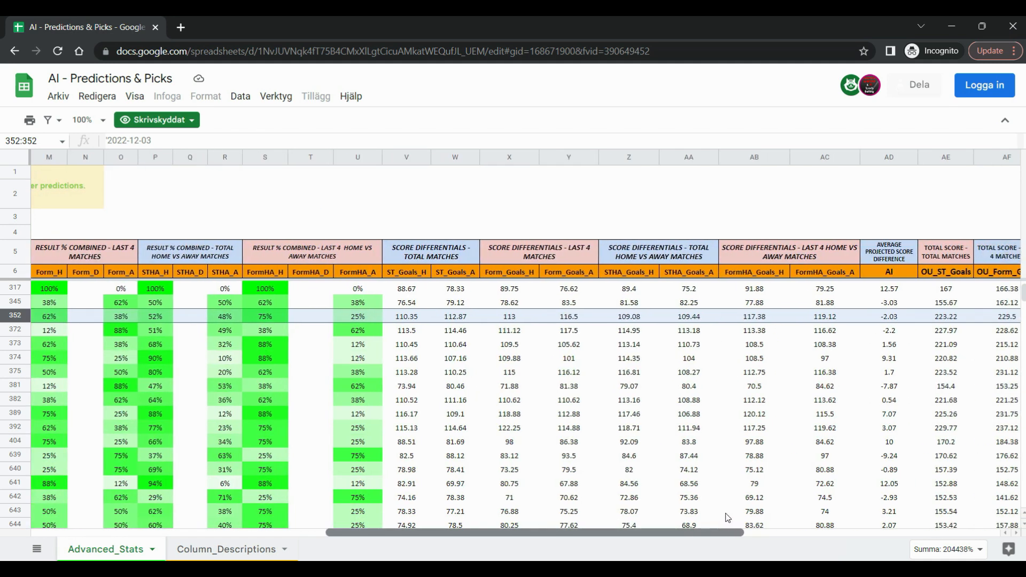
{"action": "scroll", "scroll_direction": "right", "scroll_amount": 3}
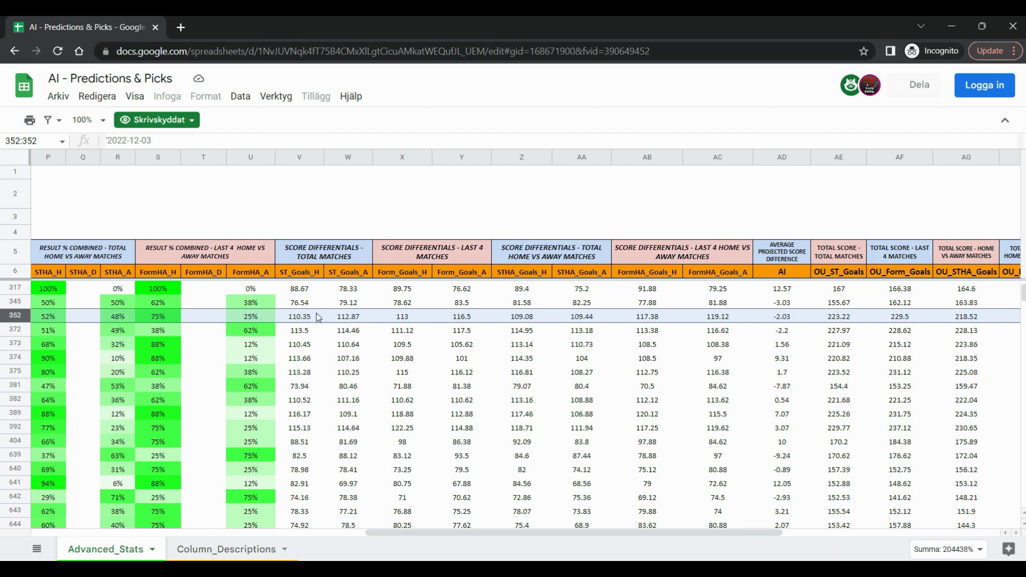
{"action": "mouse_move", "coordinate": [338, 320]}
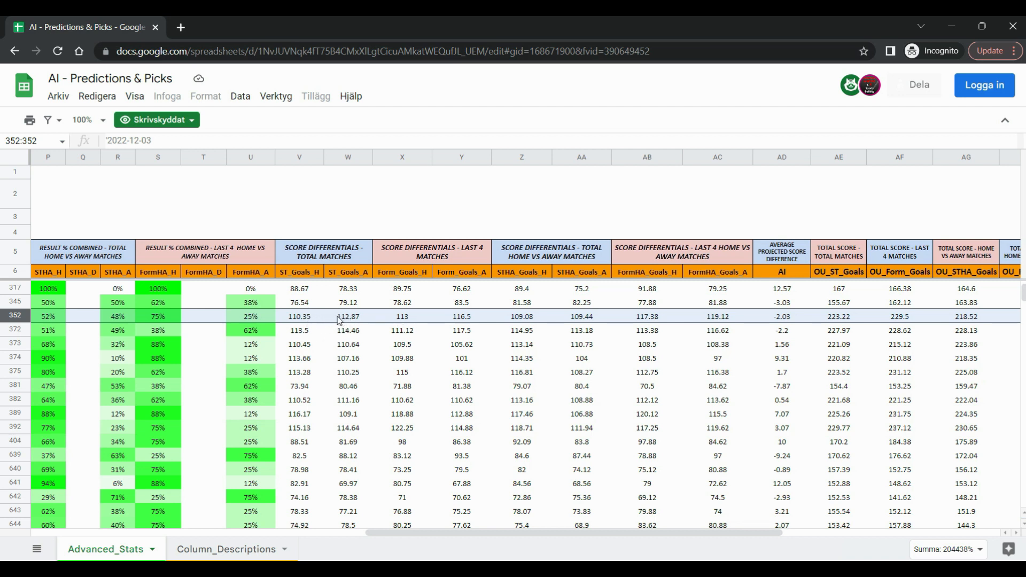
{"action": "mouse_move", "coordinate": [357, 324]}
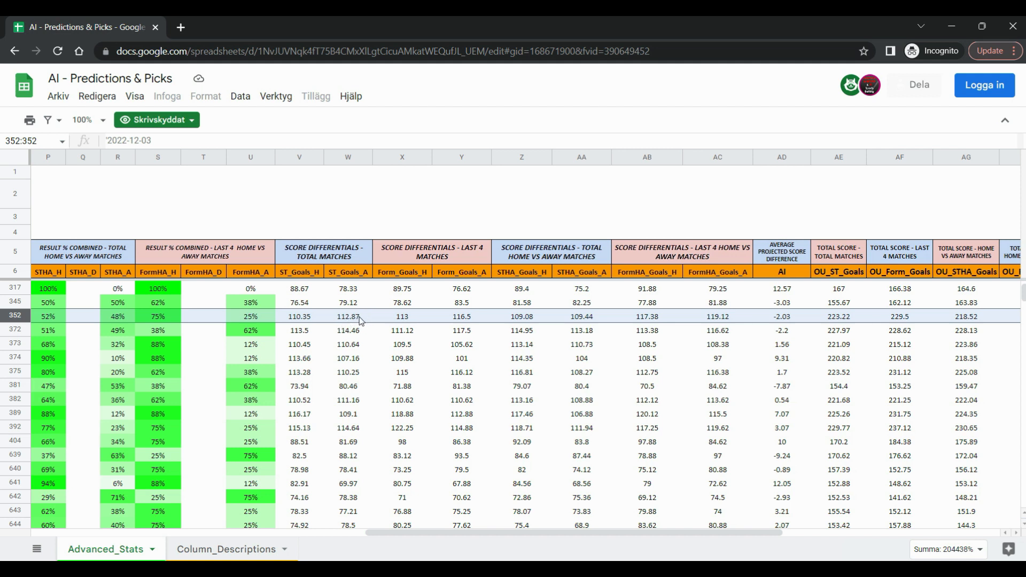
{"action": "mouse_move", "coordinate": [471, 319]}
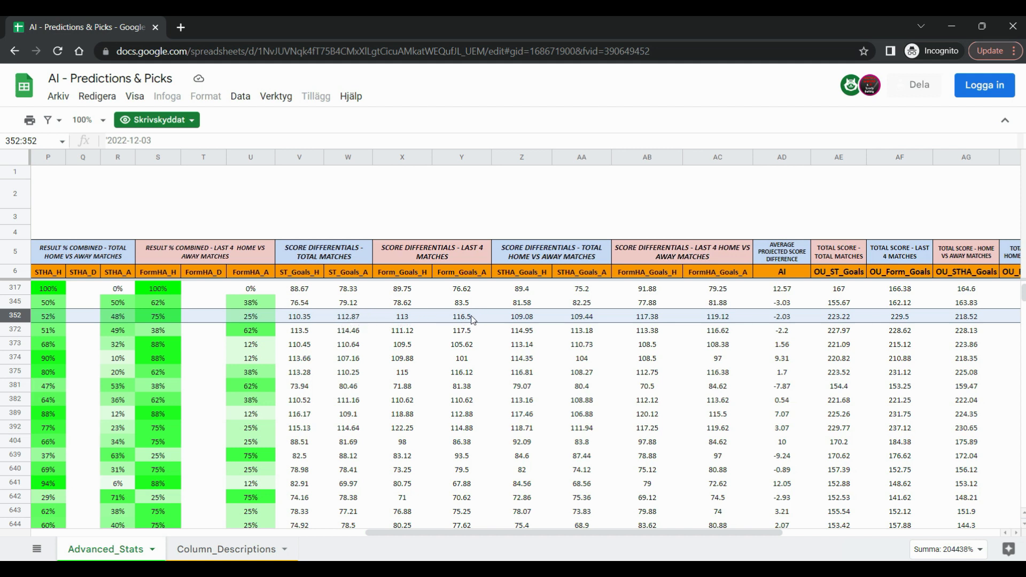
{"action": "mouse_move", "coordinate": [681, 322]}
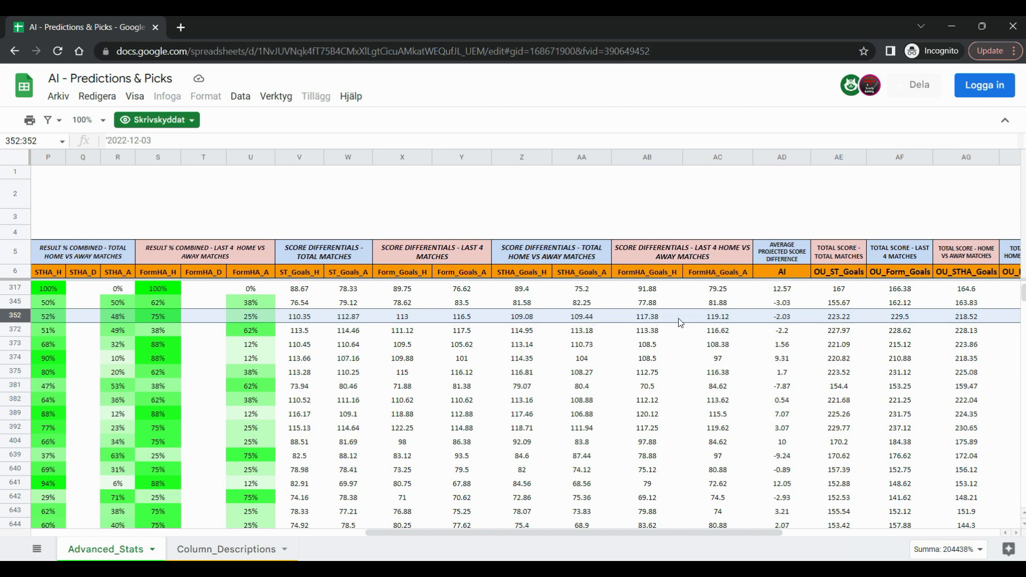
{"action": "mouse_move", "coordinate": [321, 316]}
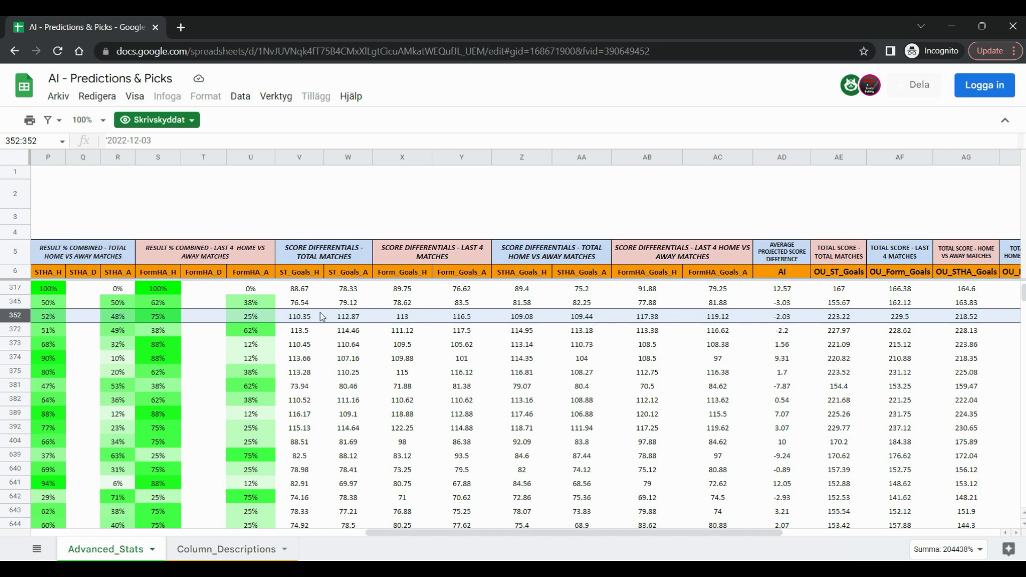
{"action": "mouse_move", "coordinate": [196, 351]}
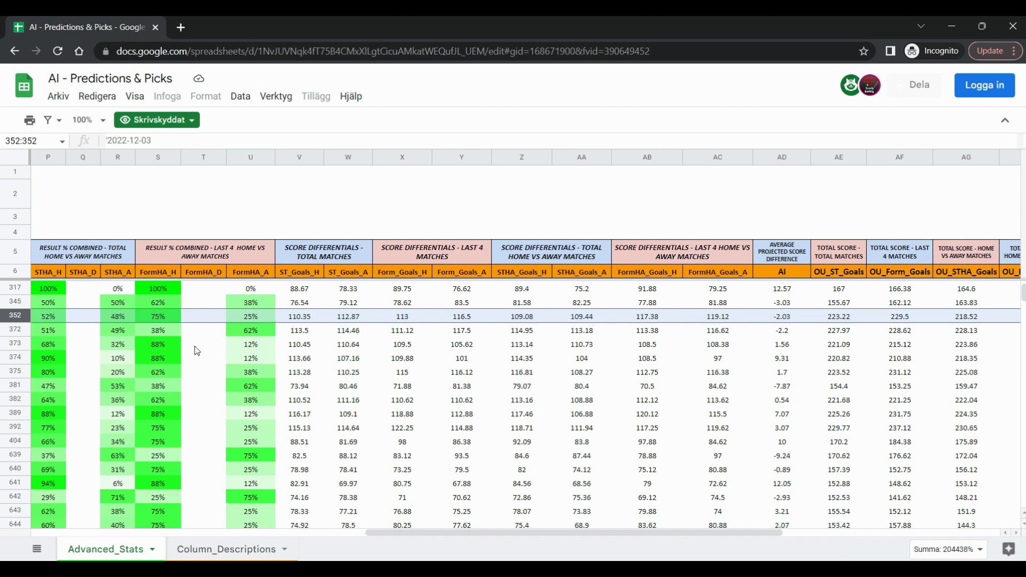
{"action": "mouse_move", "coordinate": [159, 326]}
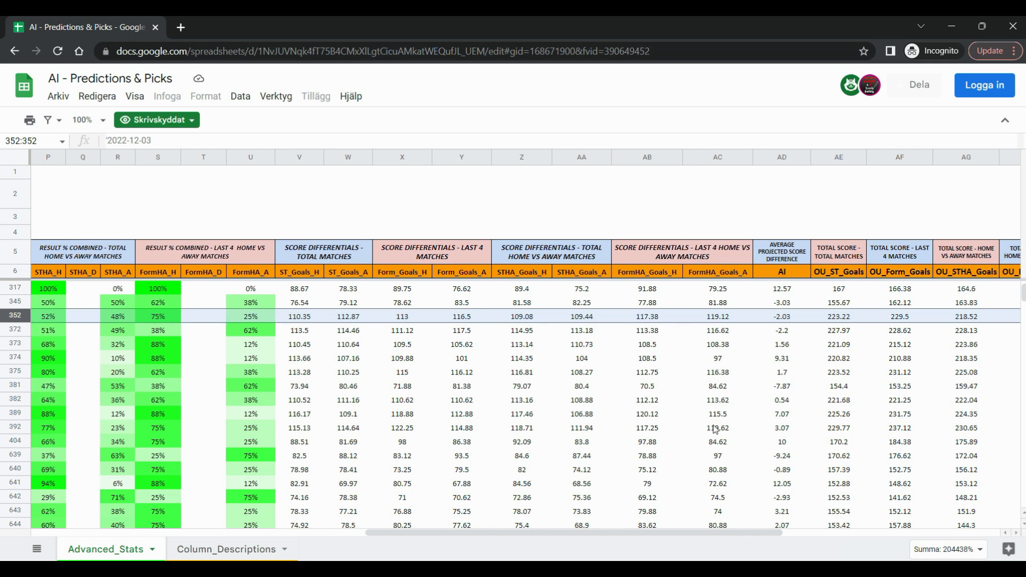
{"action": "scroll", "scroll_direction": "right", "scroll_amount": 3}
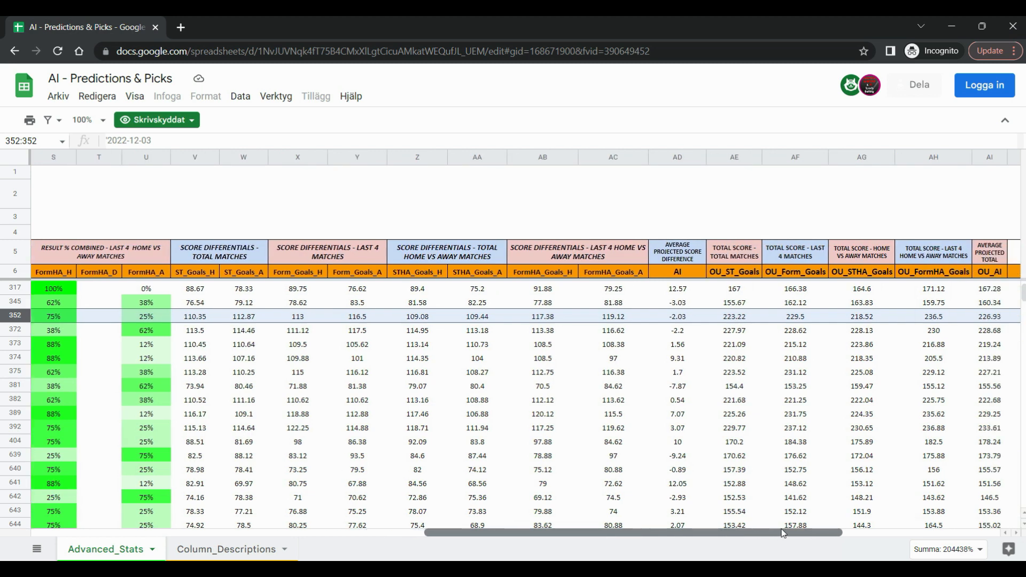
{"action": "scroll", "scroll_direction": "right", "scroll_amount": 3}
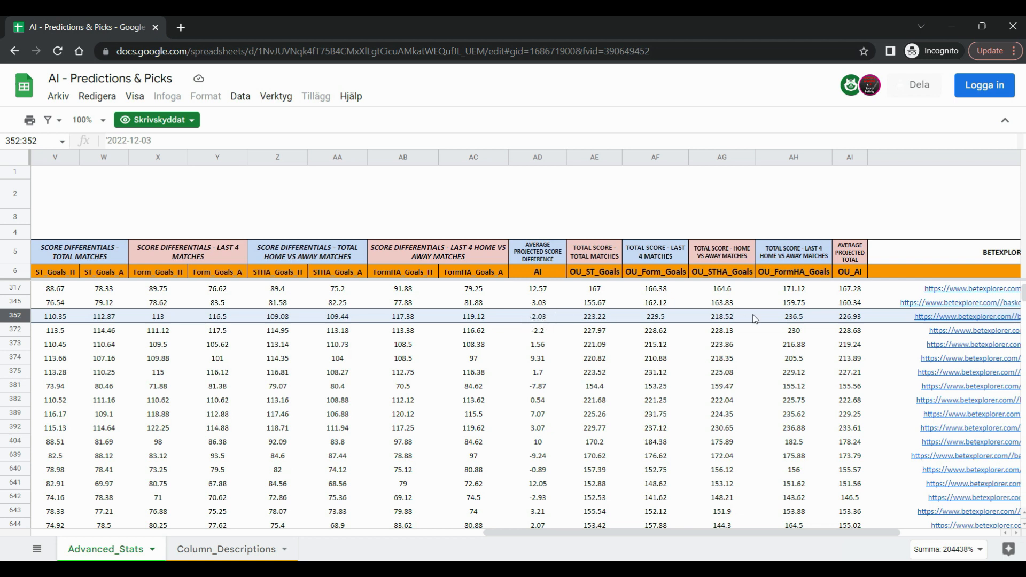
{"action": "mouse_move", "coordinate": [724, 321]}
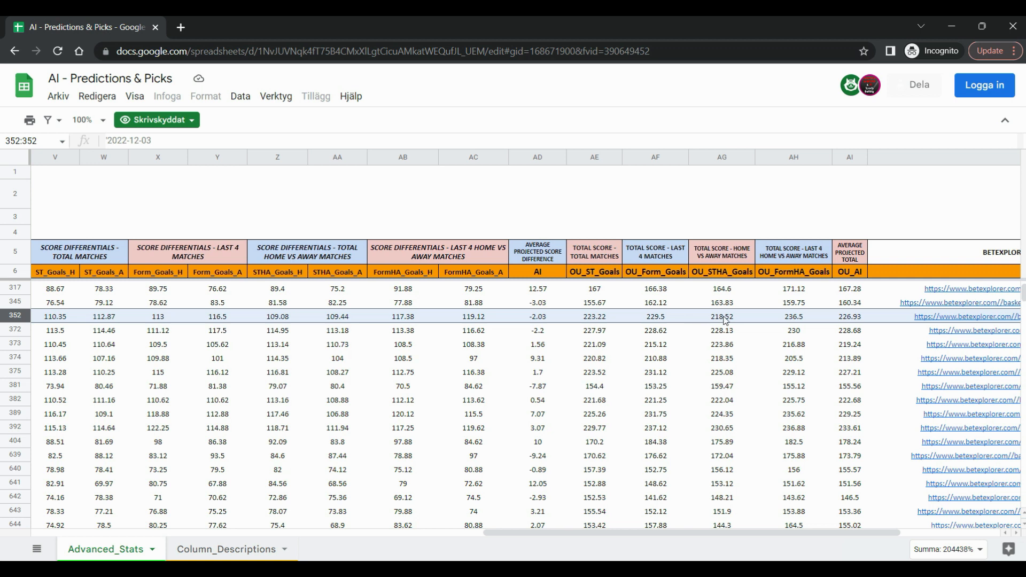
{"action": "mouse_move", "coordinate": [851, 322]}
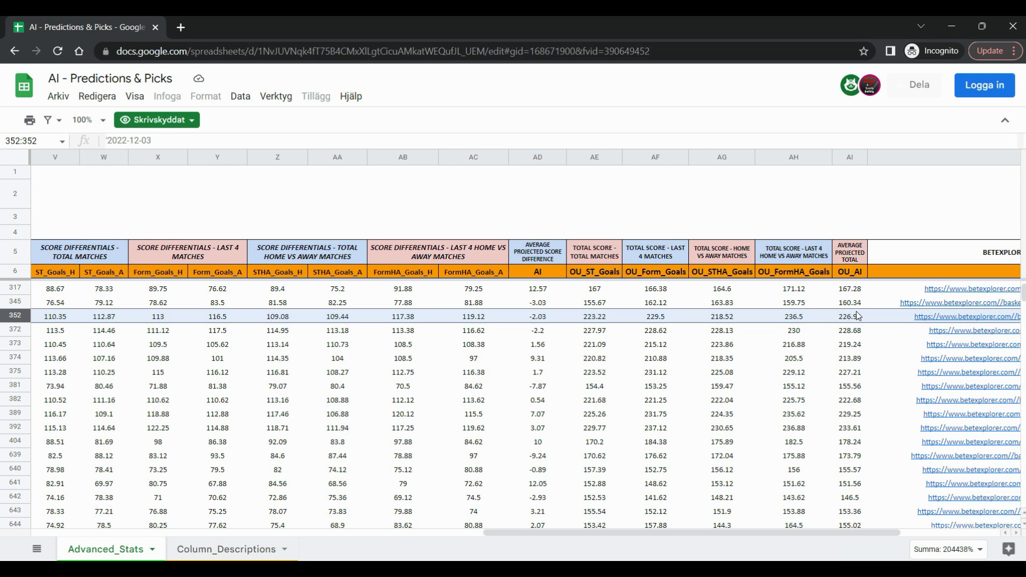
{"action": "mouse_move", "coordinate": [599, 320]}
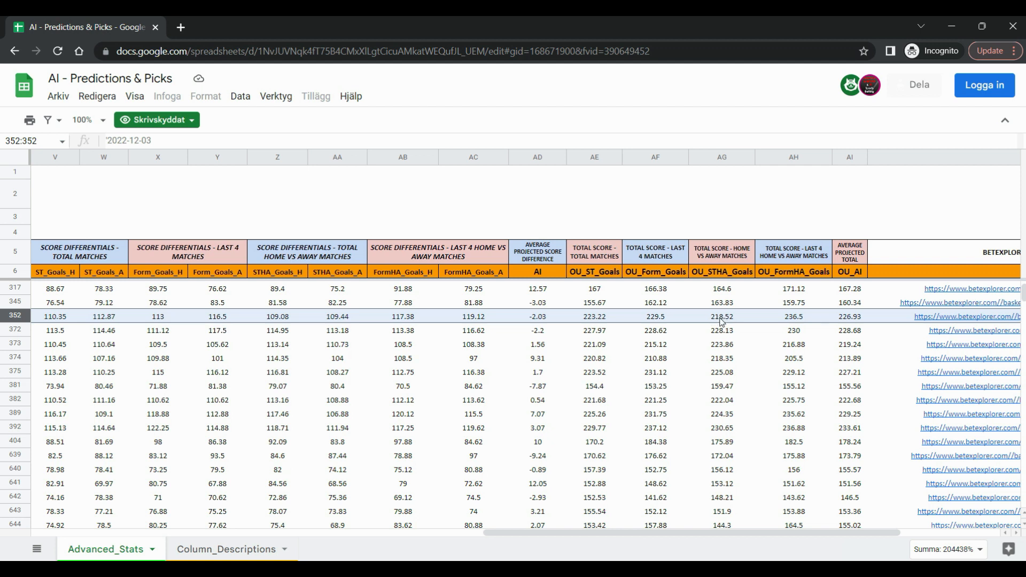
{"action": "mouse_move", "coordinate": [797, 334]}
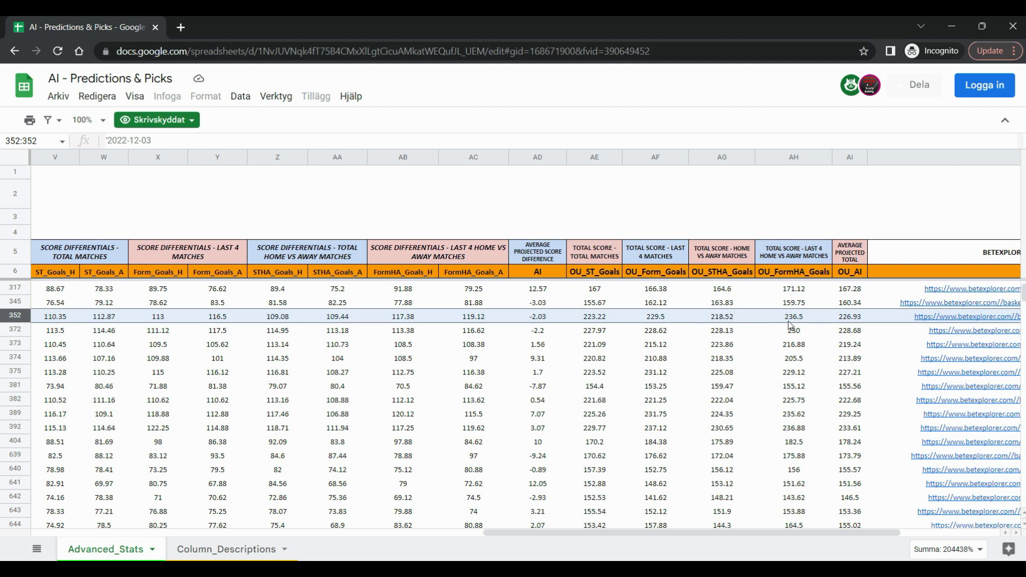
{"action": "mouse_move", "coordinate": [848, 324]}
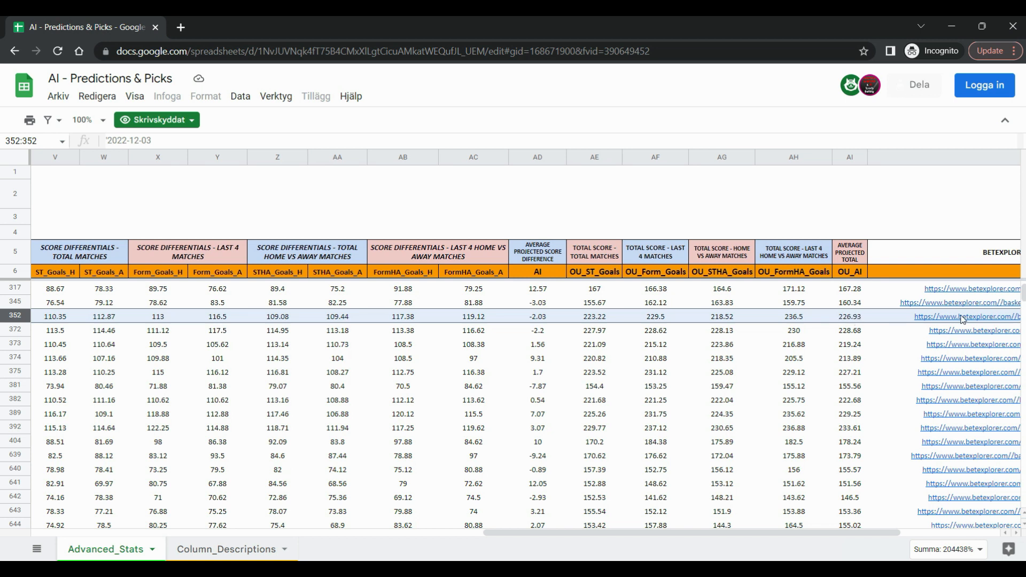
{"action": "scroll", "scroll_direction": "right", "scroll_amount": 3}
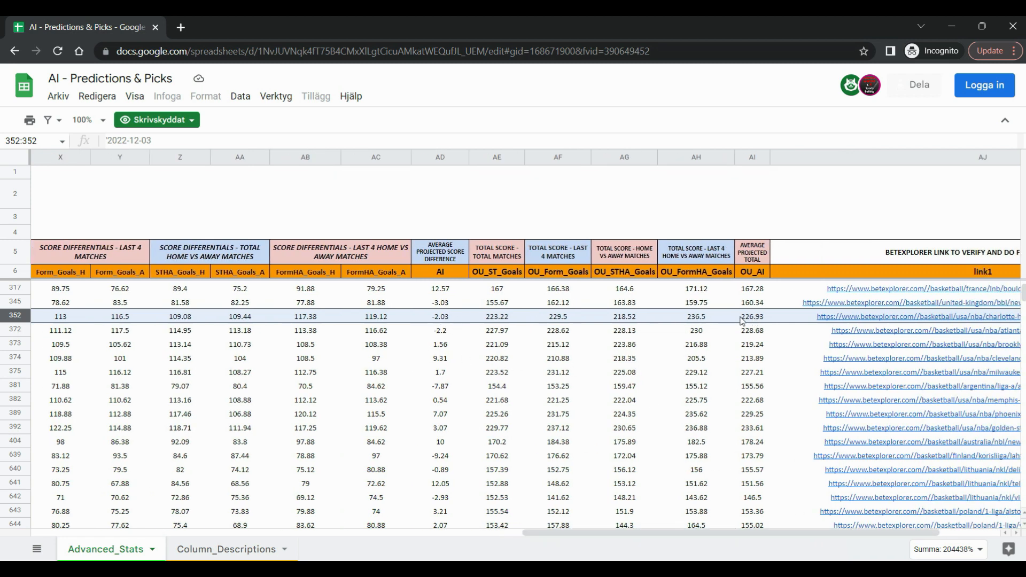
Open the Hornets–Wizards match on BetExplorer and show its Asian handicap odds
{"action": "left_click", "coordinate": [916, 316]}
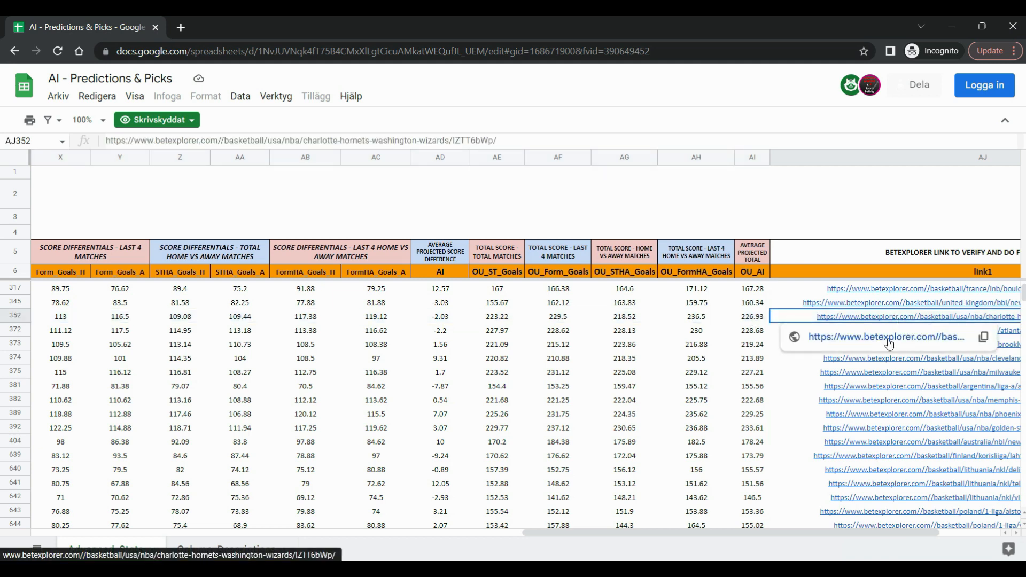
{"action": "left_click", "coordinate": [886, 337]}
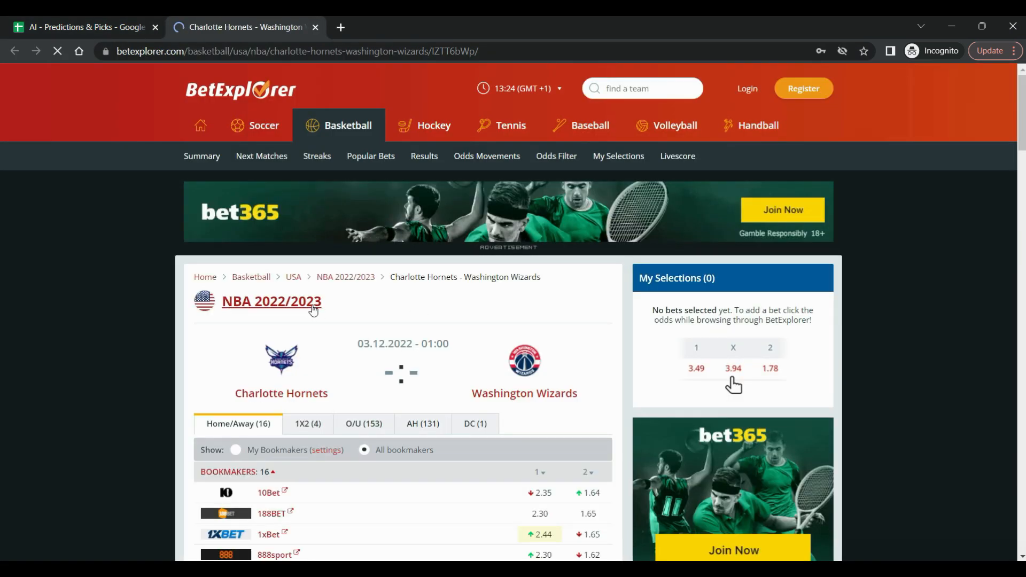
{"action": "scroll", "scroll_direction": "down", "scroll_amount": 3}
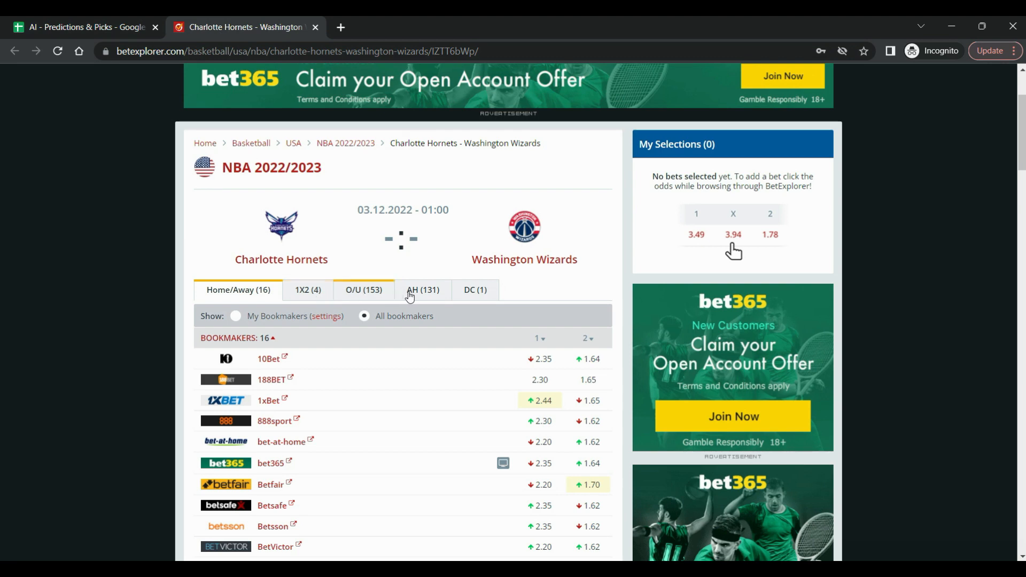
{"action": "left_click", "coordinate": [422, 290]}
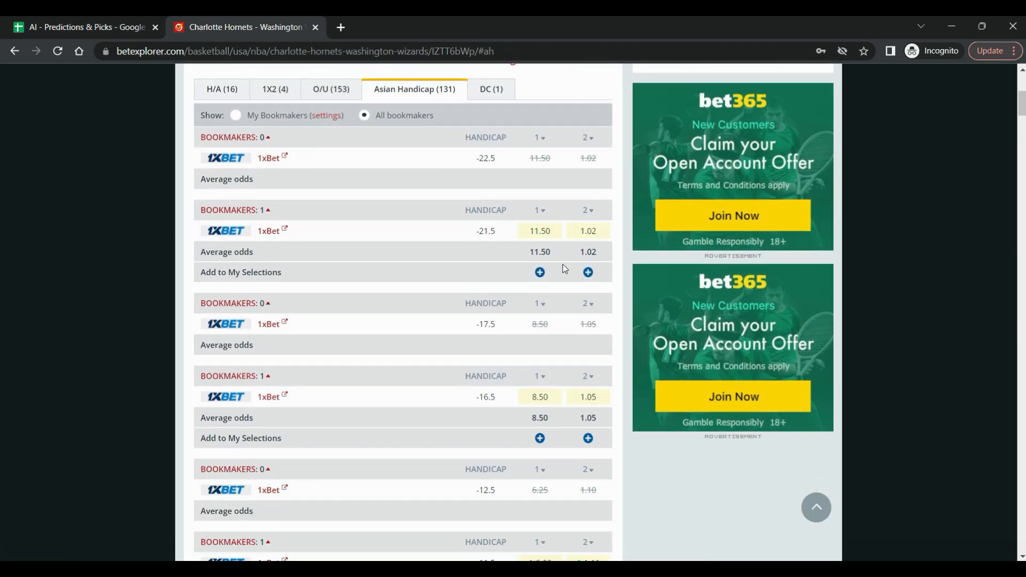
Scroll the Asian handicap table to the +2.5 to +3.5 handicap lines
{"action": "scroll", "scroll_direction": "down", "scroll_amount": 3}
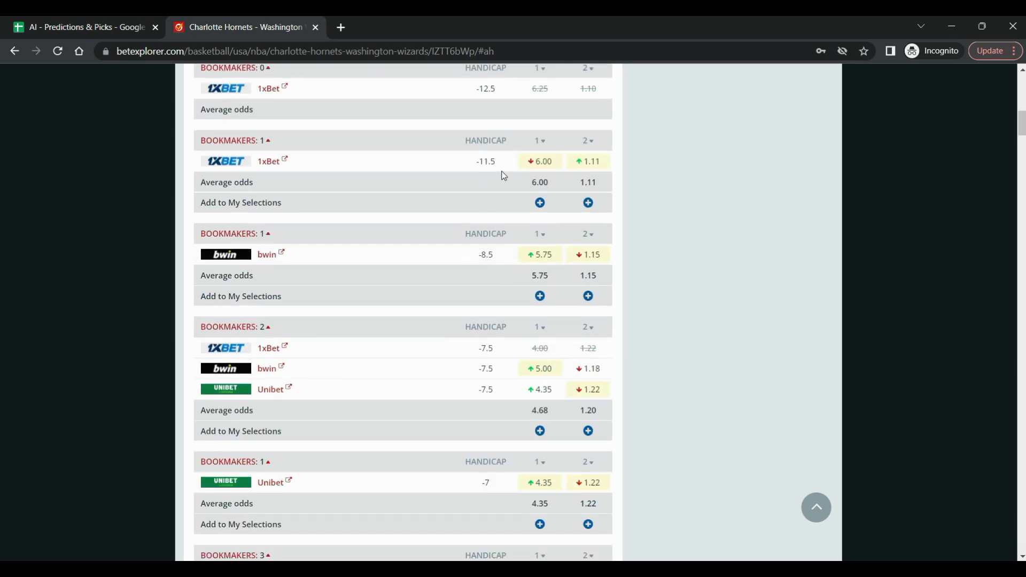
{"action": "scroll", "scroll_direction": "down", "scroll_amount": 3}
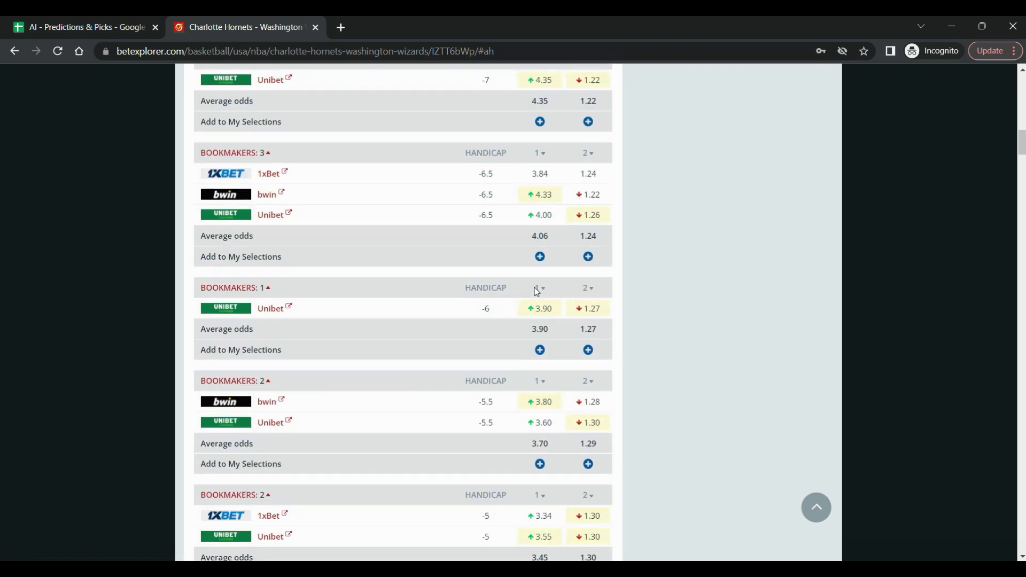
{"action": "mouse_move", "coordinate": [541, 269]}
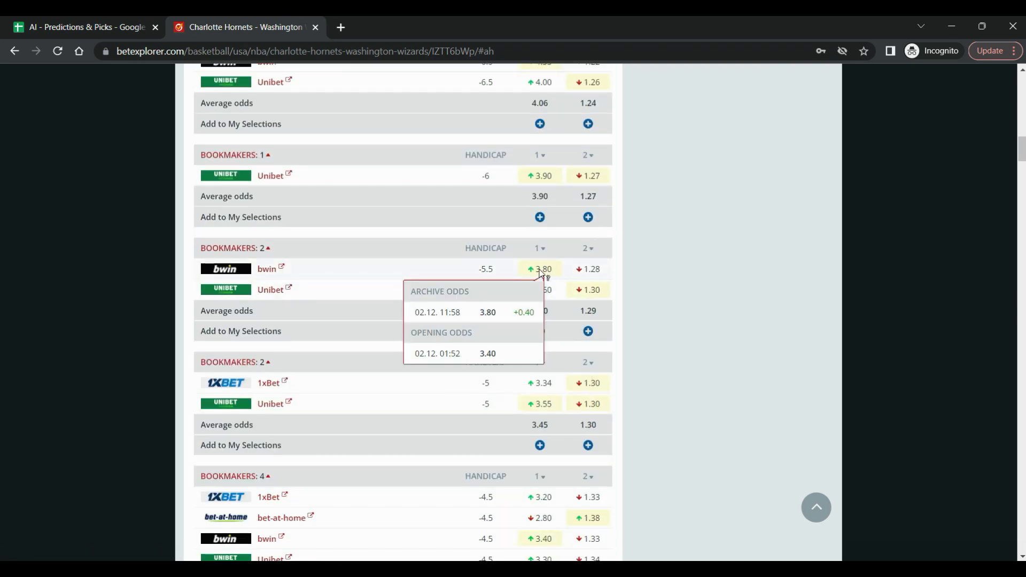
{"action": "mouse_move", "coordinate": [548, 278]}
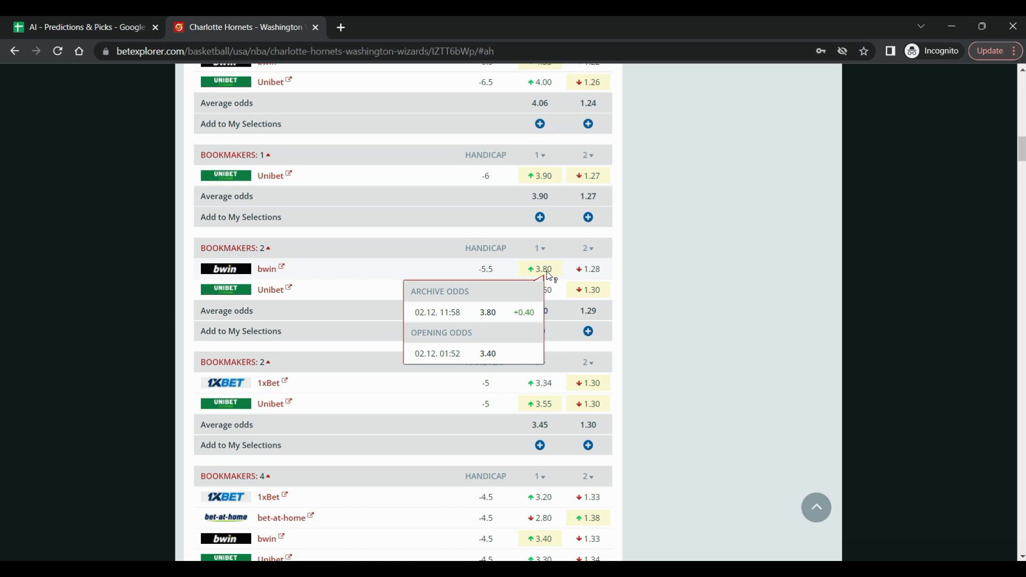
{"action": "mouse_move", "coordinate": [589, 269]}
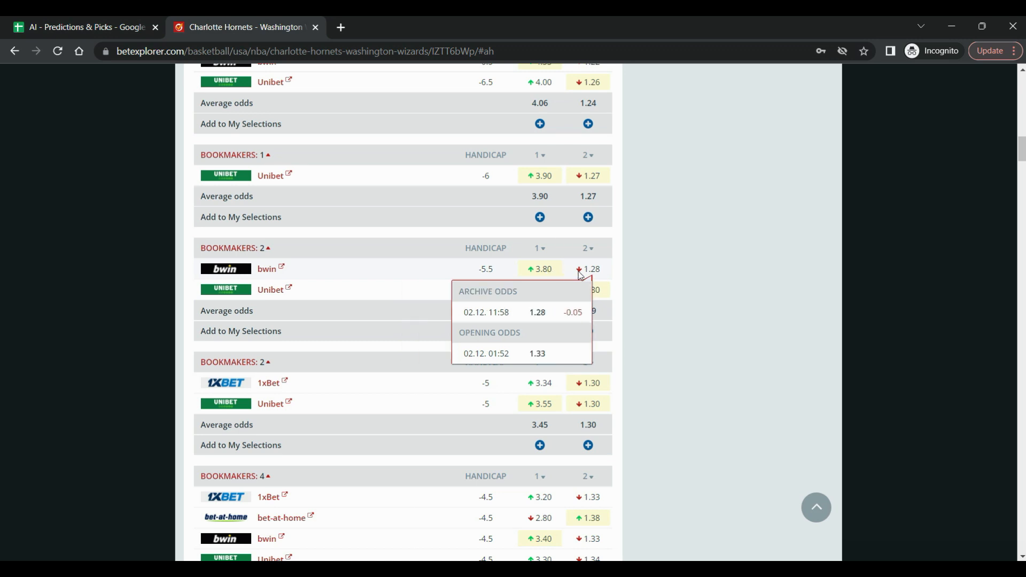
{"action": "scroll", "scroll_direction": "down", "scroll_amount": 3}
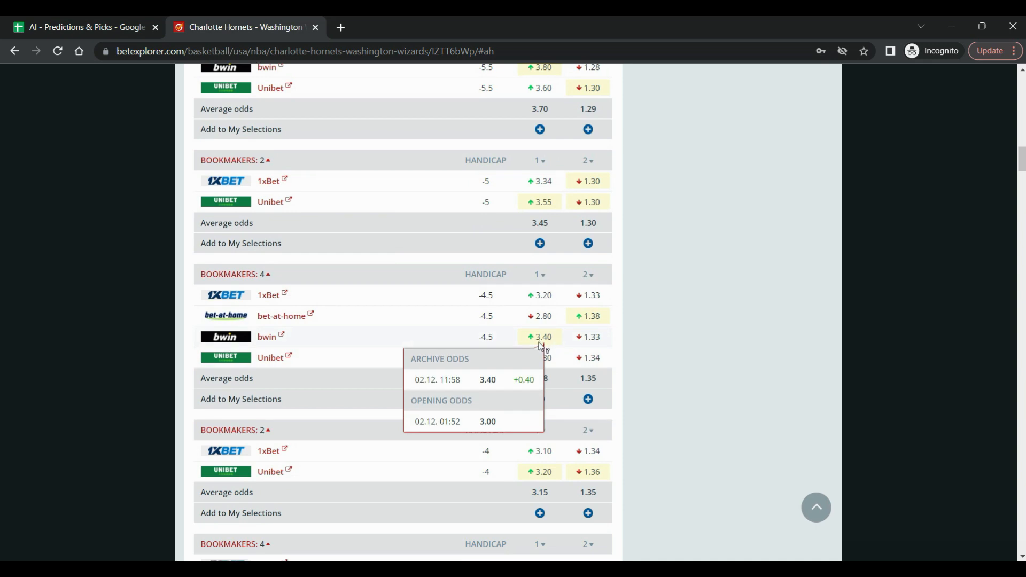
{"action": "scroll", "scroll_direction": "down", "scroll_amount": 3}
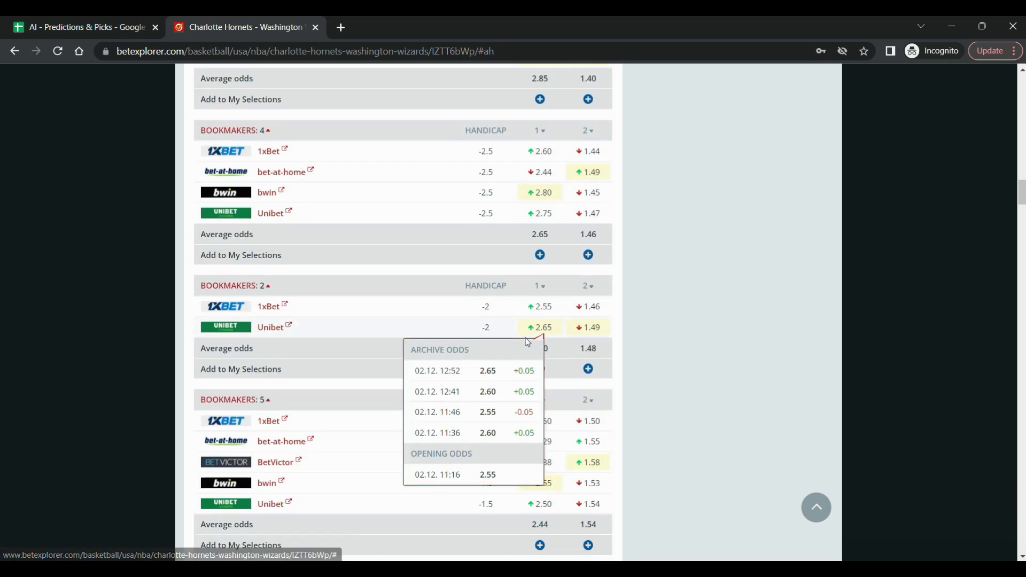
{"action": "scroll", "scroll_direction": "down", "scroll_amount": 3}
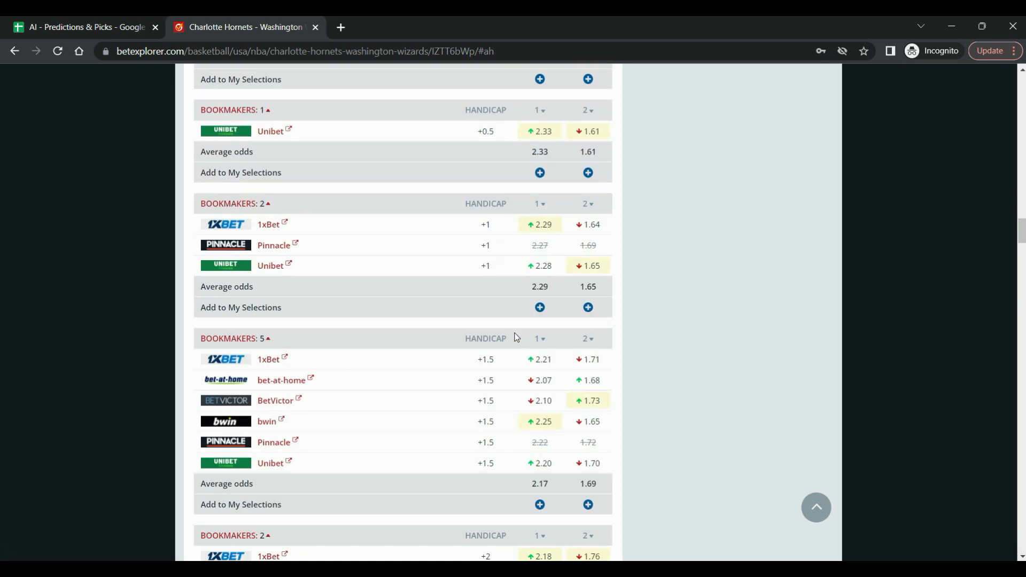
{"action": "scroll", "scroll_direction": "down", "scroll_amount": 3}
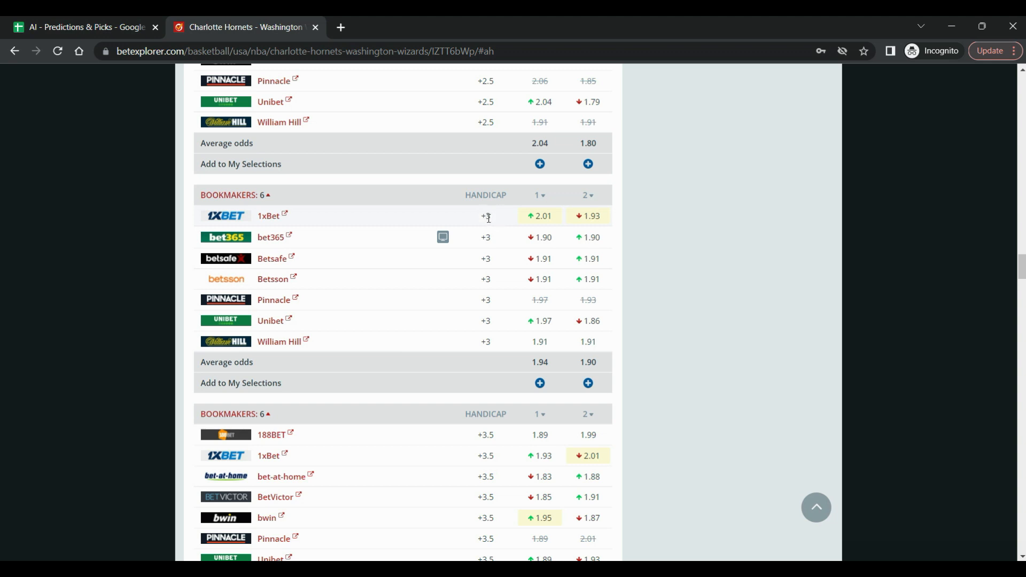
{"action": "mouse_move", "coordinate": [487, 215]}
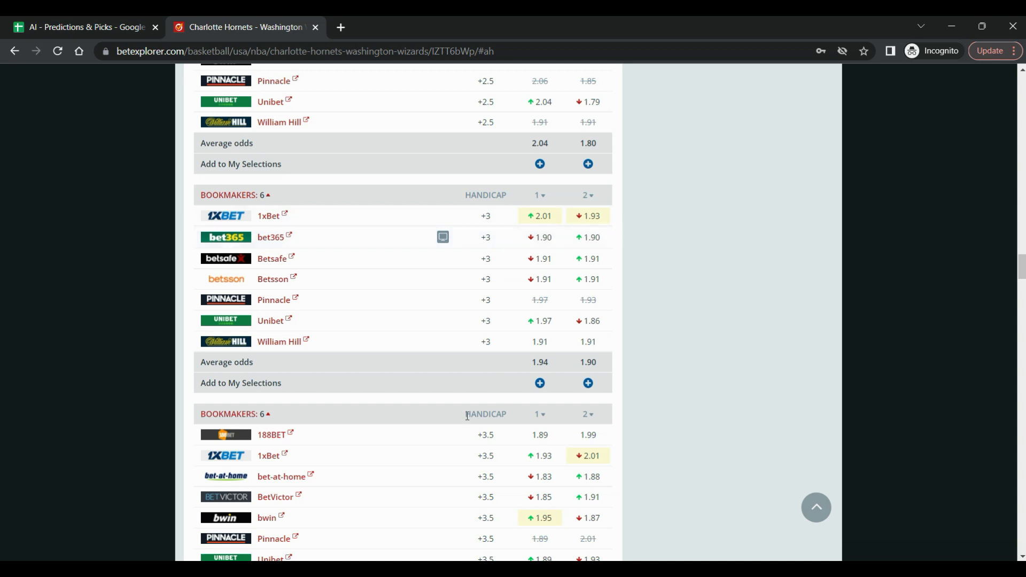
{"action": "mouse_move", "coordinate": [489, 524]}
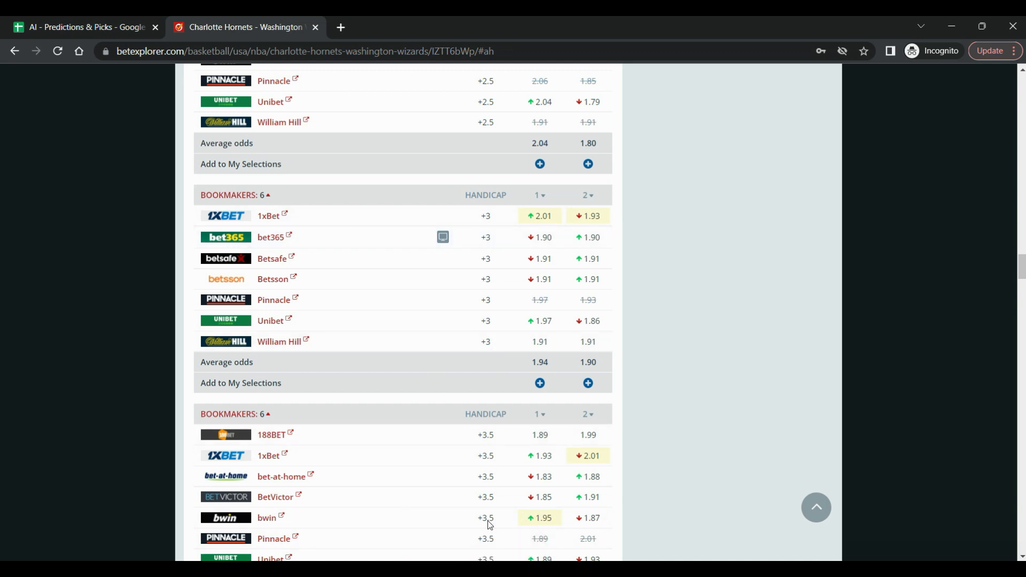
{"action": "mouse_move", "coordinate": [465, 529]}
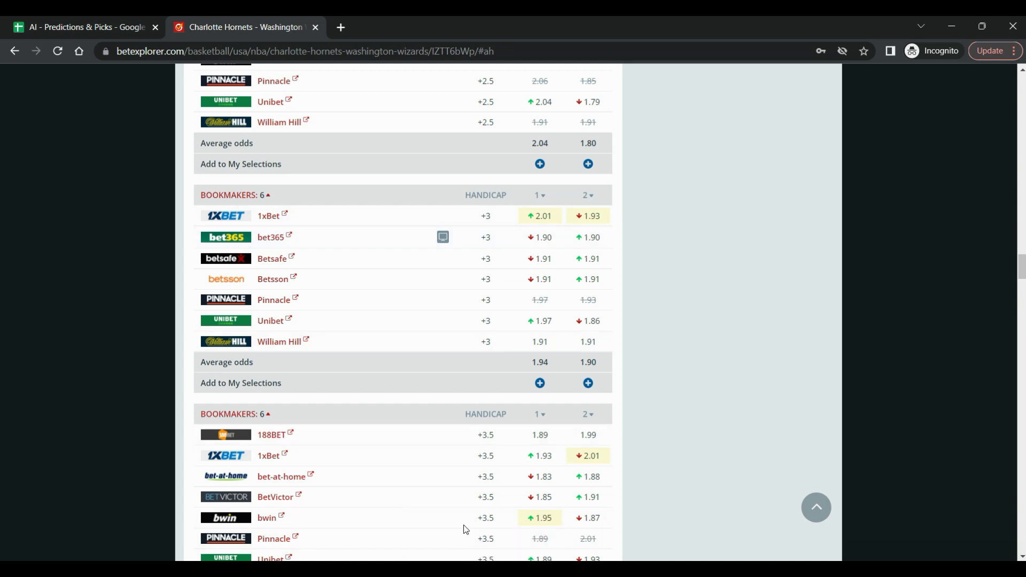
Return to the predictions sheet showing the Hornets–Wizards -2.03 difference and 226.93 total
{"action": "left_click", "coordinate": [85, 26]}
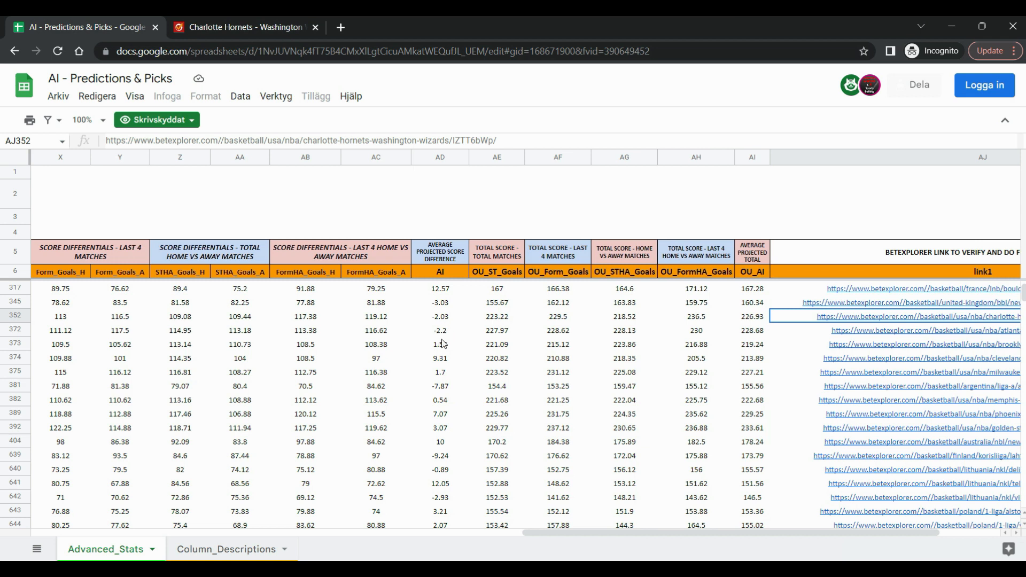
{"action": "mouse_move", "coordinate": [445, 337]}
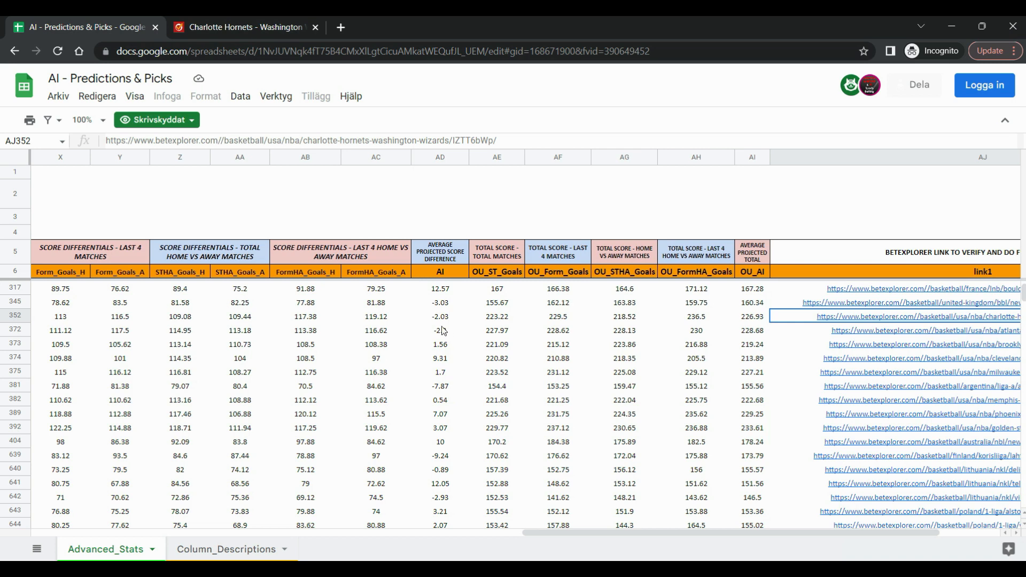
{"action": "mouse_move", "coordinate": [444, 336]}
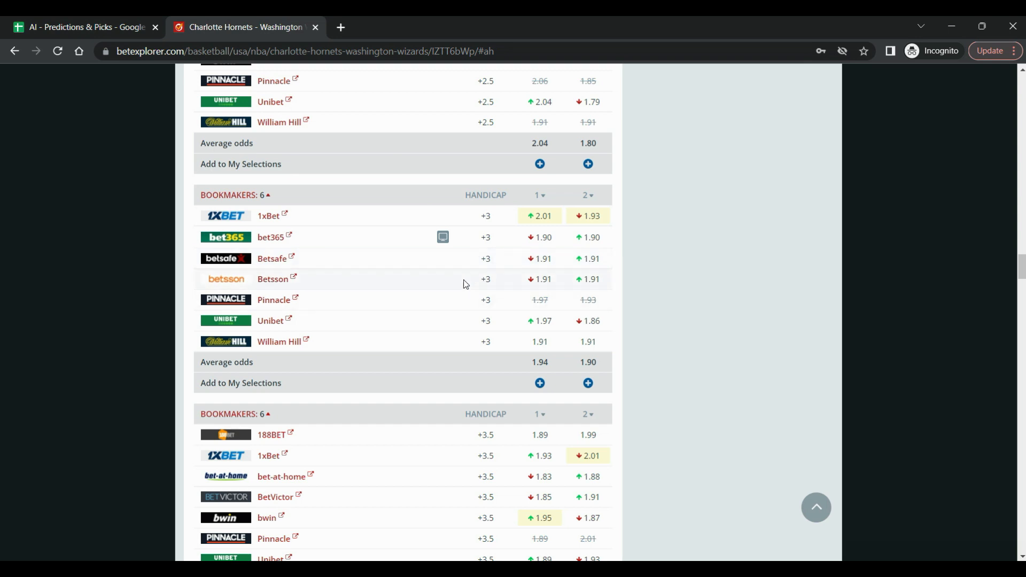
{"action": "mouse_move", "coordinate": [504, 274]}
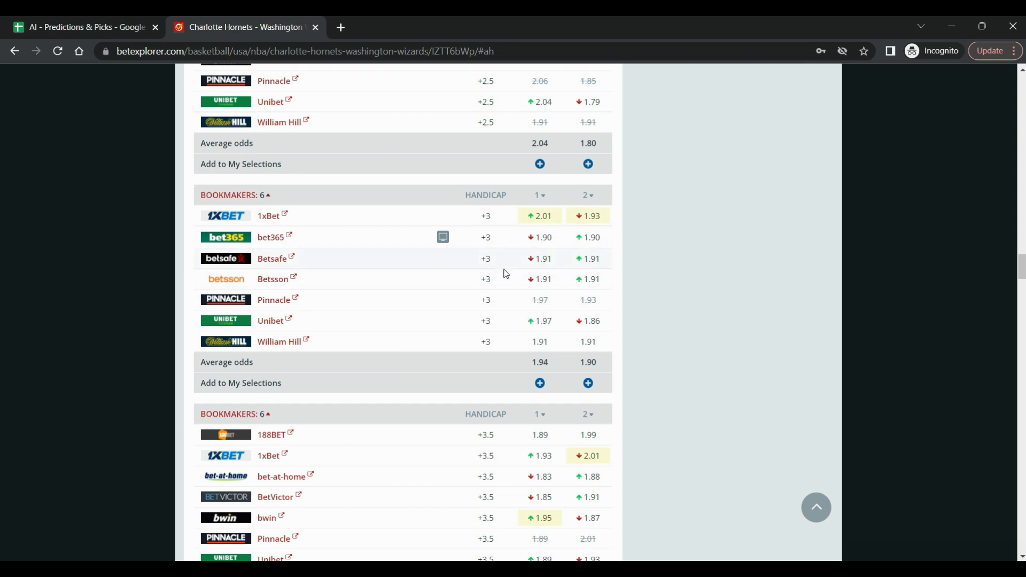
{"action": "mouse_move", "coordinate": [495, 266]}
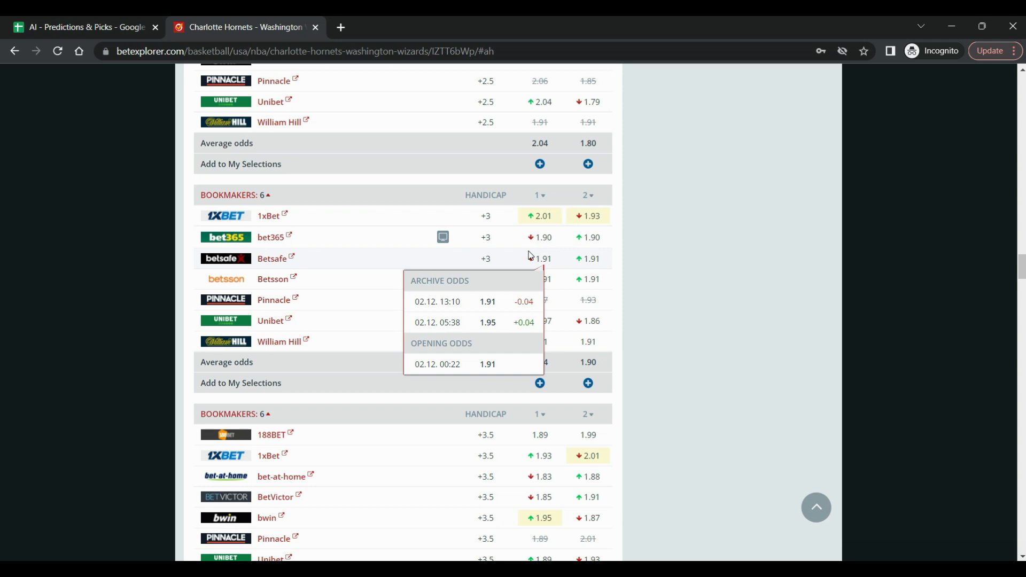
{"action": "mouse_move", "coordinate": [502, 255]}
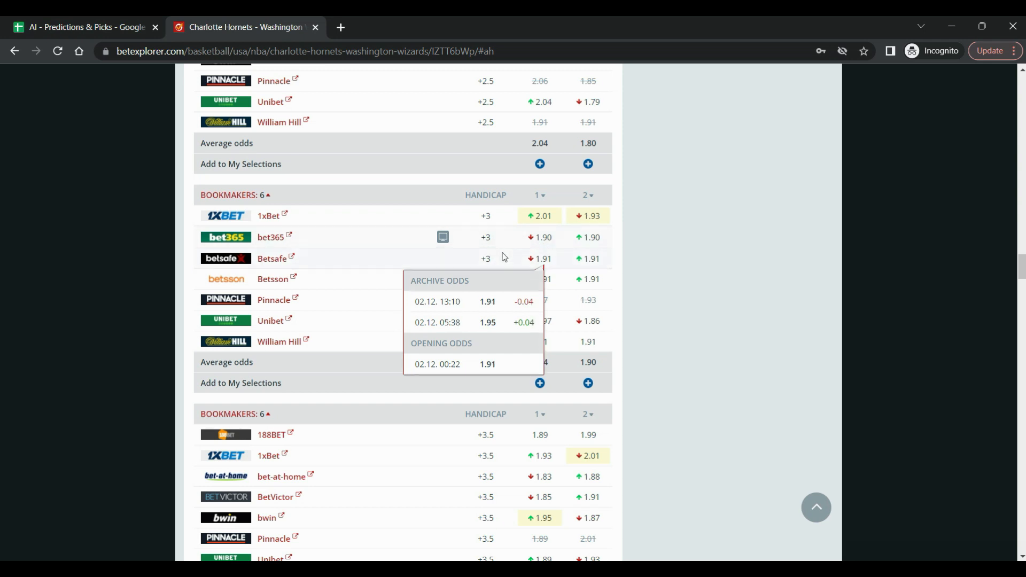
{"action": "mouse_move", "coordinate": [494, 244]}
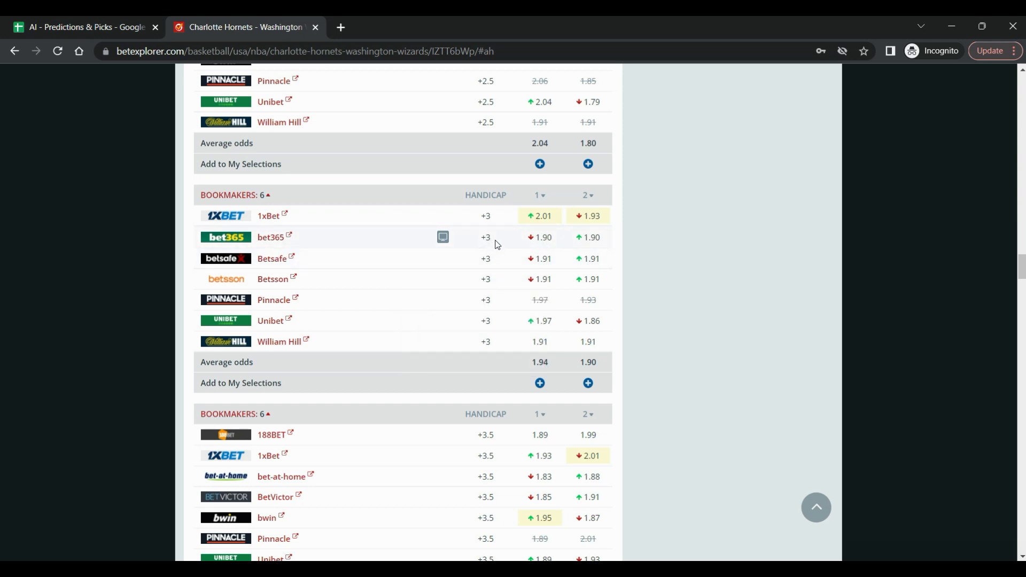
{"action": "mouse_move", "coordinate": [473, 252]}
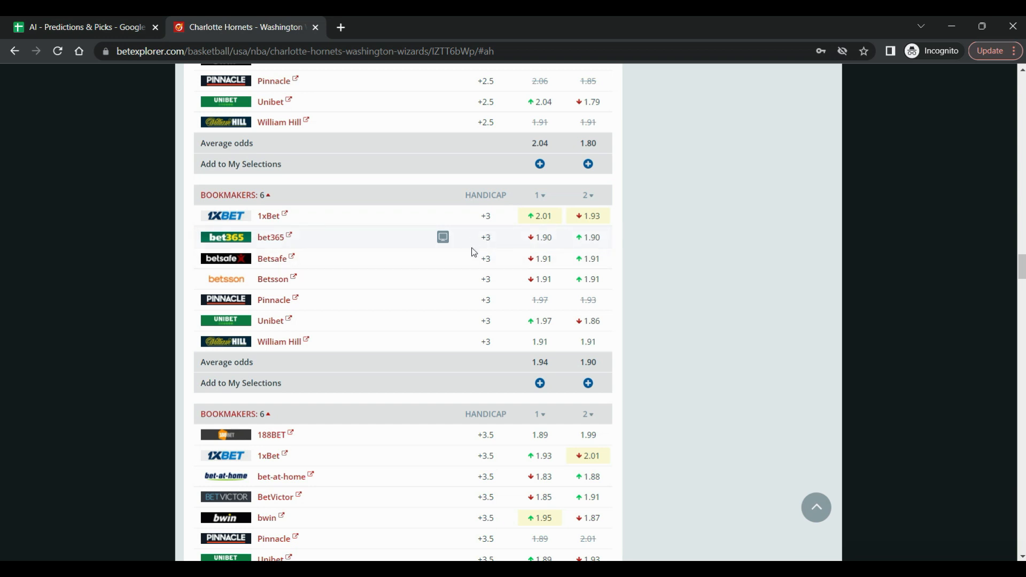
{"action": "mouse_move", "coordinate": [492, 250]}
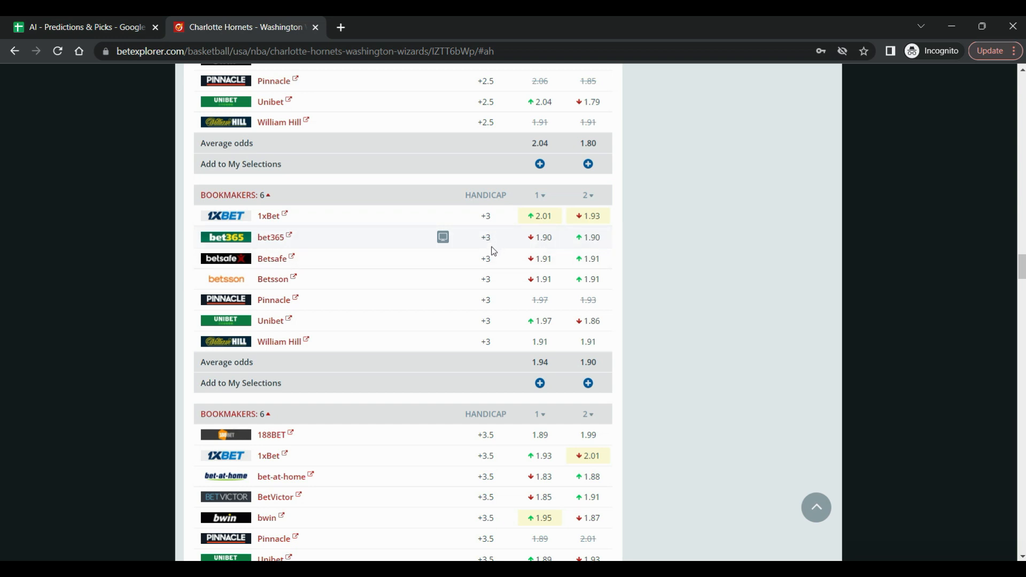
{"action": "mouse_move", "coordinate": [450, 275]}
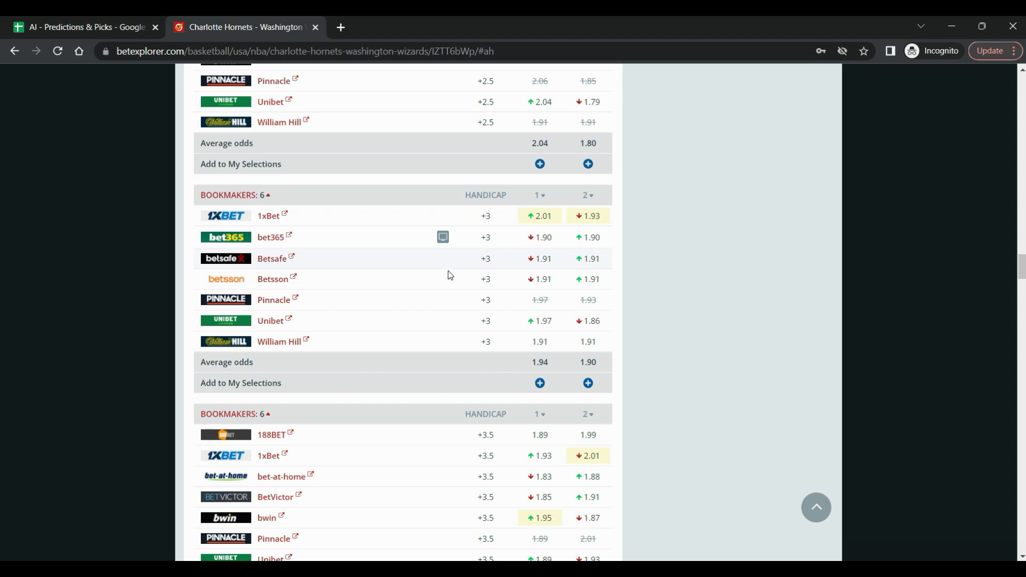
{"action": "mouse_move", "coordinate": [487, 235]}
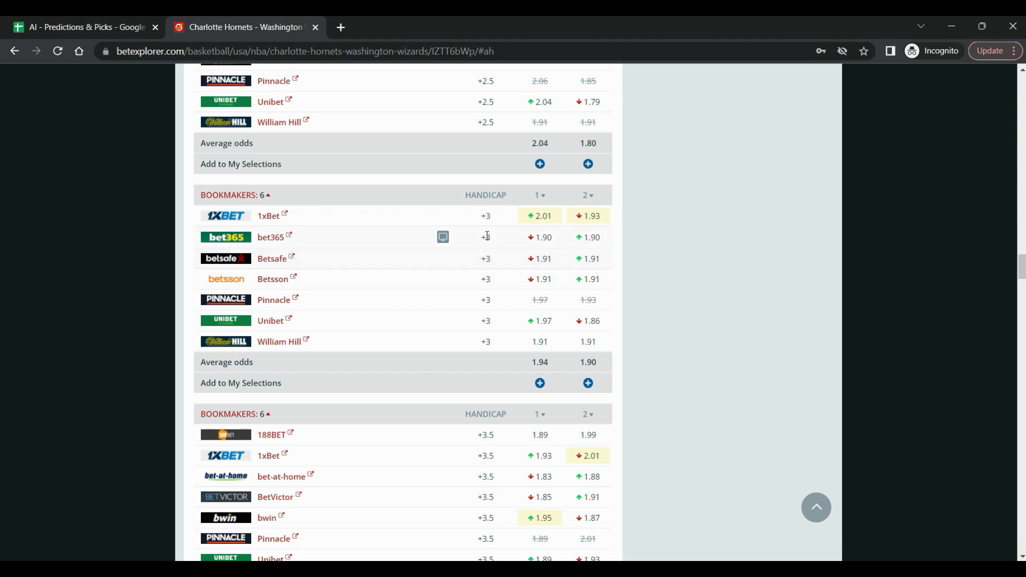
{"action": "mouse_move", "coordinate": [482, 254]}
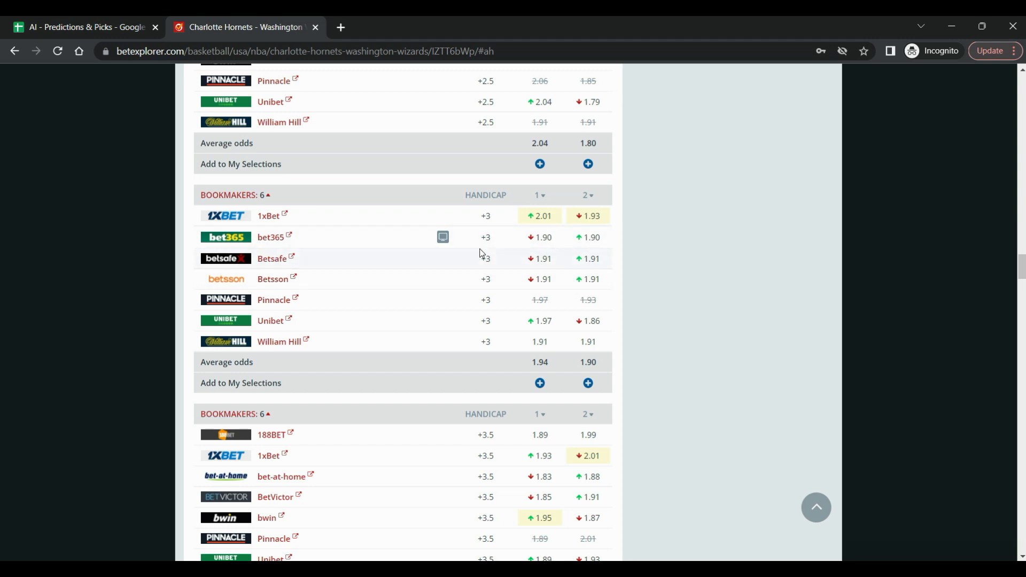
{"action": "mouse_move", "coordinate": [455, 265]}
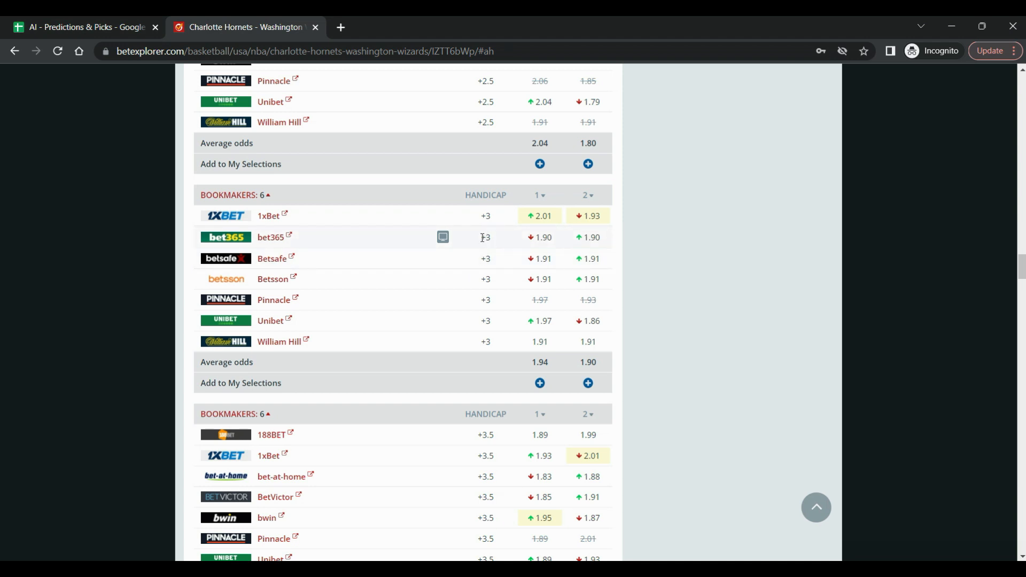
{"action": "mouse_move", "coordinate": [495, 269]}
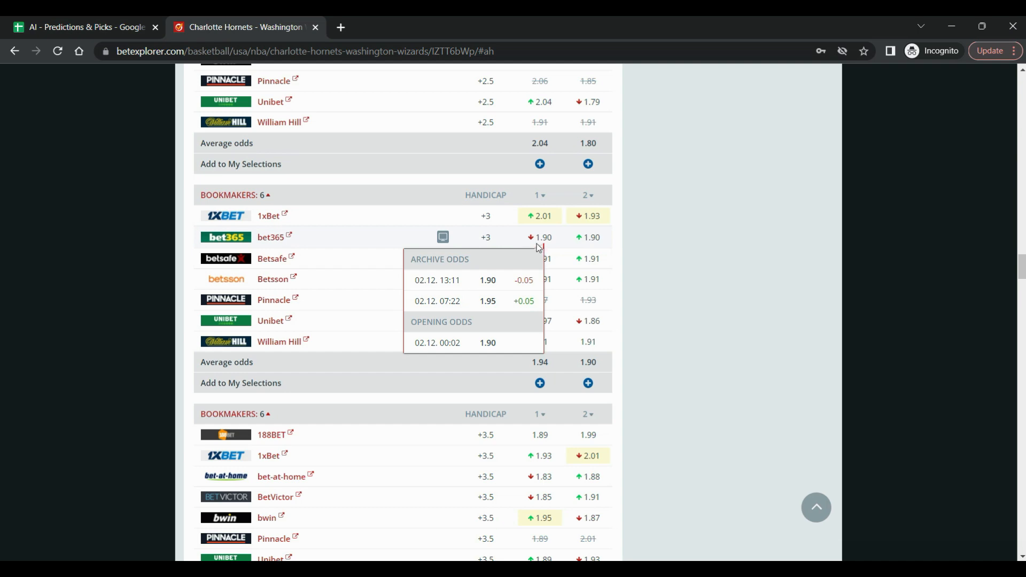
Scroll back to the top of the Hornets–Wizards Asian handicap page after checking bet365's +3 history
{"action": "scroll", "scroll_direction": "up", "scroll_amount": 3}
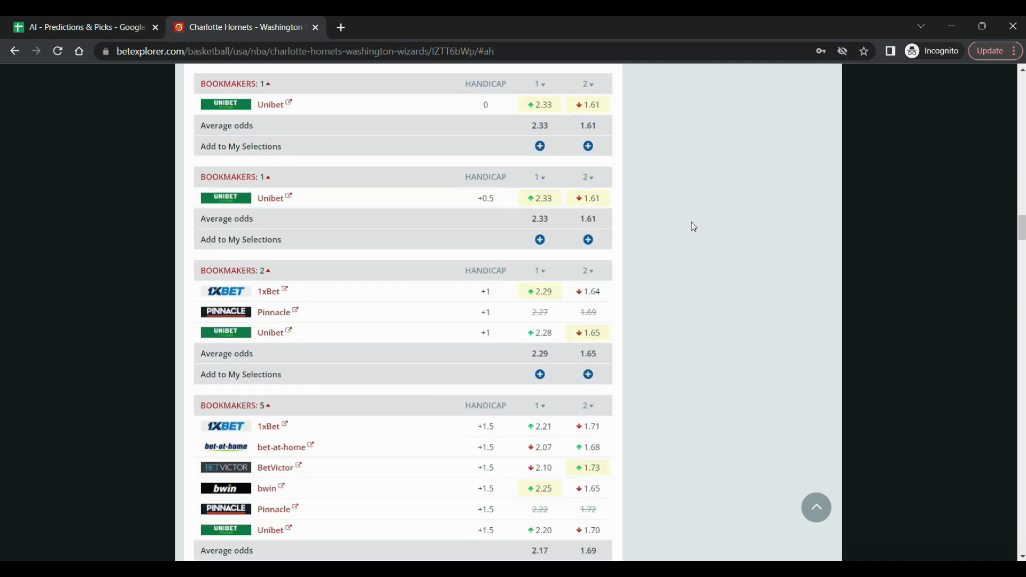
{"action": "scroll", "scroll_direction": "up", "scroll_amount": 3}
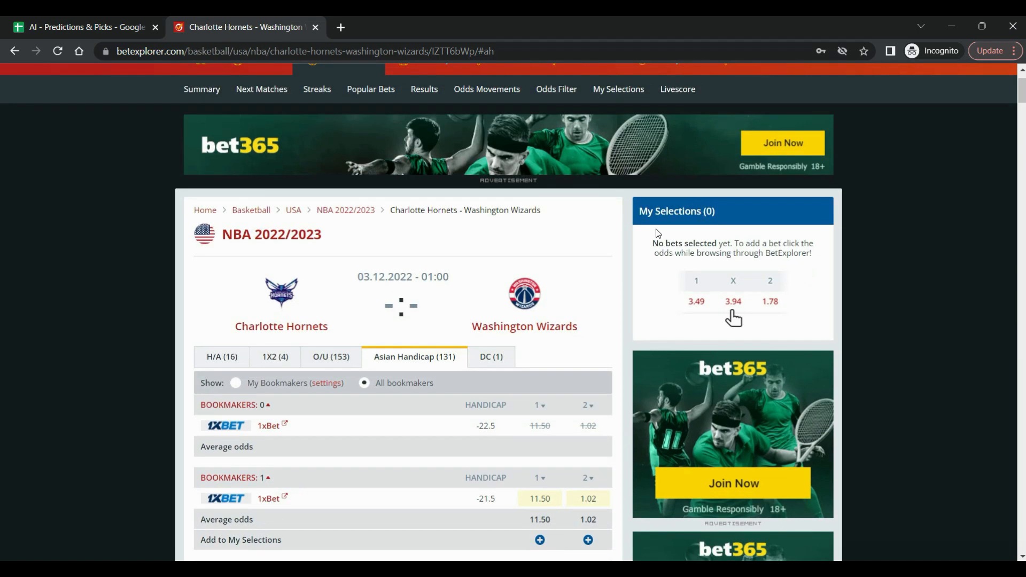
Review Hornets–Wizards over/under lines down to 222.5, then return to the spreadsheet
{"action": "left_click", "coordinate": [331, 357]}
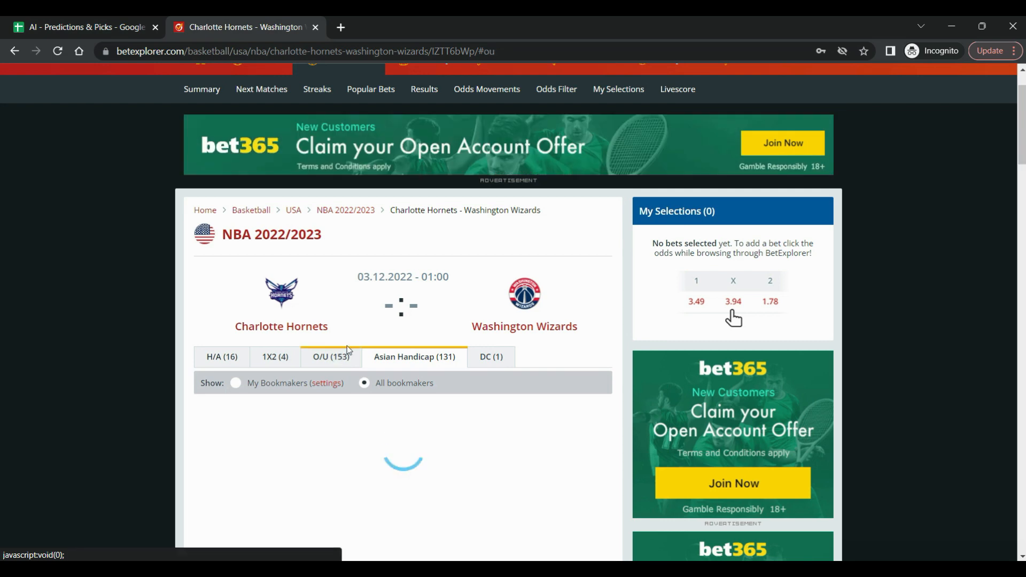
{"action": "scroll", "scroll_direction": "down", "scroll_amount": 3}
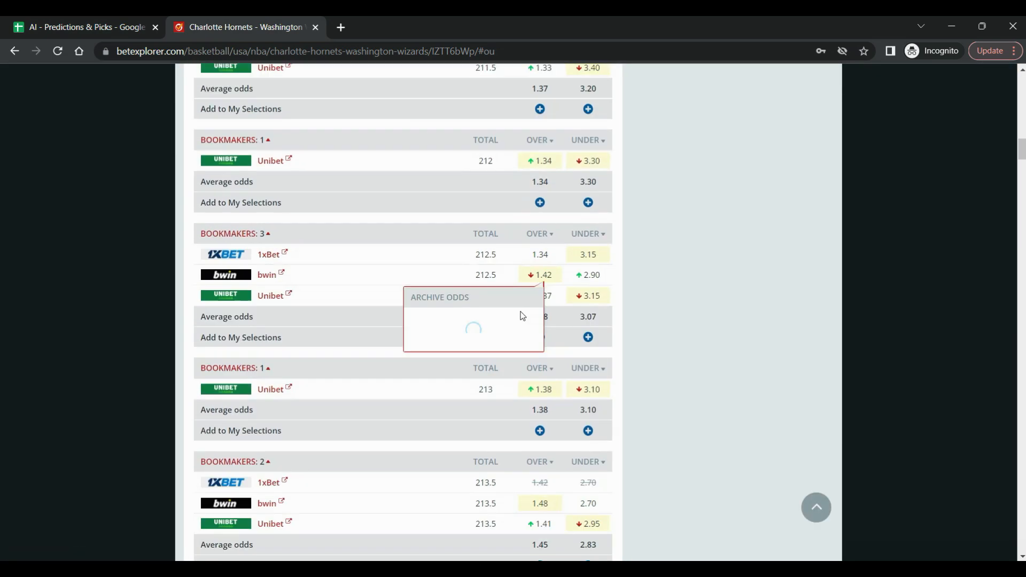
{"action": "scroll", "scroll_direction": "down", "scroll_amount": 3}
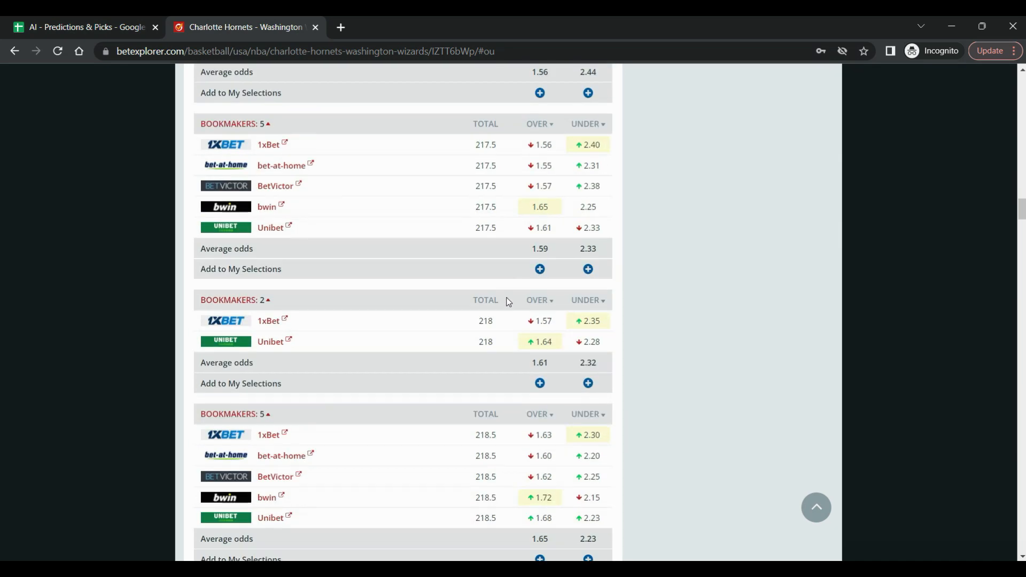
{"action": "scroll", "scroll_direction": "down", "scroll_amount": 3}
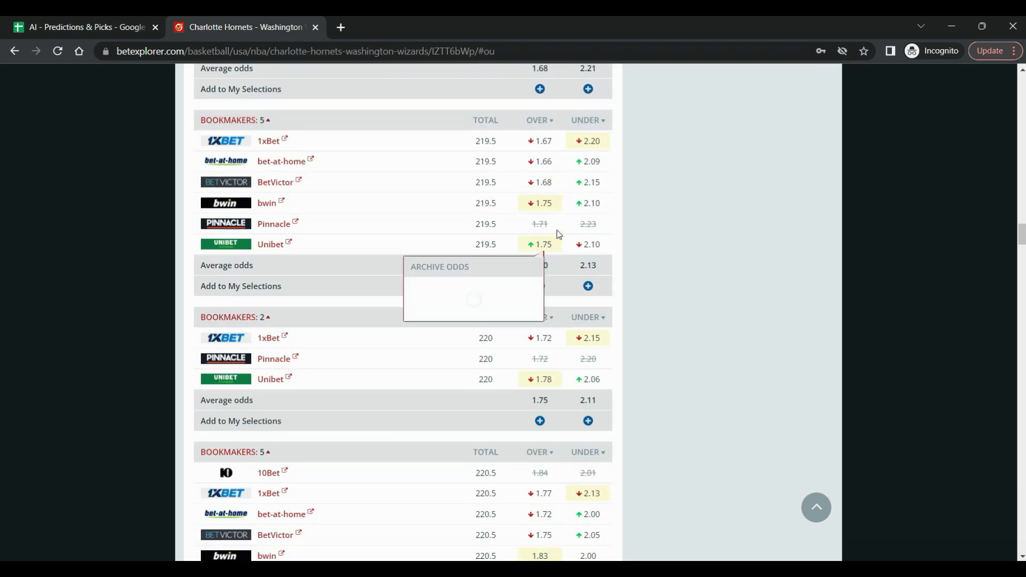
{"action": "scroll", "scroll_direction": "down", "scroll_amount": 3}
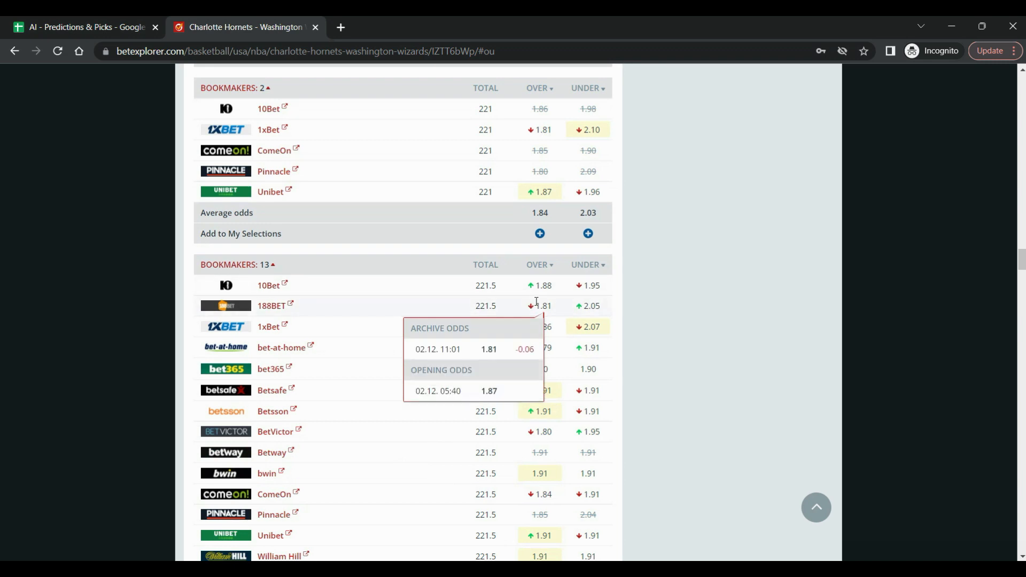
{"action": "scroll", "scroll_direction": "down", "scroll_amount": 3}
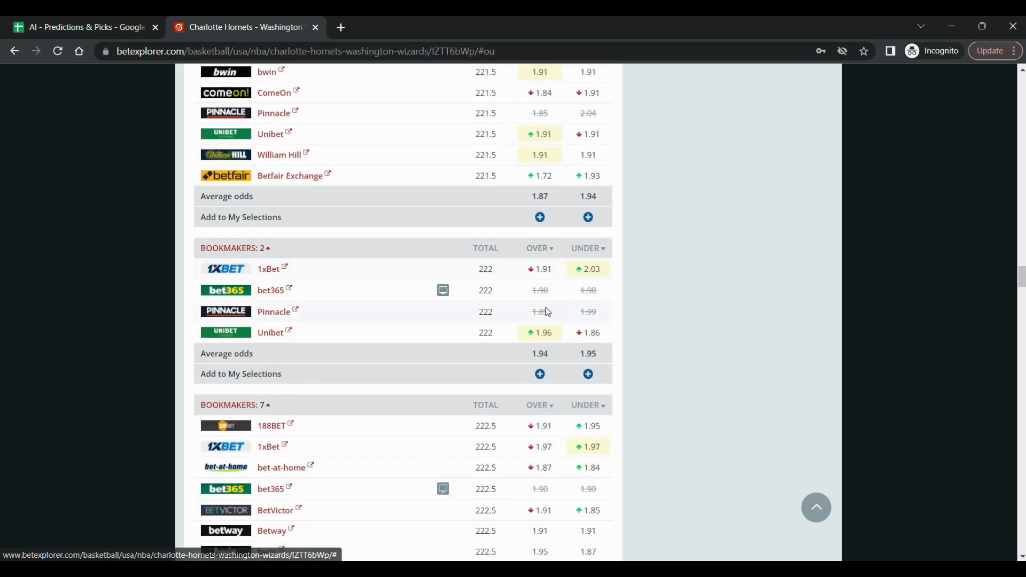
{"action": "scroll", "scroll_direction": "down", "scroll_amount": 3}
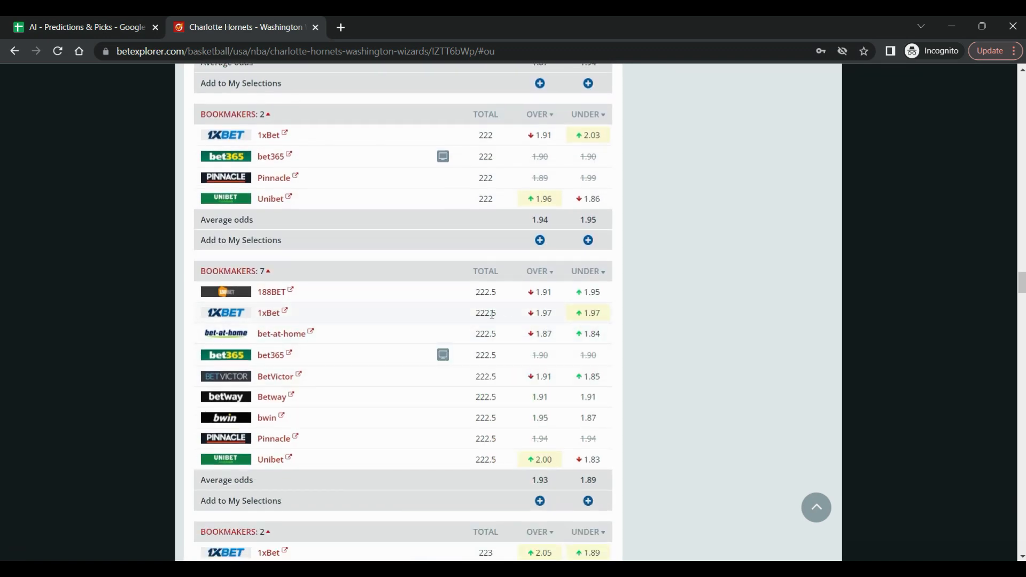
{"action": "mouse_move", "coordinate": [504, 316]}
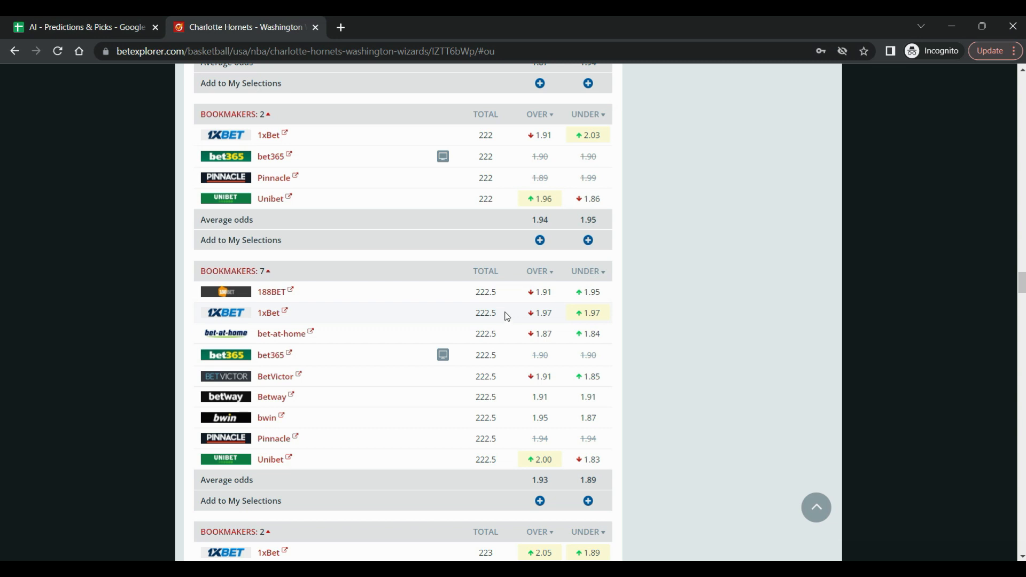
{"action": "left_click", "coordinate": [88, 27]}
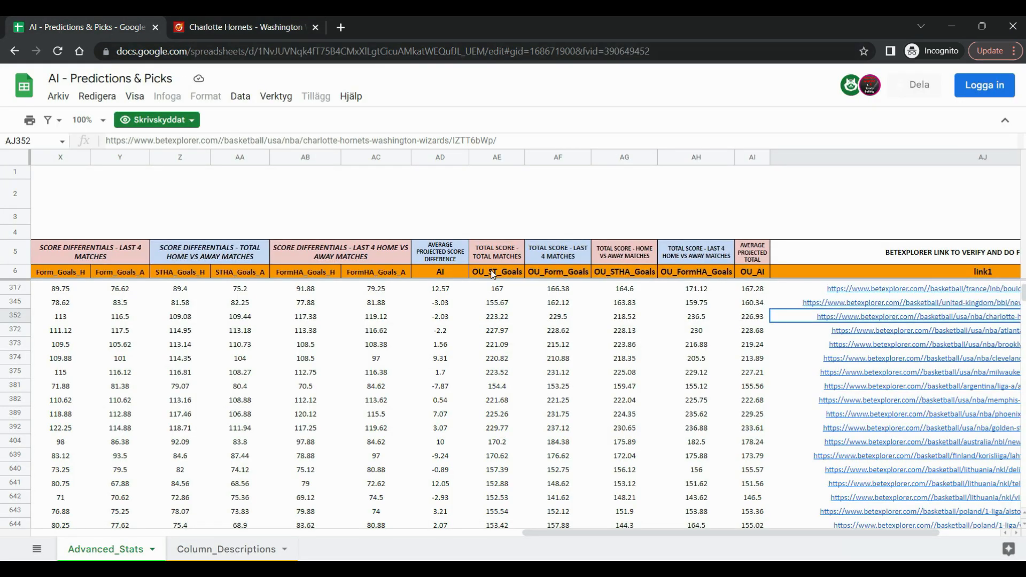
{"action": "mouse_move", "coordinate": [758, 327]}
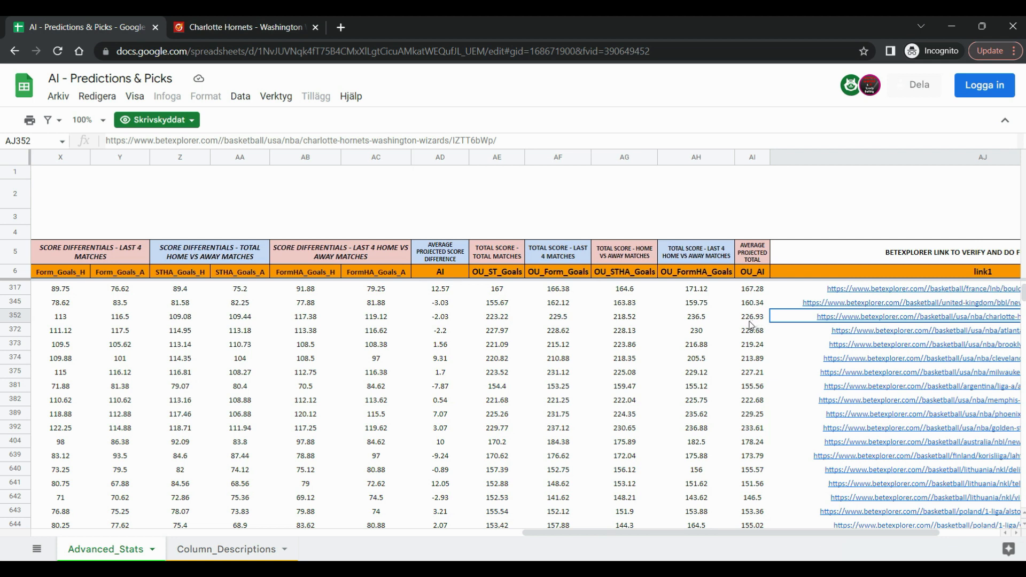
{"action": "mouse_move", "coordinate": [704, 324]}
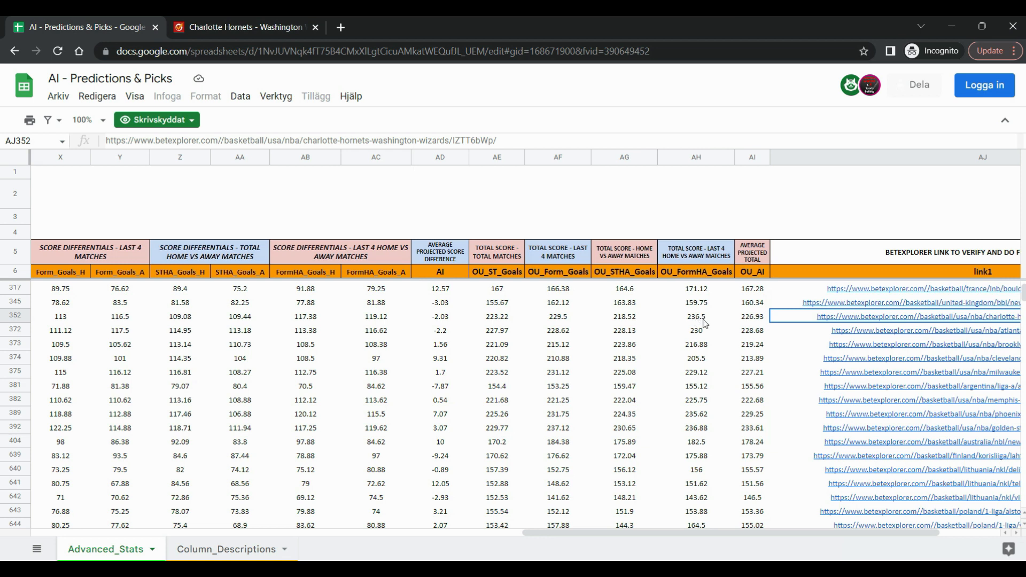
{"action": "mouse_move", "coordinate": [560, 324]}
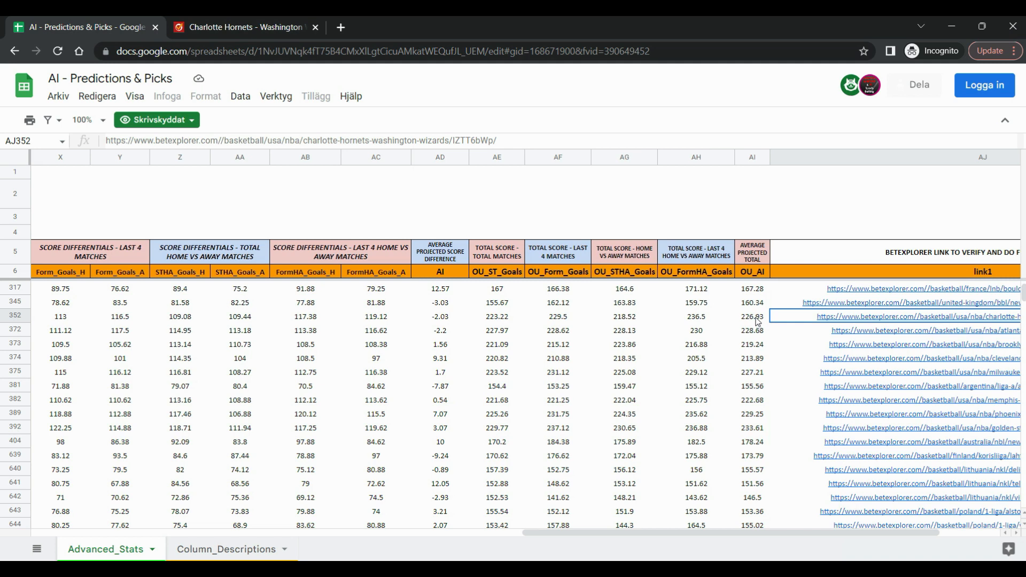
{"action": "mouse_move", "coordinate": [456, 553]}
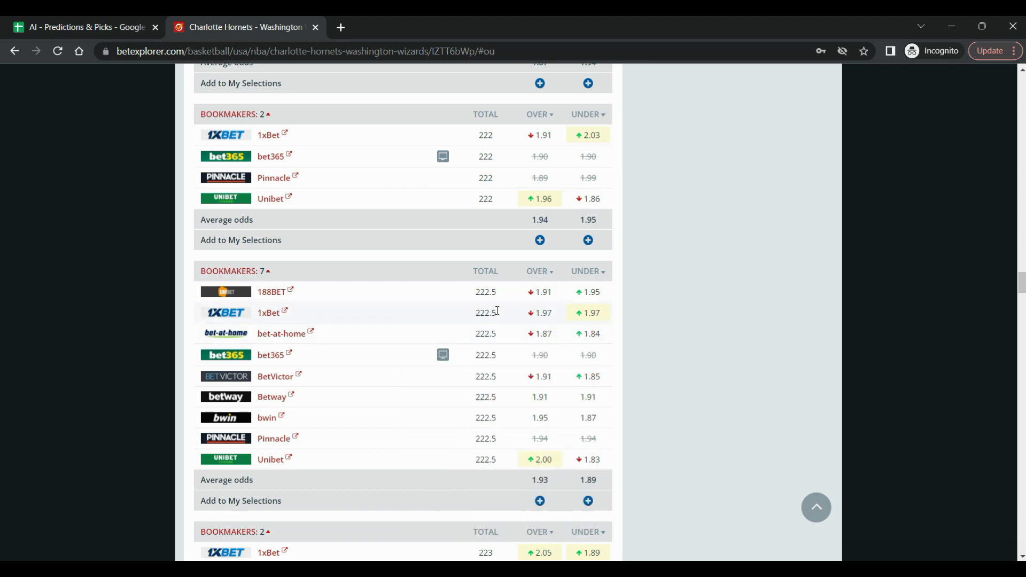
{"action": "mouse_move", "coordinate": [502, 319]}
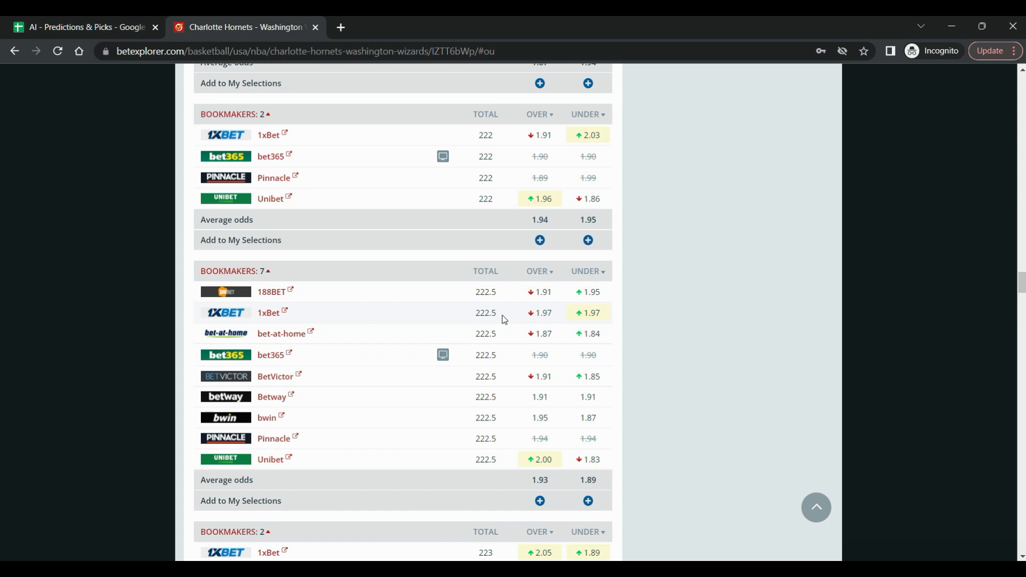
{"action": "mouse_move", "coordinate": [514, 311]}
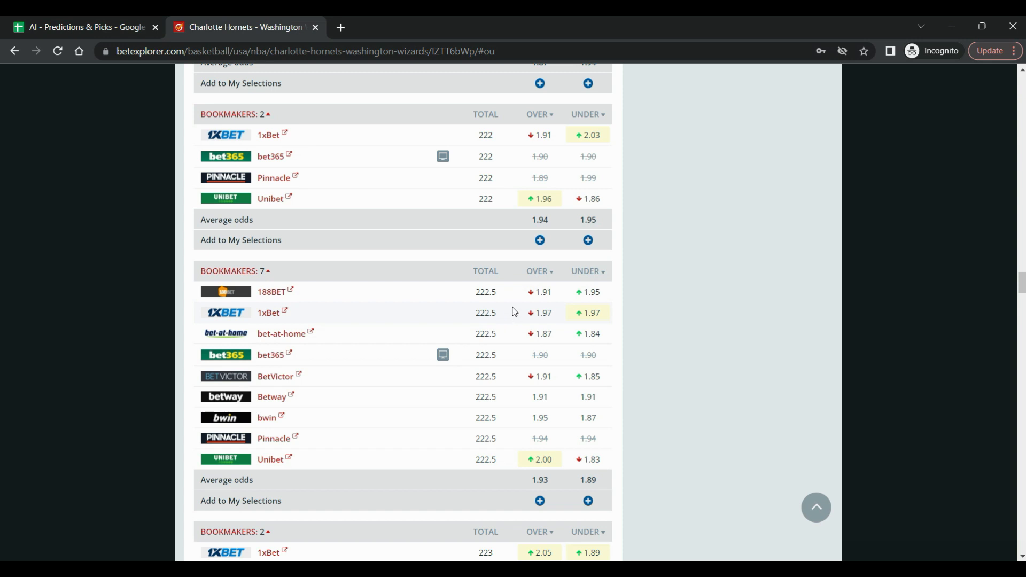
{"action": "mouse_move", "coordinate": [504, 322]}
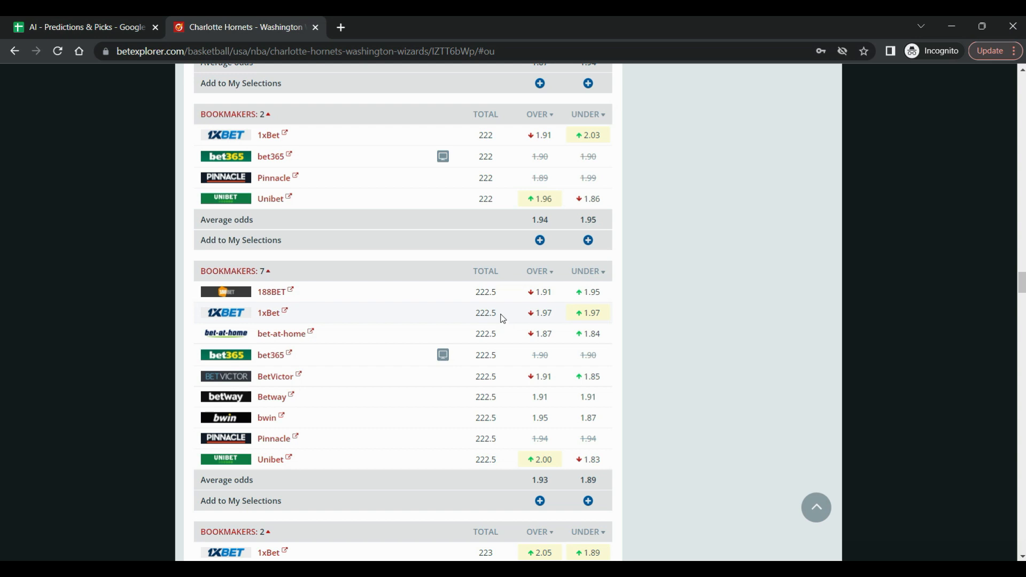
{"action": "mouse_move", "coordinate": [440, 435]}
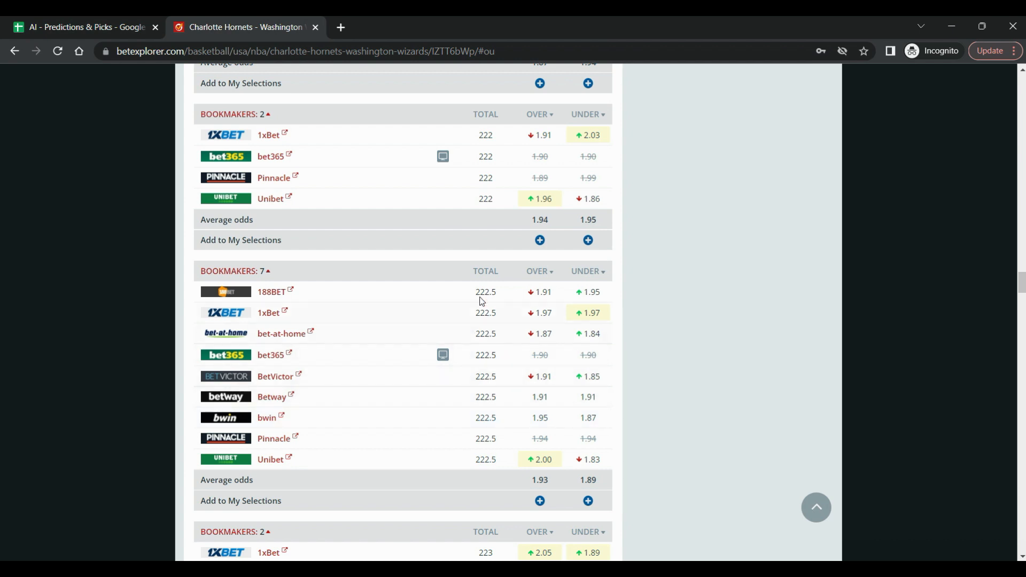
{"action": "mouse_move", "coordinate": [613, 317]}
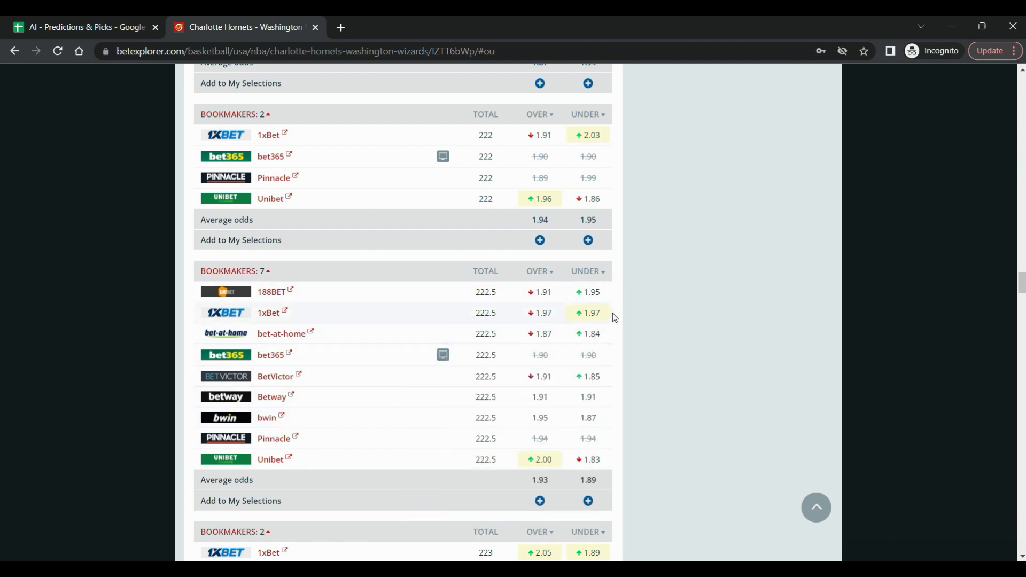
{"action": "mouse_move", "coordinate": [666, 321]}
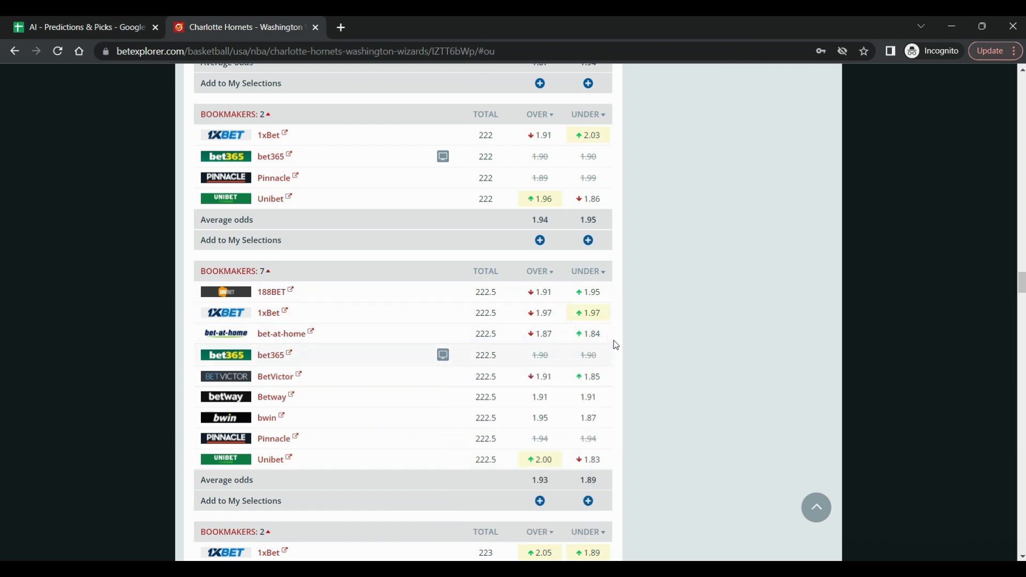
{"action": "mouse_move", "coordinate": [611, 274]}
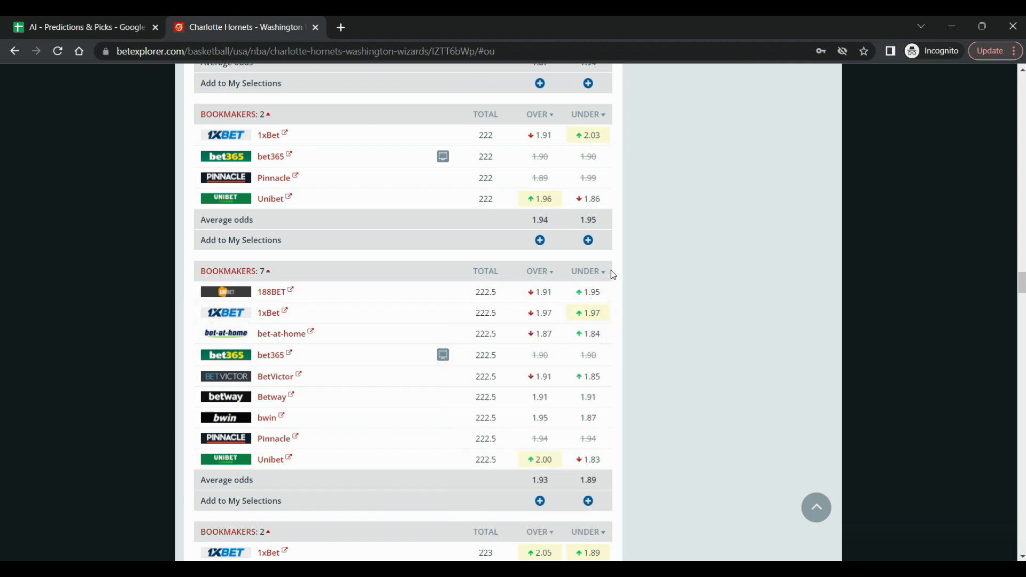
{"action": "mouse_move", "coordinate": [492, 305]}
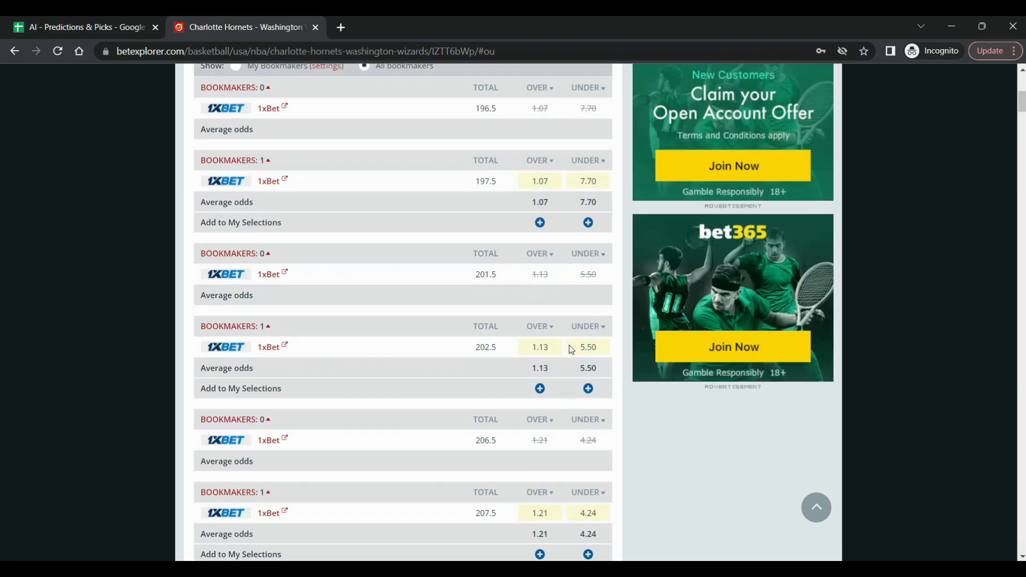
{"action": "scroll", "scroll_direction": "up", "scroll_amount": 3}
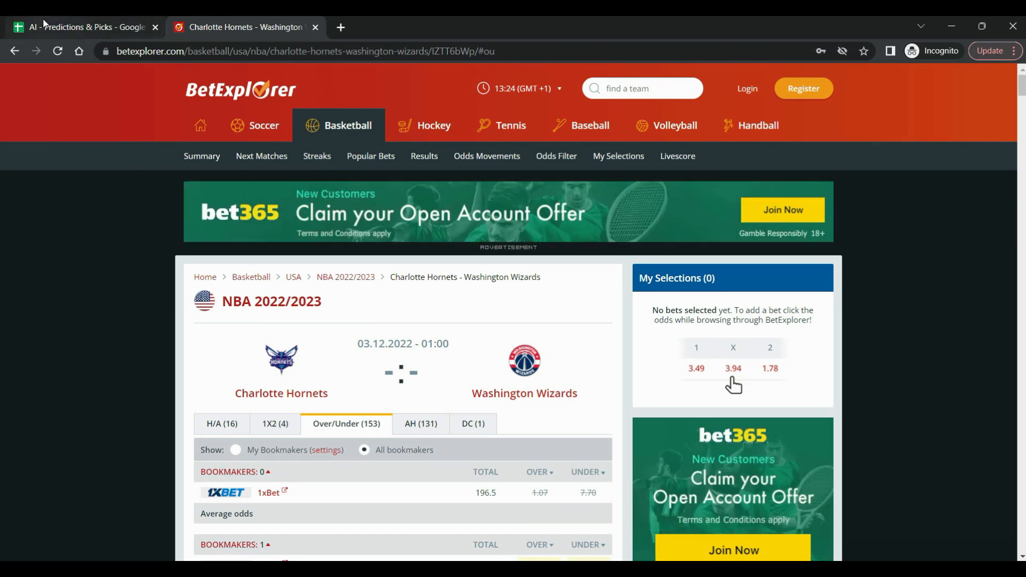
Check the Hornets–Wizards OU_AI value in the spreadsheet, then scroll left to the match info columns
{"action": "left_click", "coordinate": [85, 26]}
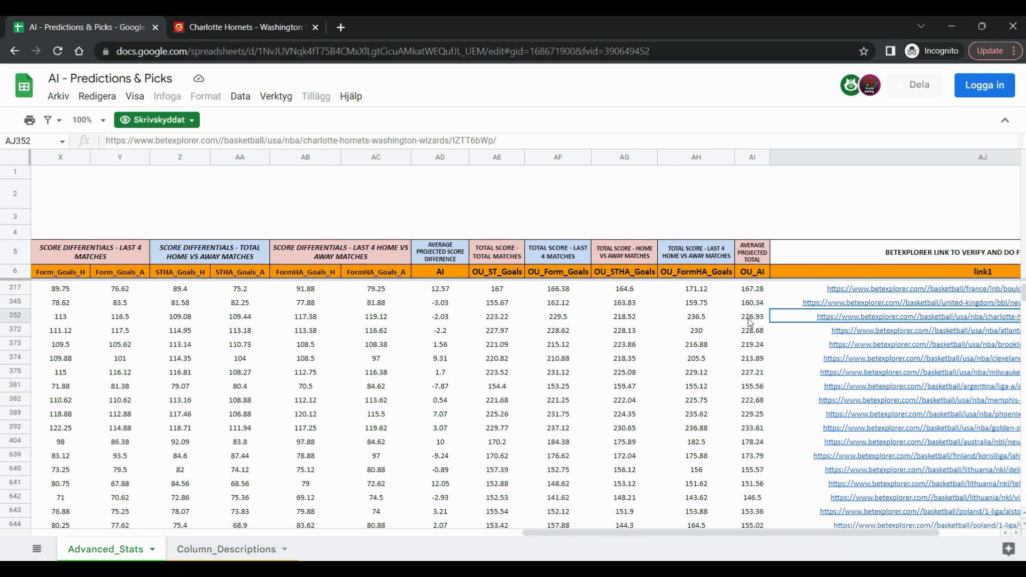
{"action": "mouse_move", "coordinate": [759, 358]}
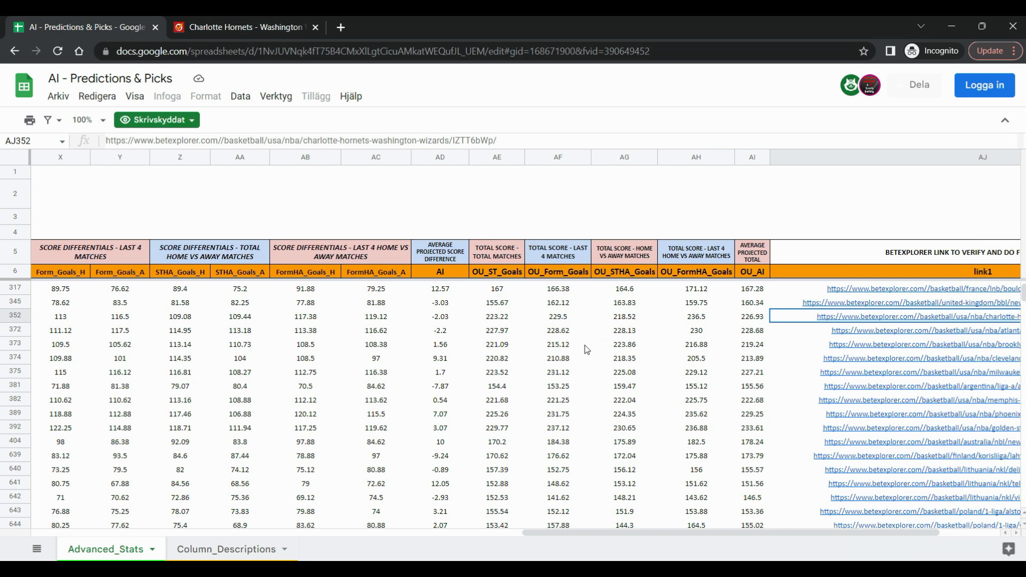
{"action": "mouse_move", "coordinate": [769, 342]}
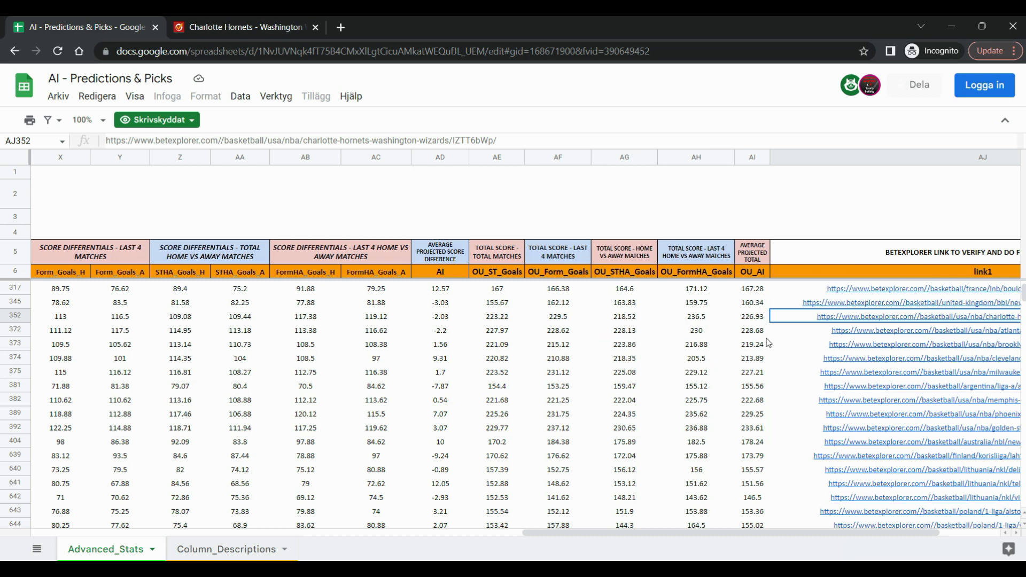
{"action": "mouse_move", "coordinate": [661, 326]}
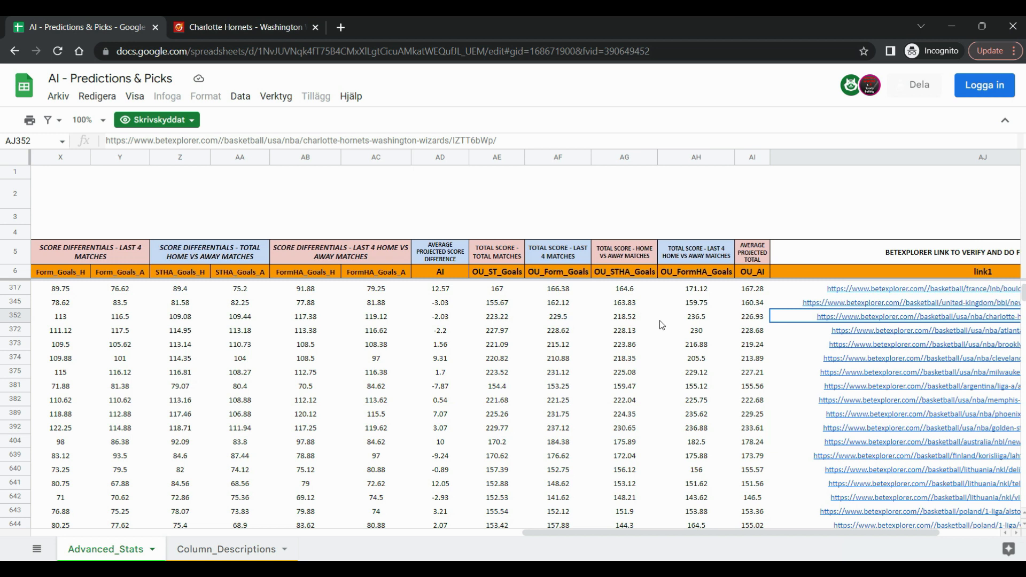
{"action": "mouse_move", "coordinate": [677, 356]}
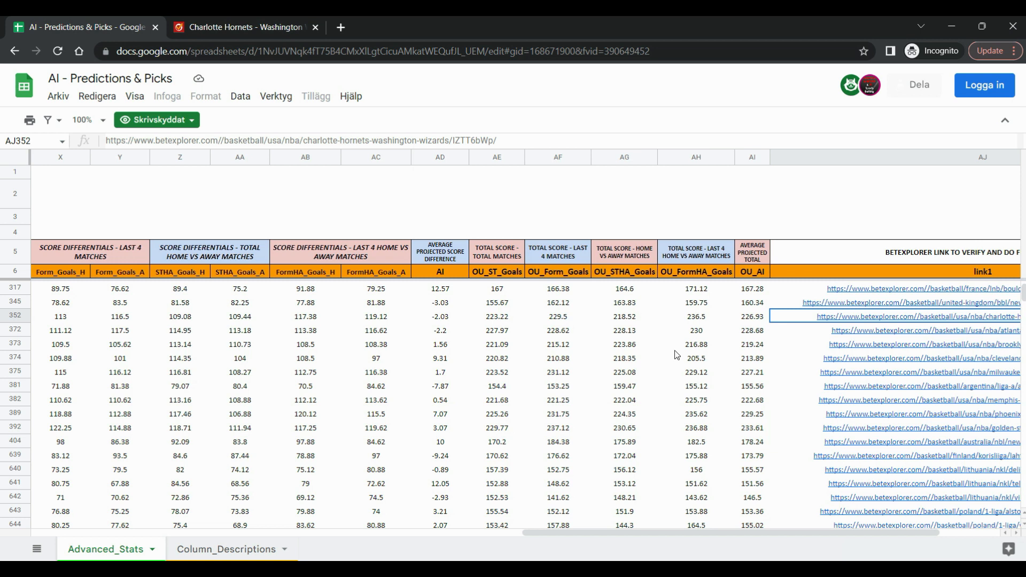
{"action": "mouse_move", "coordinate": [718, 309]}
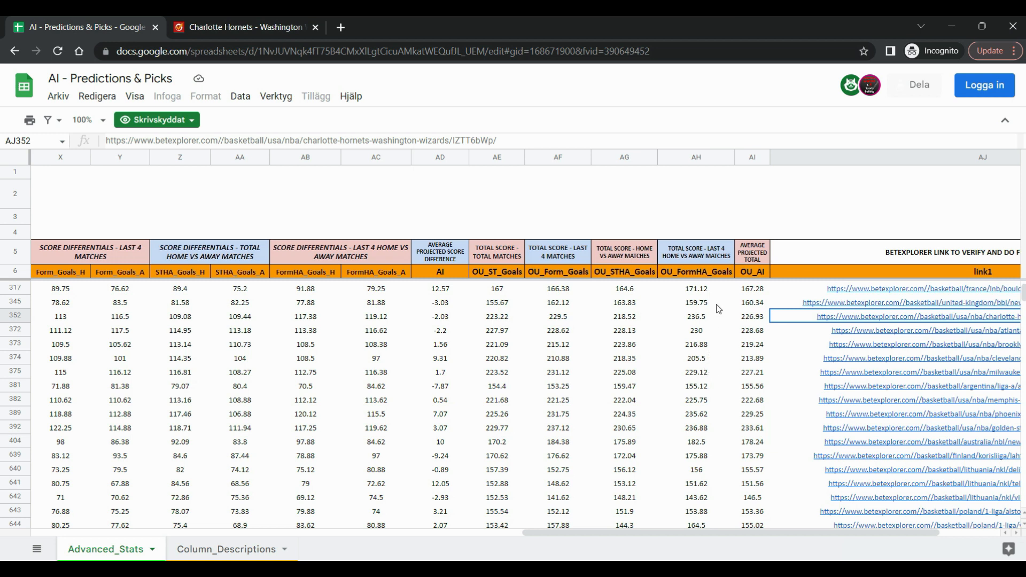
{"action": "mouse_move", "coordinate": [705, 347]}
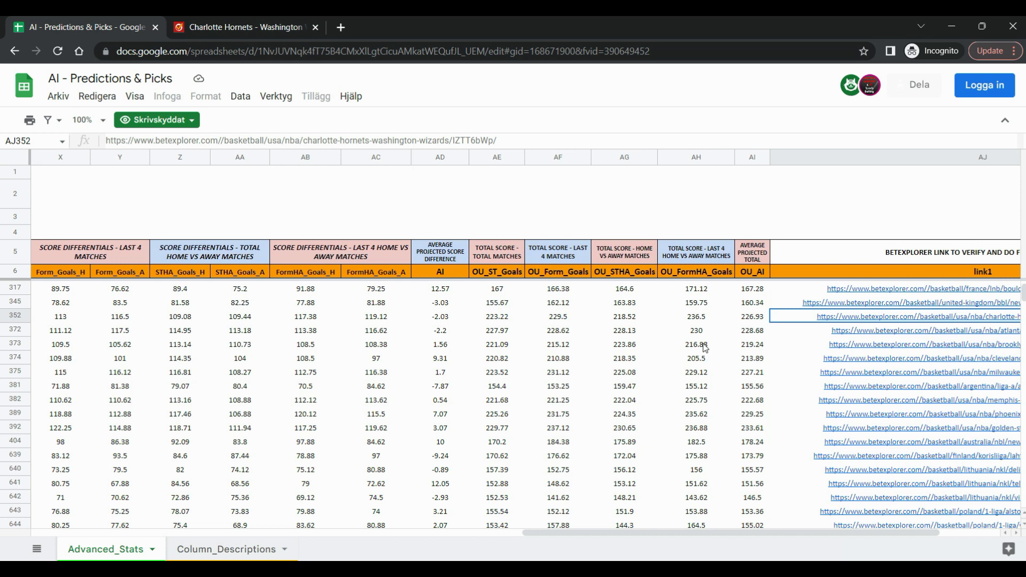
{"action": "mouse_move", "coordinate": [732, 358]}
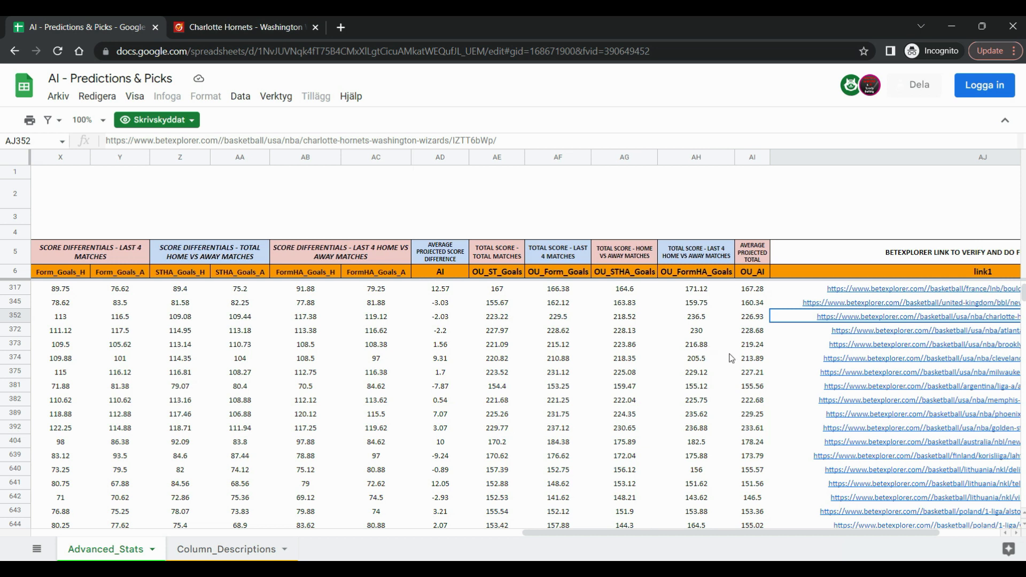
{"action": "mouse_move", "coordinate": [707, 351]}
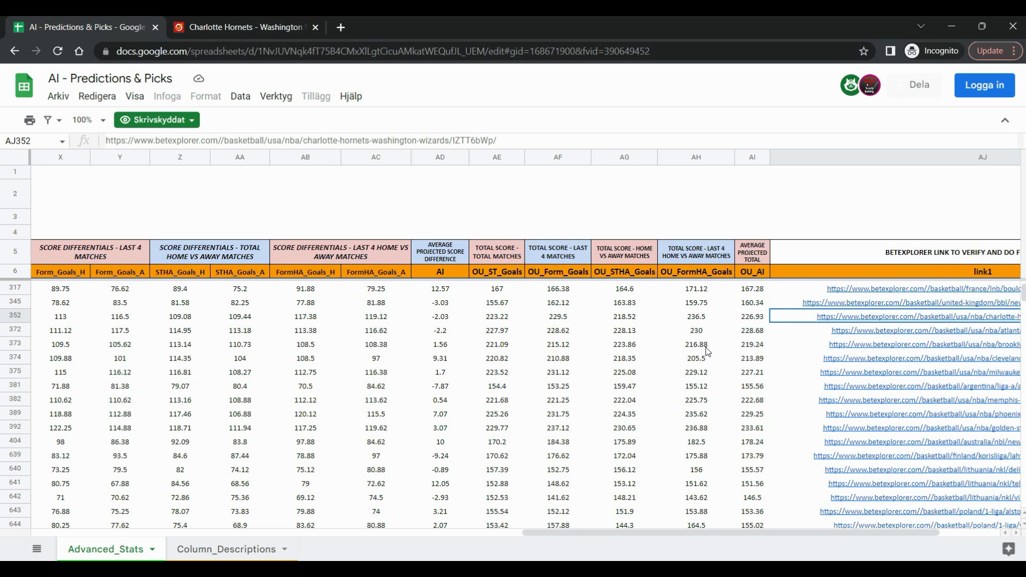
{"action": "mouse_move", "coordinate": [604, 374]}
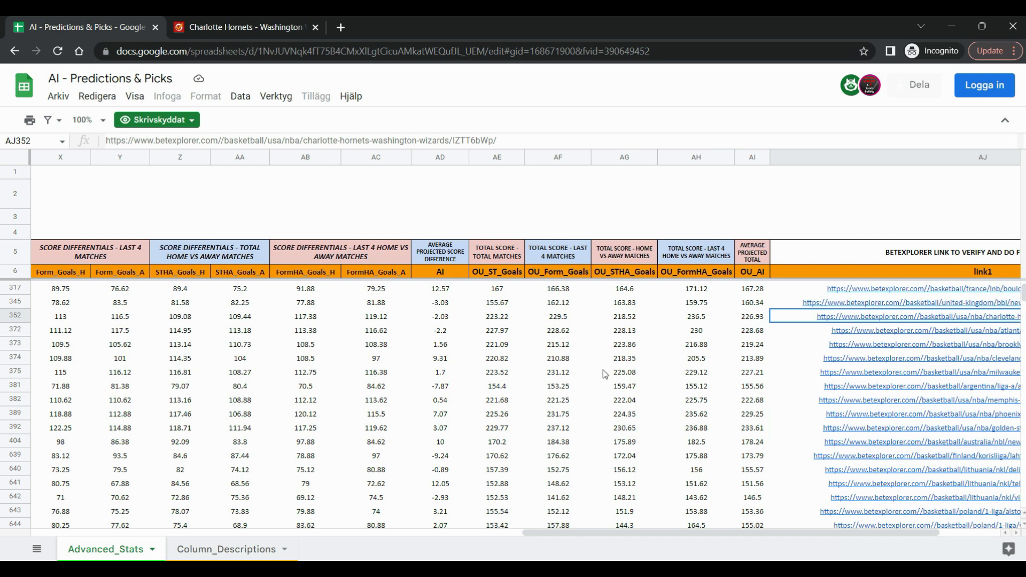
{"action": "mouse_move", "coordinate": [654, 352]}
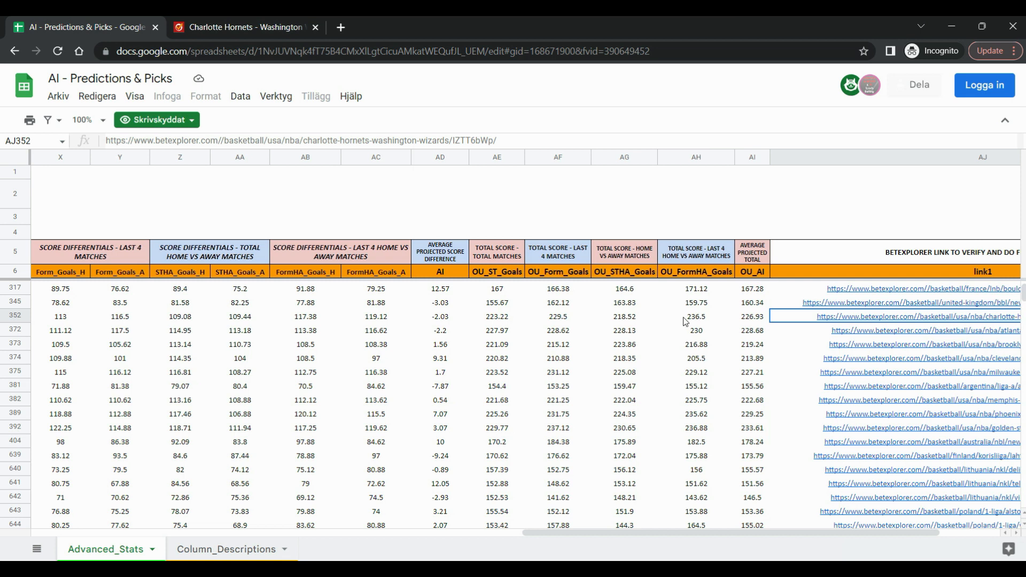
{"action": "mouse_move", "coordinate": [522, 330]}
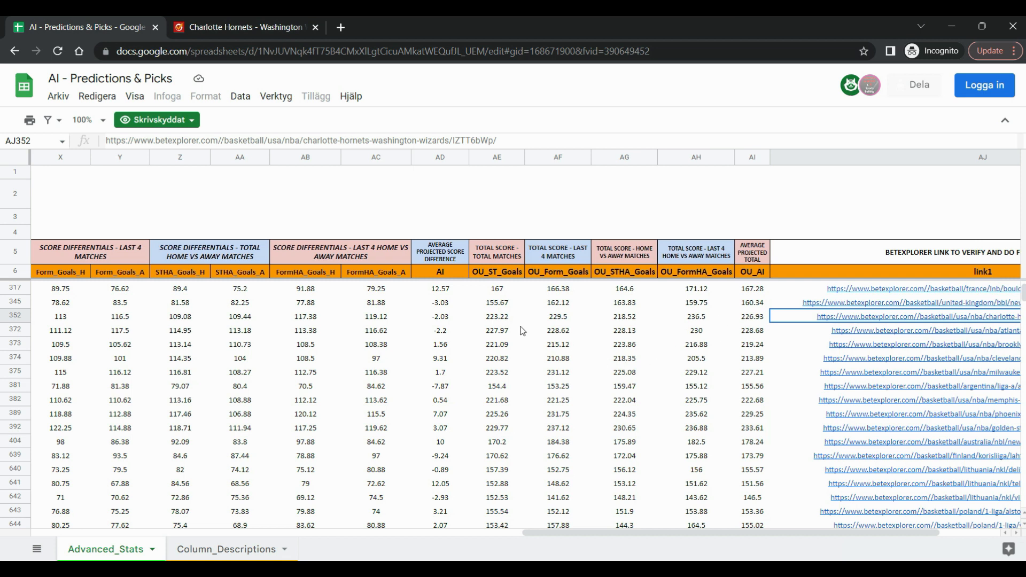
{"action": "mouse_move", "coordinate": [608, 362]}
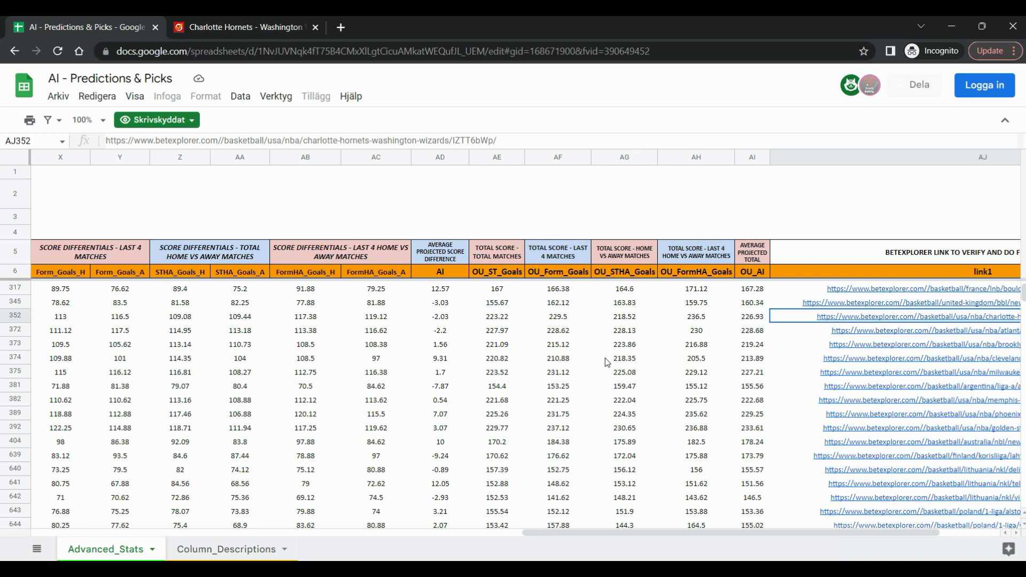
{"action": "mouse_move", "coordinate": [768, 337]}
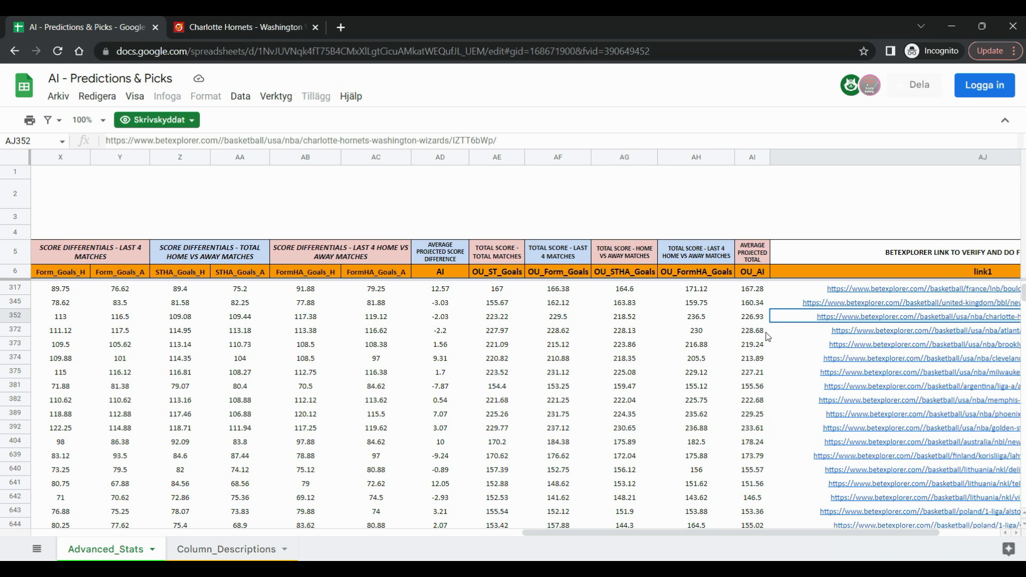
{"action": "mouse_move", "coordinate": [531, 355]}
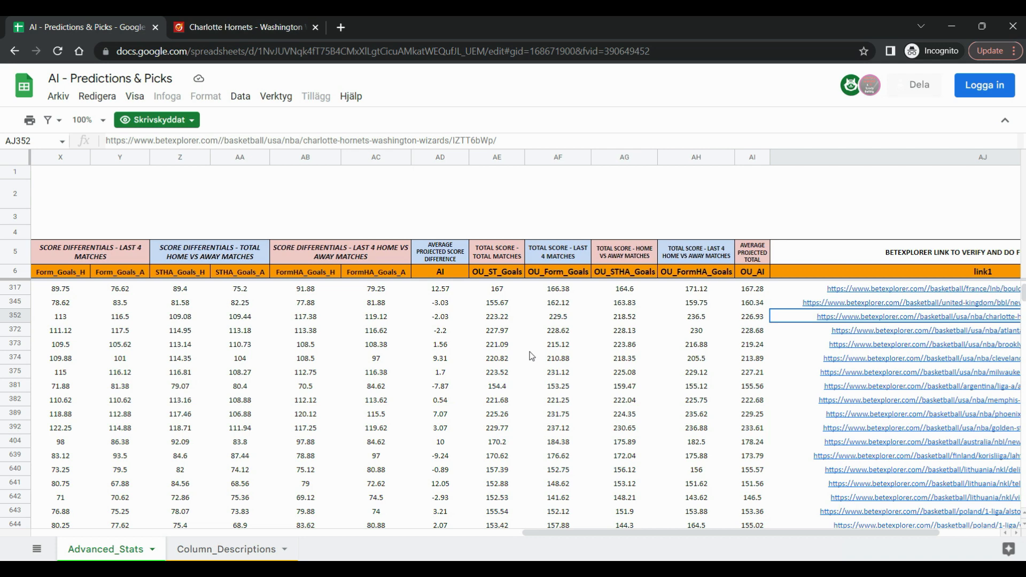
{"action": "scroll", "scroll_direction": "left", "scroll_amount": 3}
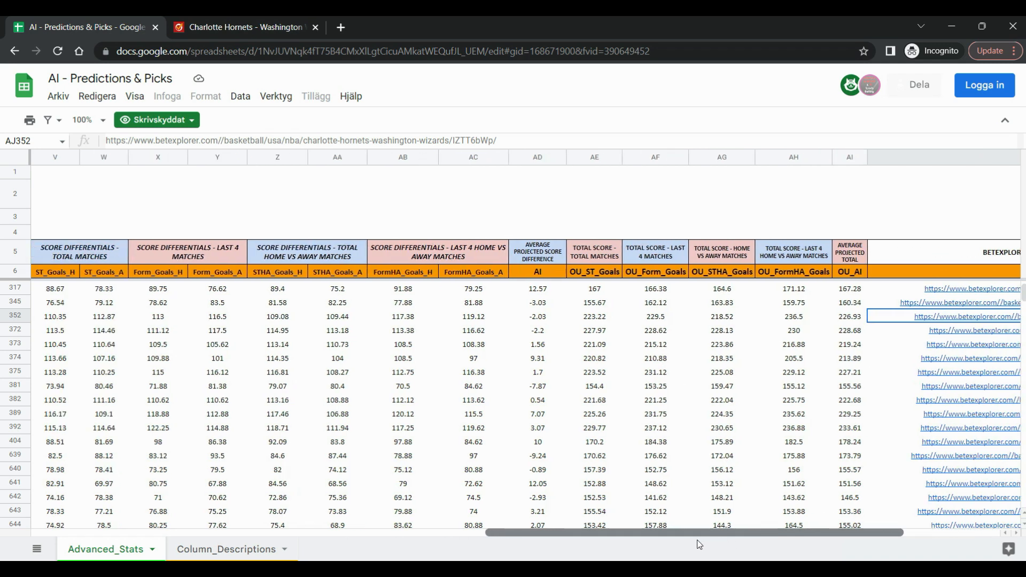
{"action": "scroll", "scroll_direction": "left", "scroll_amount": 3}
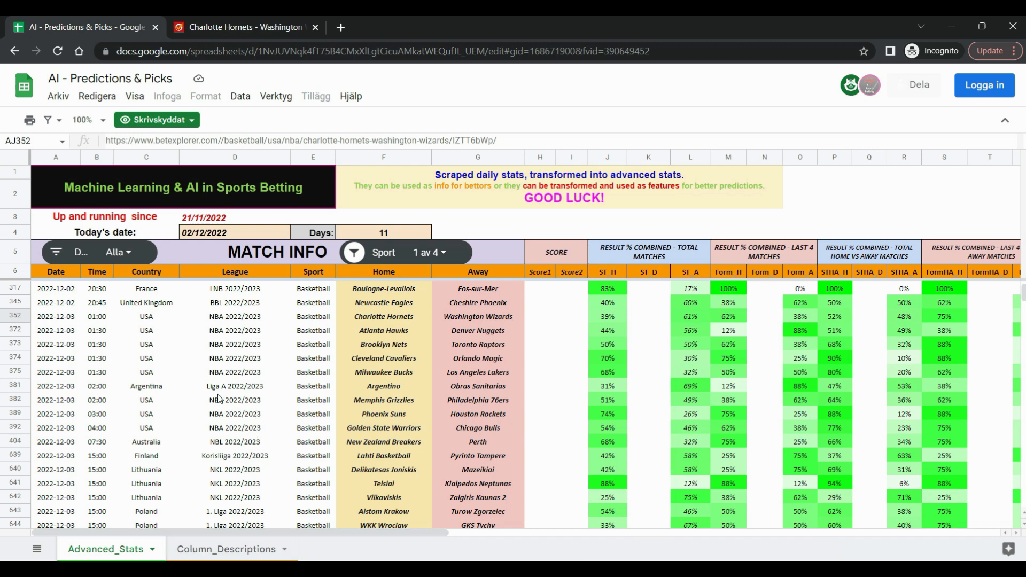
{"action": "mouse_move", "coordinate": [121, 318]}
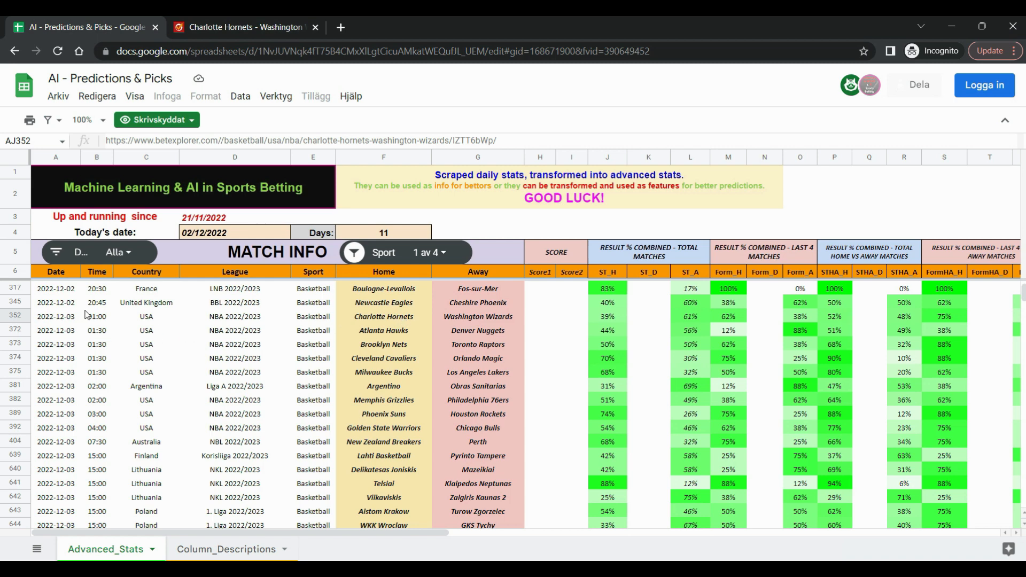
Select the Atlanta Hawks–Denver Nuggets row, scroll to its link1 column, and open BetExplorer
{"action": "left_click", "coordinate": [55, 330]}
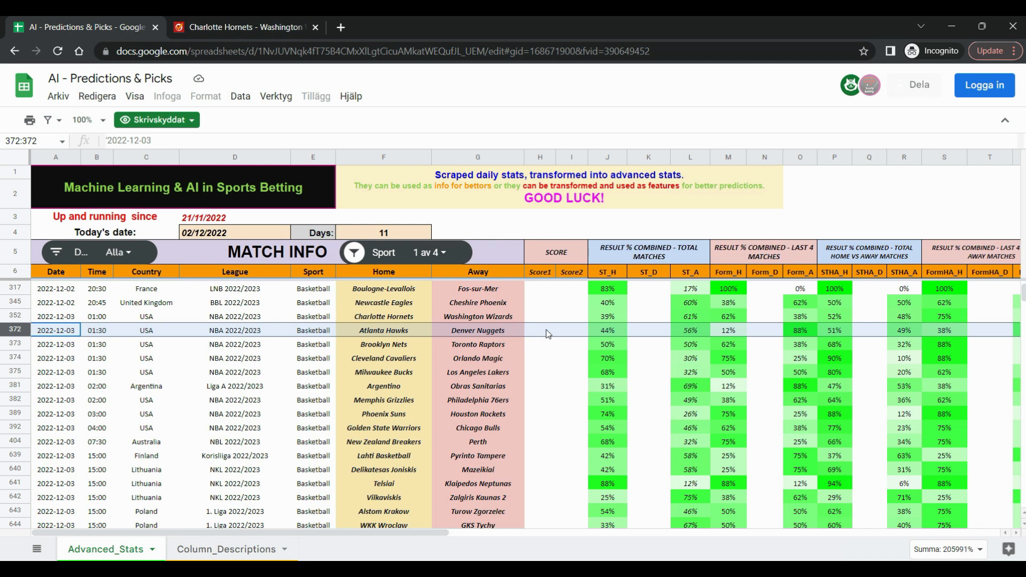
{"action": "mouse_move", "coordinate": [624, 334]}
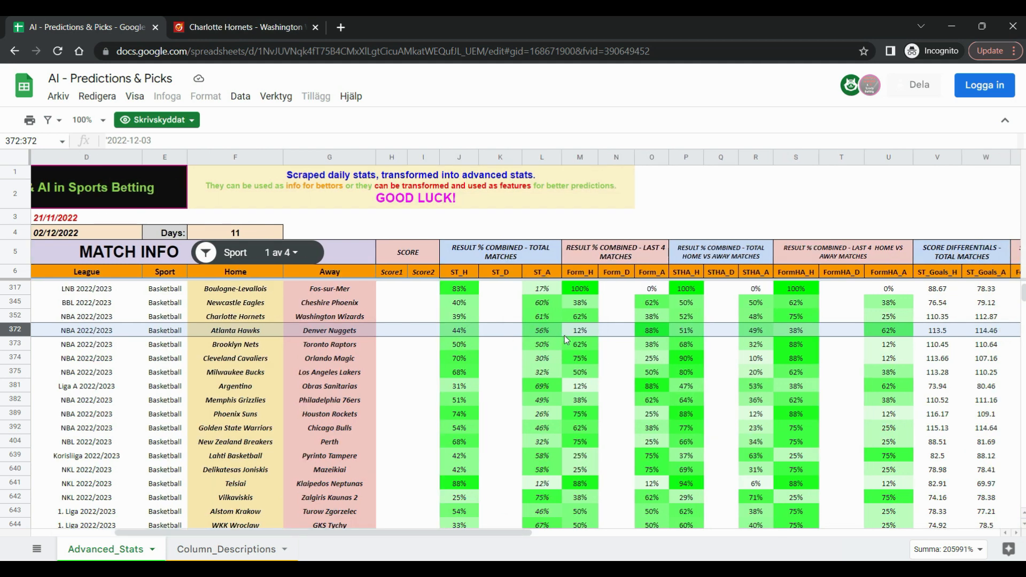
{"action": "mouse_move", "coordinate": [657, 338]}
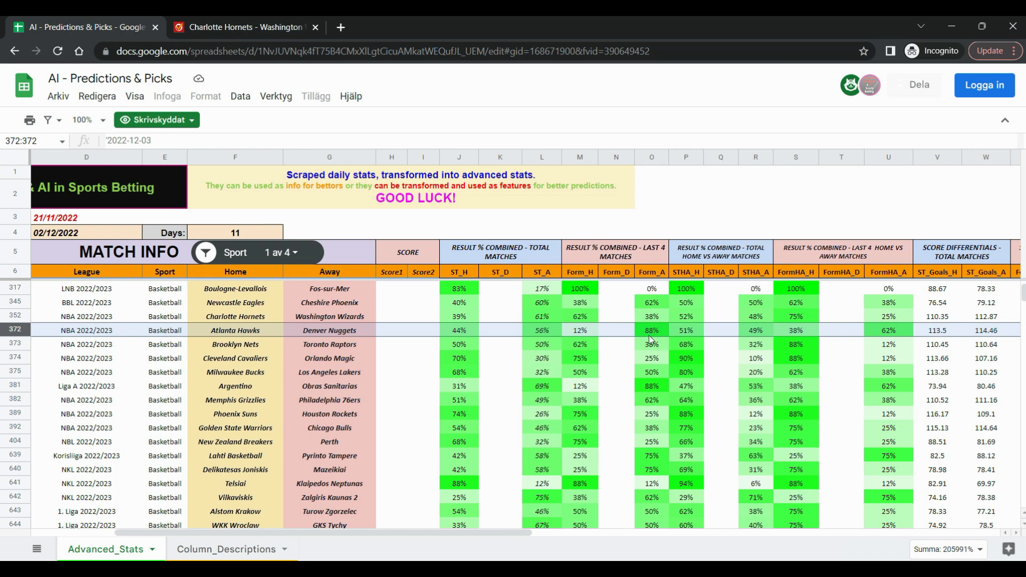
{"action": "scroll", "scroll_direction": "right", "scroll_amount": 3}
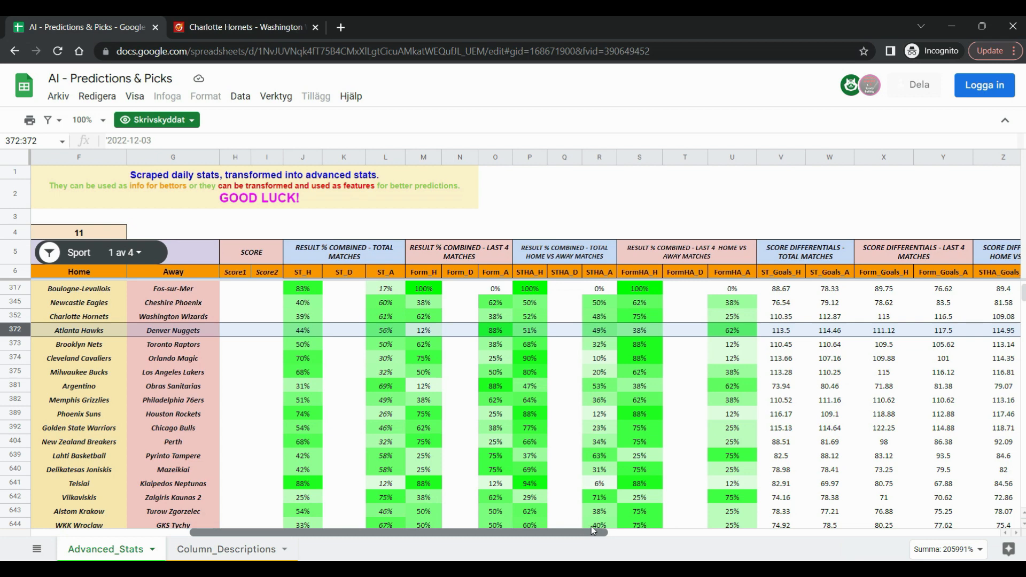
{"action": "scroll", "scroll_direction": "right", "scroll_amount": 3}
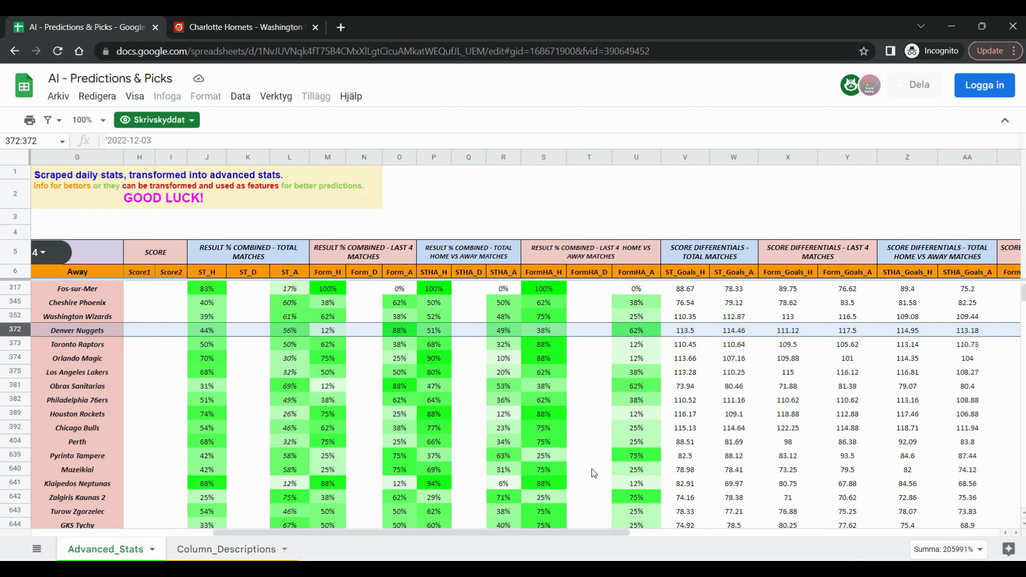
{"action": "mouse_move", "coordinate": [601, 335]}
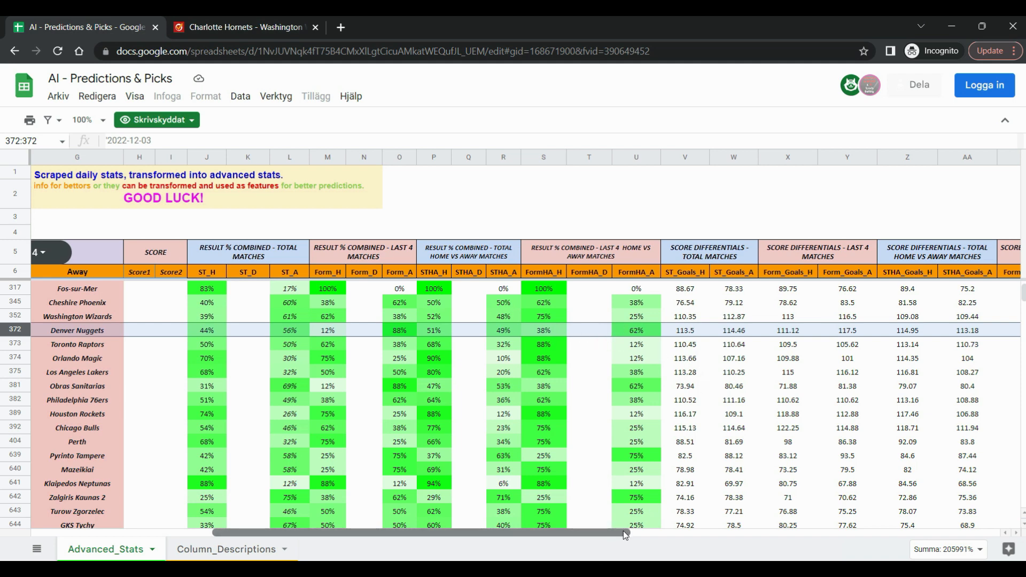
{"action": "scroll", "scroll_direction": "right", "scroll_amount": 3}
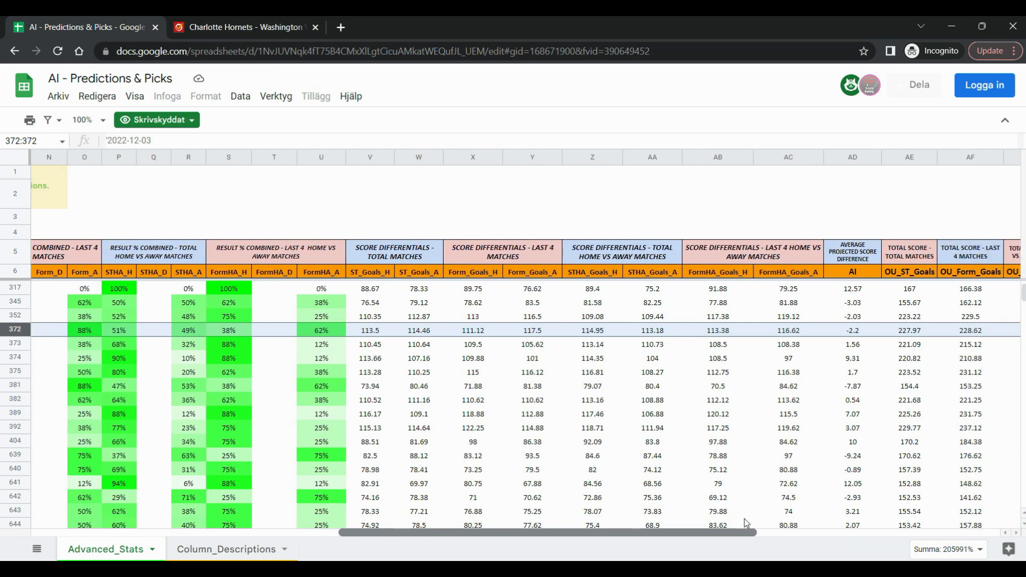
{"action": "mouse_move", "coordinate": [414, 337]}
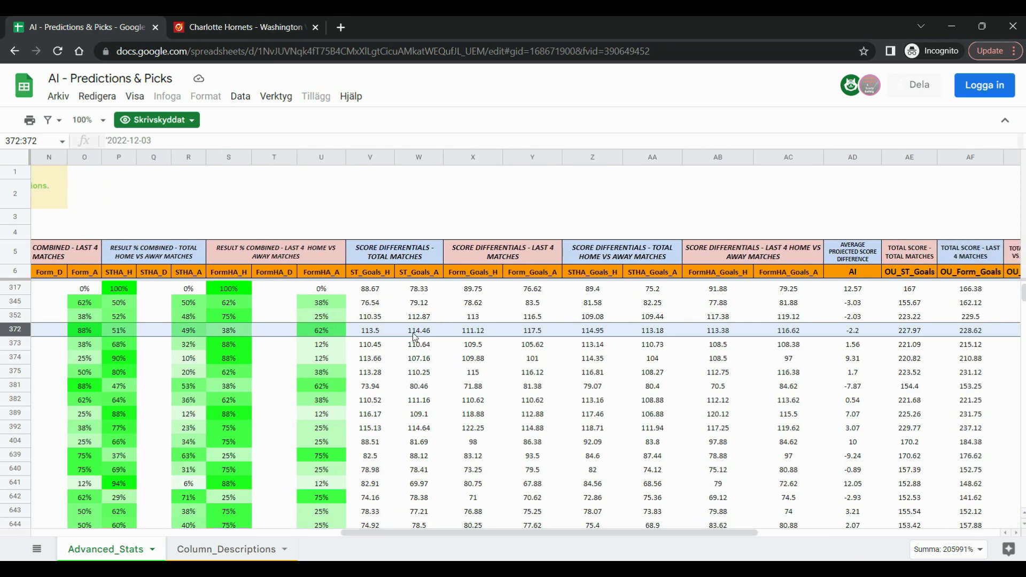
{"action": "mouse_move", "coordinate": [683, 339]}
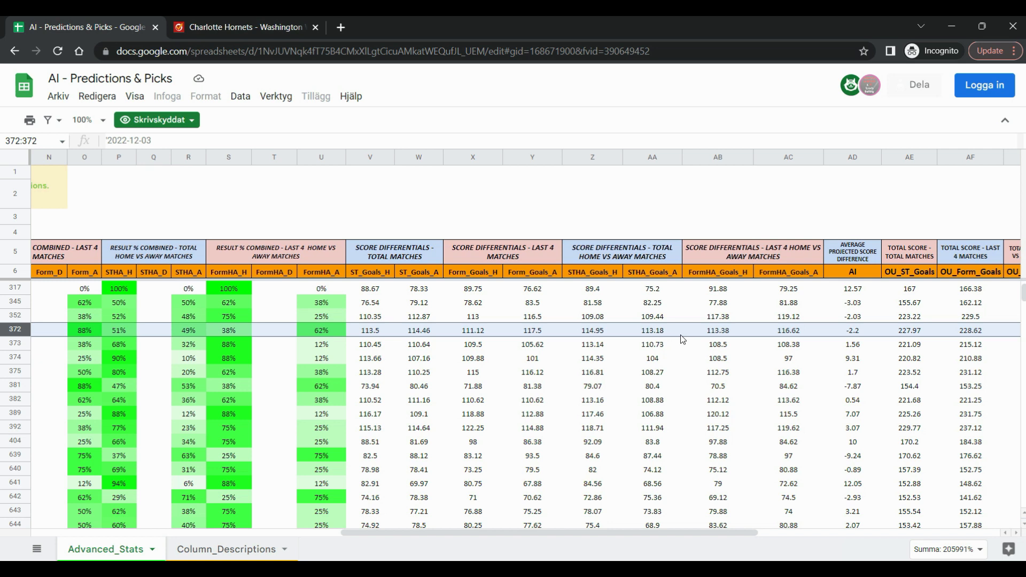
{"action": "mouse_move", "coordinate": [855, 339]}
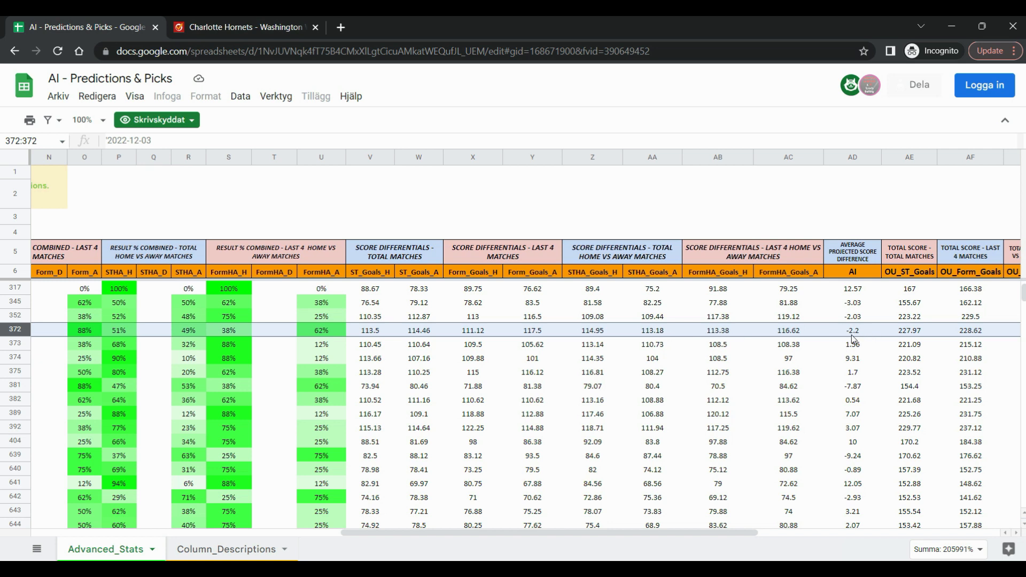
{"action": "mouse_move", "coordinate": [706, 471]}
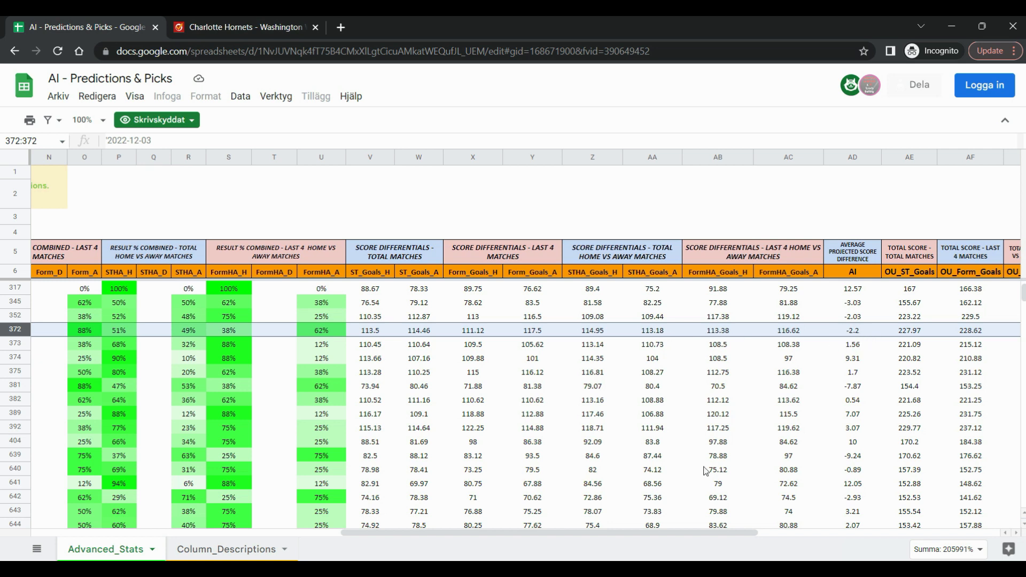
{"action": "scroll", "scroll_direction": "right", "scroll_amount": 3}
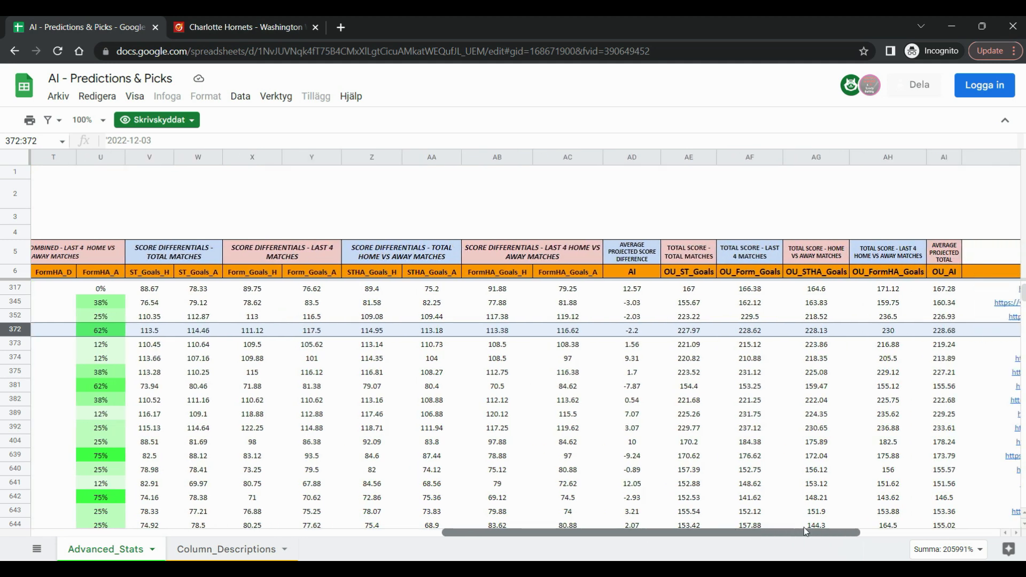
{"action": "scroll", "scroll_direction": "right", "scroll_amount": 3}
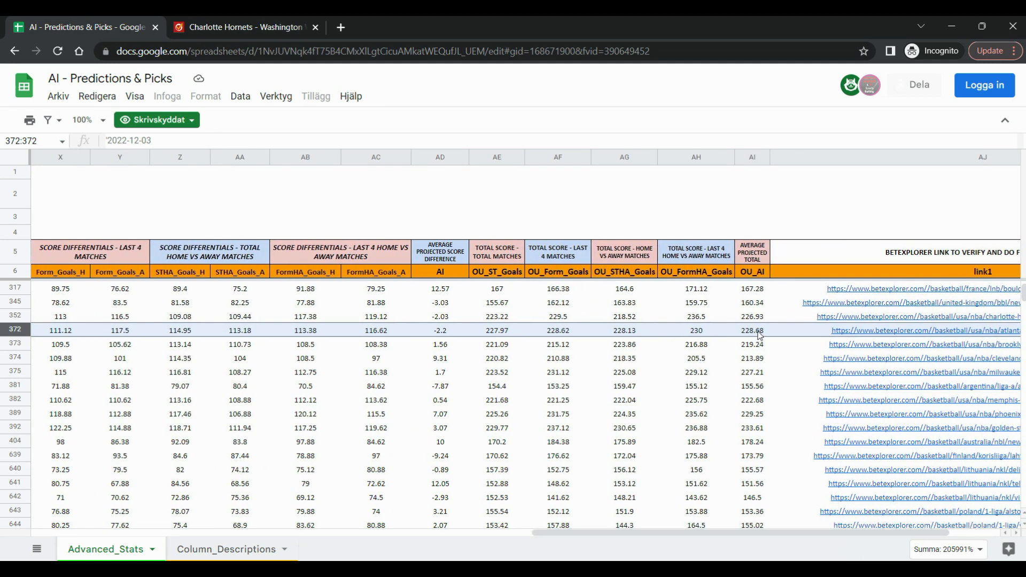
{"action": "mouse_move", "coordinate": [787, 340]}
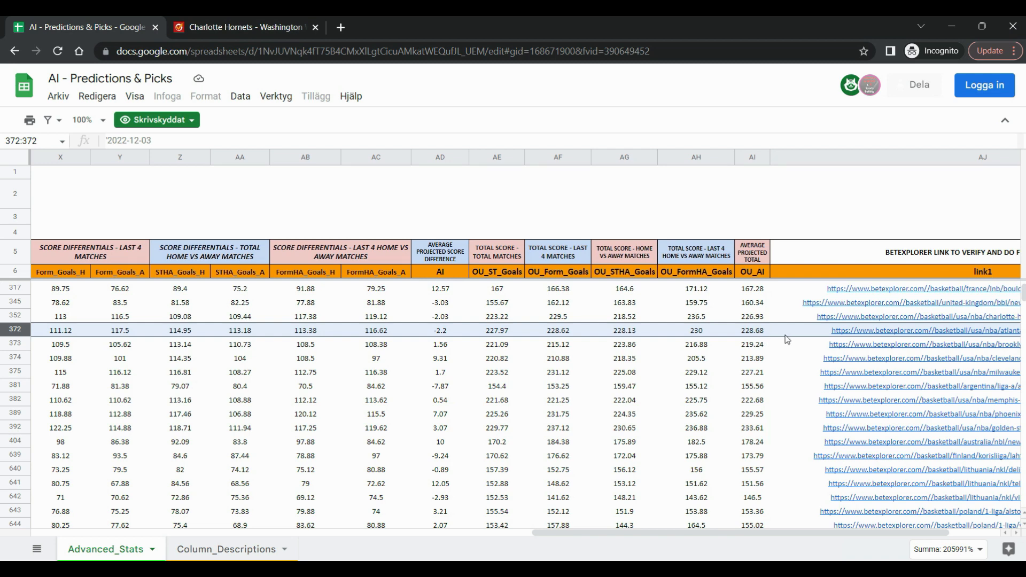
{"action": "left_click", "coordinate": [923, 331]}
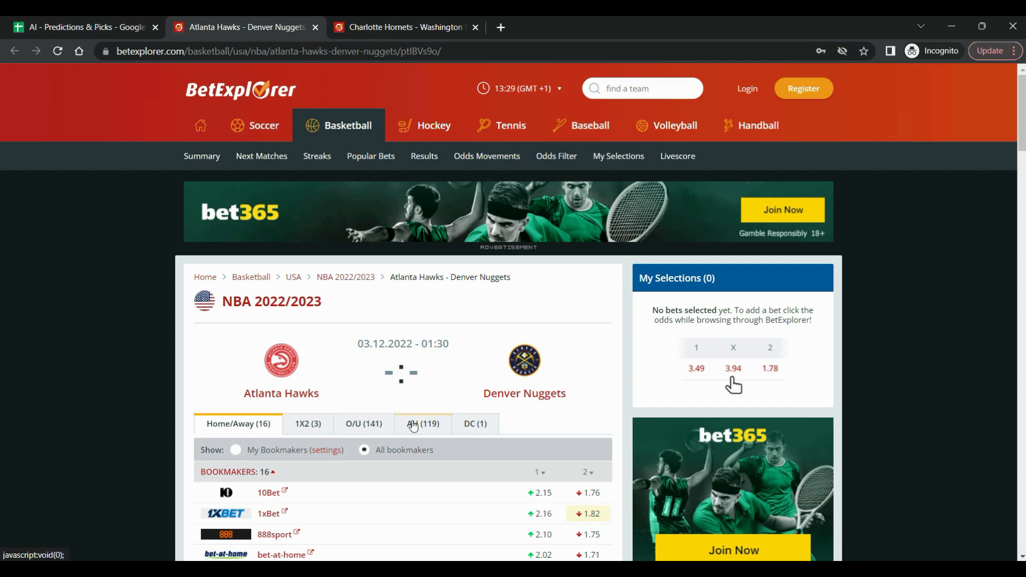
Review the Hawks–Nuggets Asian handicap tables, then return to its -2.2 and 228.68 projections
{"action": "left_click", "coordinate": [422, 423]}
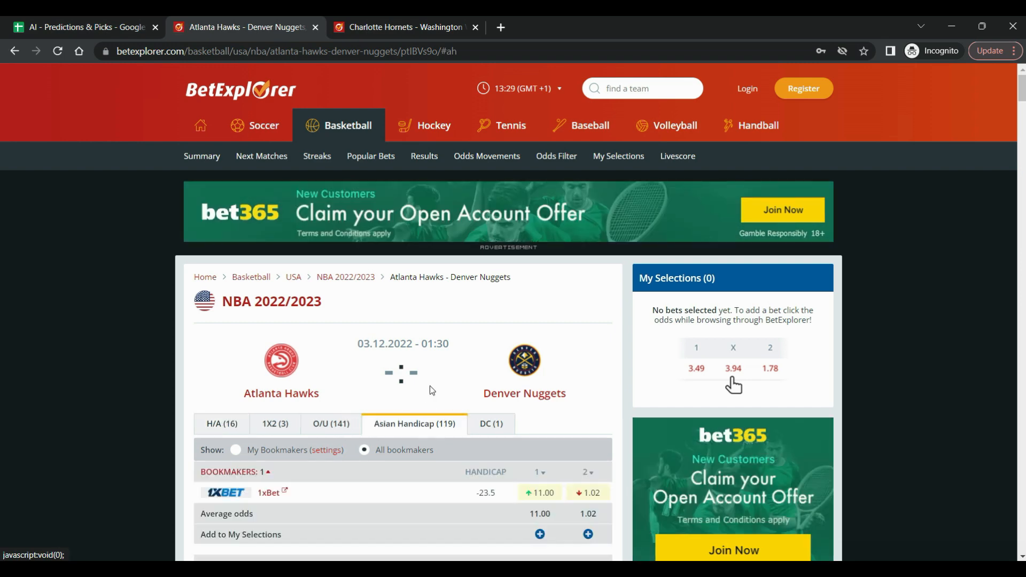
{"action": "scroll", "scroll_direction": "down", "scroll_amount": 3}
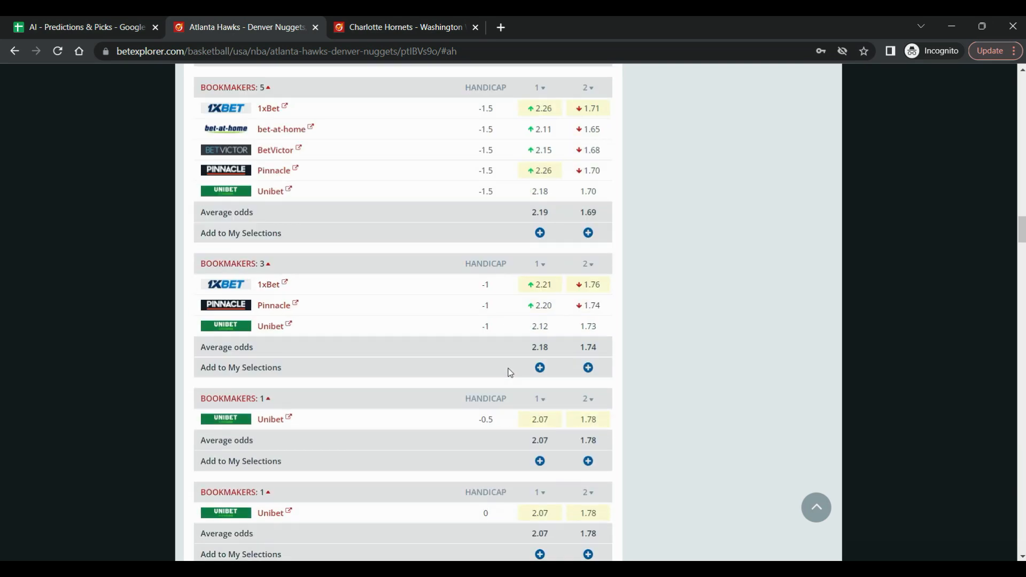
{"action": "scroll", "scroll_direction": "down", "scroll_amount": 3}
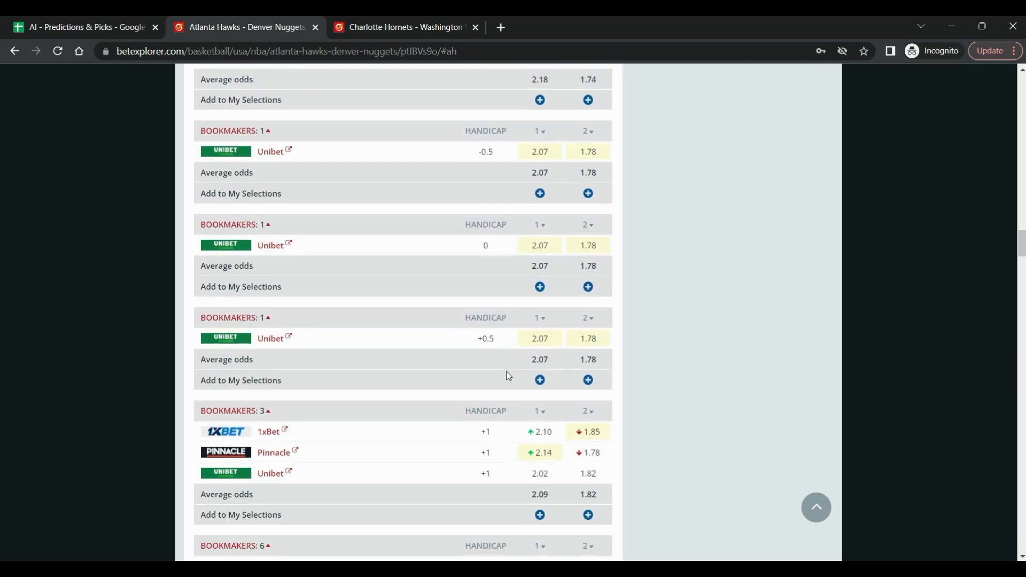
{"action": "scroll", "scroll_direction": "down", "scroll_amount": 3}
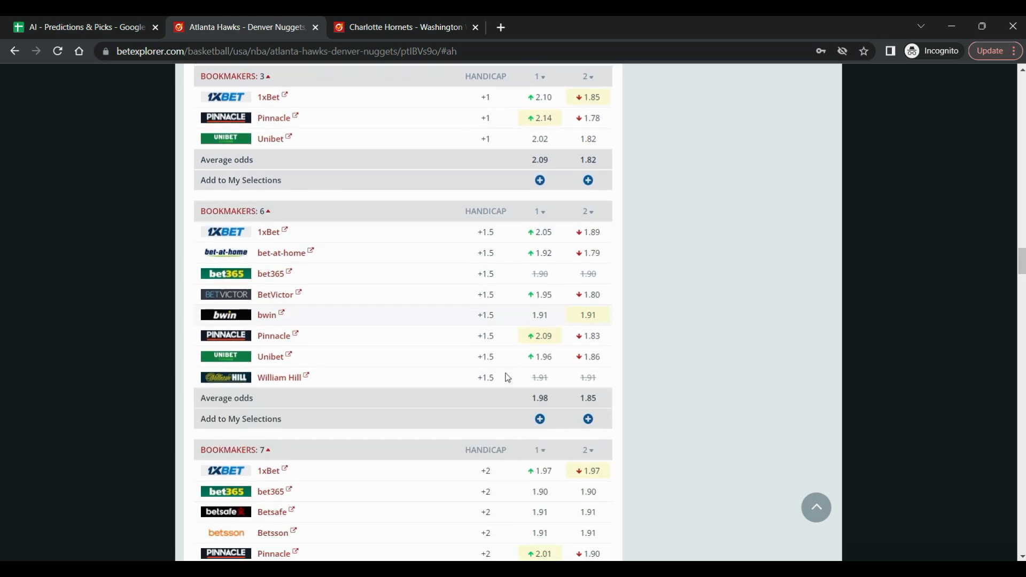
{"action": "scroll", "scroll_direction": "down", "scroll_amount": 3}
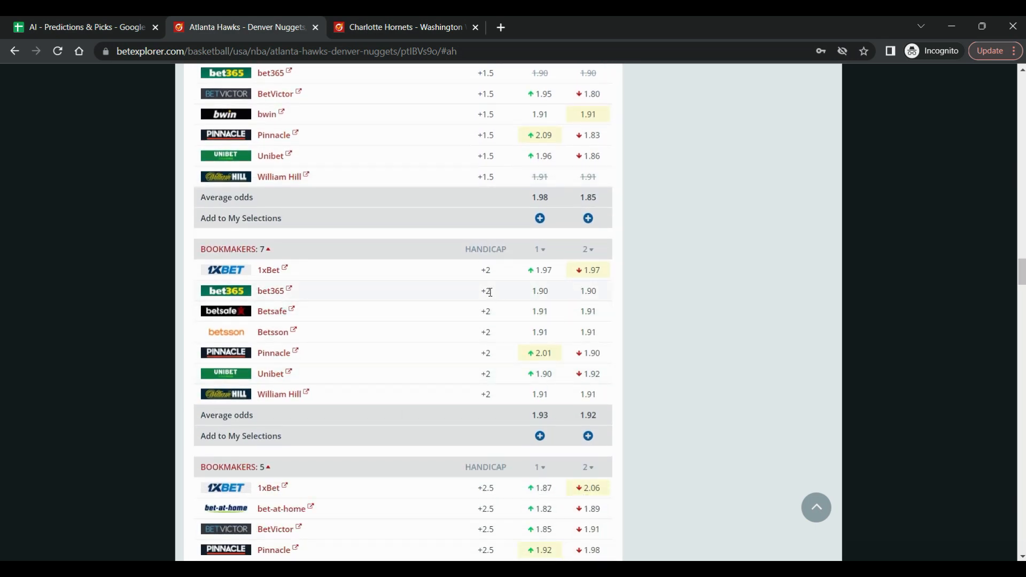
{"action": "mouse_move", "coordinate": [478, 303]}
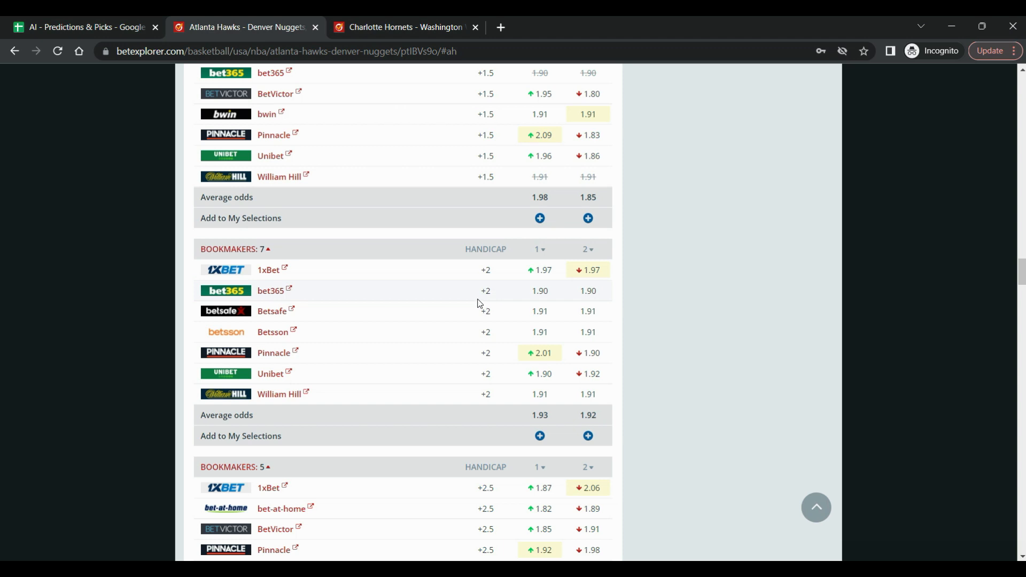
{"action": "mouse_move", "coordinate": [504, 306]}
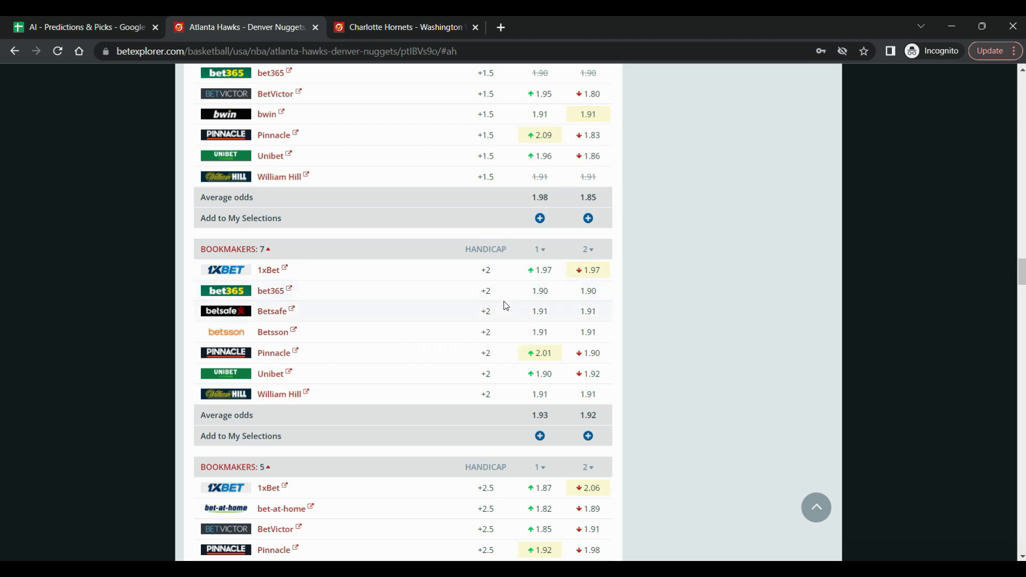
{"action": "left_click", "coordinate": [78, 27]}
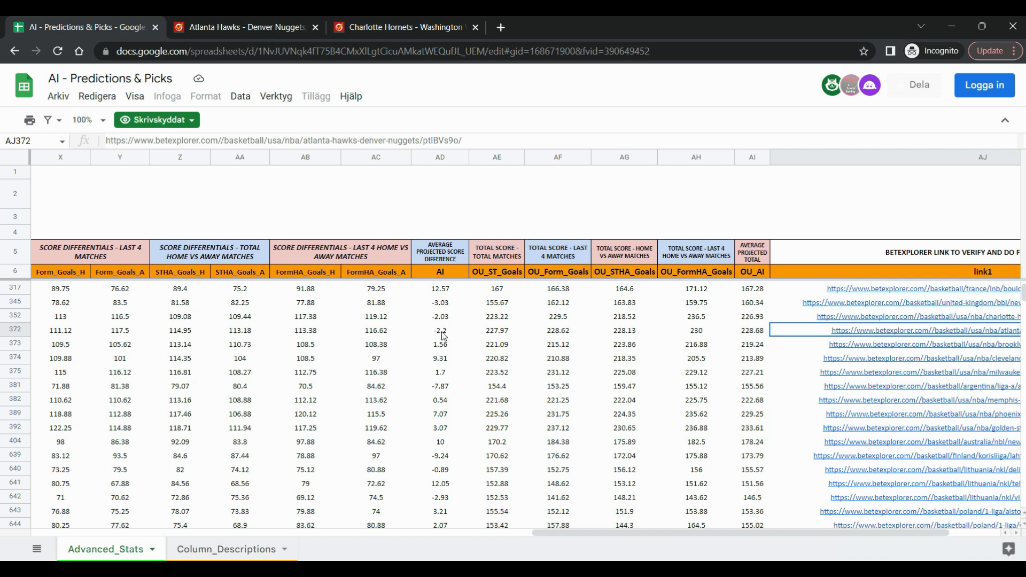
{"action": "mouse_move", "coordinate": [437, 340]}
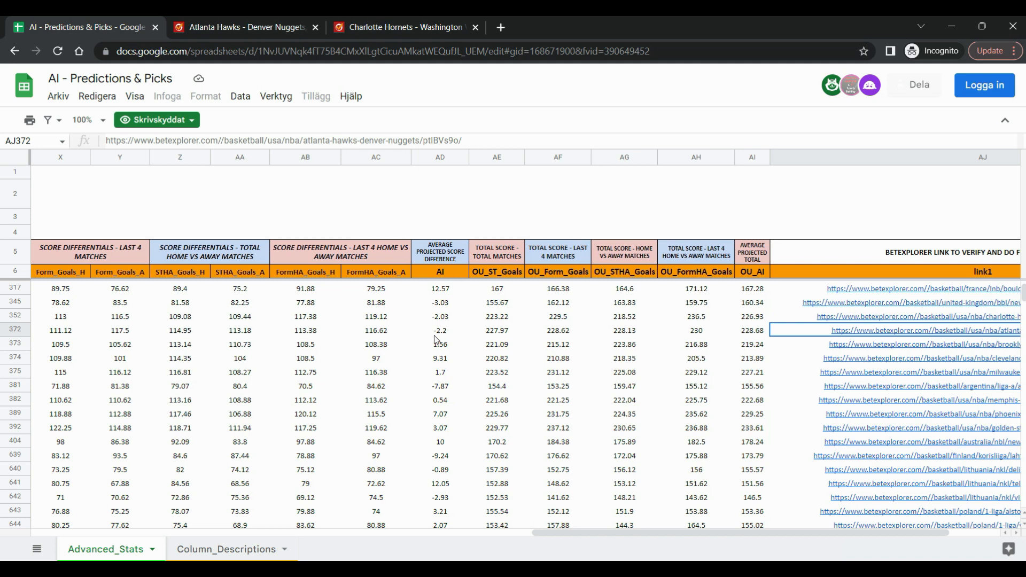
{"action": "mouse_move", "coordinate": [448, 341]}
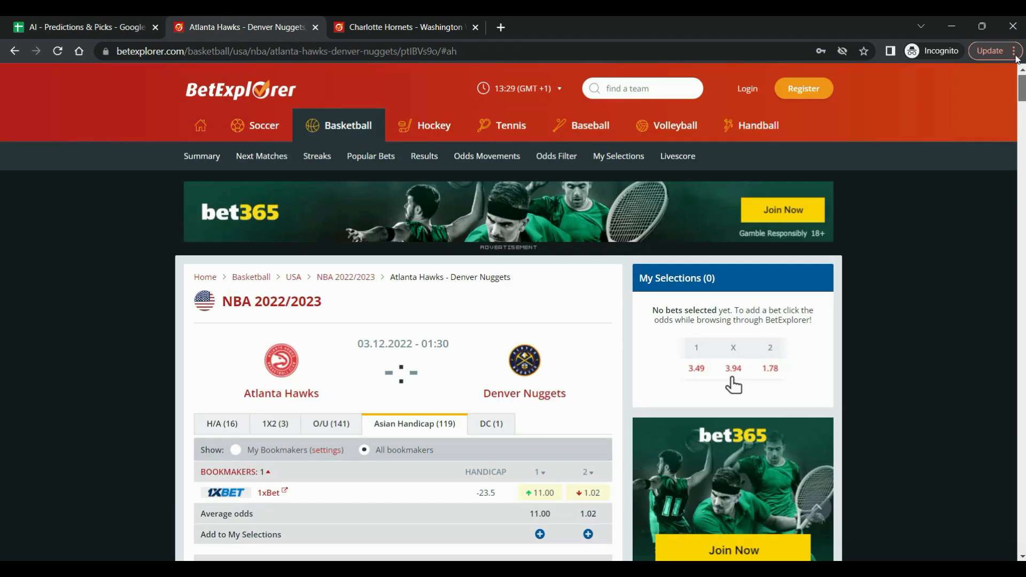
Review the Hawks–Nuggets over/under lines down to 231.5, then return to the predictions sheet
{"action": "left_click", "coordinate": [330, 424]}
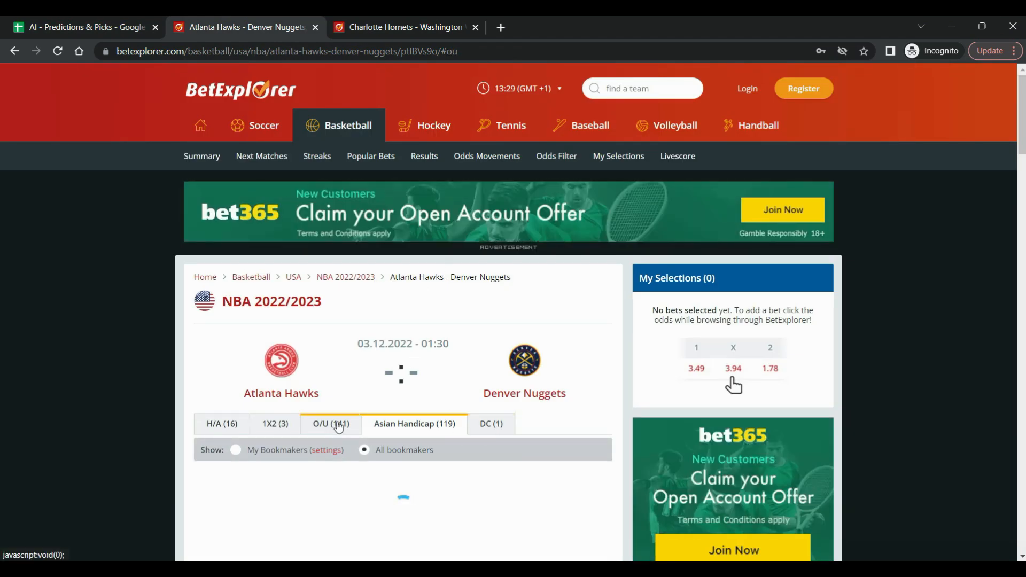
{"action": "scroll", "scroll_direction": "down", "scroll_amount": 3}
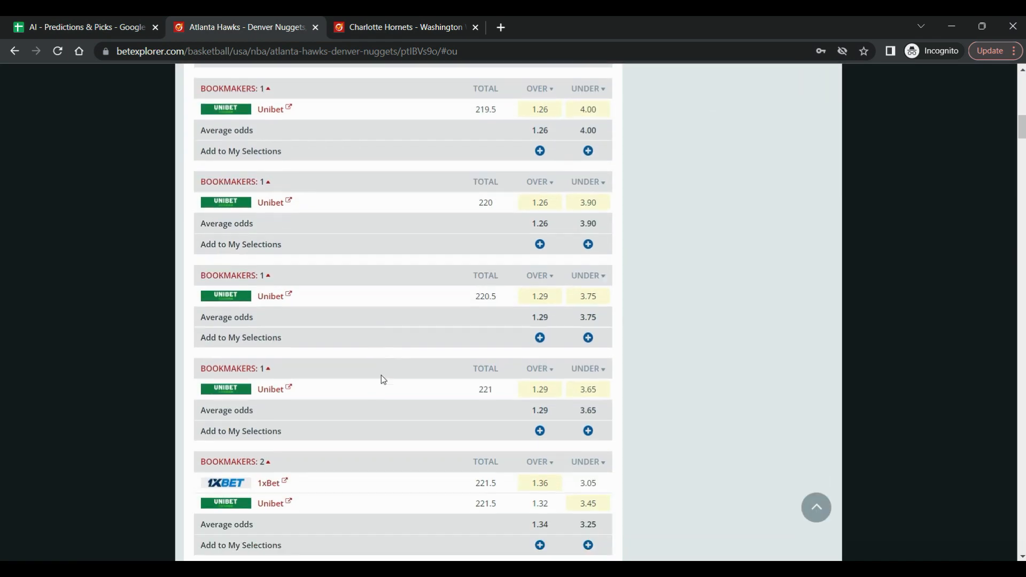
{"action": "scroll", "scroll_direction": "down", "scroll_amount": 3}
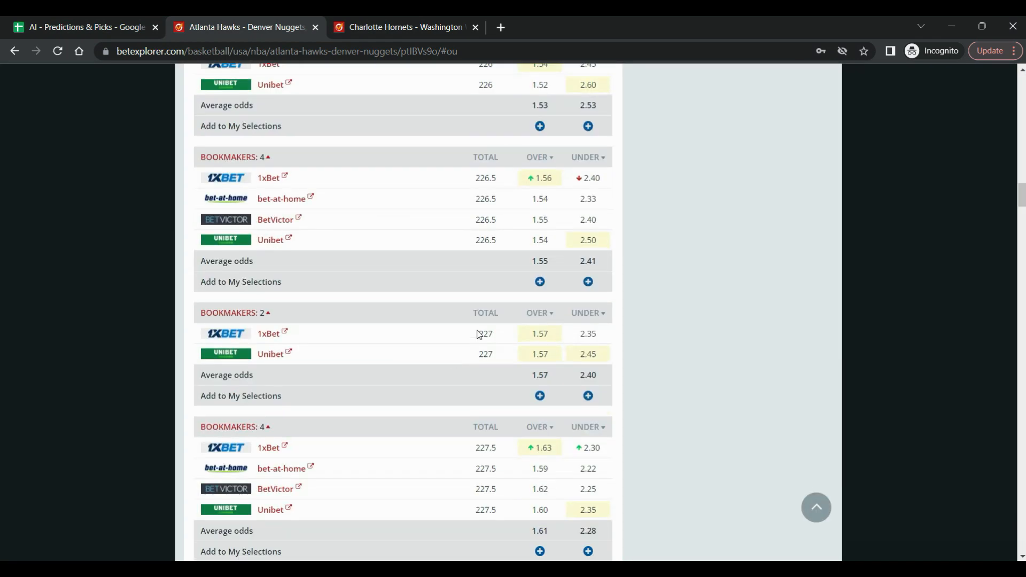
{"action": "scroll", "scroll_direction": "down", "scroll_amount": 3}
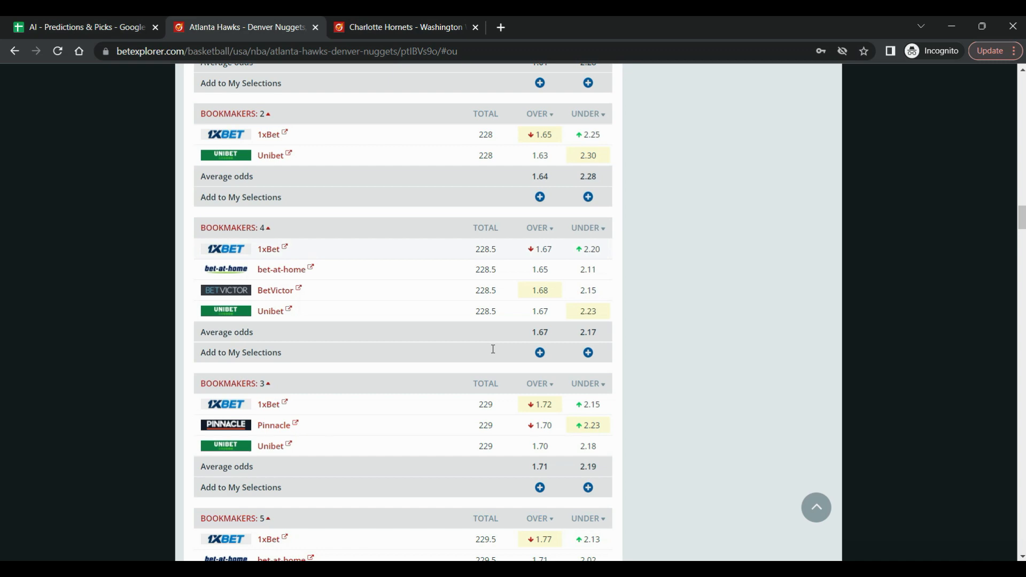
{"action": "scroll", "scroll_direction": "down", "scroll_amount": 3}
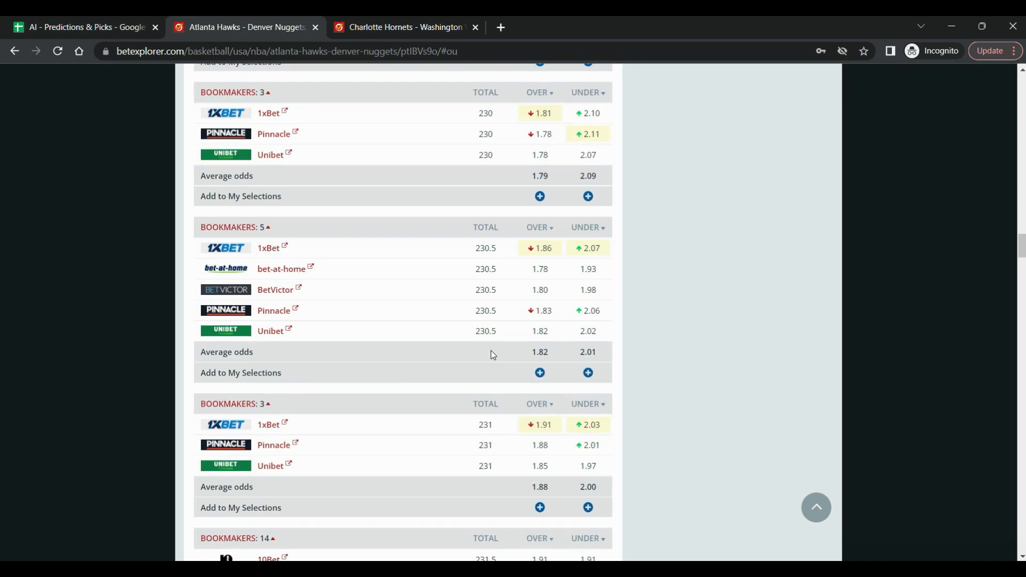
{"action": "scroll", "scroll_direction": "down", "scroll_amount": 3}
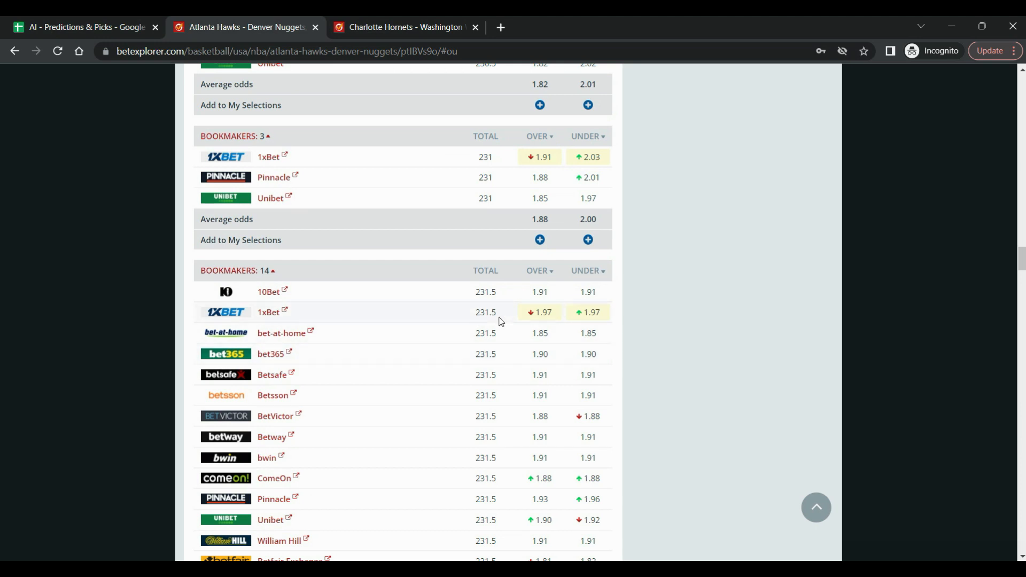
{"action": "mouse_move", "coordinate": [497, 245]}
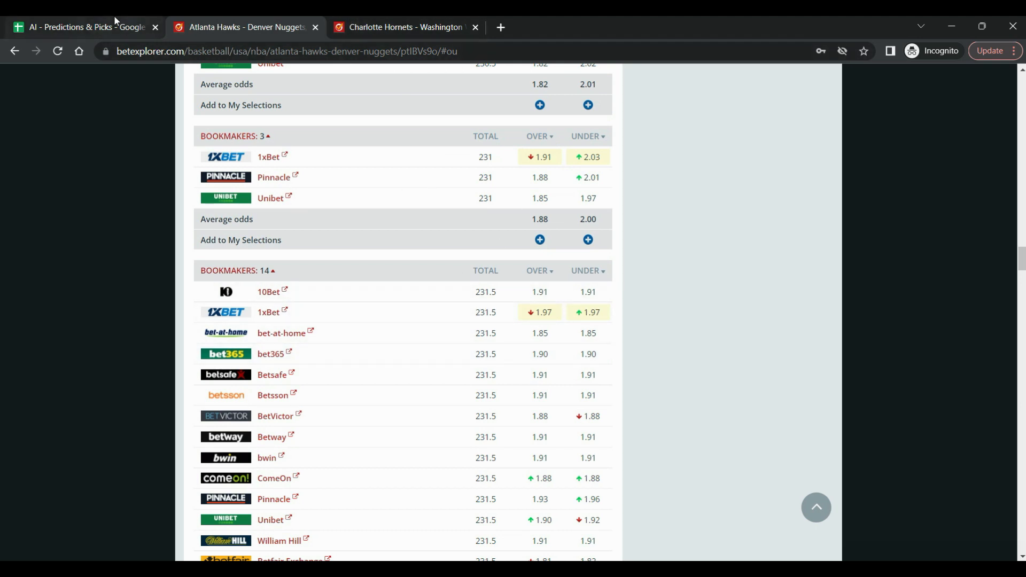
{"action": "left_click", "coordinate": [85, 27]}
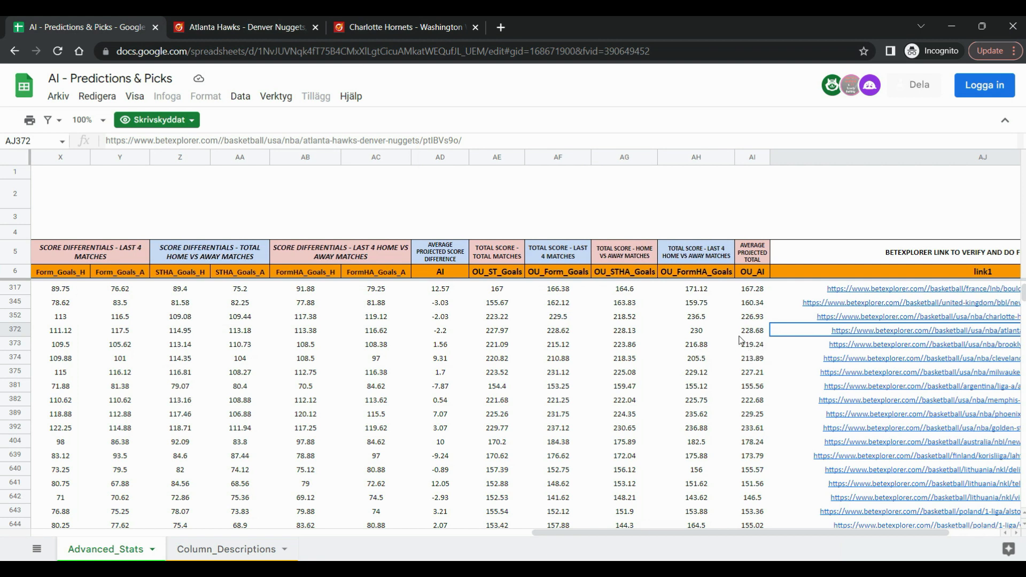
{"action": "mouse_move", "coordinate": [758, 338]}
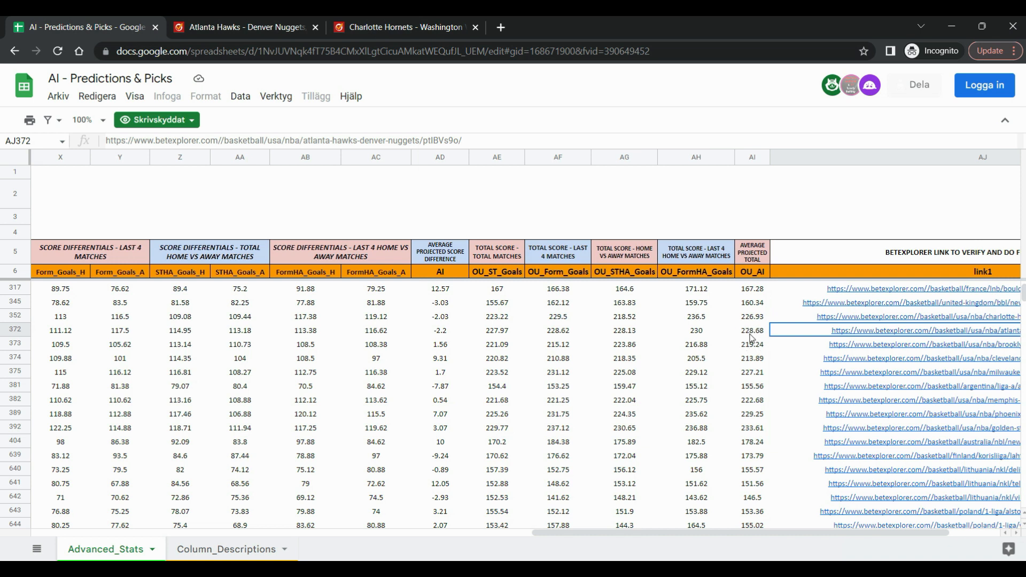
{"action": "mouse_move", "coordinate": [533, 334]}
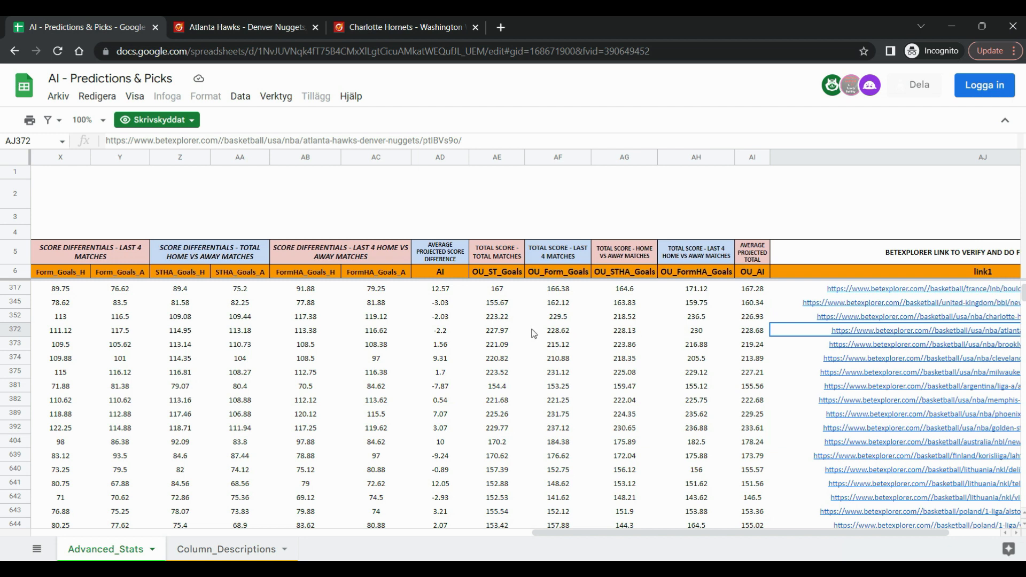
{"action": "mouse_move", "coordinate": [500, 339]}
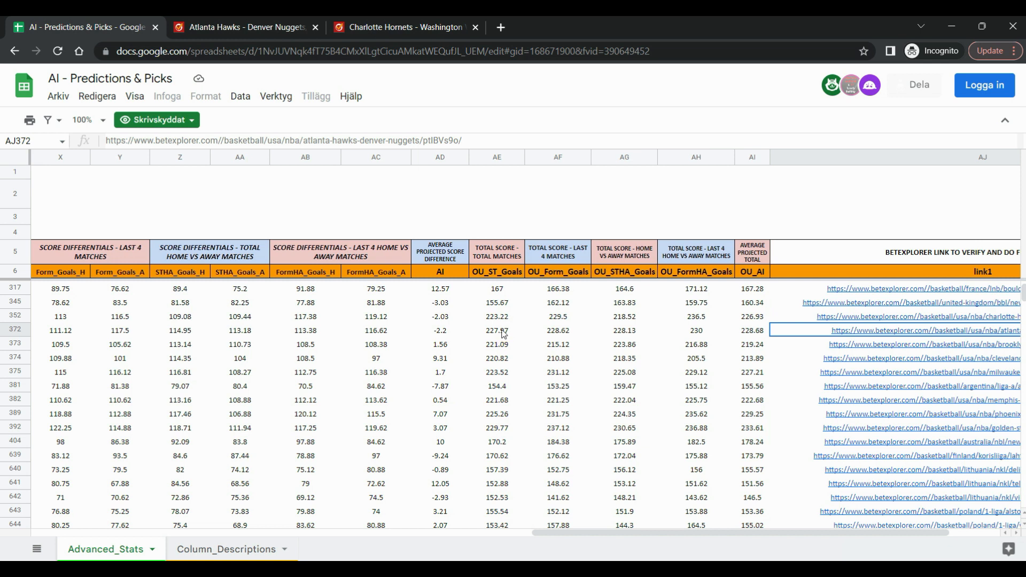
{"action": "mouse_move", "coordinate": [539, 338]}
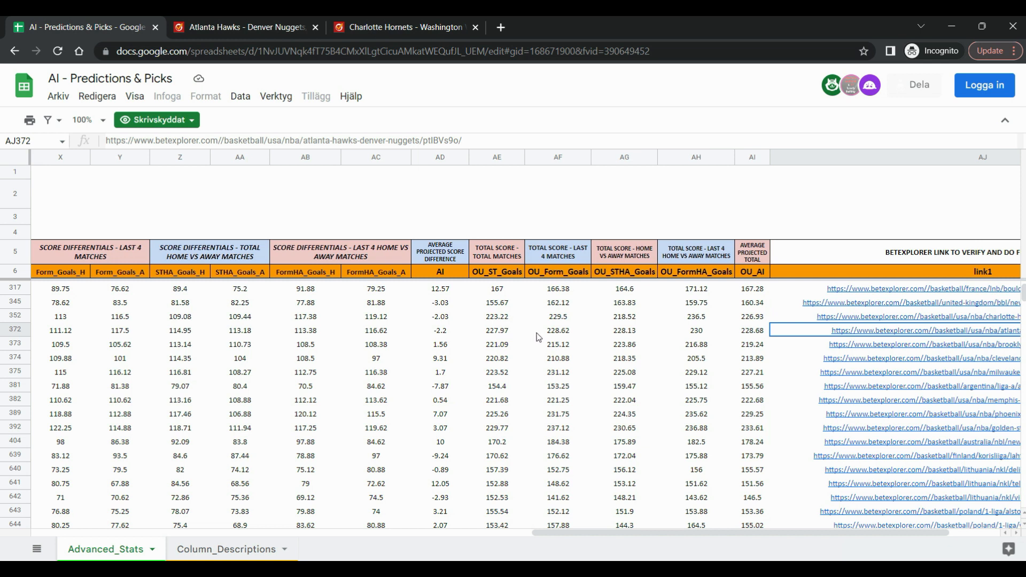
{"action": "mouse_move", "coordinate": [562, 344]}
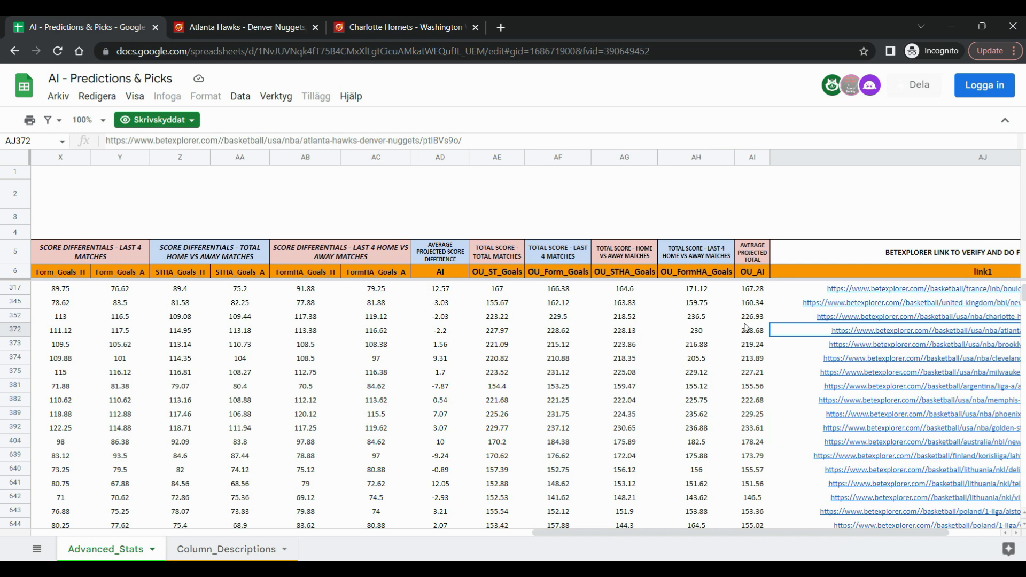
{"action": "mouse_move", "coordinate": [603, 291]}
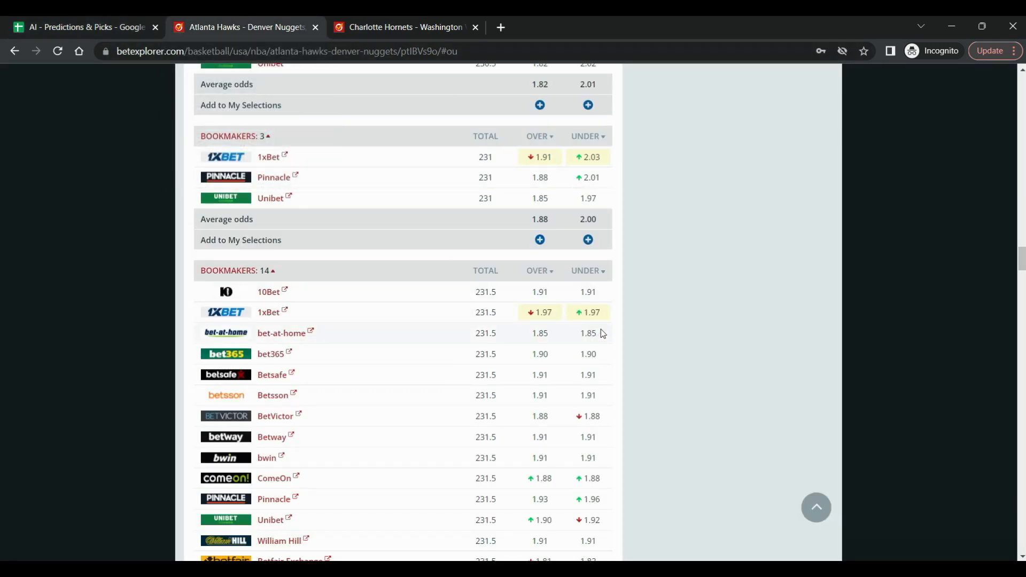
{"action": "mouse_move", "coordinate": [502, 312]}
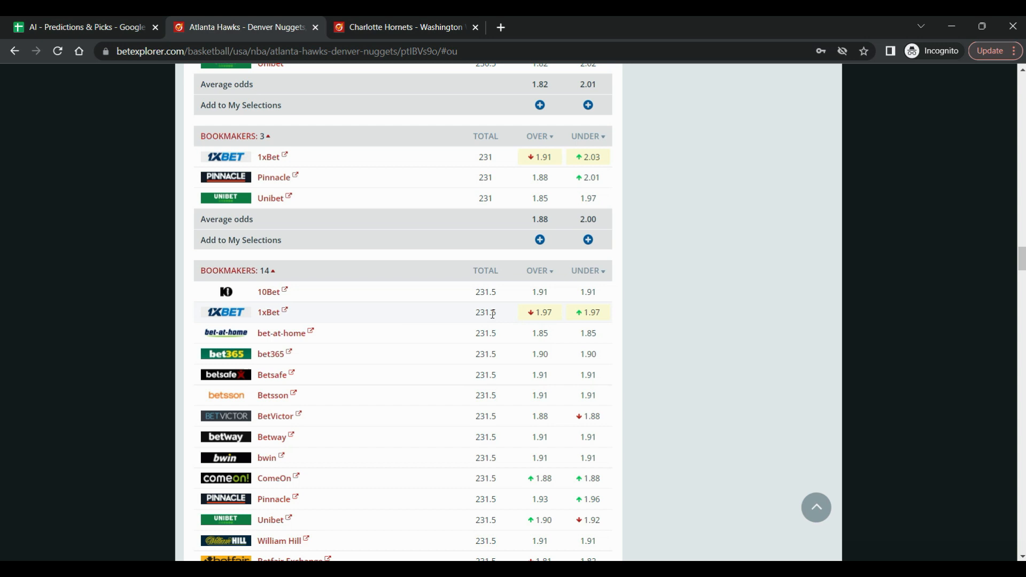
{"action": "mouse_move", "coordinate": [468, 315]}
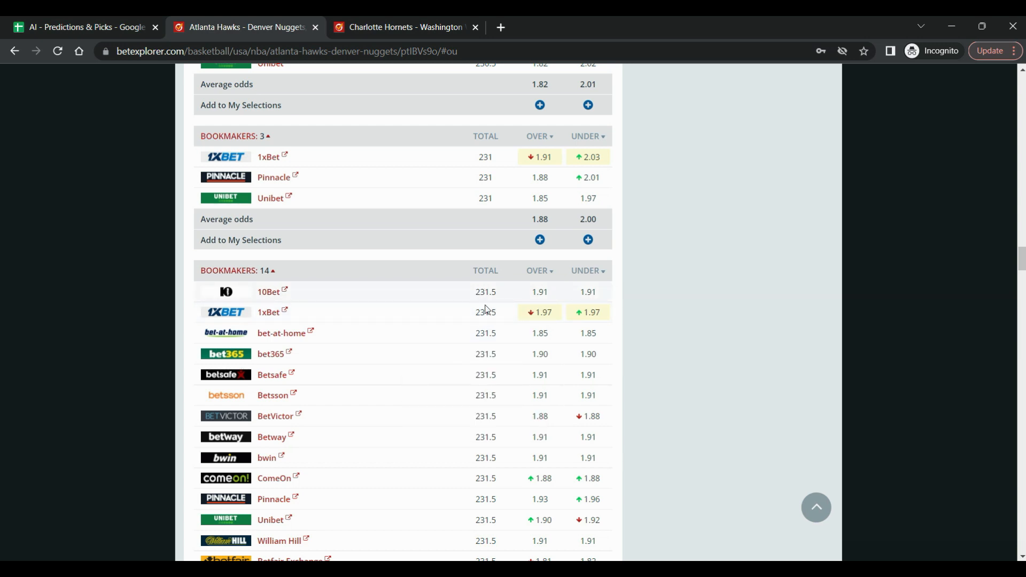
Return to the Hawks–Nuggets row with its 228.68 projected total in the predictions sheet
{"action": "left_click", "coordinate": [78, 27]}
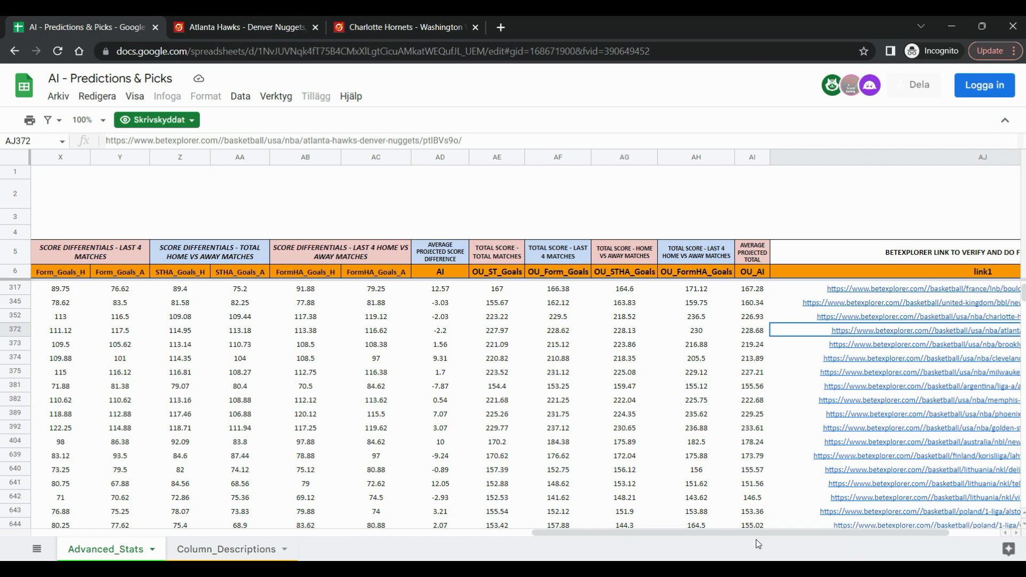
Select the Bucks–Lakers row 375 and view its result percentages and score differentials
{"action": "scroll", "scroll_direction": "left", "scroll_amount": 3}
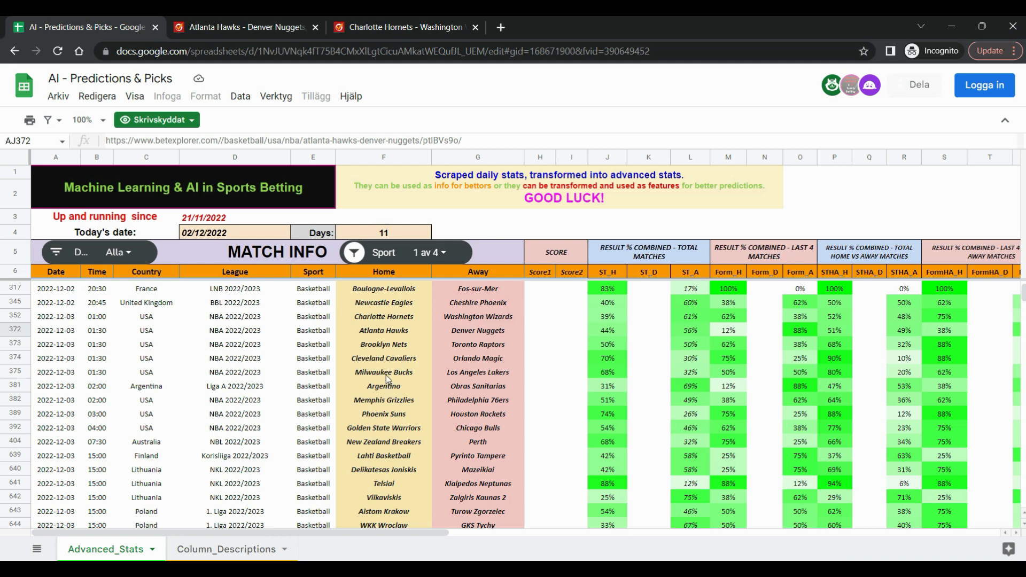
{"action": "mouse_move", "coordinate": [16, 374]}
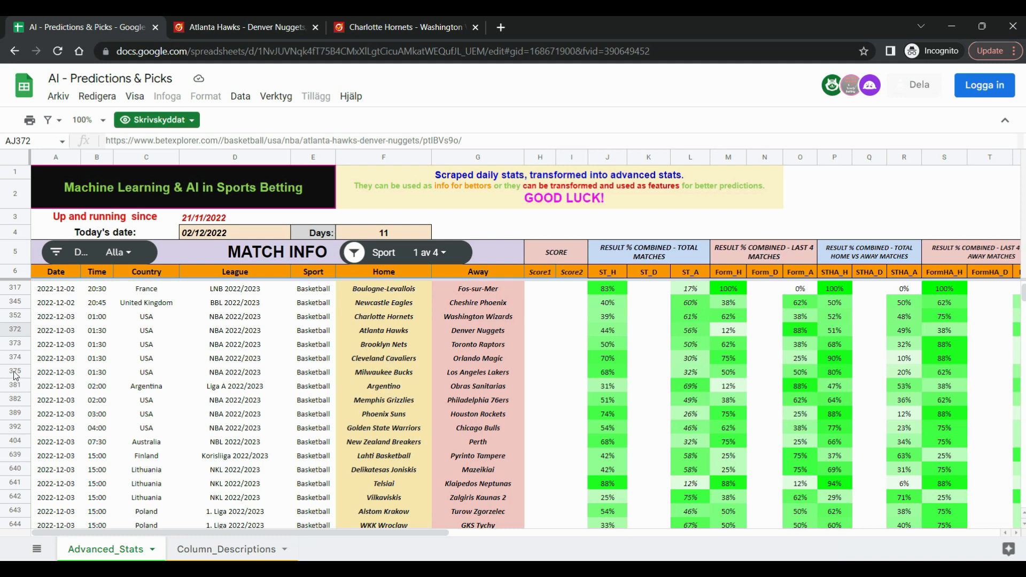
{"action": "mouse_move", "coordinate": [382, 378]}
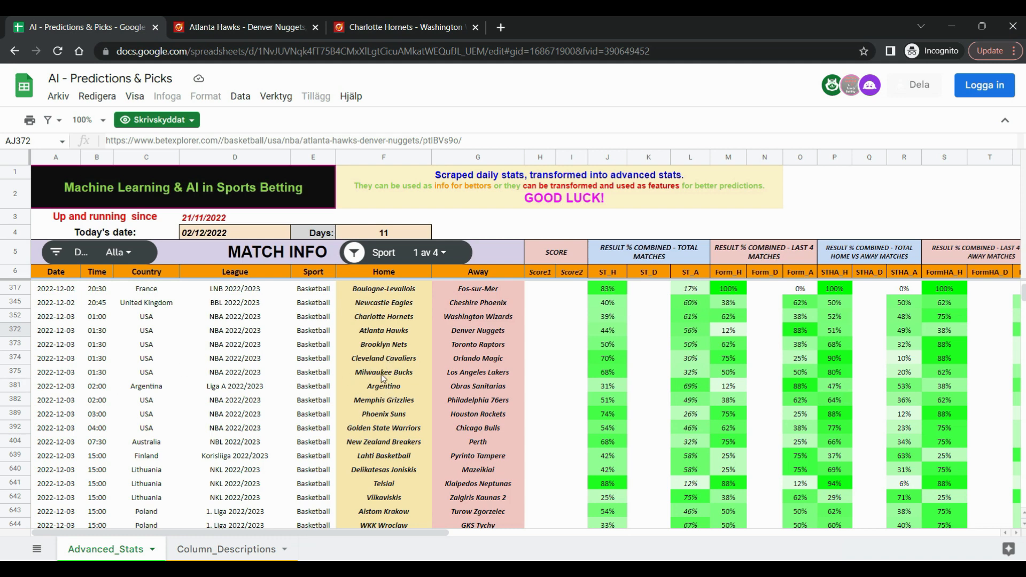
{"action": "mouse_move", "coordinate": [20, 373]}
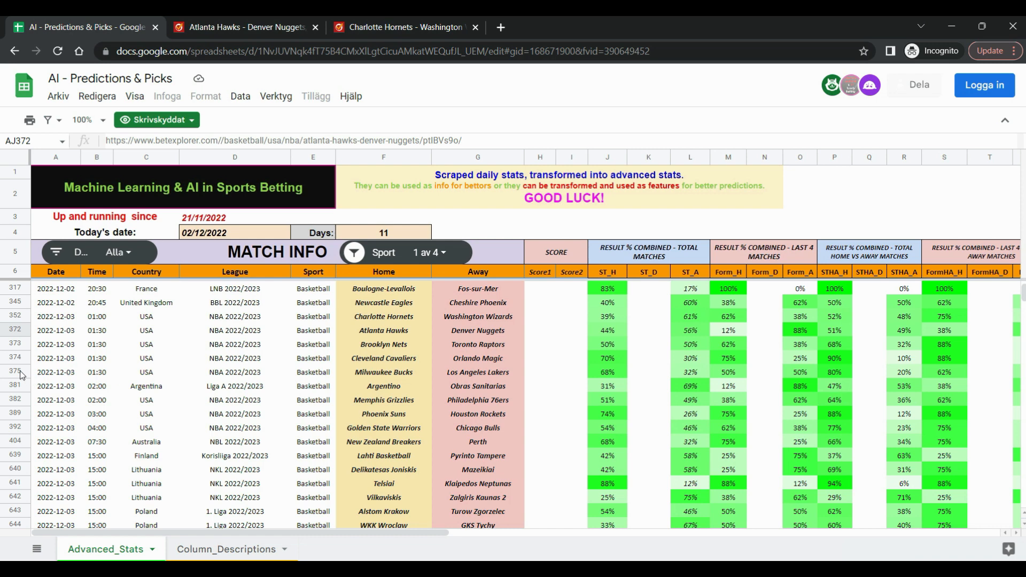
{"action": "left_click", "coordinate": [56, 372]}
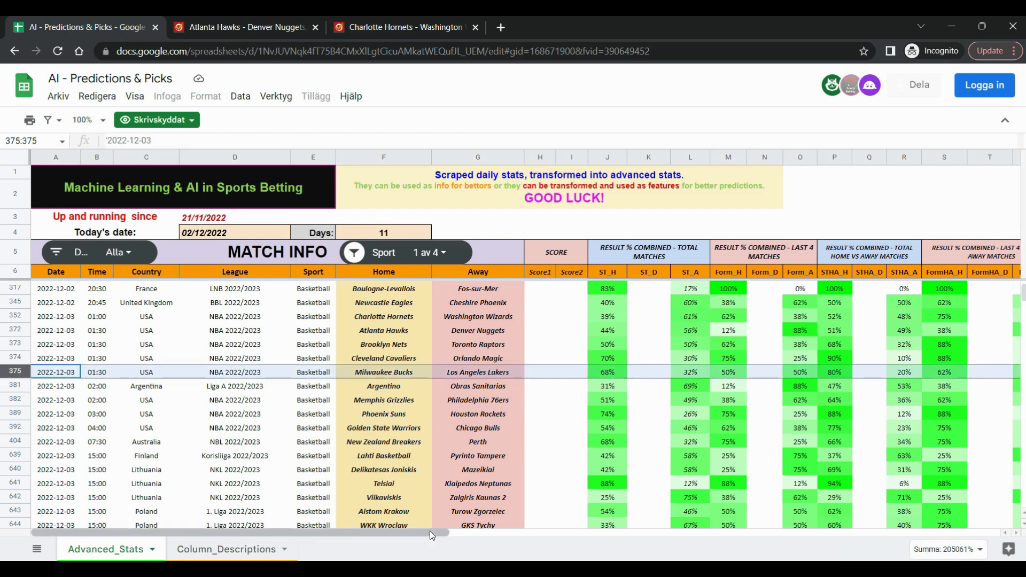
{"action": "scroll", "scroll_direction": "right", "scroll_amount": 3}
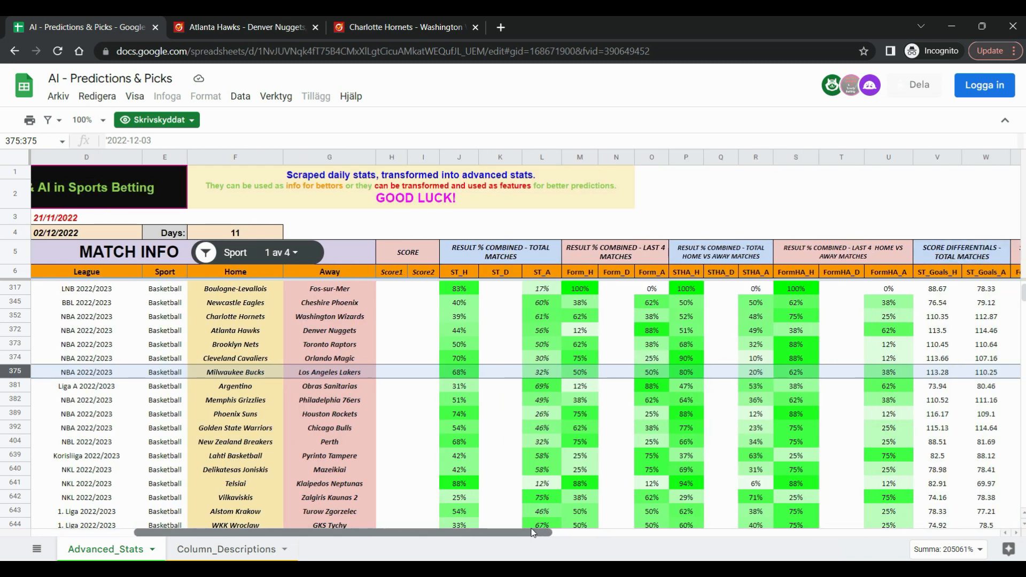
{"action": "scroll", "scroll_direction": "right", "scroll_amount": 3}
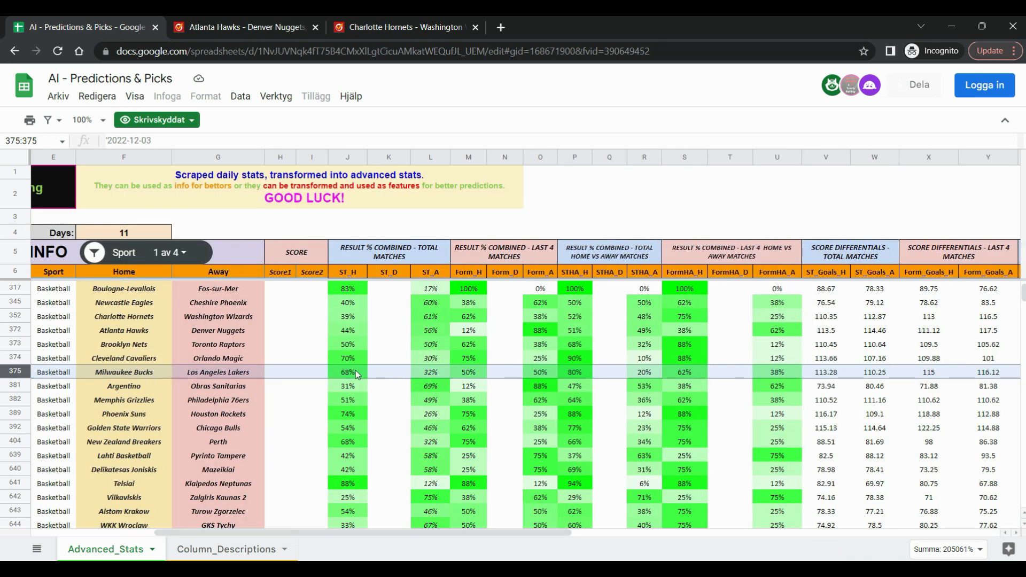
{"action": "mouse_move", "coordinate": [504, 393]}
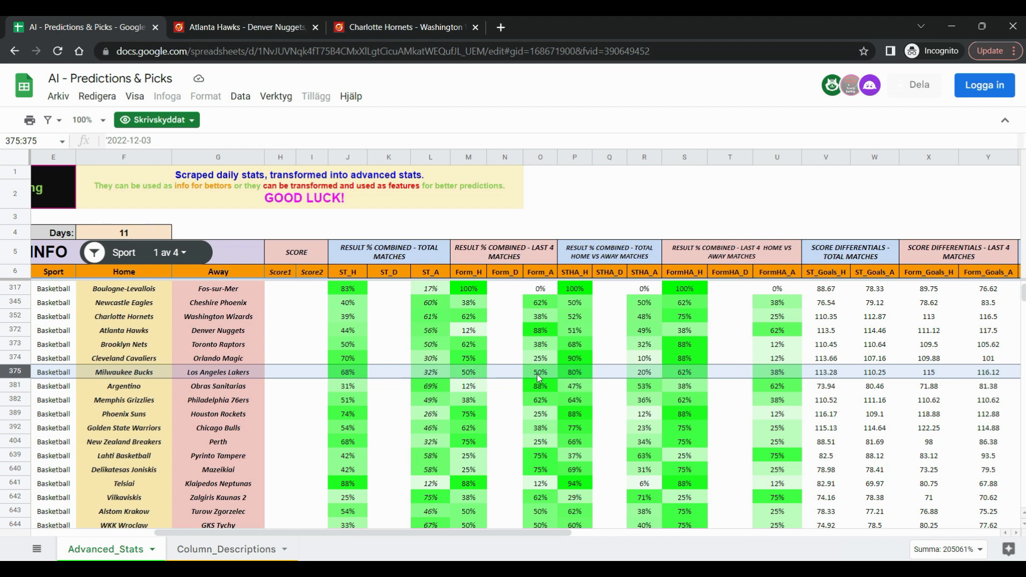
{"action": "mouse_move", "coordinate": [571, 385]}
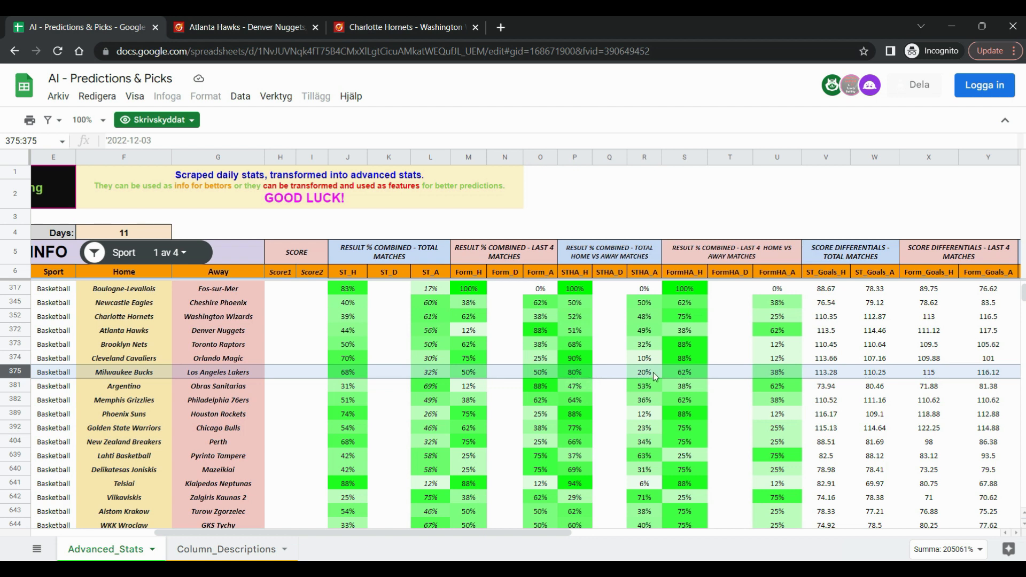
{"action": "mouse_move", "coordinate": [612, 380]}
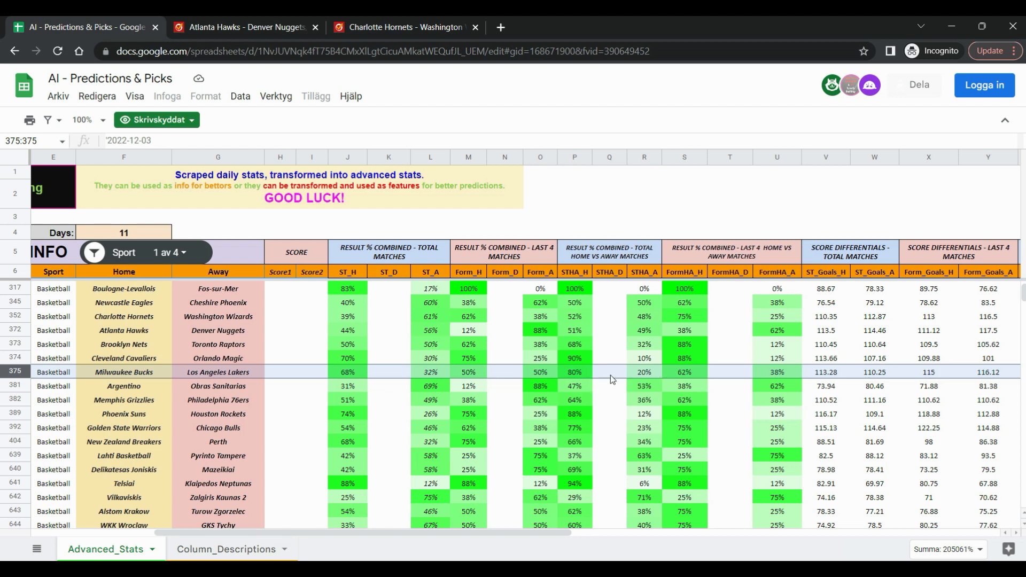
{"action": "mouse_move", "coordinate": [586, 380]}
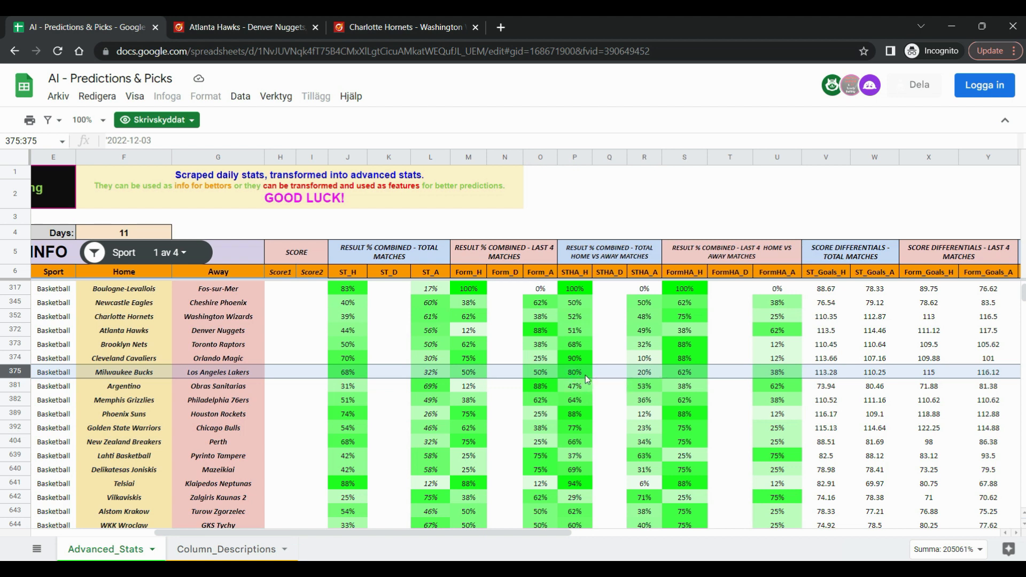
{"action": "mouse_move", "coordinate": [692, 377]}
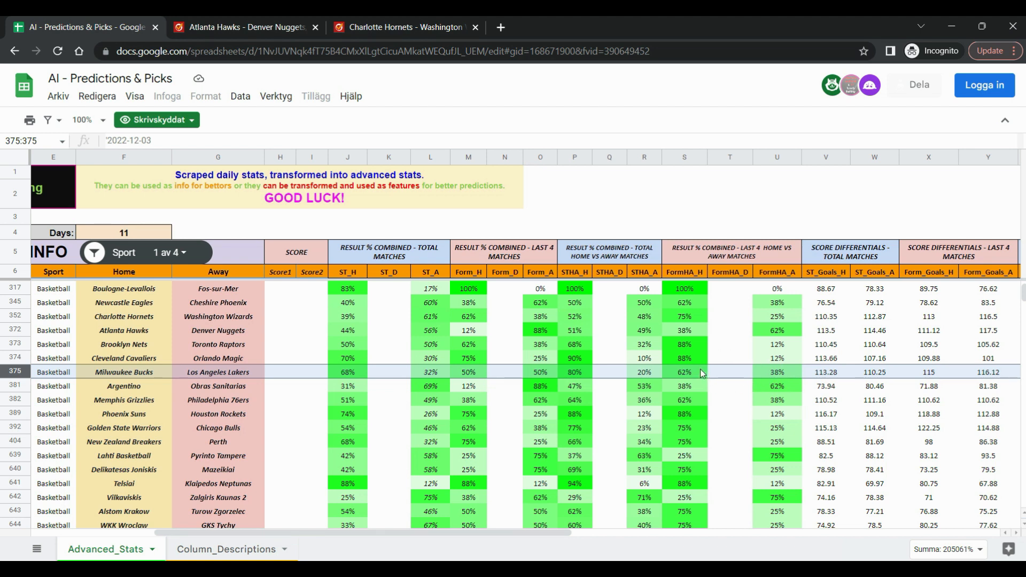
{"action": "mouse_move", "coordinate": [565, 533]}
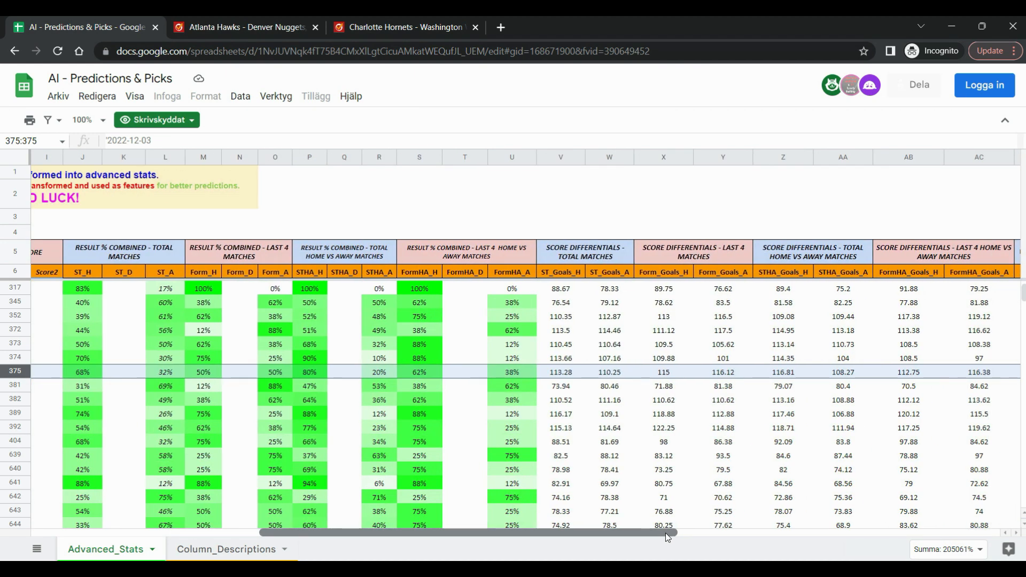
Open the Bucks–Lakers BetExplorer match page from the link in cell AJ375
{"action": "scroll", "scroll_direction": "right", "scroll_amount": 3}
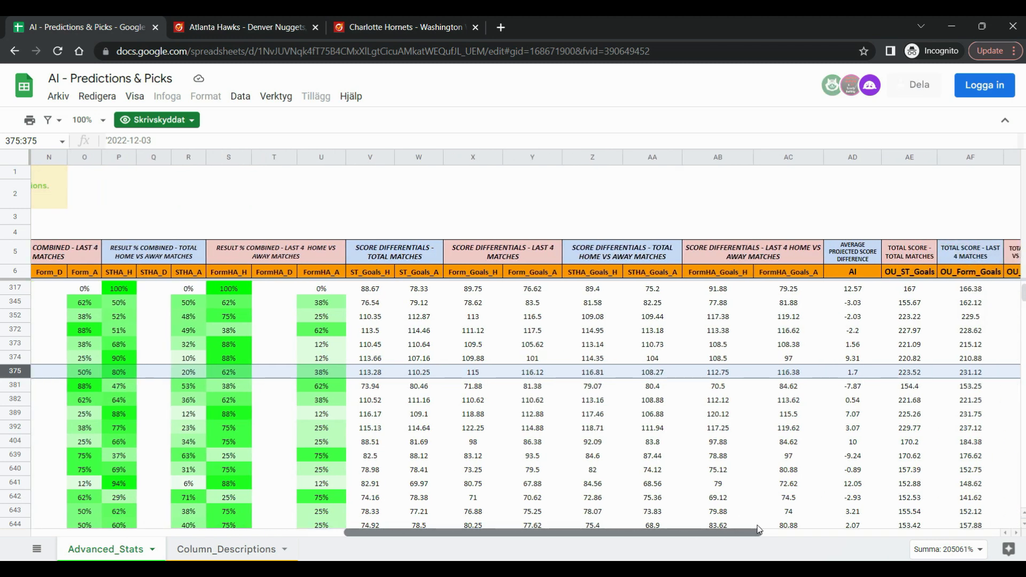
{"action": "scroll", "scroll_direction": "right", "scroll_amount": 3}
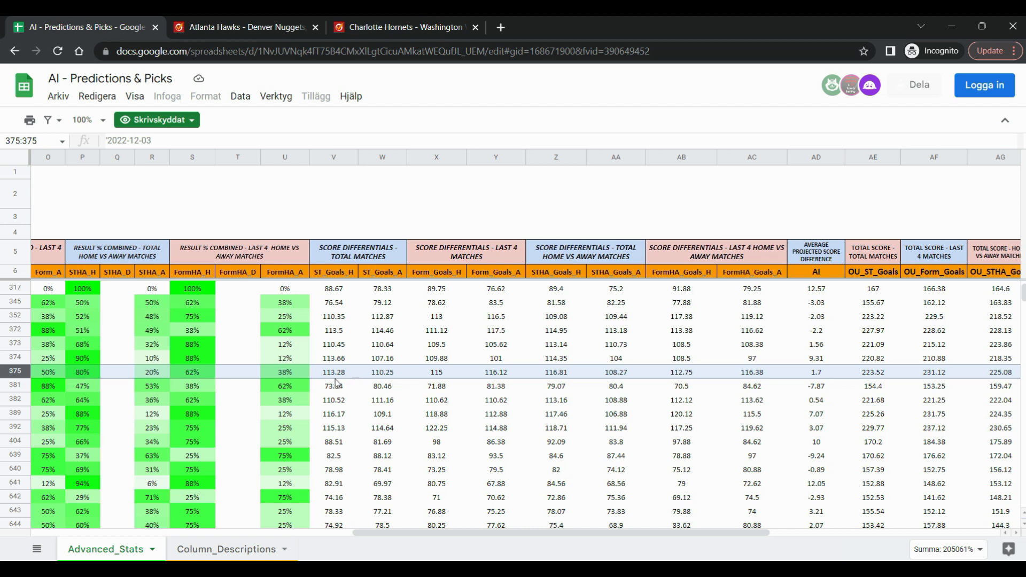
{"action": "mouse_move", "coordinate": [488, 385]}
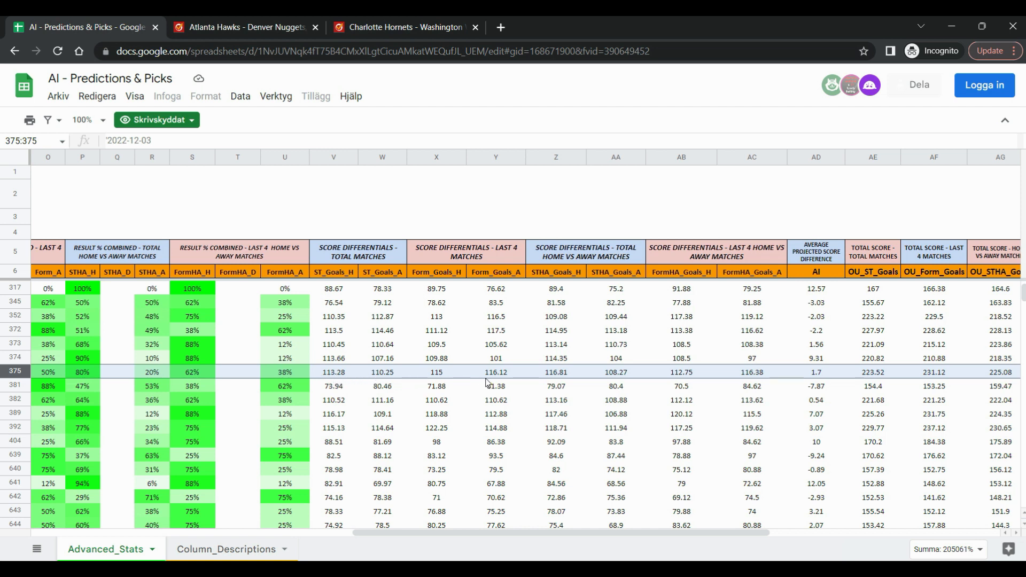
{"action": "mouse_move", "coordinate": [610, 380]}
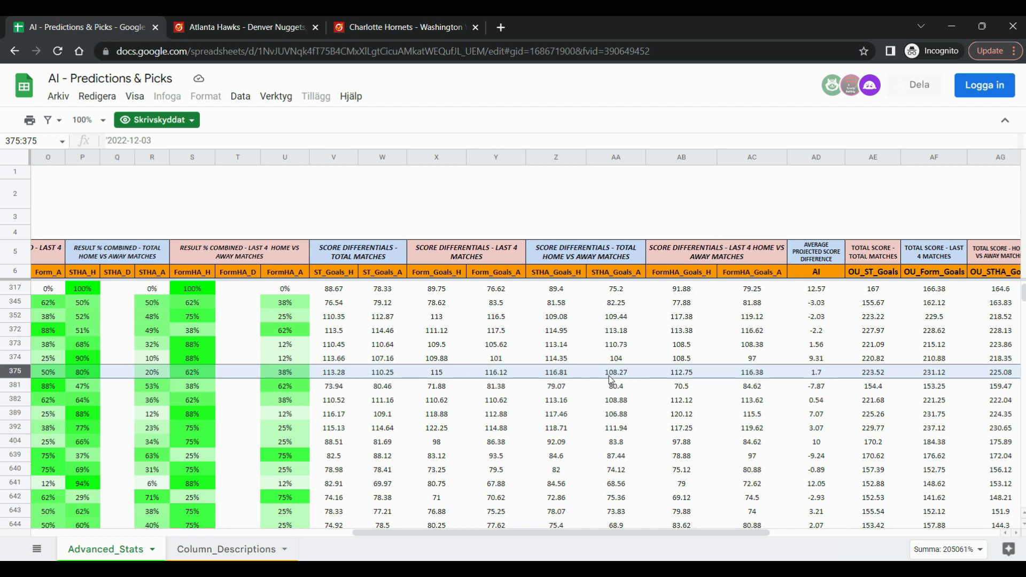
{"action": "mouse_move", "coordinate": [752, 379]}
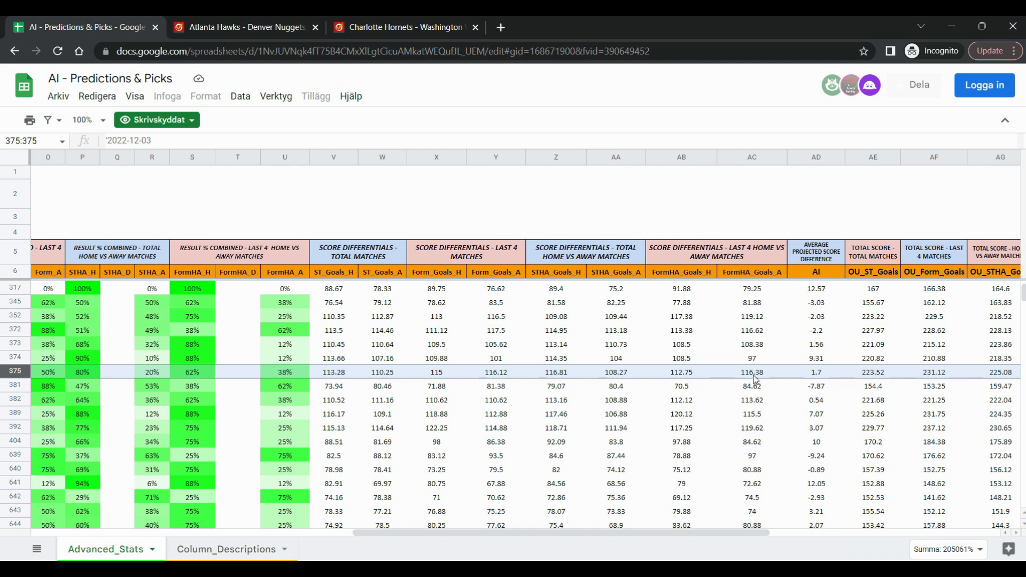
{"action": "mouse_move", "coordinate": [710, 491]}
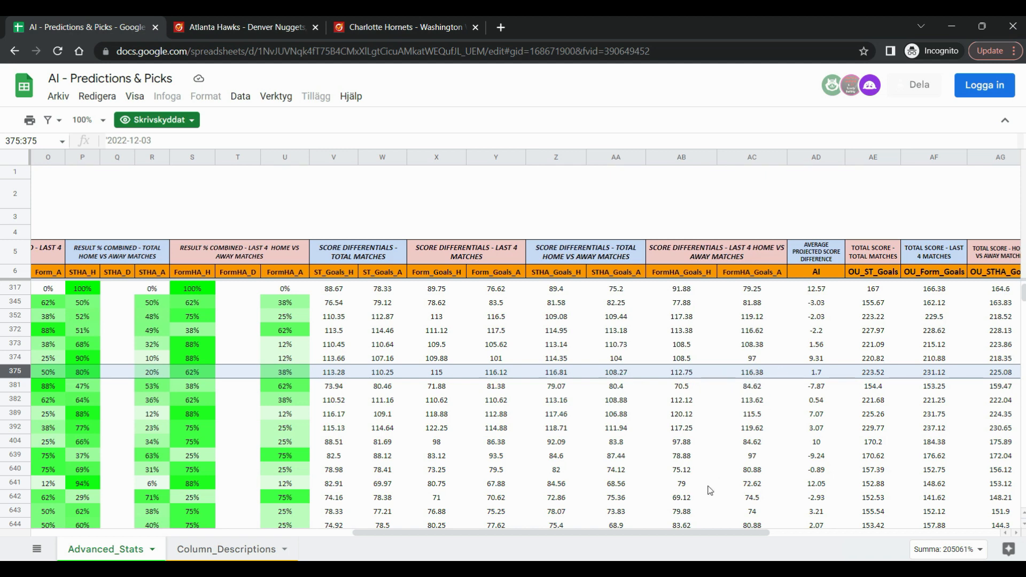
{"action": "scroll", "scroll_direction": "right", "scroll_amount": 3}
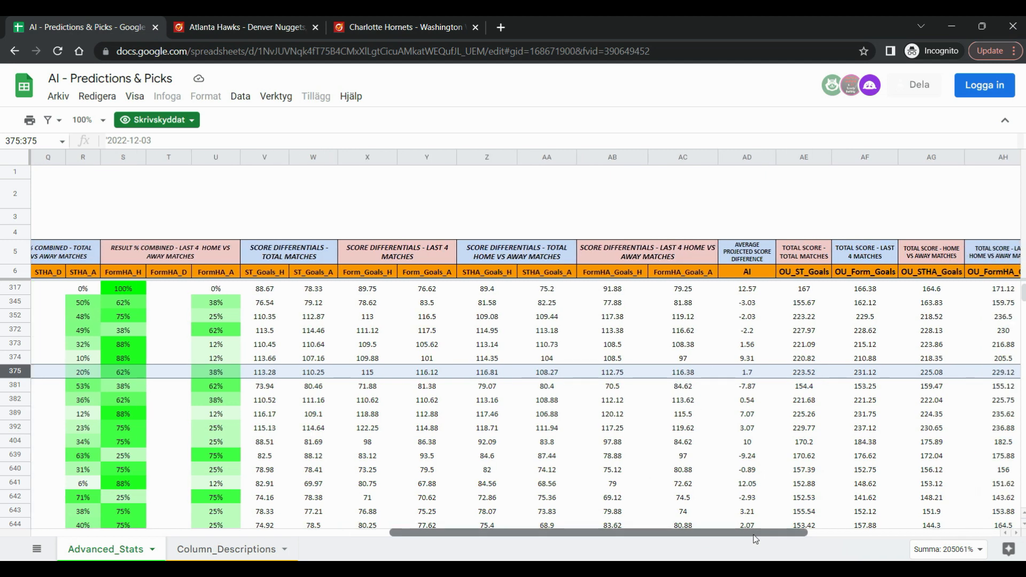
{"action": "scroll", "scroll_direction": "right", "scroll_amount": 3}
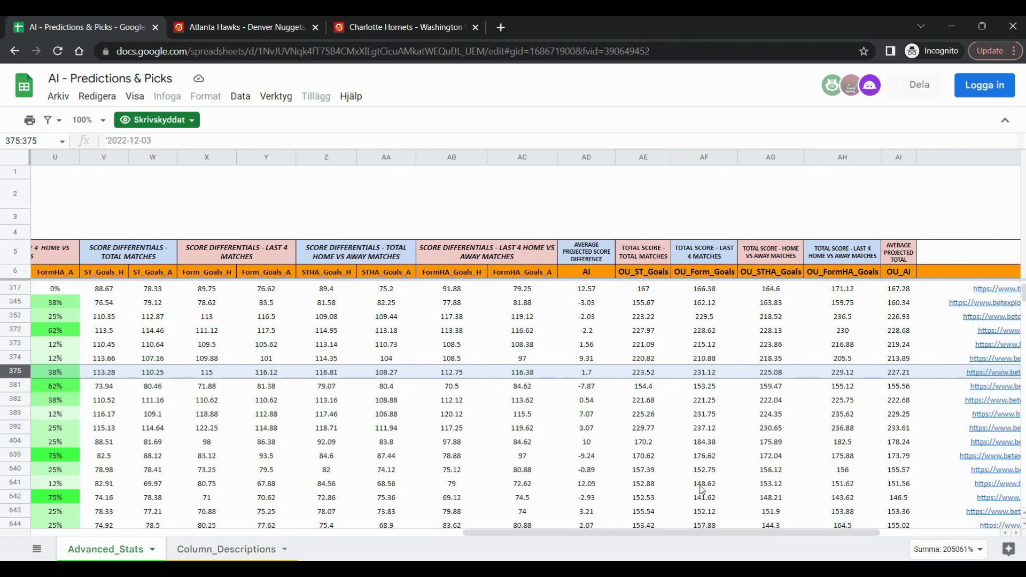
{"action": "mouse_move", "coordinate": [593, 364]}
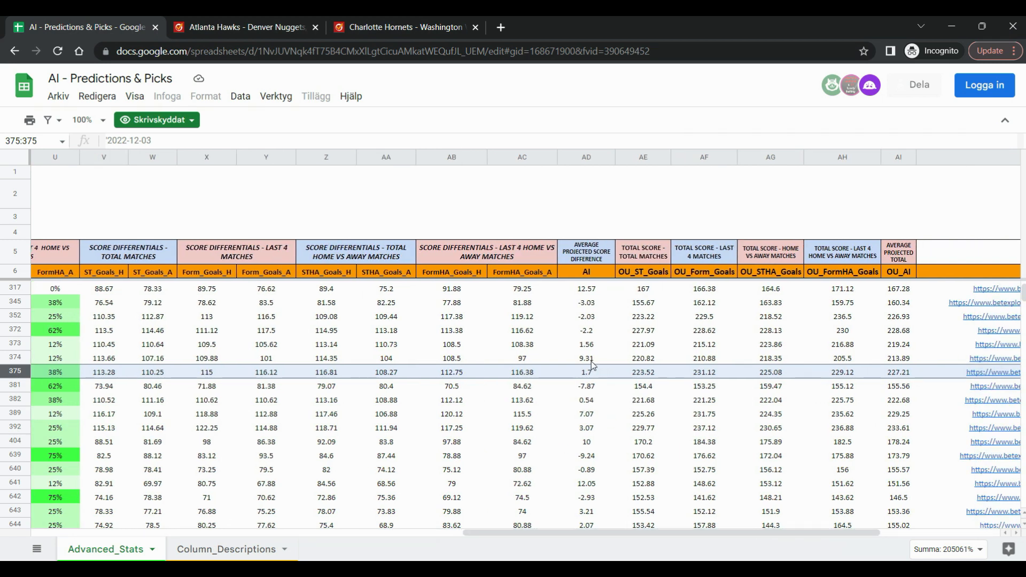
{"action": "mouse_move", "coordinate": [591, 476]}
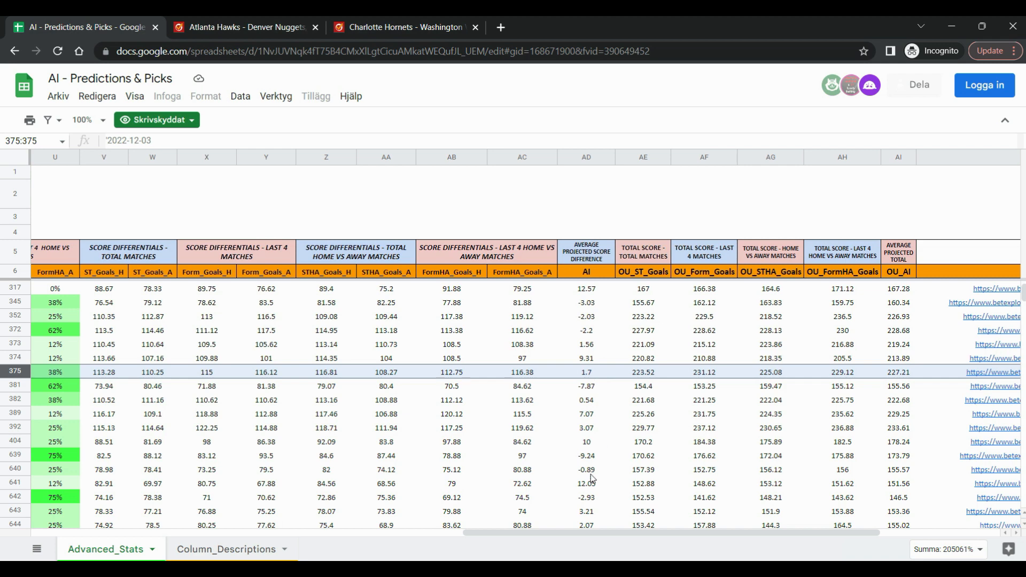
{"action": "scroll", "scroll_direction": "right", "scroll_amount": 3}
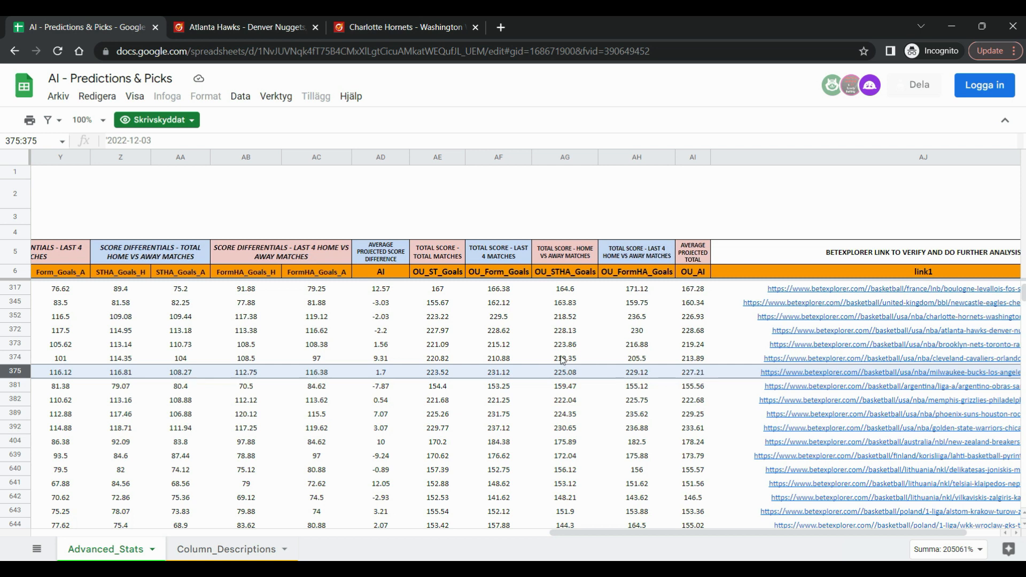
{"action": "mouse_move", "coordinate": [393, 384]}
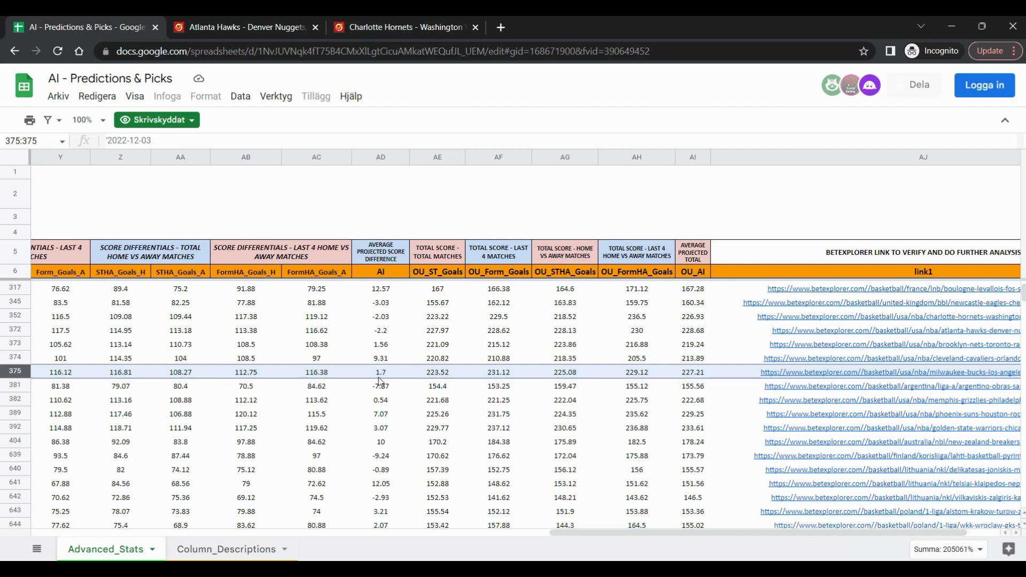
{"action": "mouse_move", "coordinate": [376, 382]}
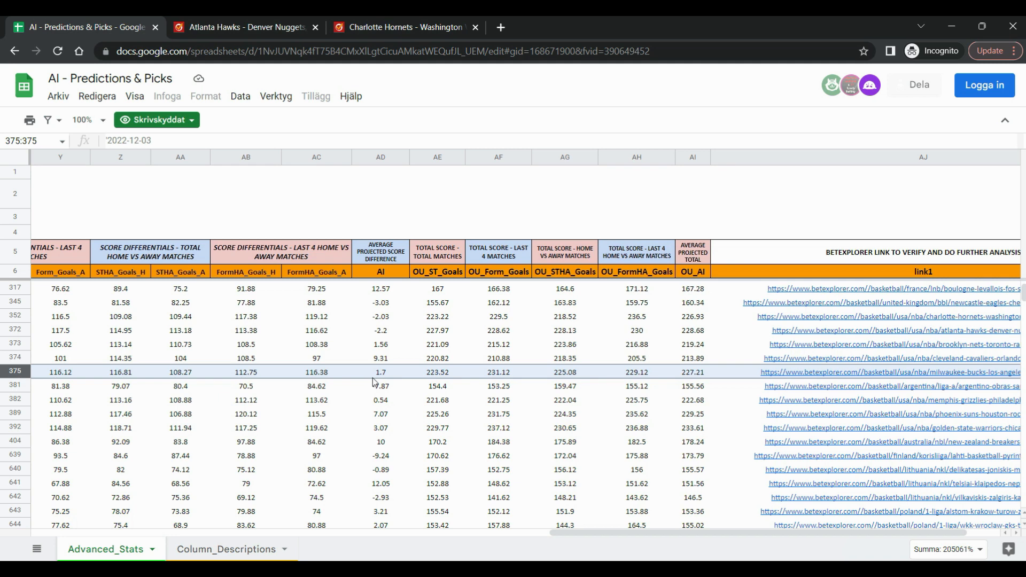
{"action": "mouse_move", "coordinate": [523, 386]}
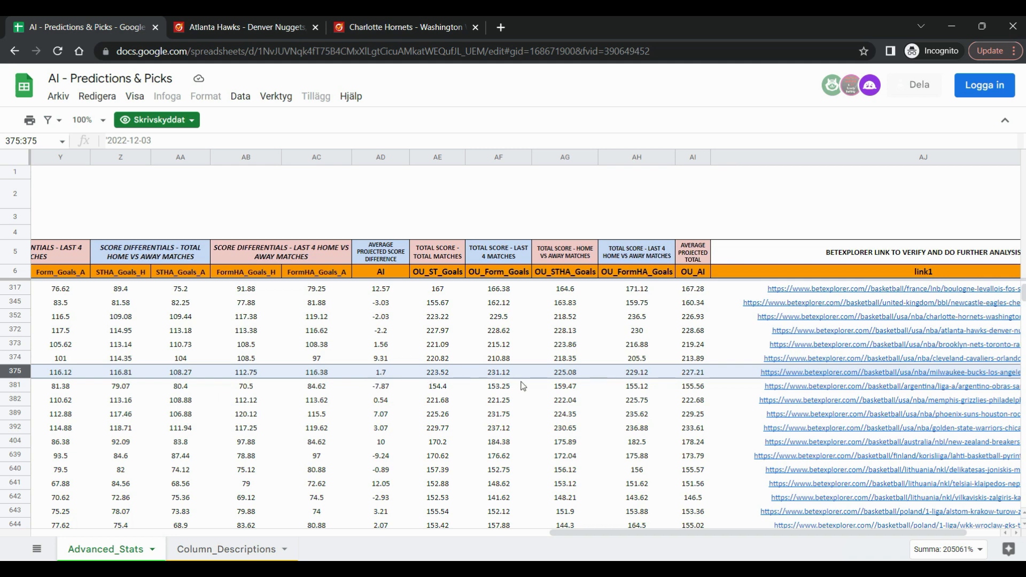
{"action": "left_click", "coordinate": [884, 372]}
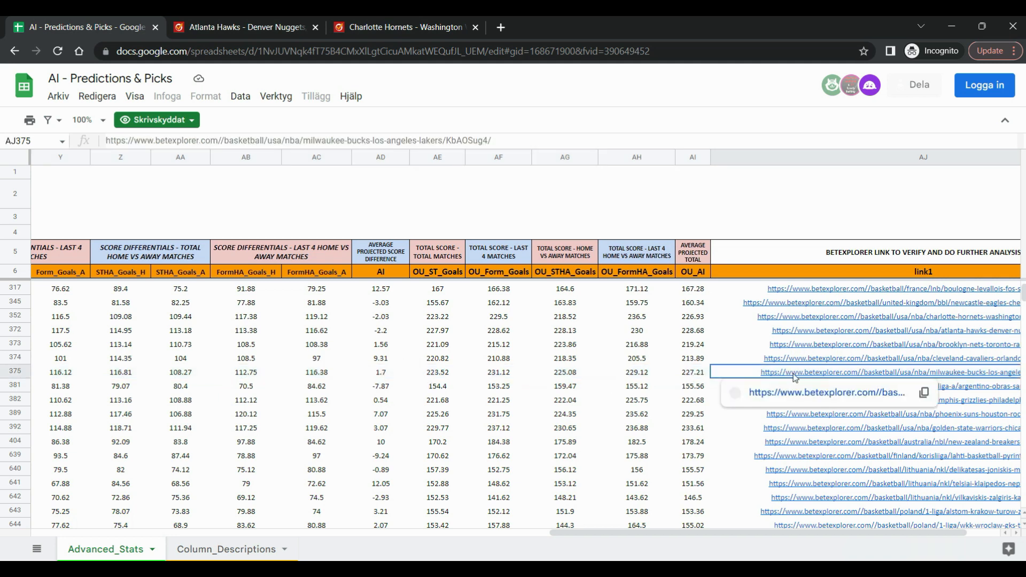
{"action": "left_click", "coordinate": [877, 373]}
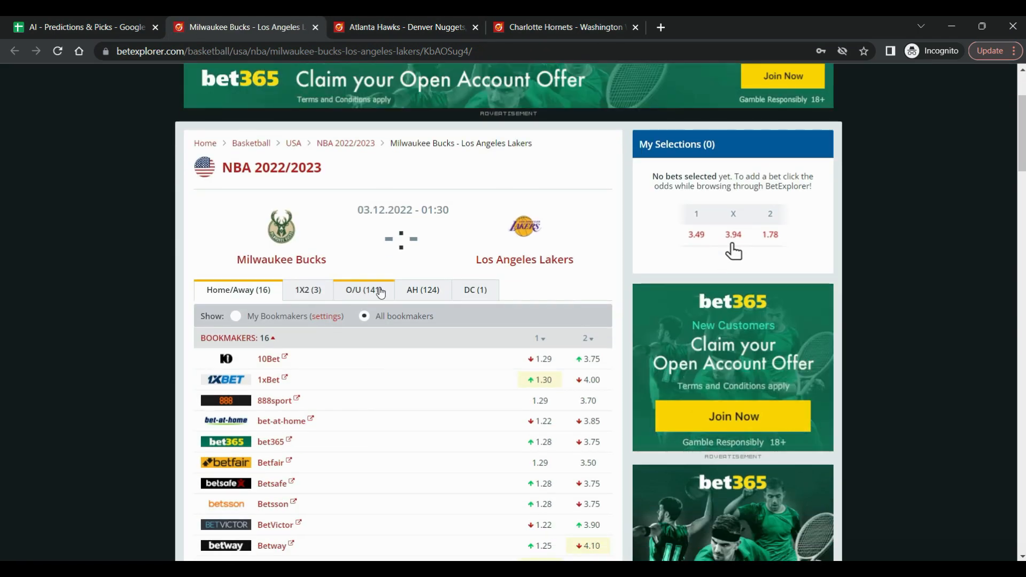
Review the Bucks–Lakers Asian handicap lines, including -8 and -7.5
{"action": "left_click", "coordinate": [423, 290]}
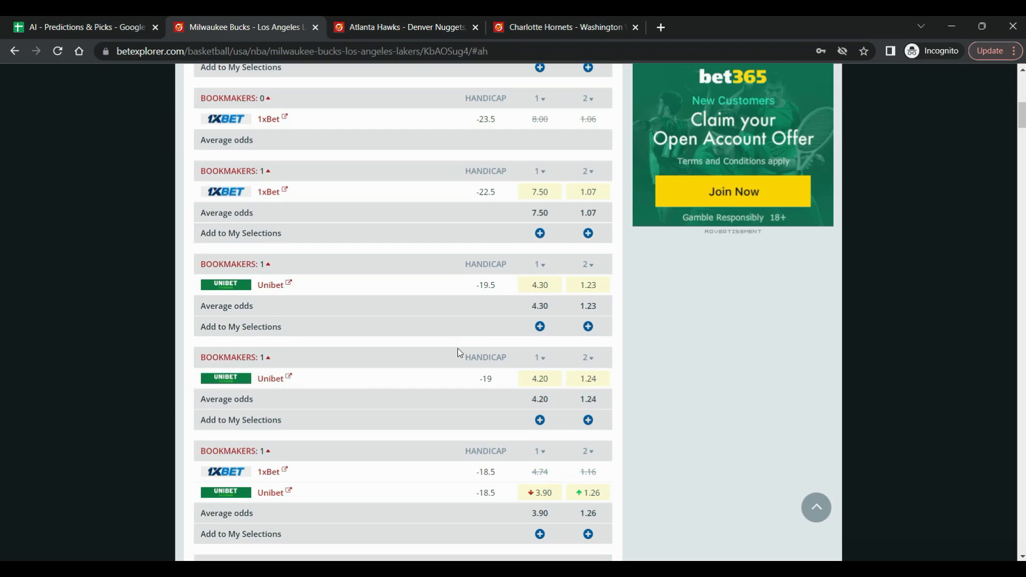
{"action": "scroll", "scroll_direction": "down", "scroll_amount": 3}
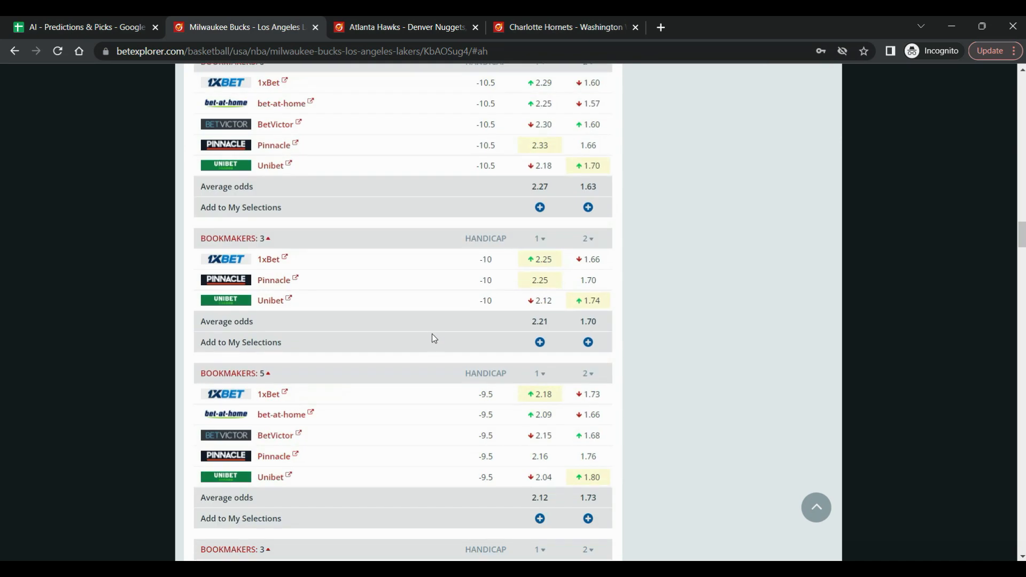
{"action": "scroll", "scroll_direction": "down", "scroll_amount": 3}
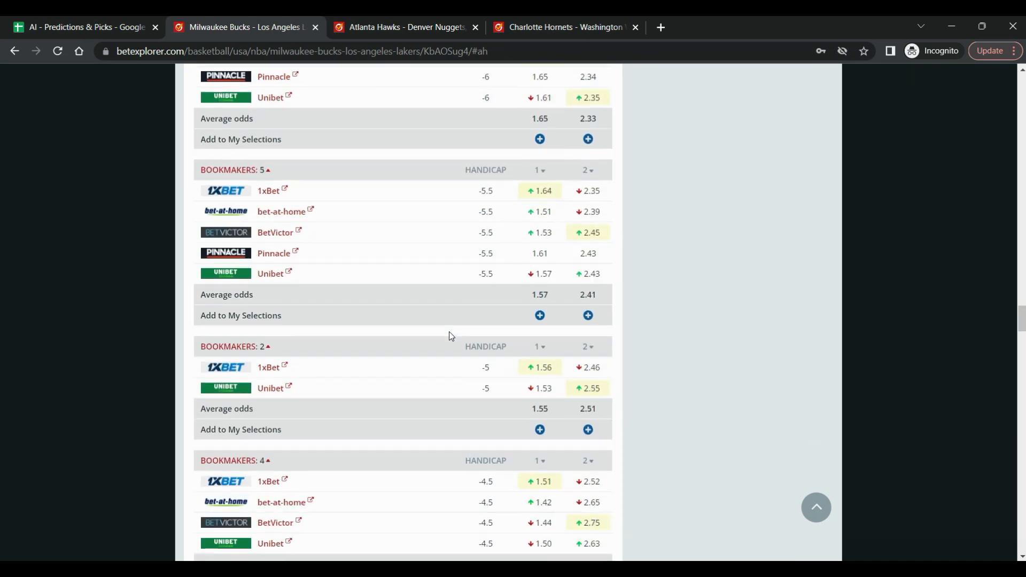
{"action": "scroll", "scroll_direction": "up", "scroll_amount": 3}
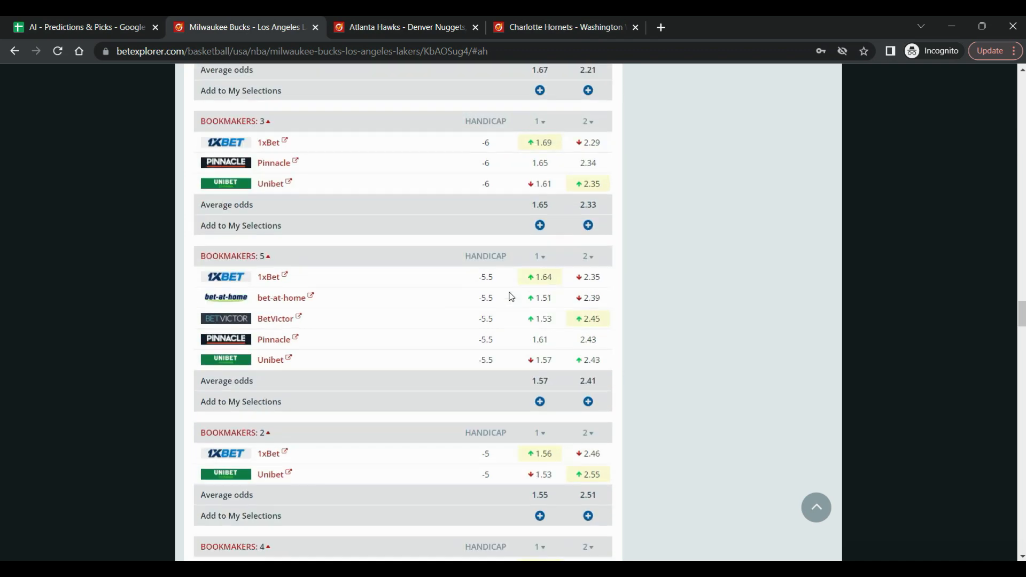
{"action": "scroll", "scroll_direction": "up", "scroll_amount": 3}
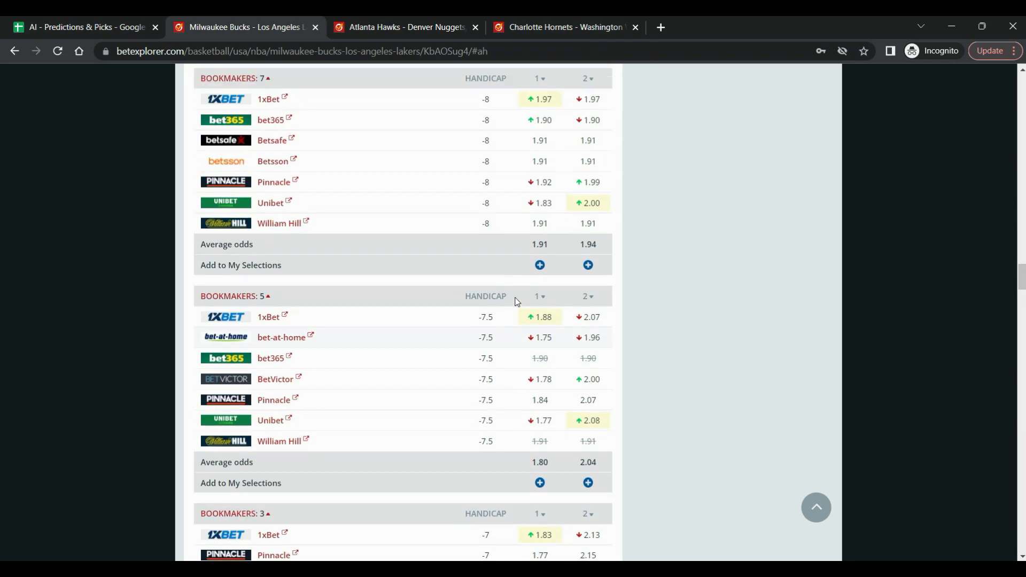
{"action": "scroll", "scroll_direction": "up", "scroll_amount": 3}
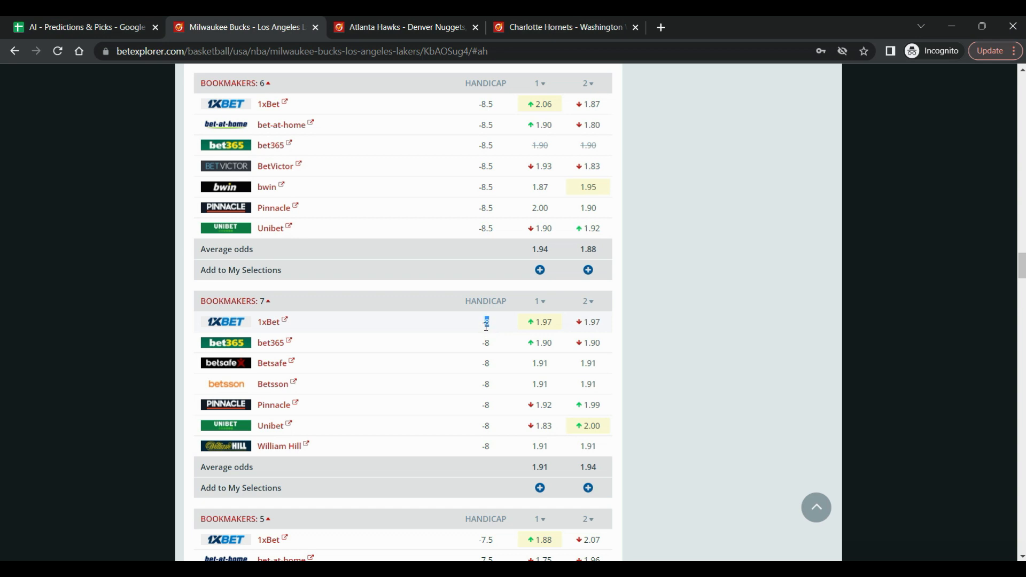
{"action": "mouse_move", "coordinate": [490, 327]}
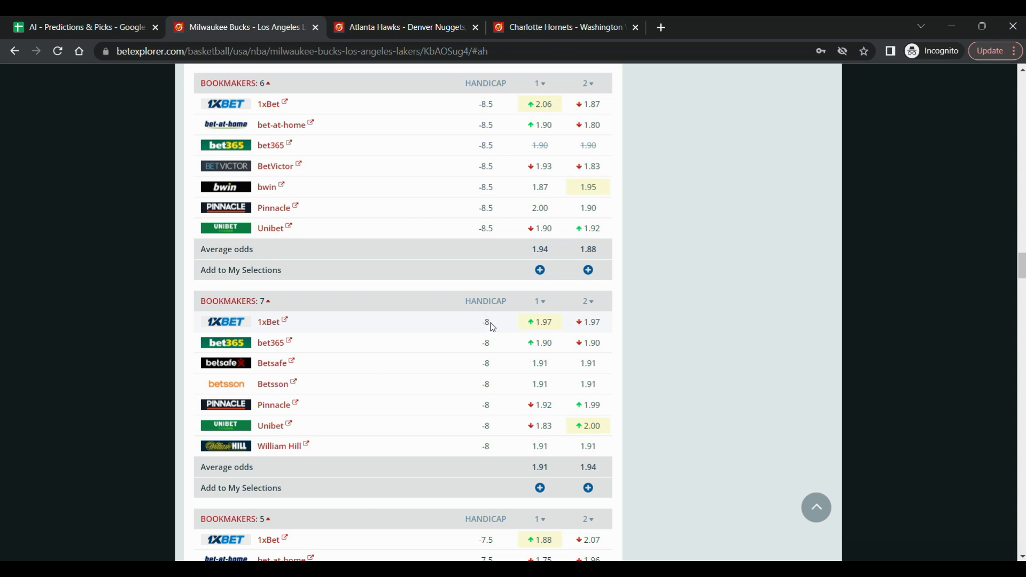
{"action": "left_click", "coordinate": [82, 27]}
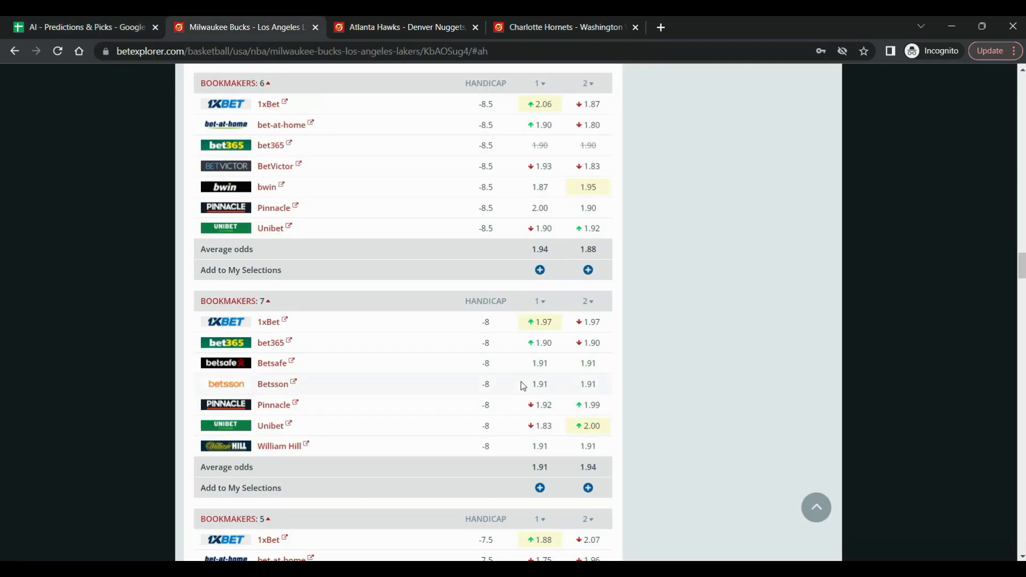
{"action": "mouse_move", "coordinate": [485, 337]}
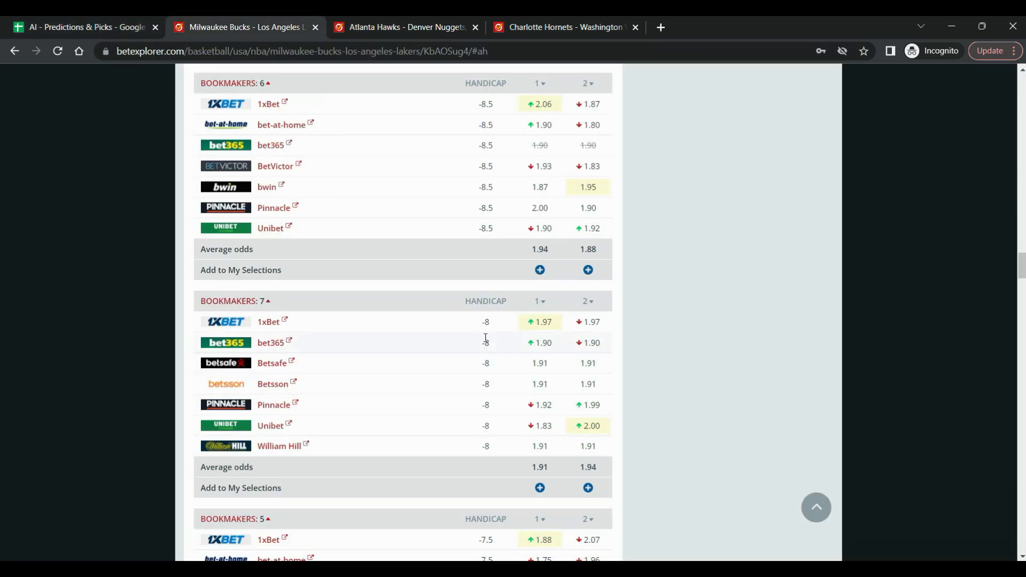
{"action": "mouse_move", "coordinate": [580, 305]}
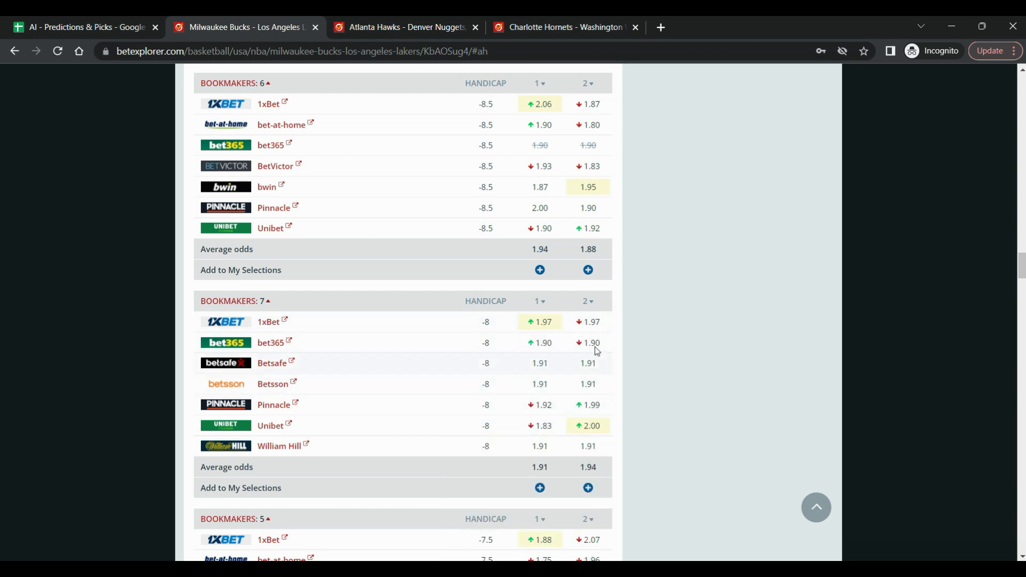
{"action": "mouse_move", "coordinate": [590, 344]}
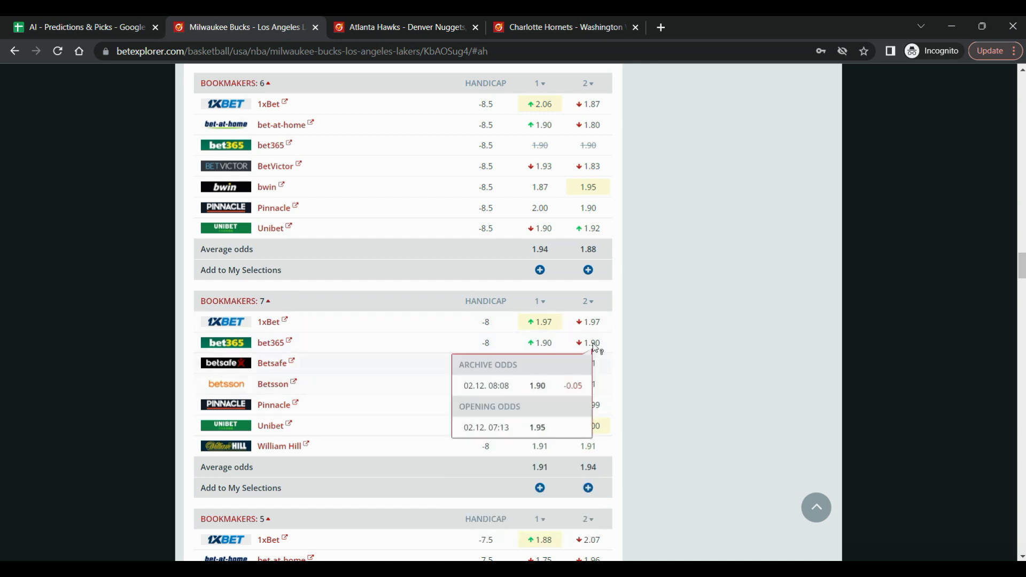
{"action": "mouse_move", "coordinate": [396, 345]}
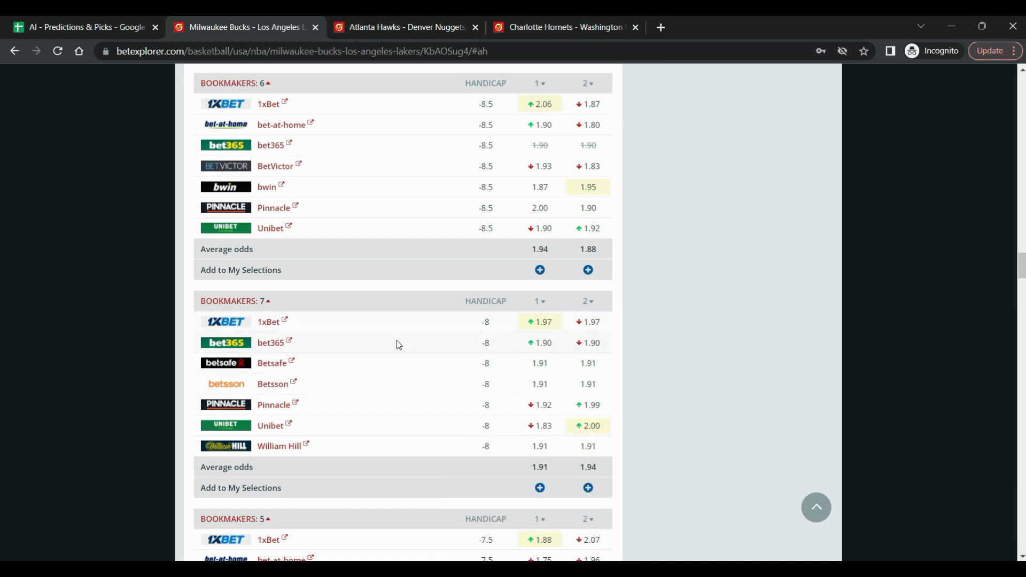
{"action": "mouse_move", "coordinate": [438, 347]}
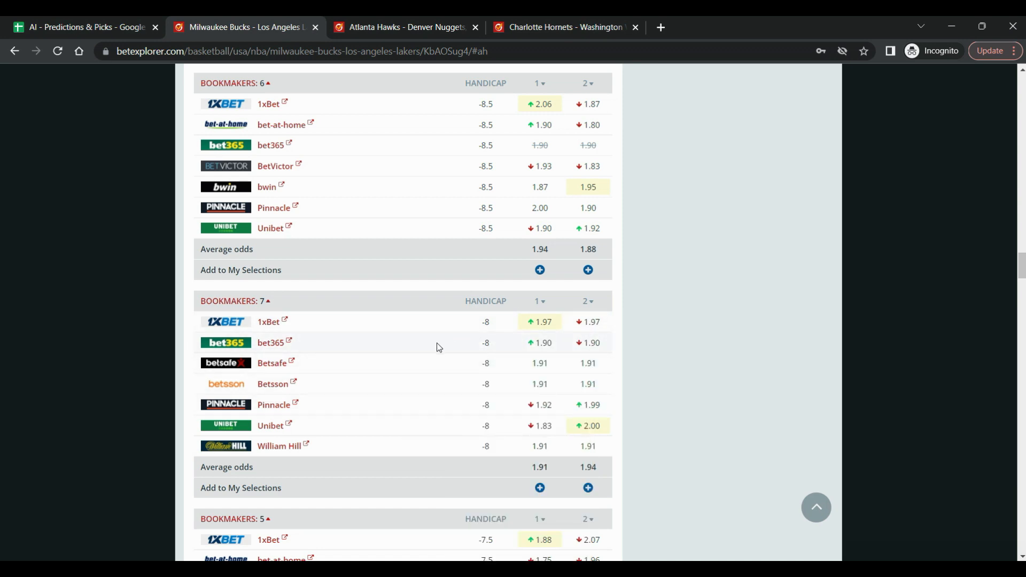
{"action": "mouse_move", "coordinate": [430, 352]}
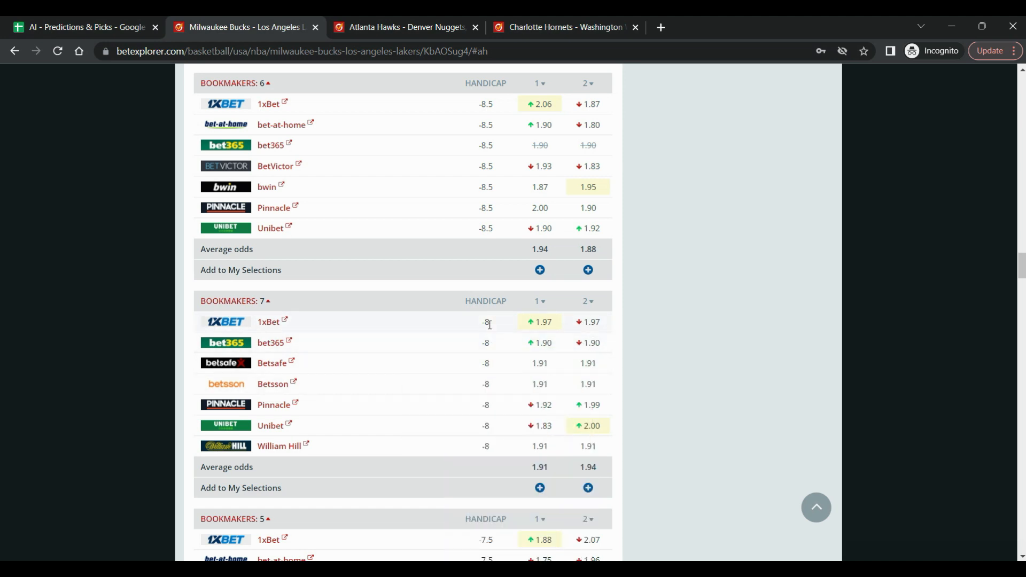
{"action": "mouse_move", "coordinate": [484, 335]}
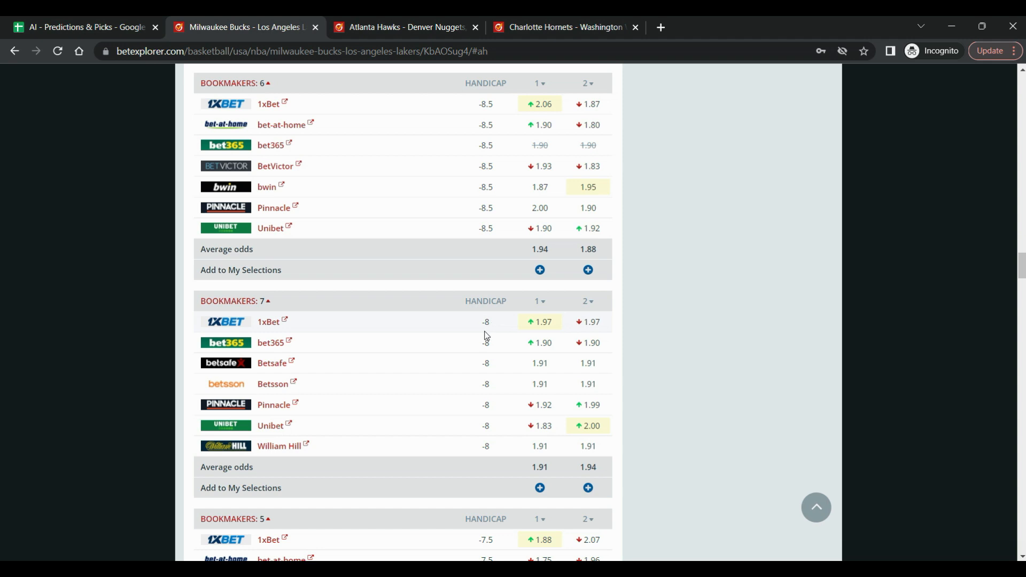
{"action": "mouse_move", "coordinate": [495, 340]}
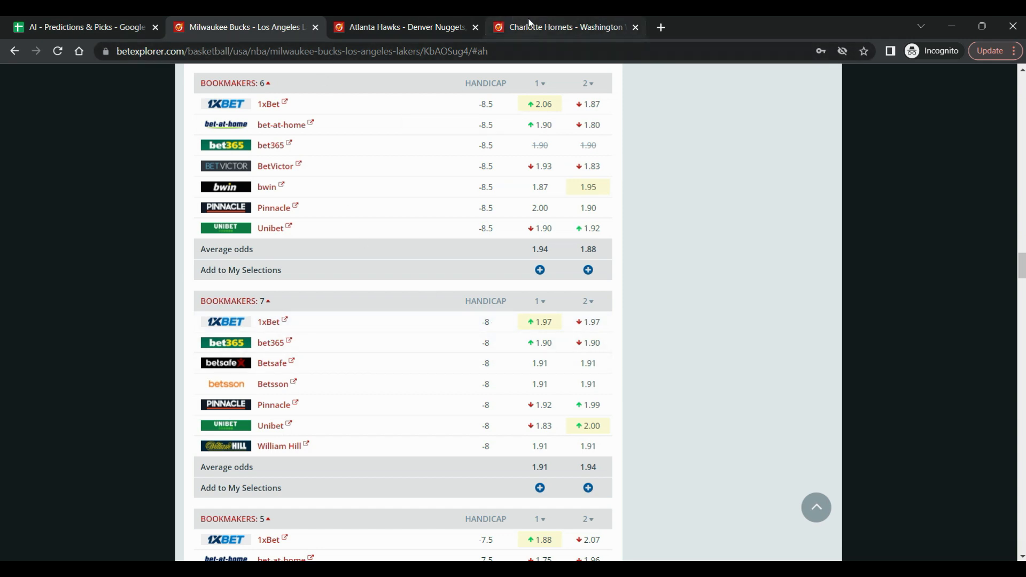
{"action": "scroll", "scroll_direction": "down", "scroll_amount": 3}
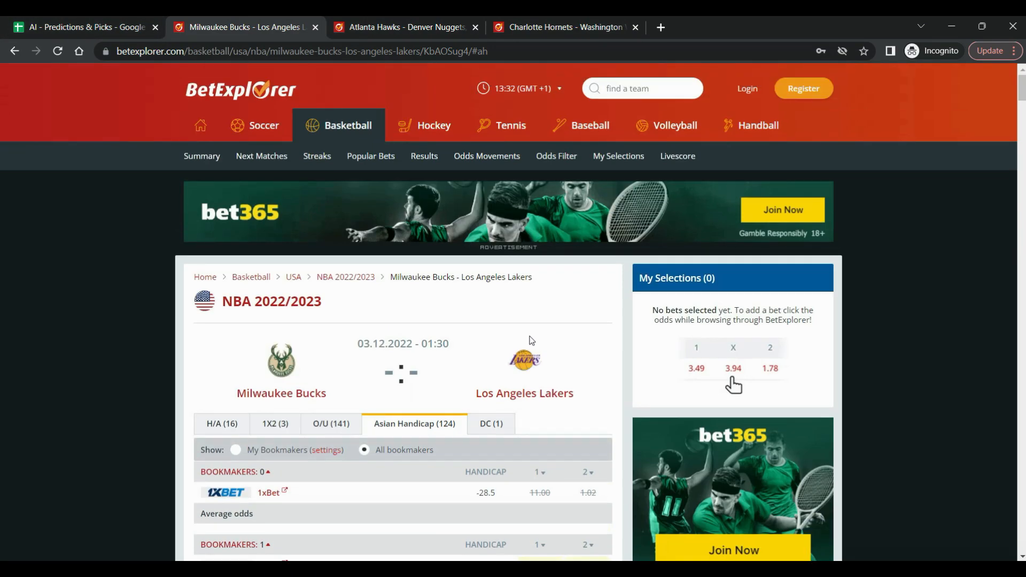
Show the Bucks–Lakers over/under odds, scrolled to the 228 and 228.5 totals
{"action": "left_click", "coordinate": [330, 357]}
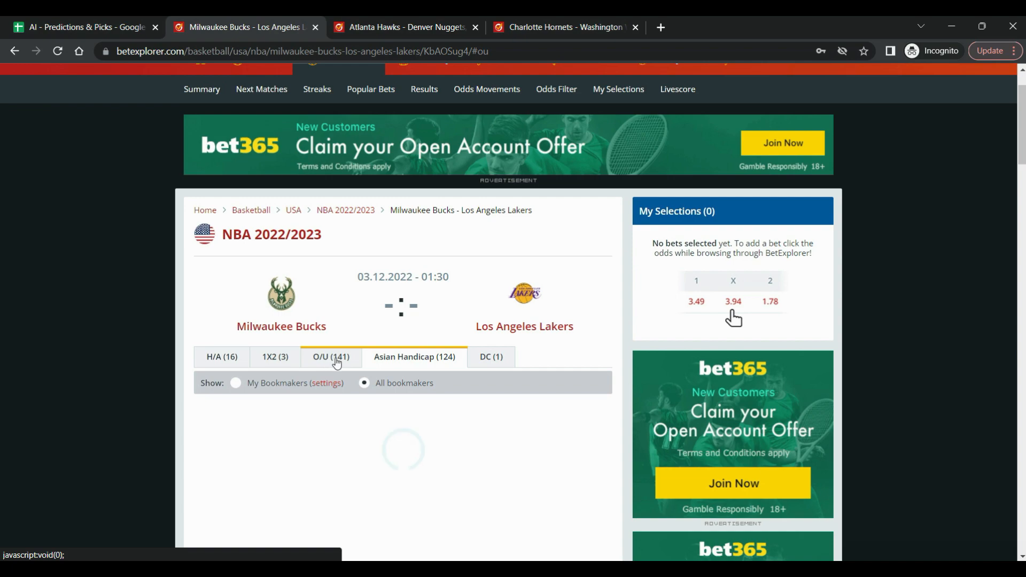
{"action": "scroll", "scroll_direction": "down", "scroll_amount": 3}
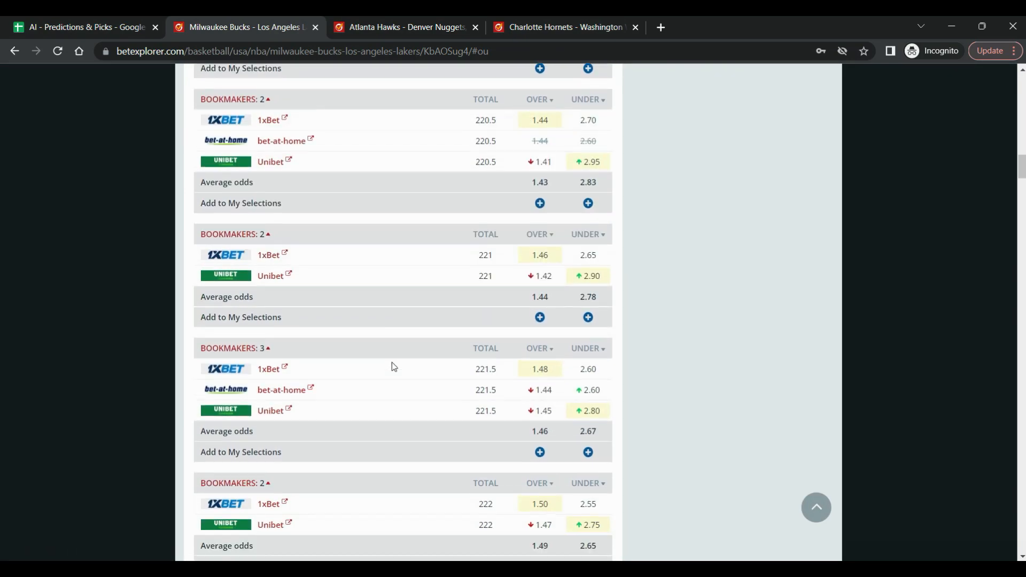
{"action": "scroll", "scroll_direction": "down", "scroll_amount": 3}
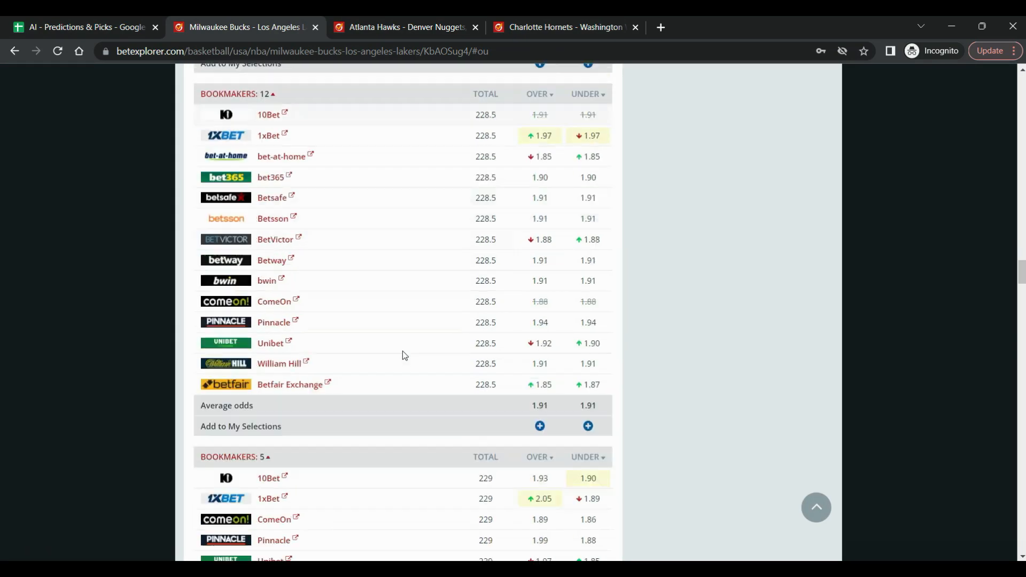
{"action": "scroll", "scroll_direction": "up", "scroll_amount": 3}
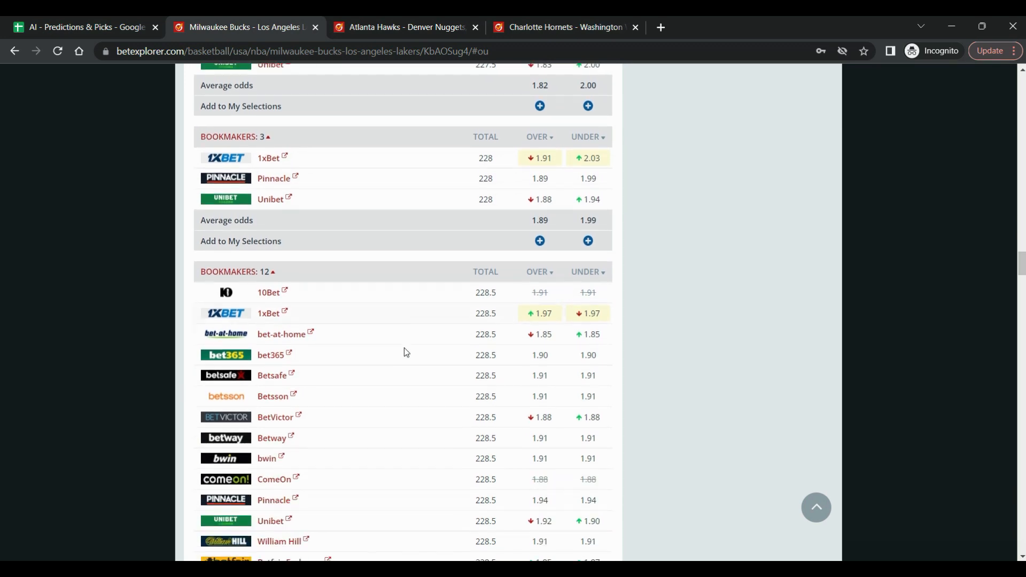
{"action": "mouse_move", "coordinate": [495, 373]}
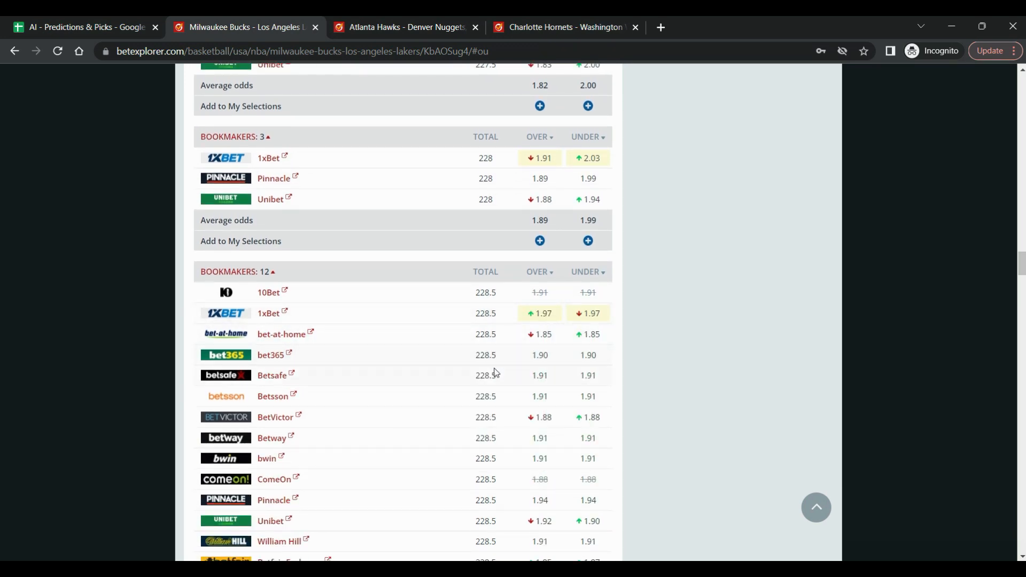
Return to the Bucks–Lakers row showing its 227.21 projected total and BetExplorer link
{"action": "left_click", "coordinate": [79, 27]}
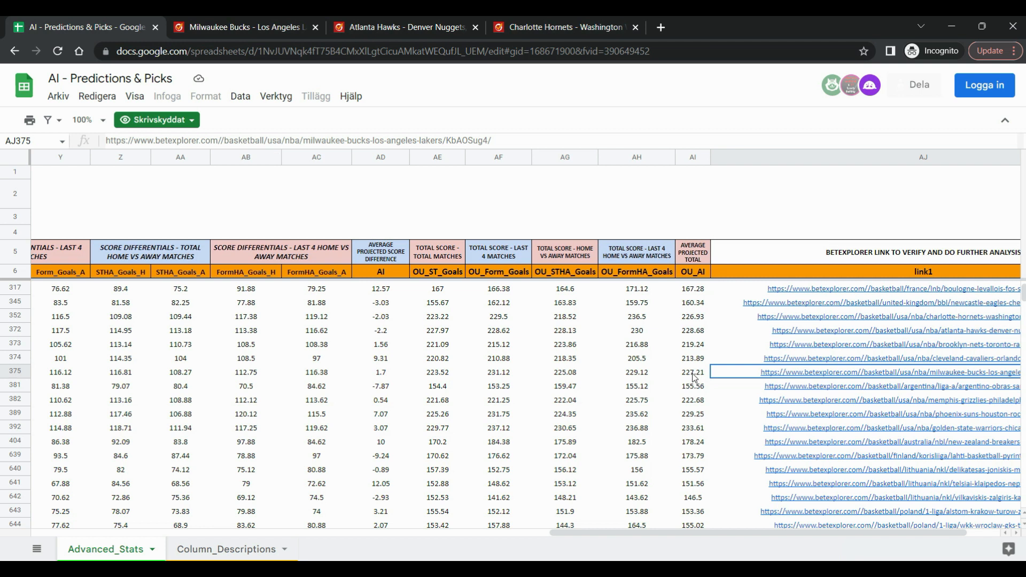
{"action": "mouse_move", "coordinate": [515, 382]}
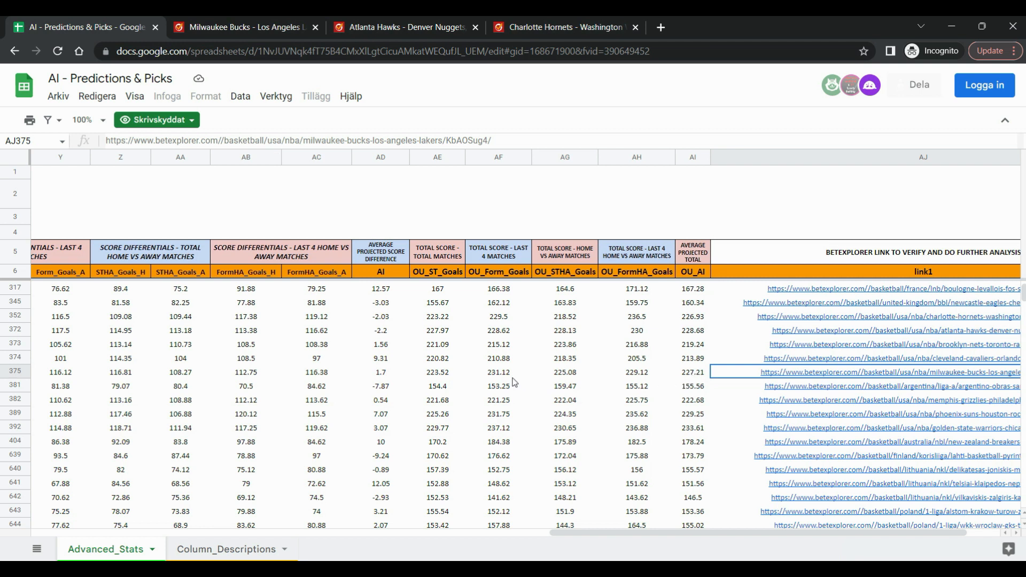
{"action": "mouse_move", "coordinate": [695, 375]}
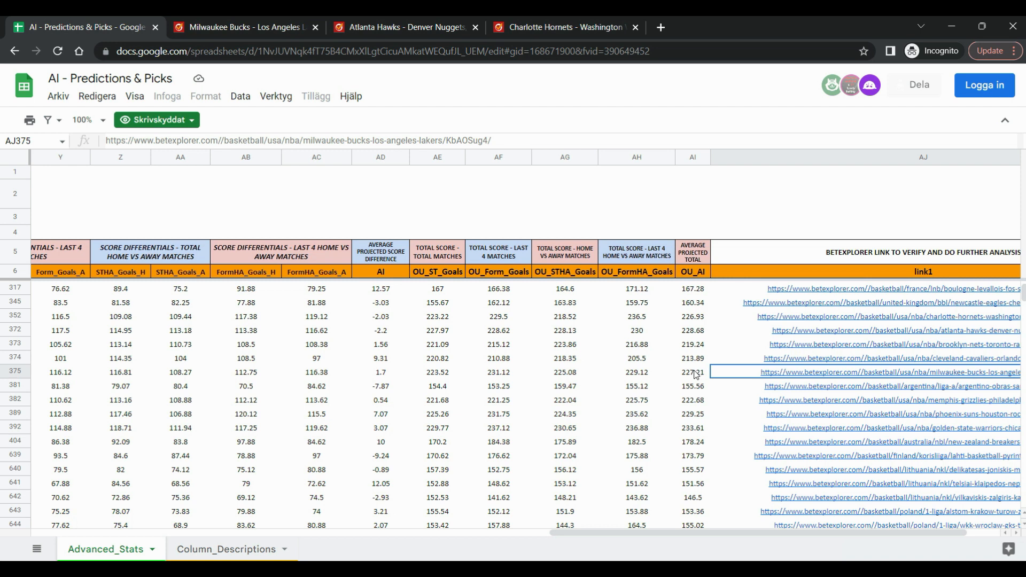
{"action": "mouse_move", "coordinate": [647, 448]}
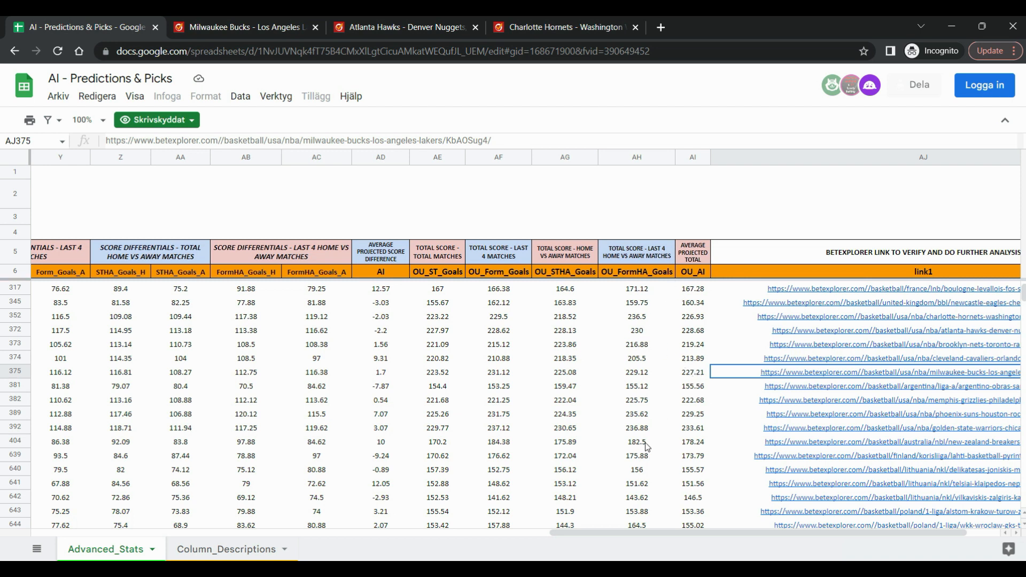
{"action": "mouse_move", "coordinate": [520, 284]}
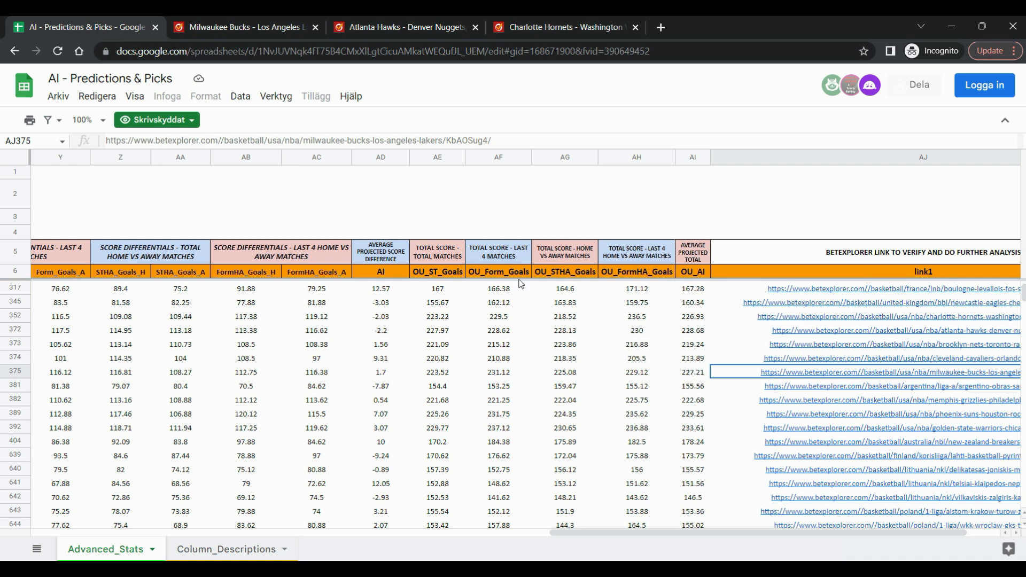
{"action": "mouse_move", "coordinate": [823, 396]}
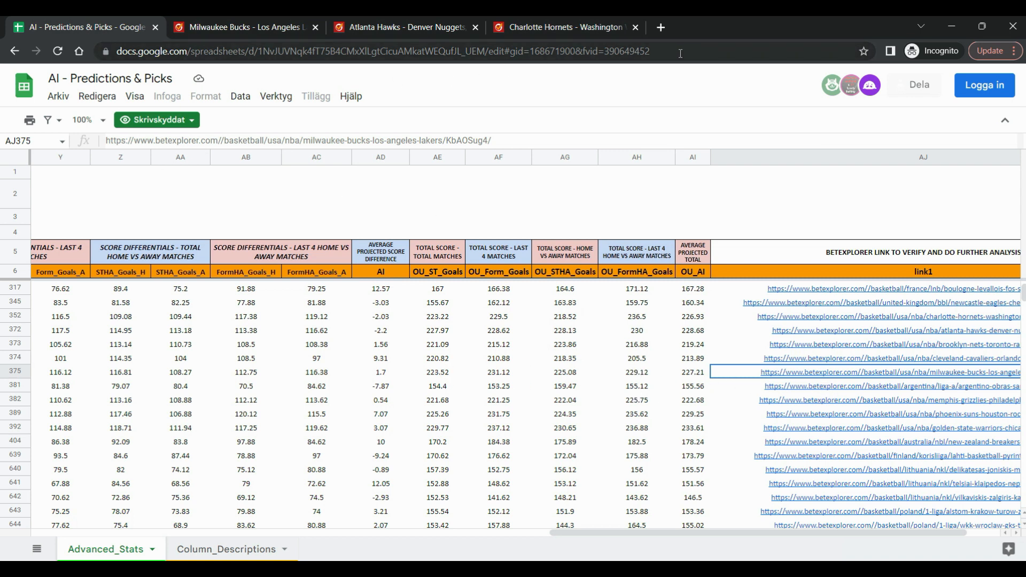
{"action": "mouse_move", "coordinate": [645, 371]}
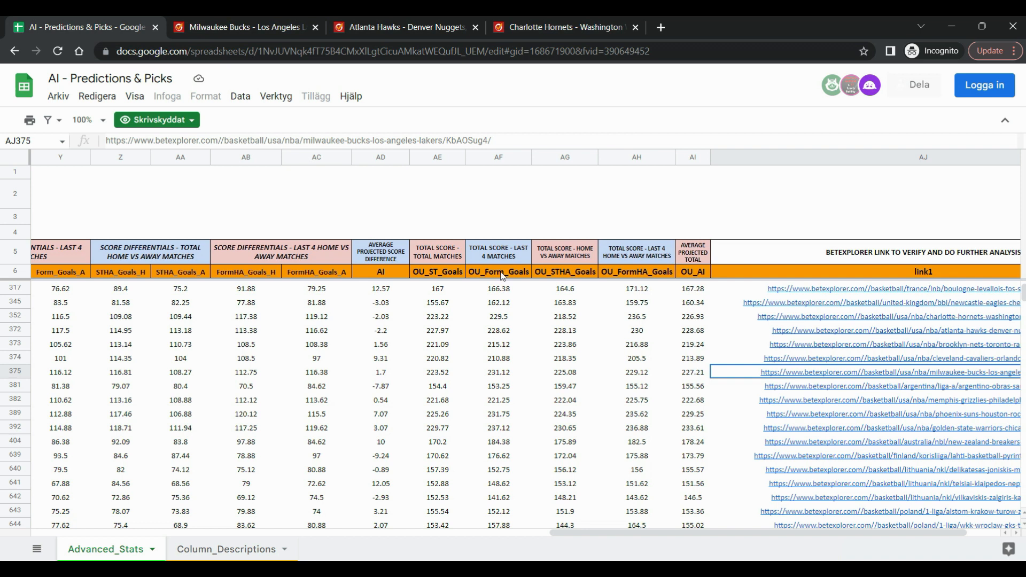
{"action": "mouse_move", "coordinate": [686, 417]}
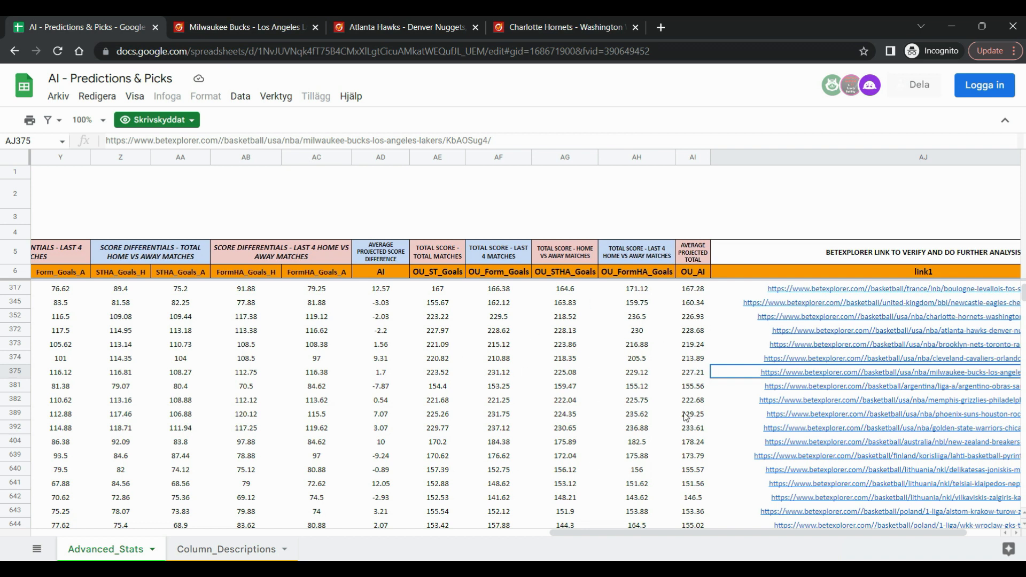
{"action": "mouse_move", "coordinate": [675, 474]}
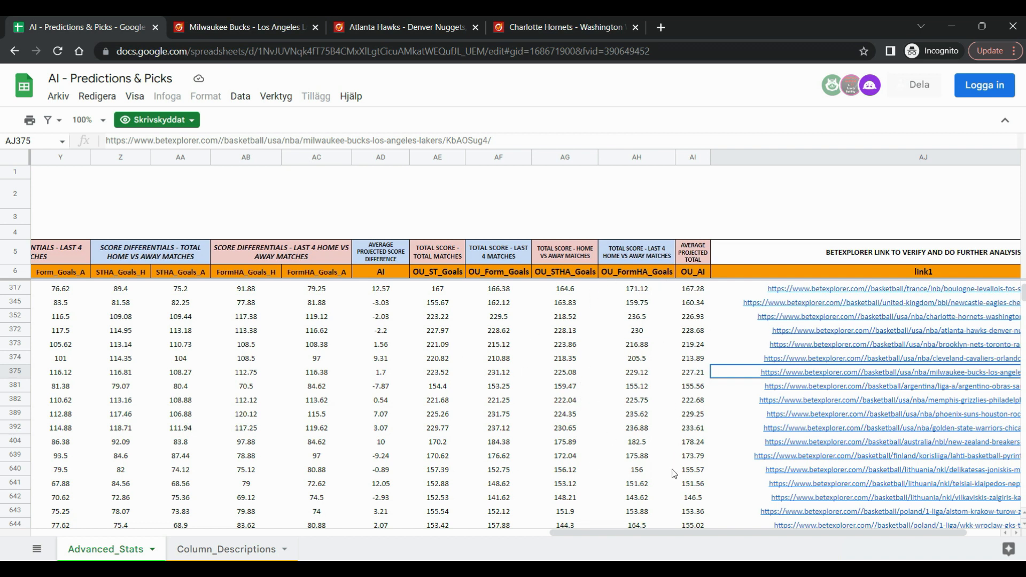
{"action": "mouse_move", "coordinate": [707, 286]}
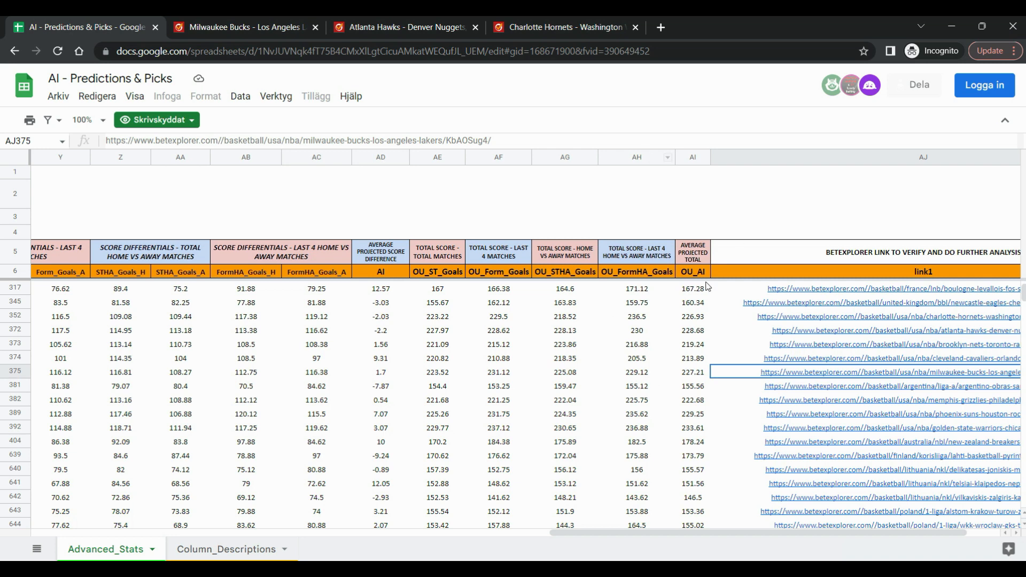
{"action": "mouse_move", "coordinate": [335, 307]}
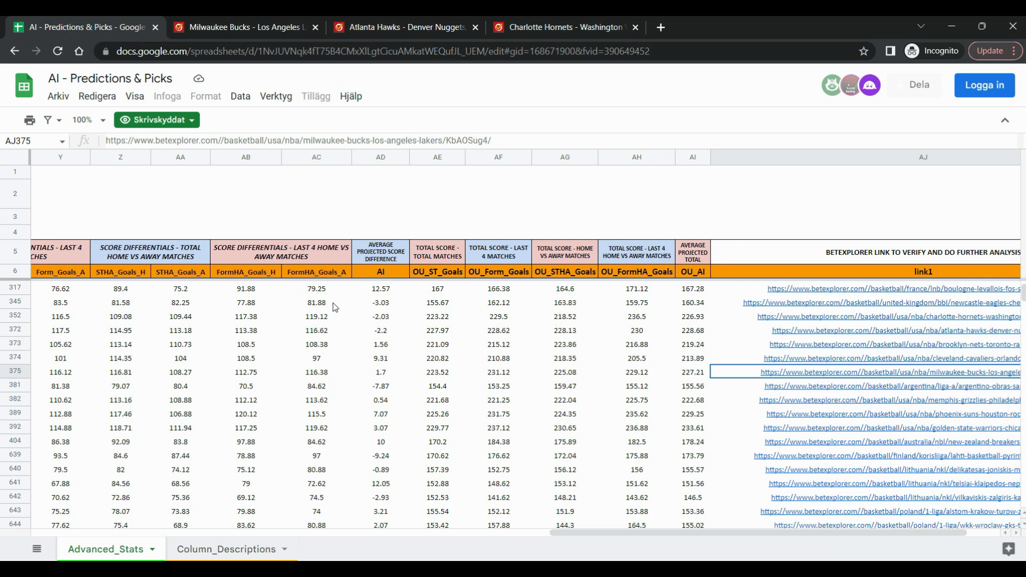
Scroll back to column A and select the Milwaukee Bucks home cell in row 375
{"action": "scroll", "scroll_direction": "left", "scroll_amount": 3}
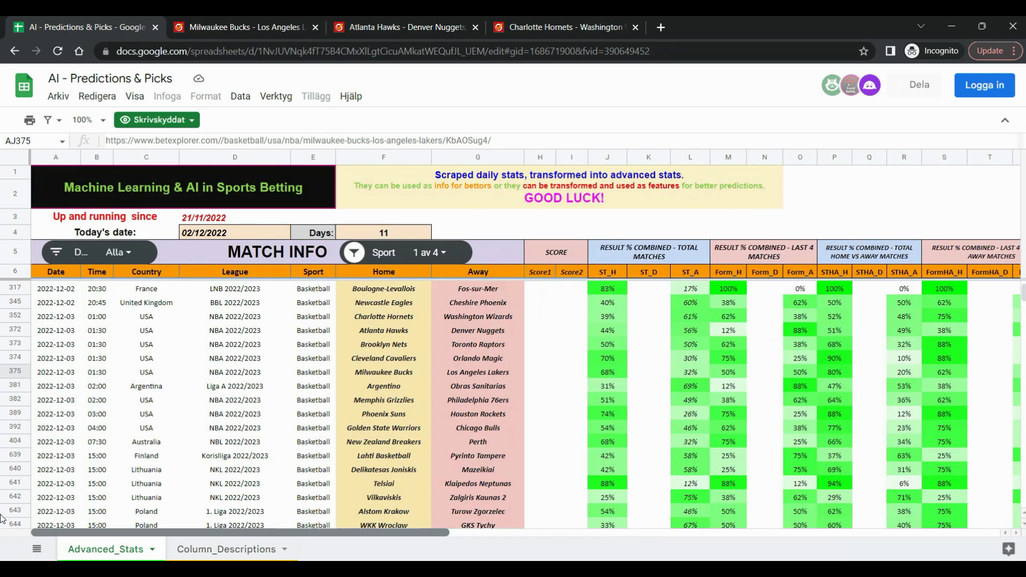
{"action": "left_click", "coordinate": [384, 372]}
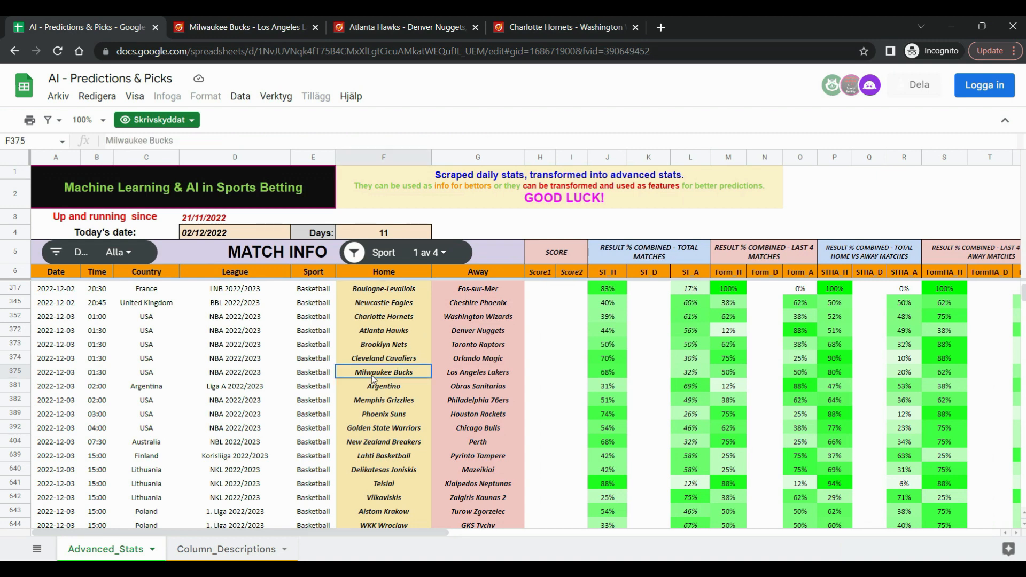
{"action": "mouse_move", "coordinate": [487, 405]}
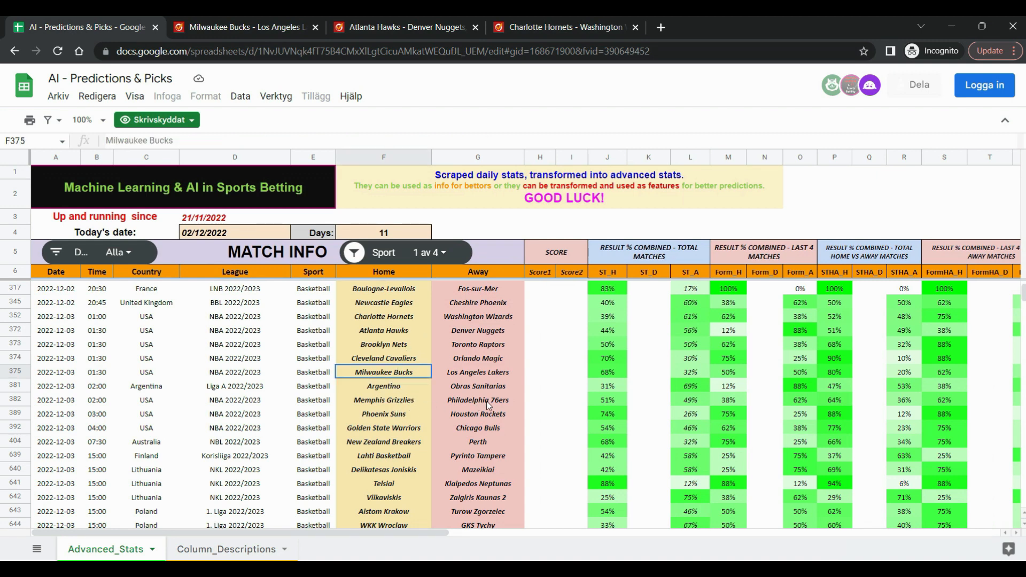
{"action": "mouse_move", "coordinate": [396, 424]}
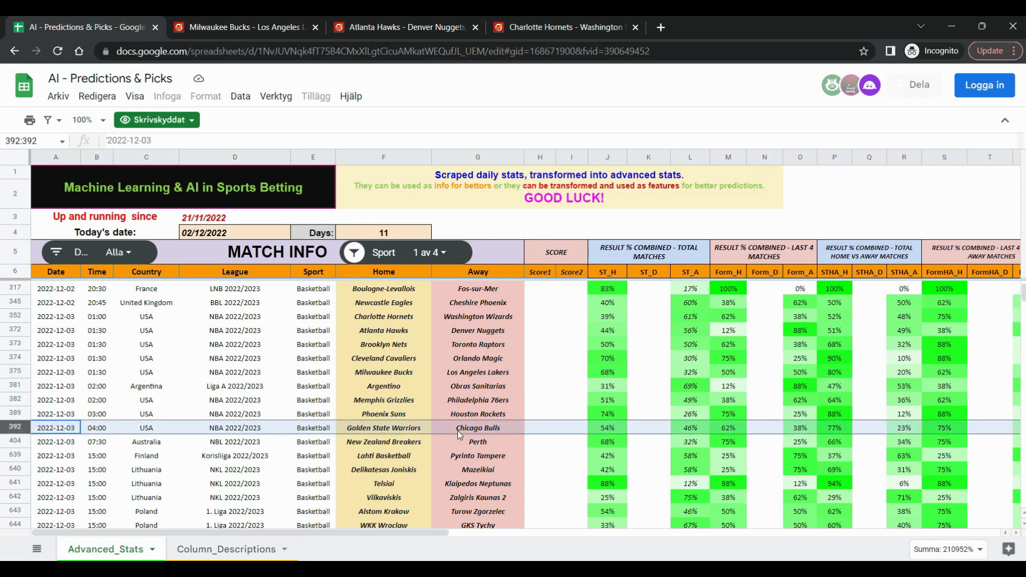
{"action": "mouse_move", "coordinate": [491, 432]}
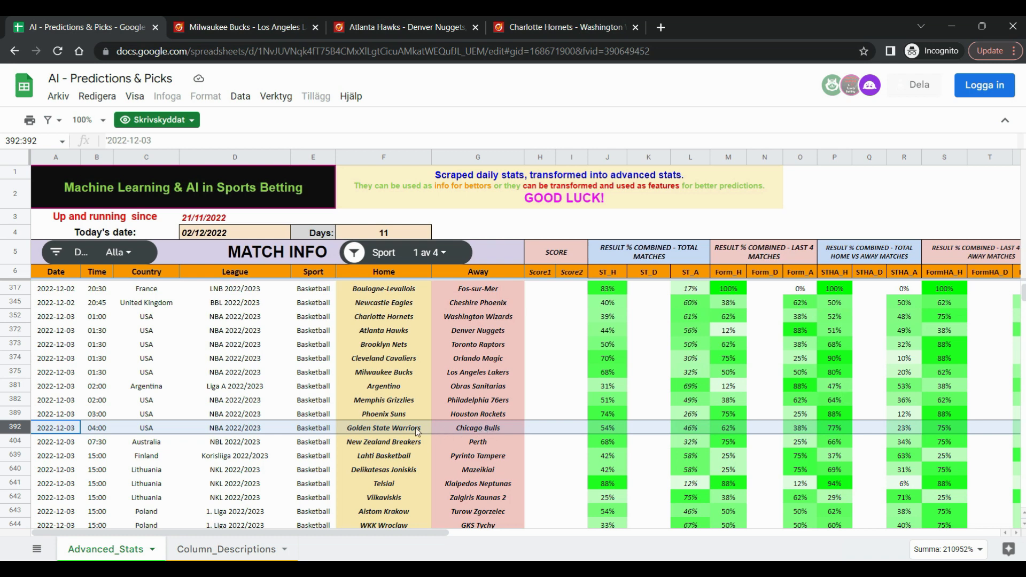
{"action": "mouse_move", "coordinate": [383, 437]}
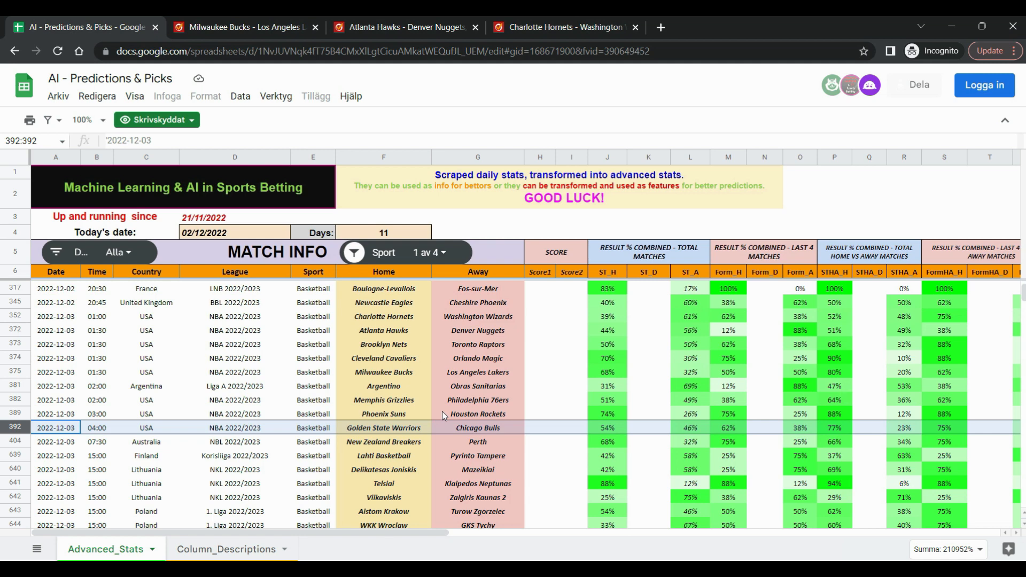
{"action": "mouse_move", "coordinate": [380, 558]}
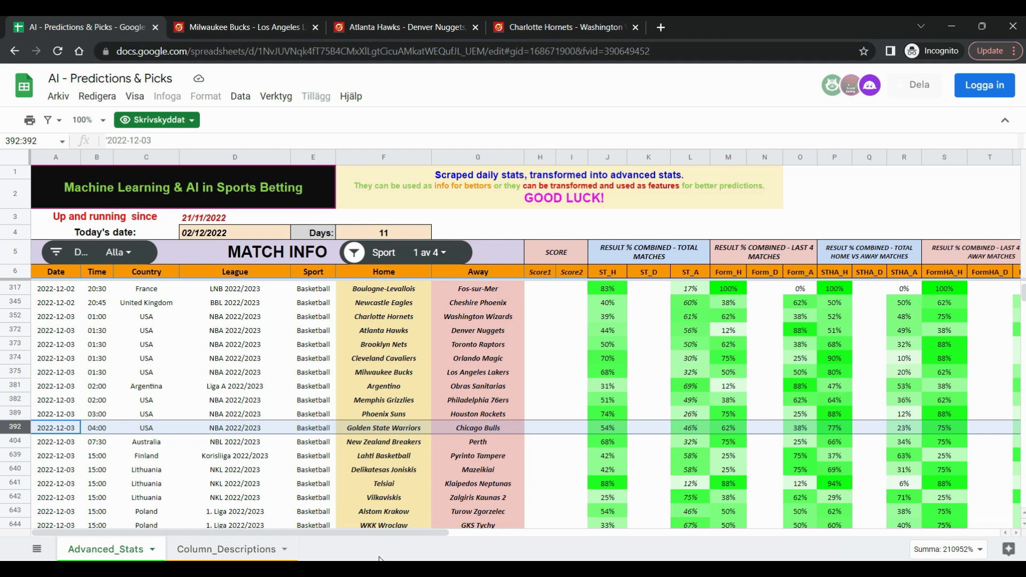
{"action": "mouse_move", "coordinate": [364, 552]}
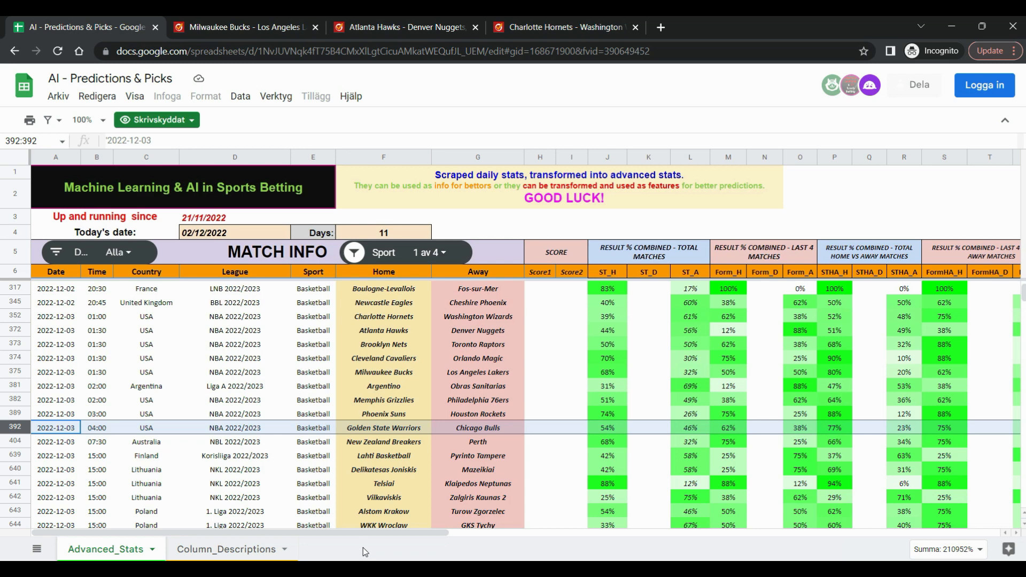
{"action": "mouse_move", "coordinate": [353, 543]}
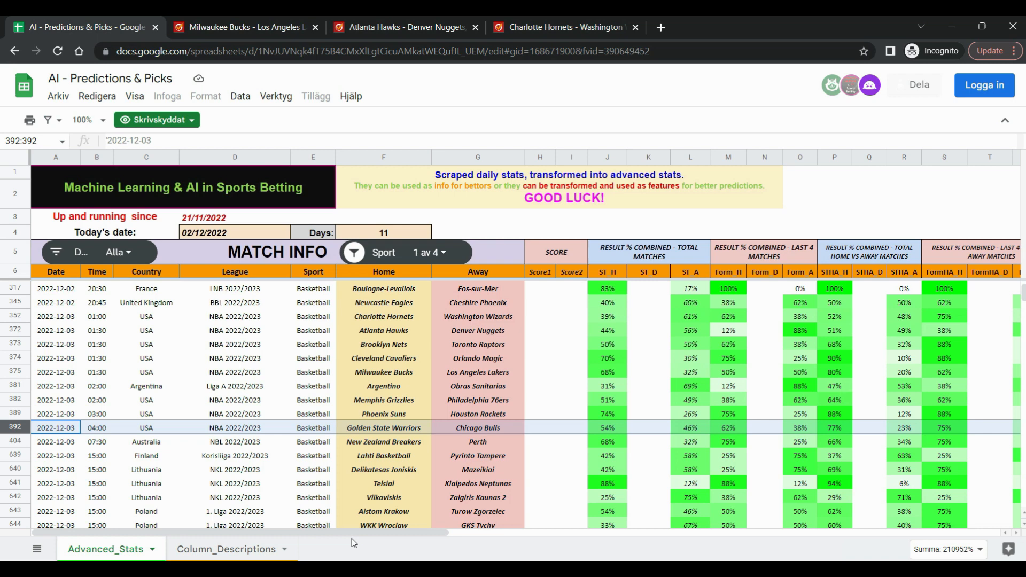
{"action": "mouse_move", "coordinate": [352, 561]}
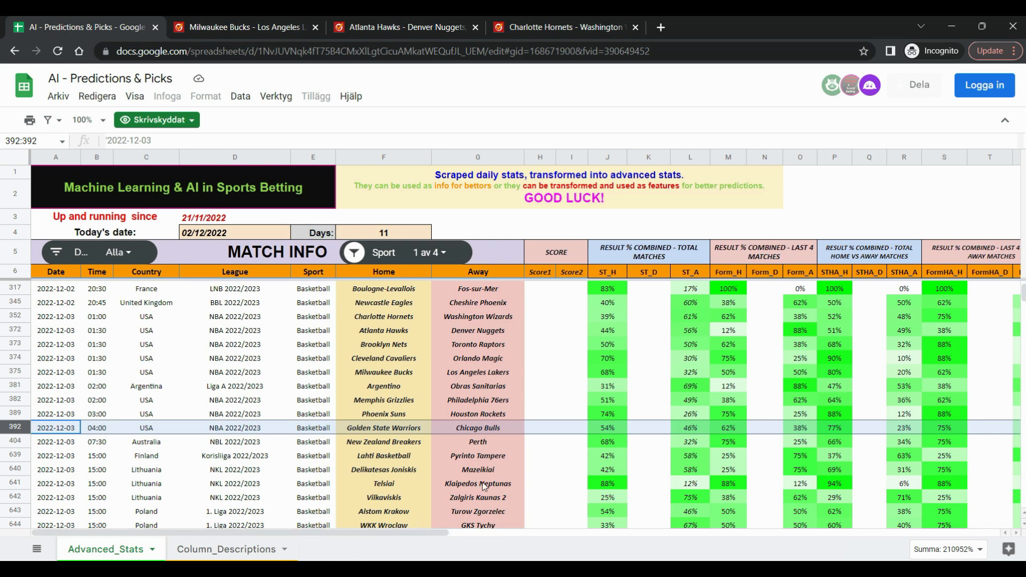
{"action": "mouse_move", "coordinate": [367, 556]}
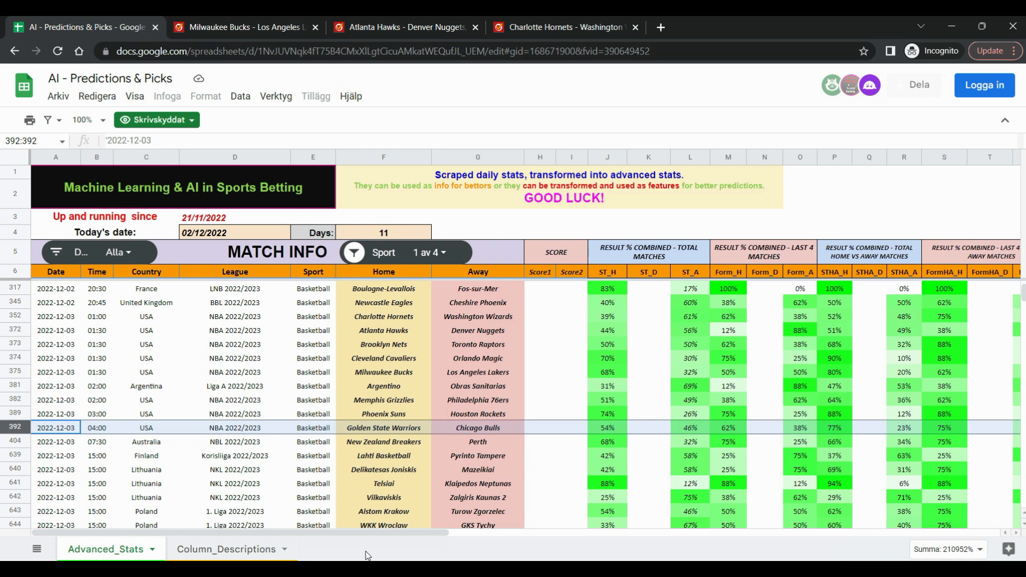
{"action": "mouse_move", "coordinate": [828, 350]}
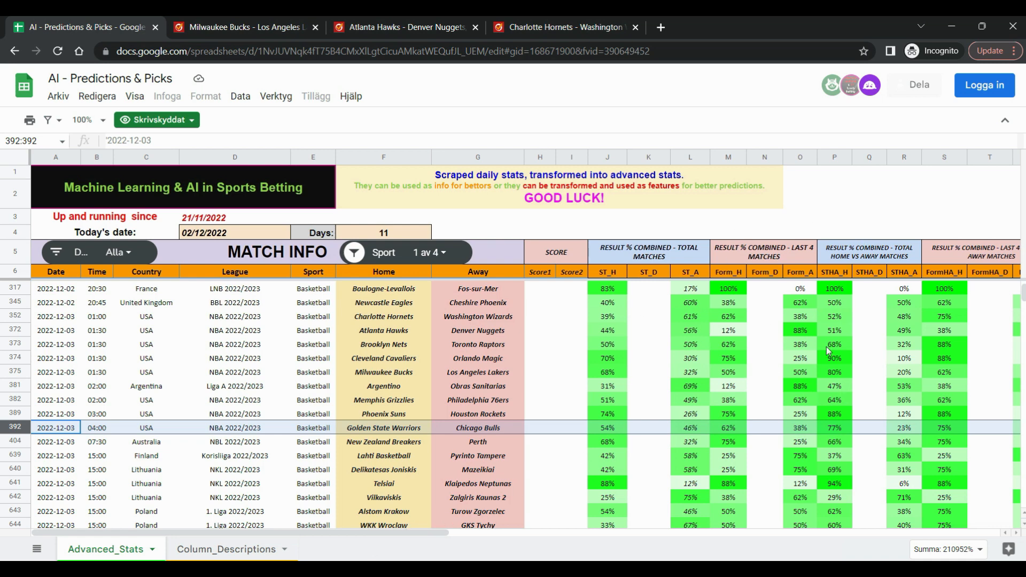
{"action": "mouse_move", "coordinate": [827, 358]}
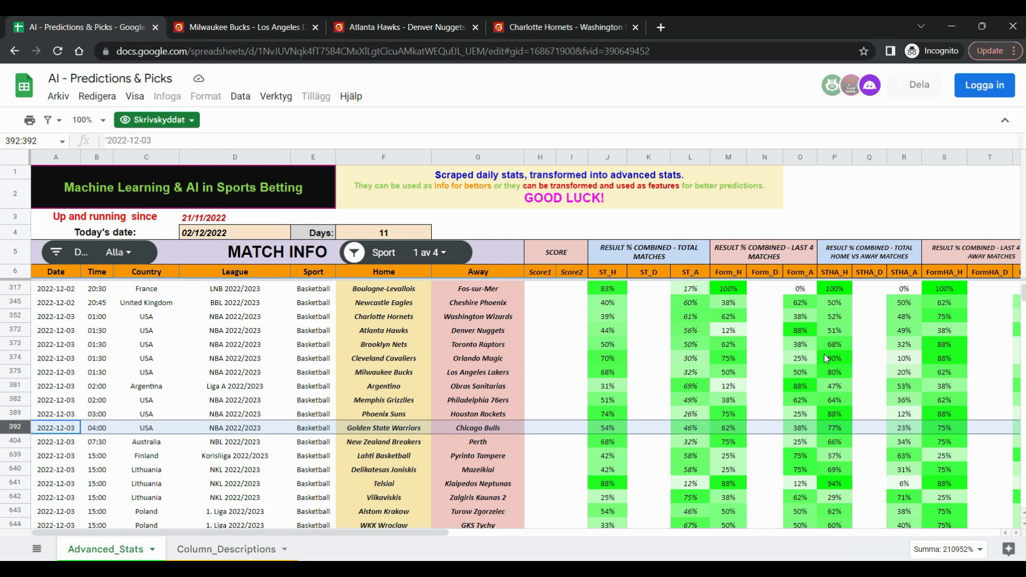
{"action": "mouse_move", "coordinate": [813, 376]}
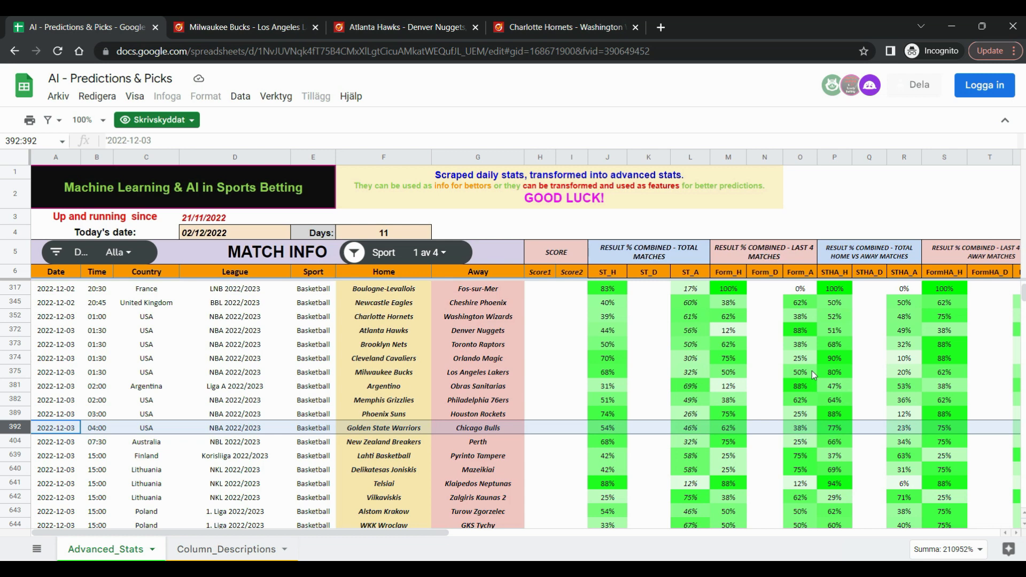
{"action": "mouse_move", "coordinate": [643, 445]}
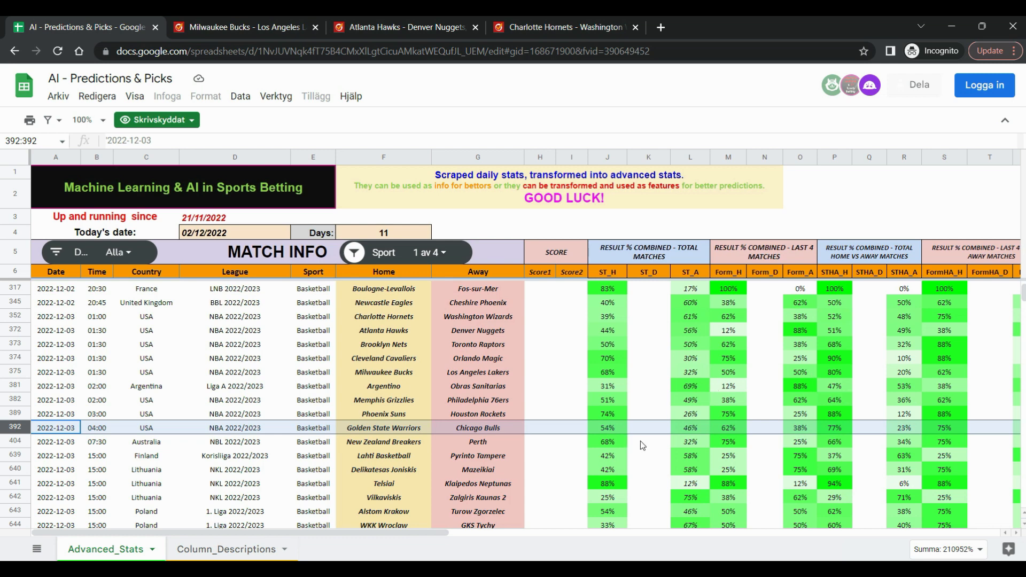
{"action": "mouse_move", "coordinate": [461, 70]}
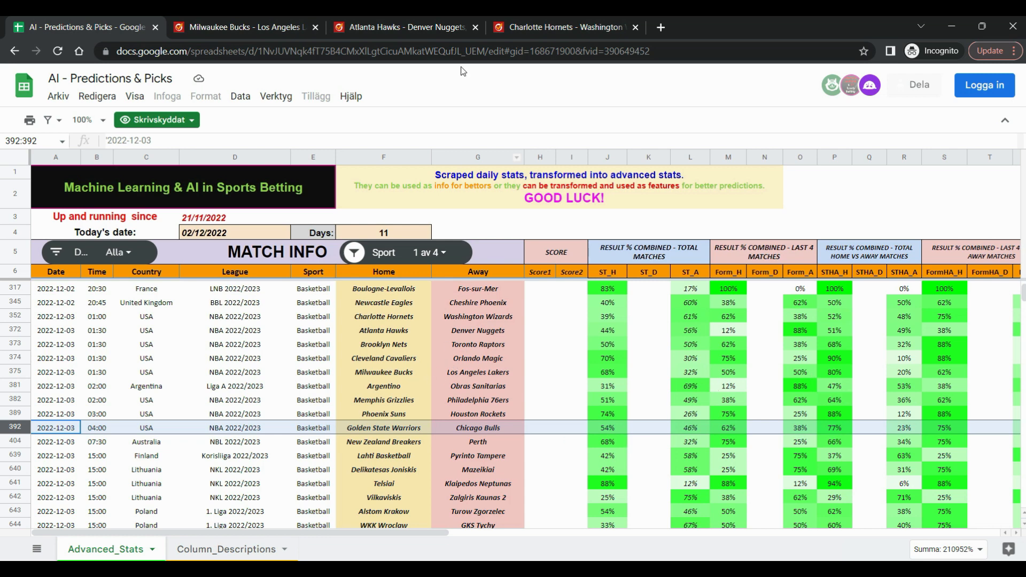